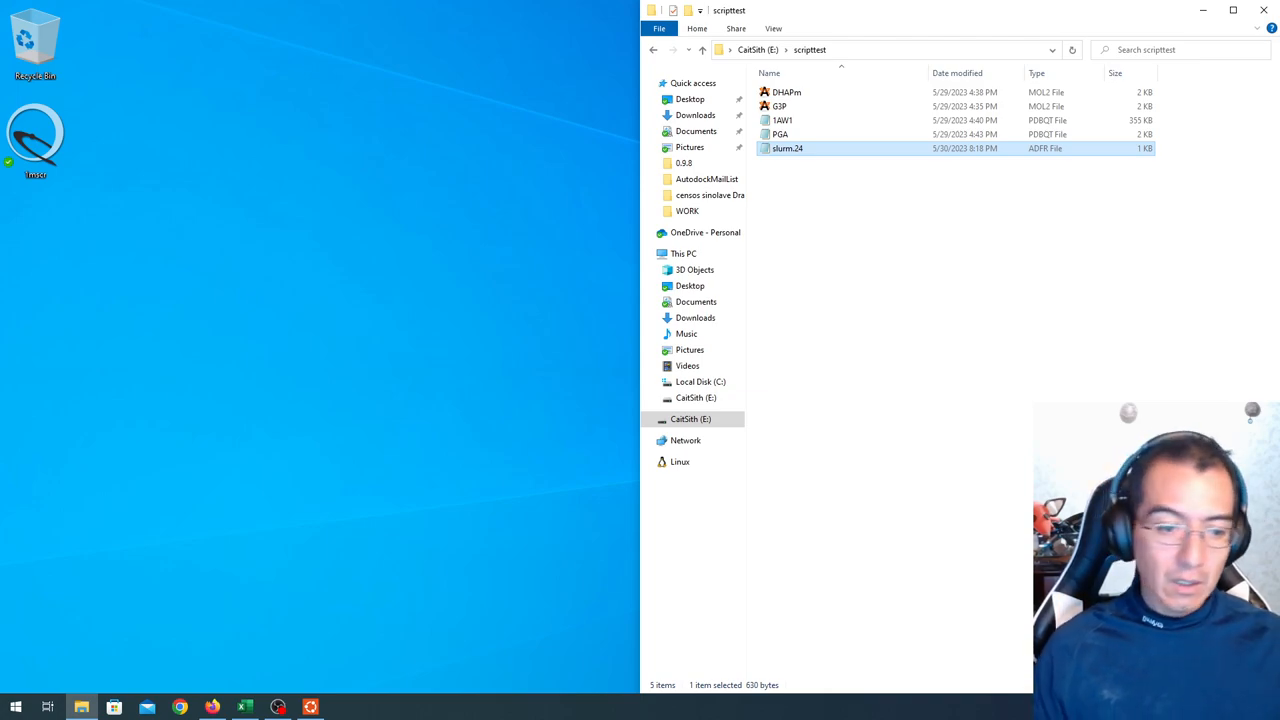
mouse_move(61, 546)
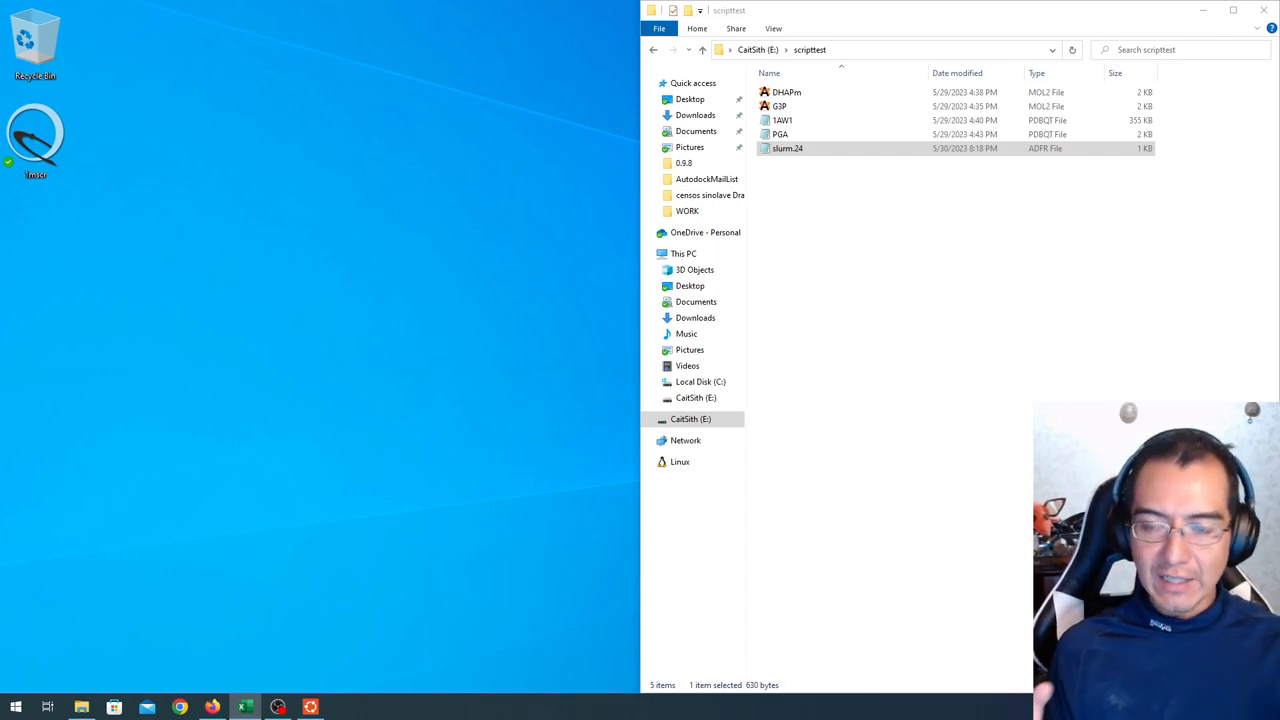
mouse_move(926, 284)
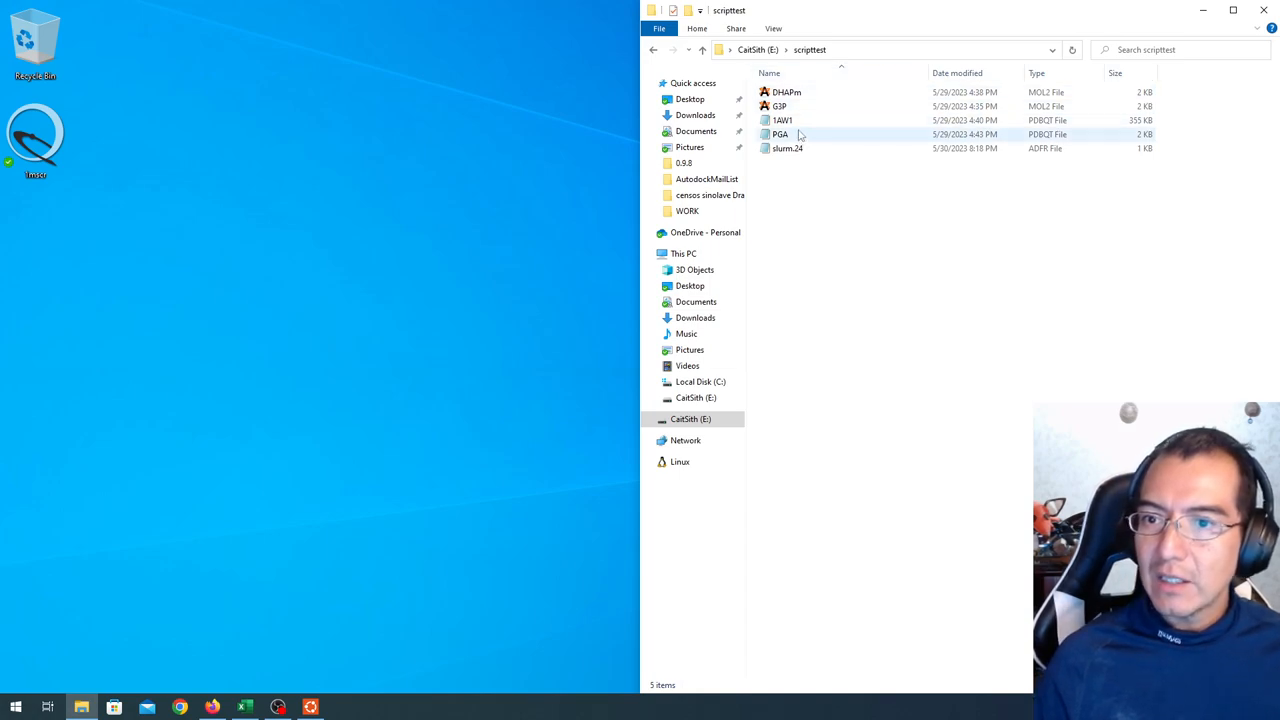
- Launch Windows PowerShell from the Start menu and change directory to E:\scripttest
left_click(782, 120)
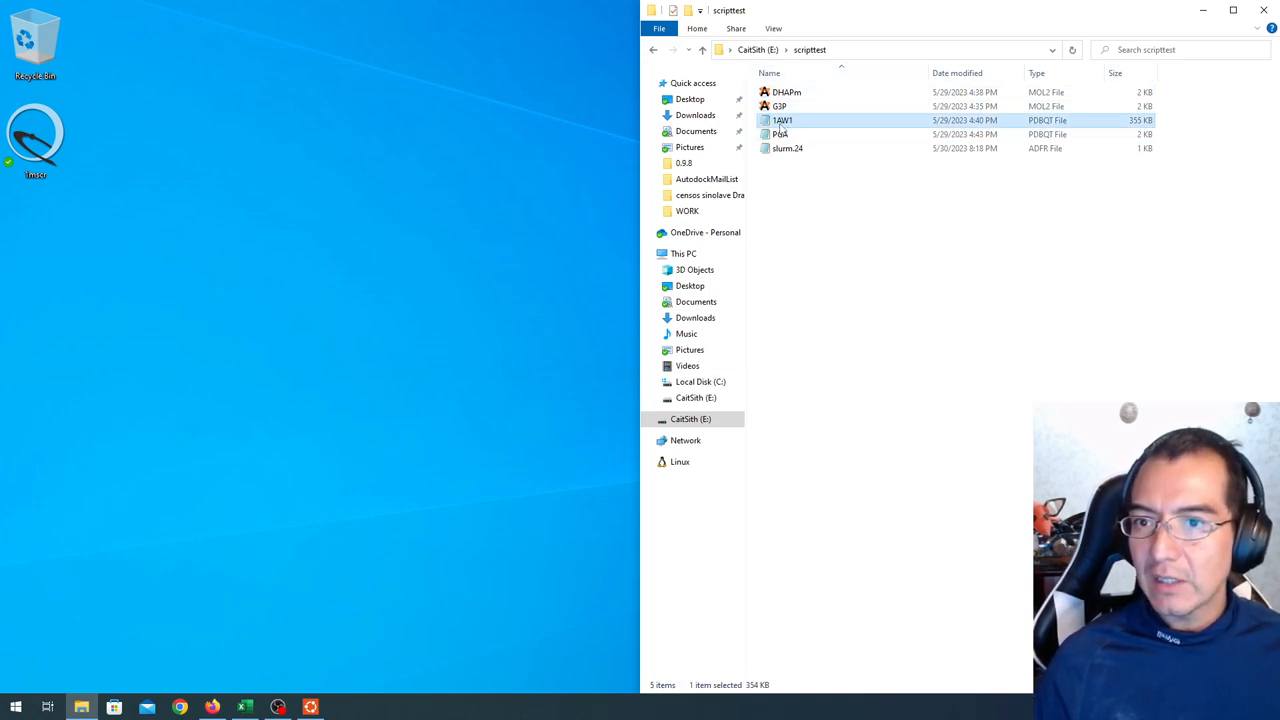
mouse_move(783, 120)
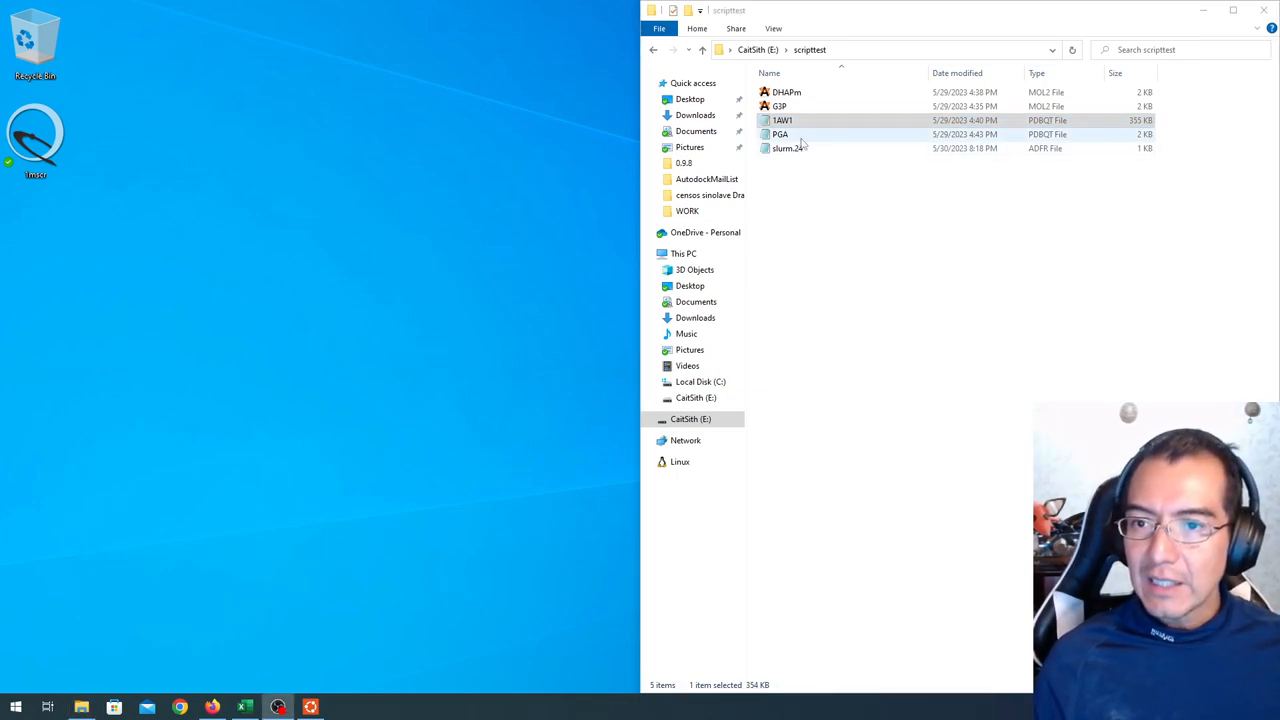
left_click(780, 134)
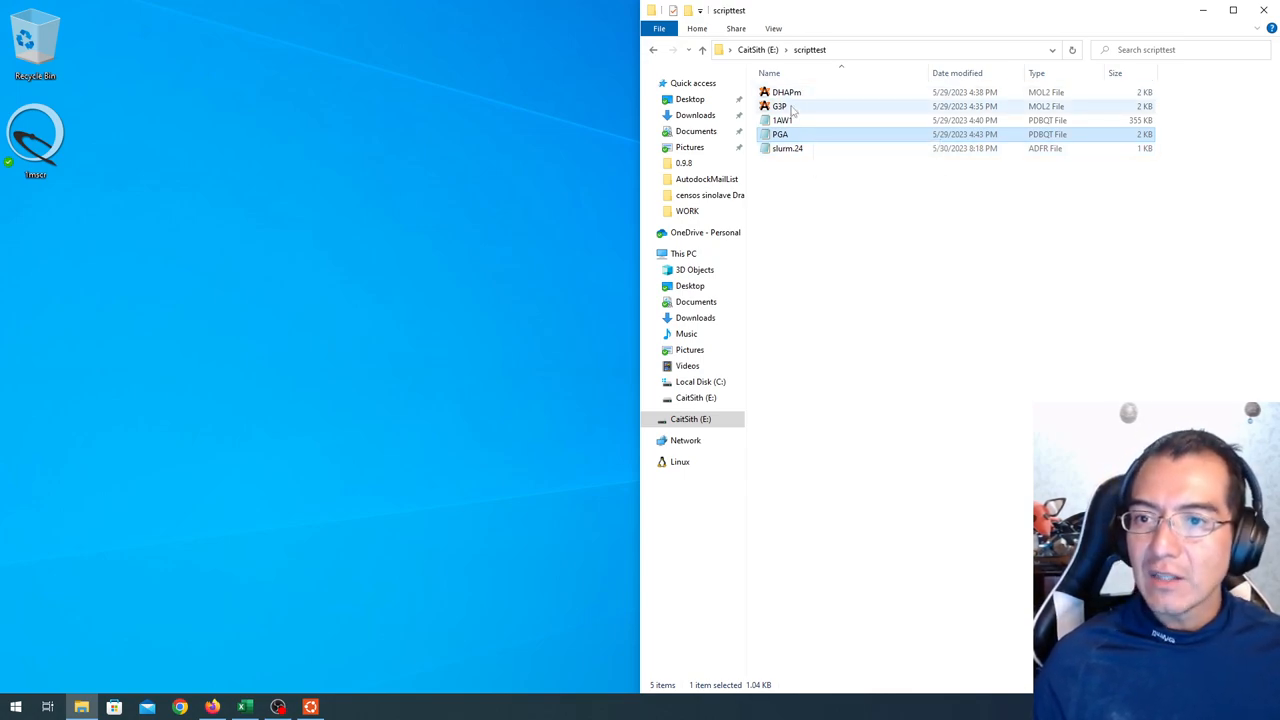
mouse_move(785, 106)
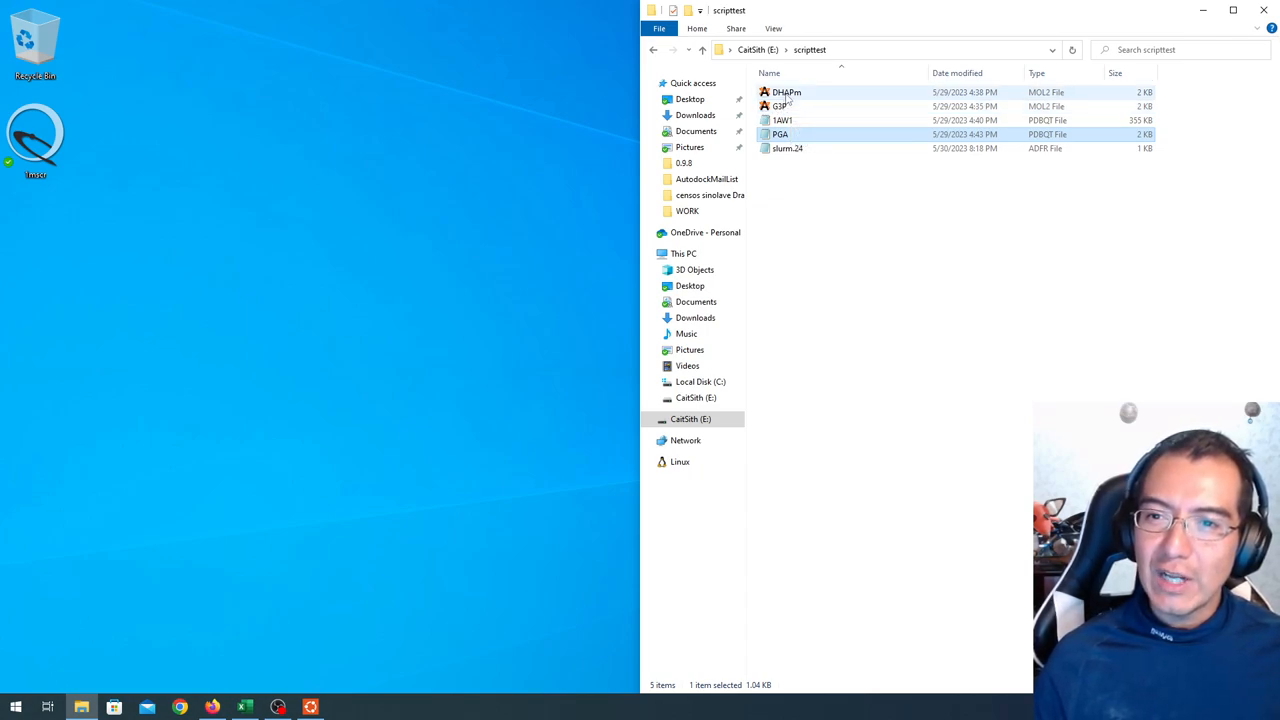
mouse_move(786, 92)
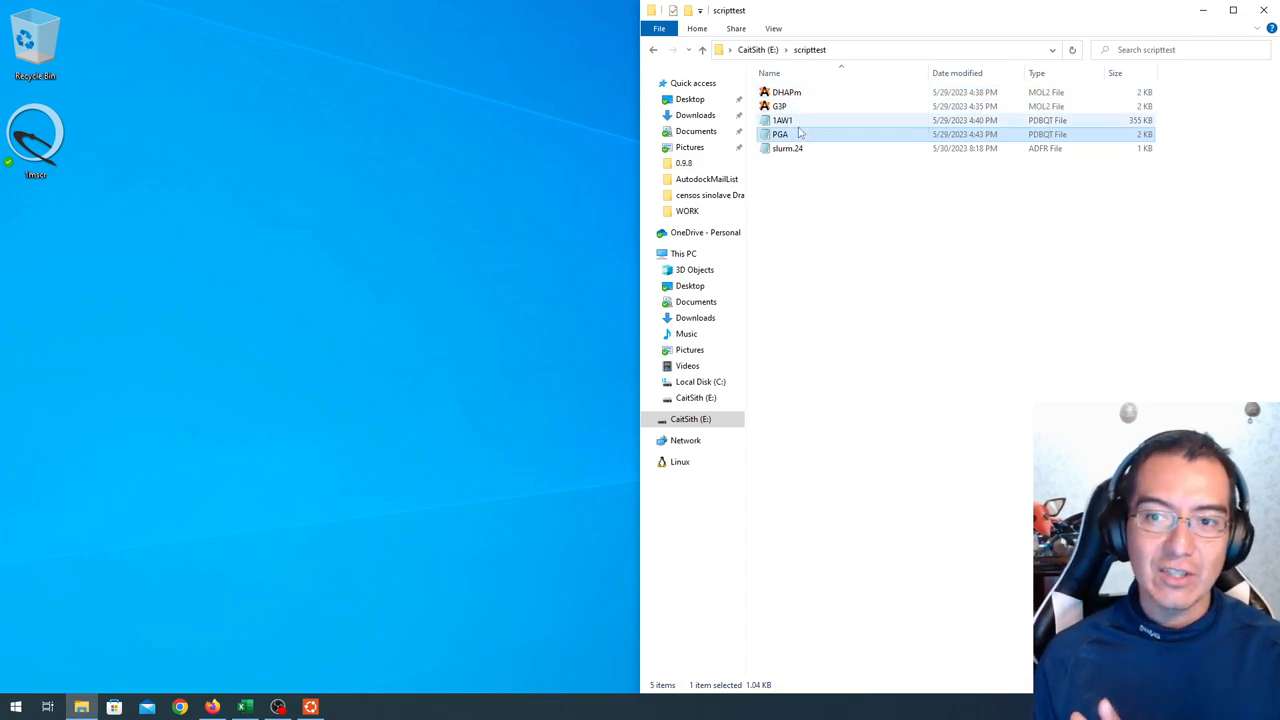
mouse_move(790, 134)
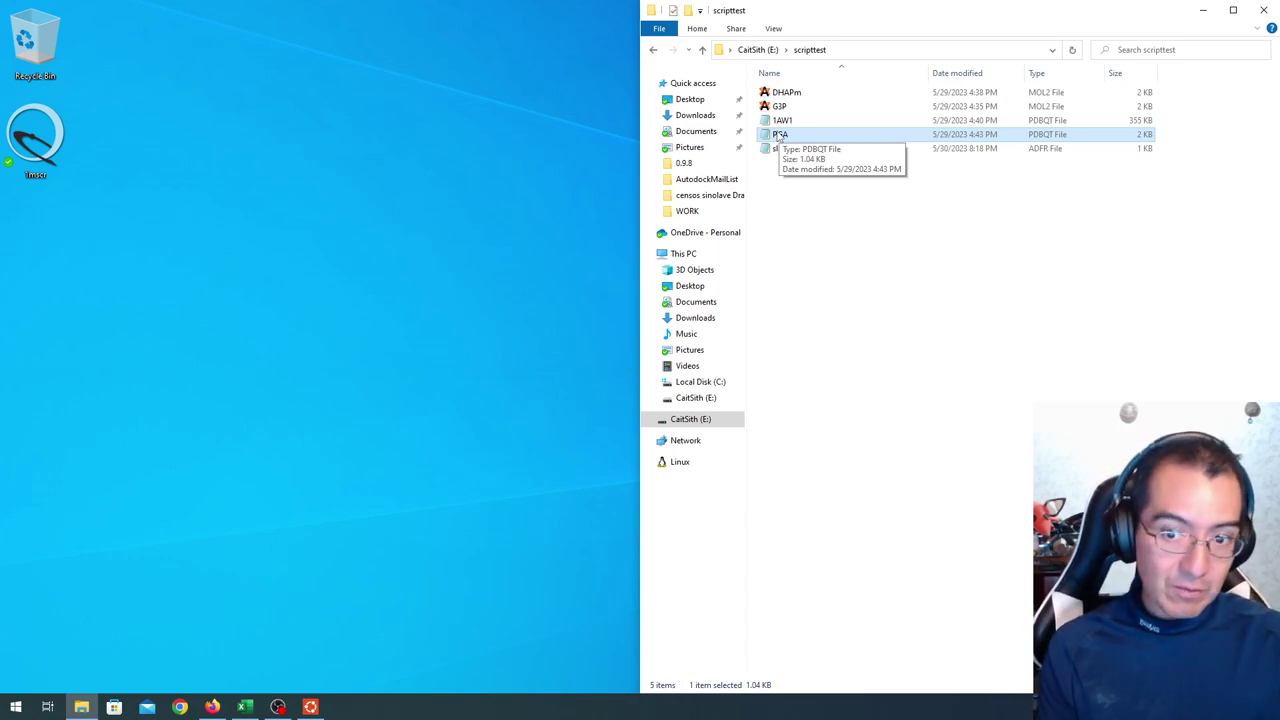
mouse_move(817, 148)
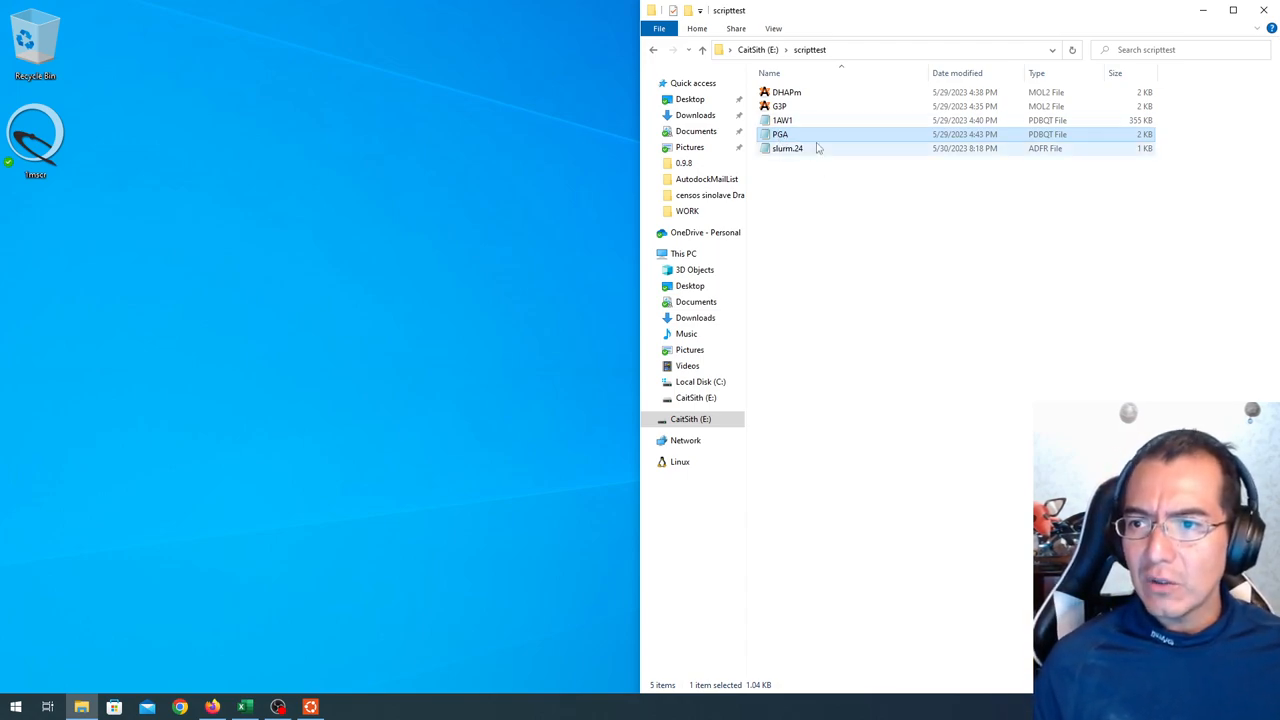
mouse_move(795, 134)
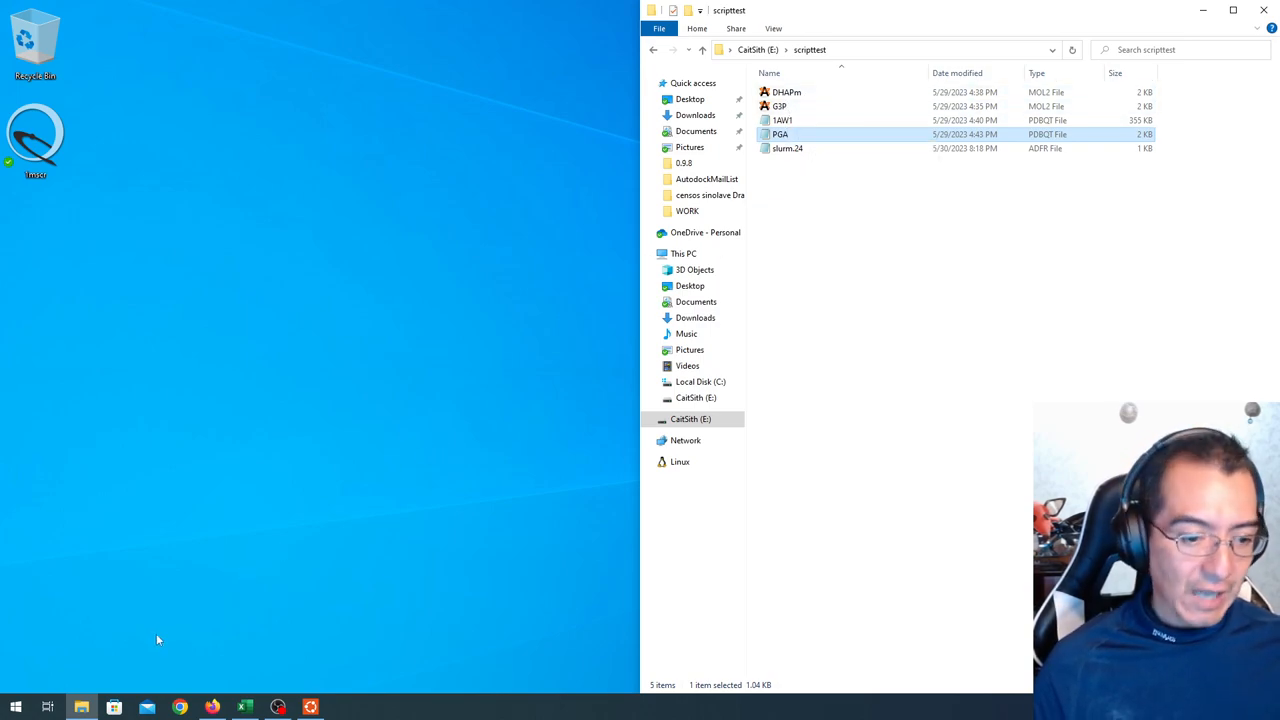
left_click(15, 708)
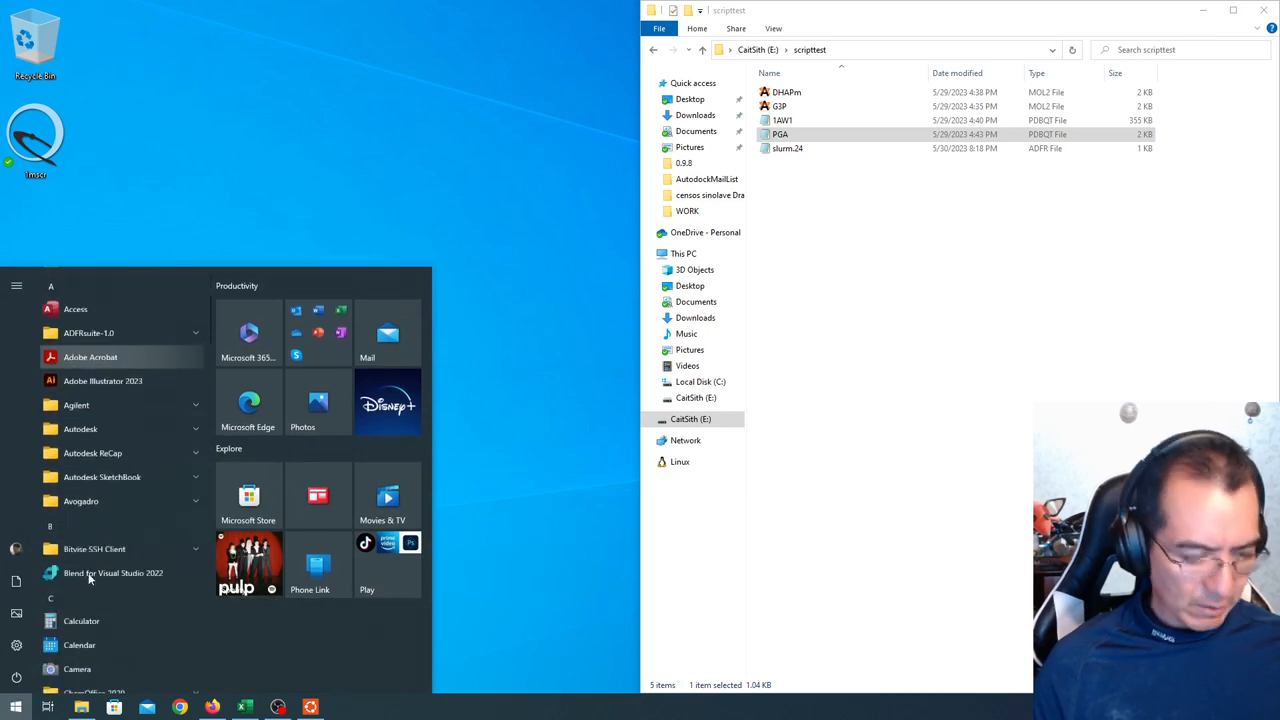
scroll("down", 3)
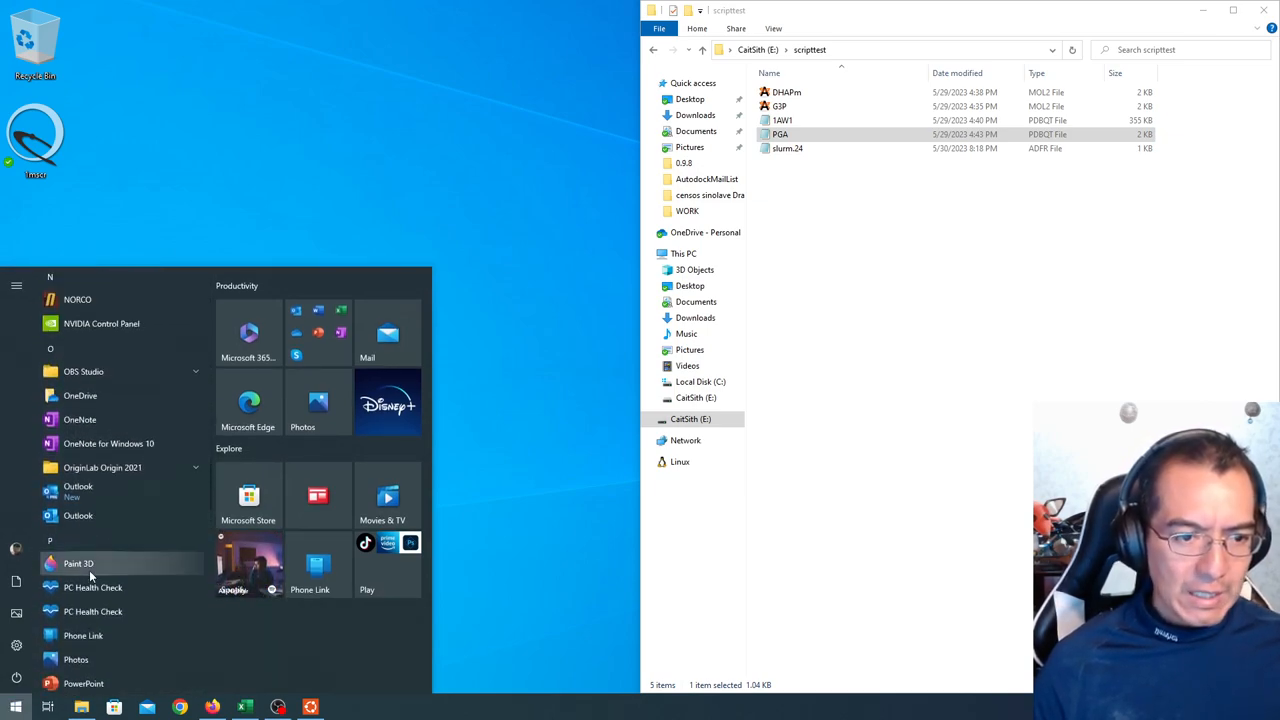
scroll("down", 3)
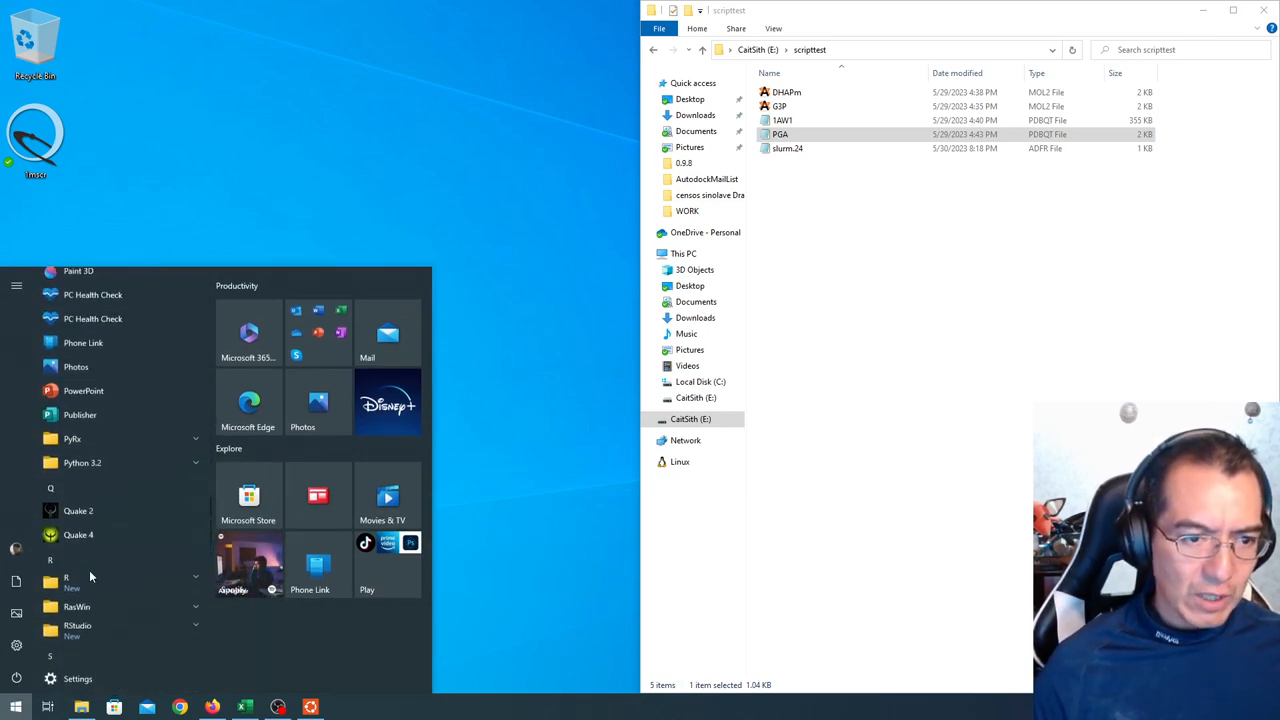
scroll("down", 3)
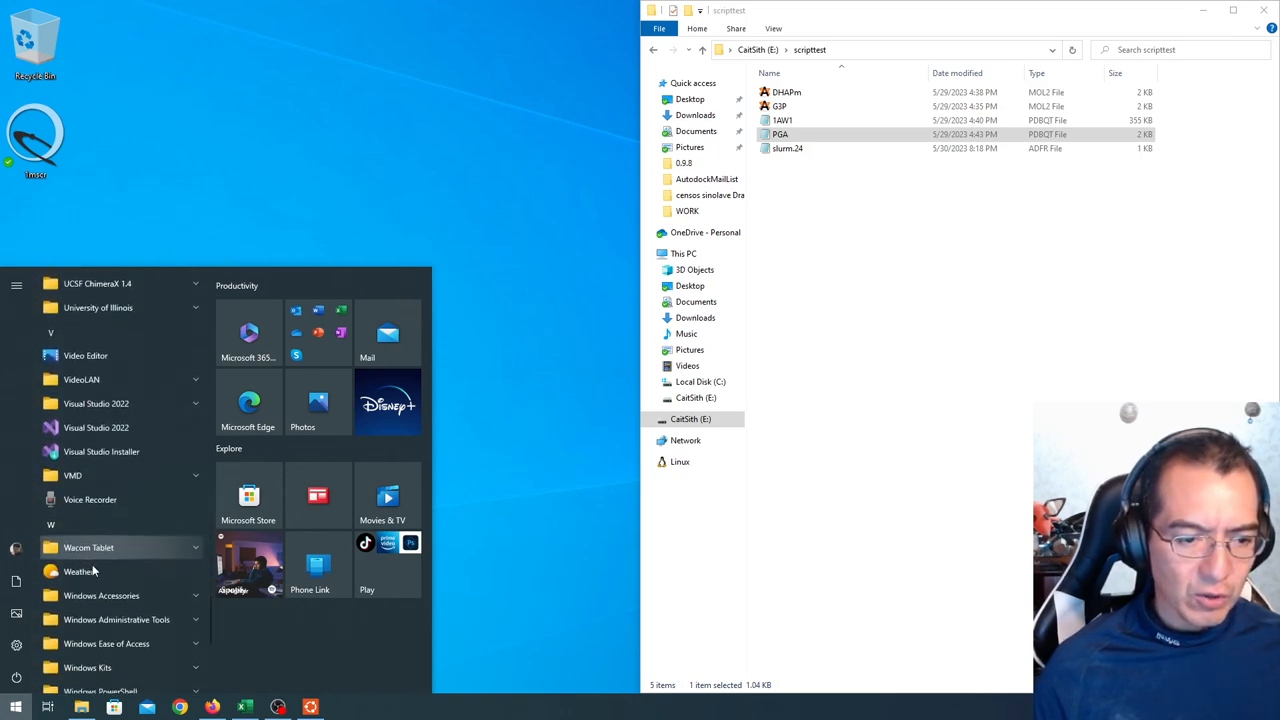
left_click(117, 363)
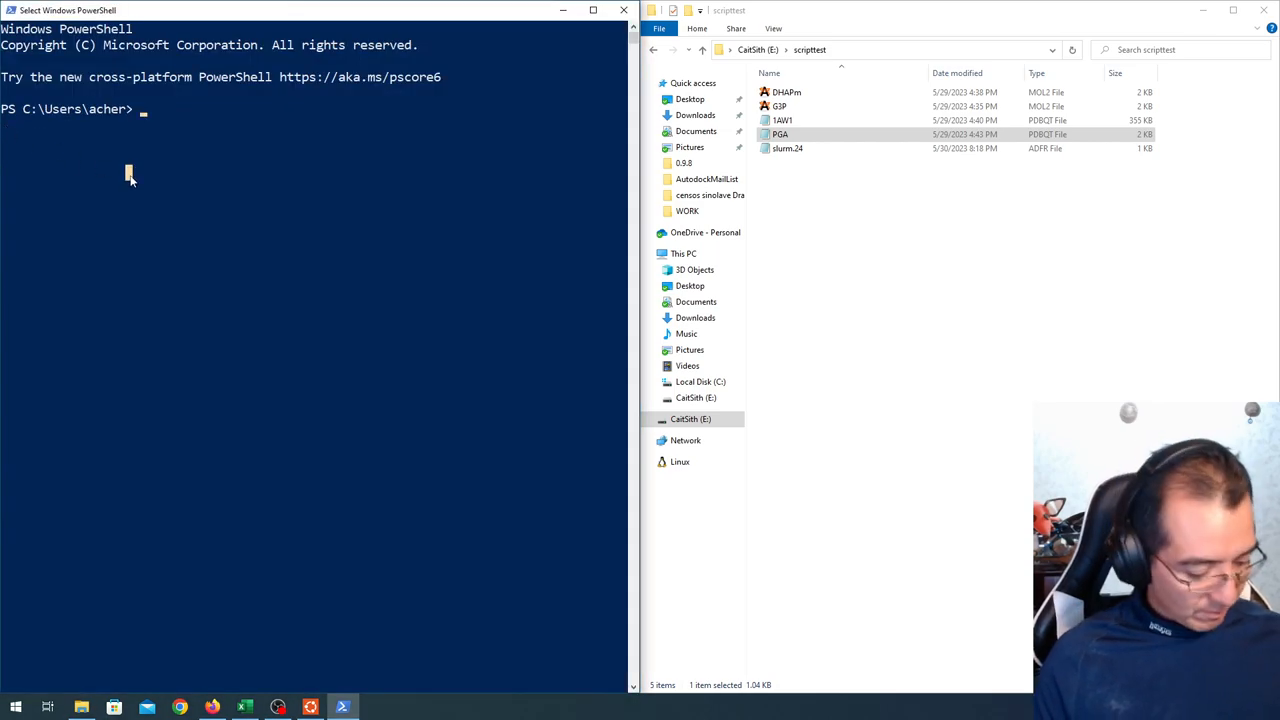
type("cd E:\\scripttest\\G3P.mol2")
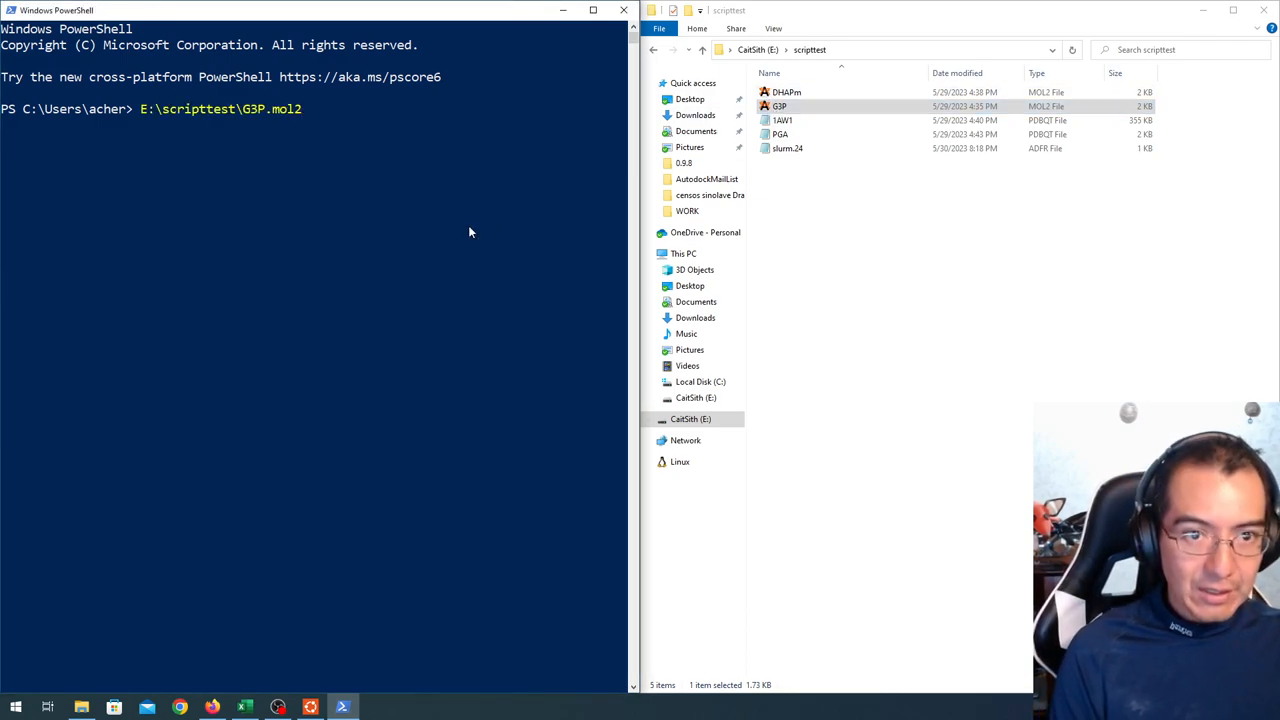
key("Backspace")
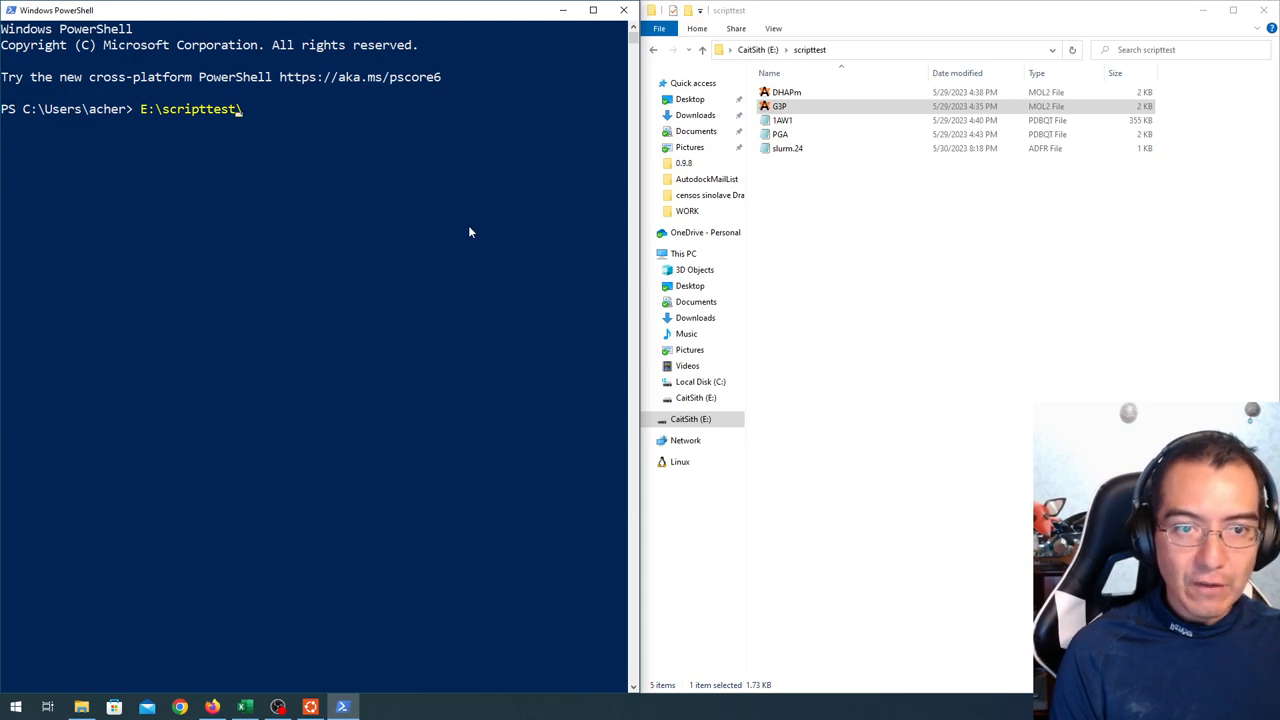
key("Return")
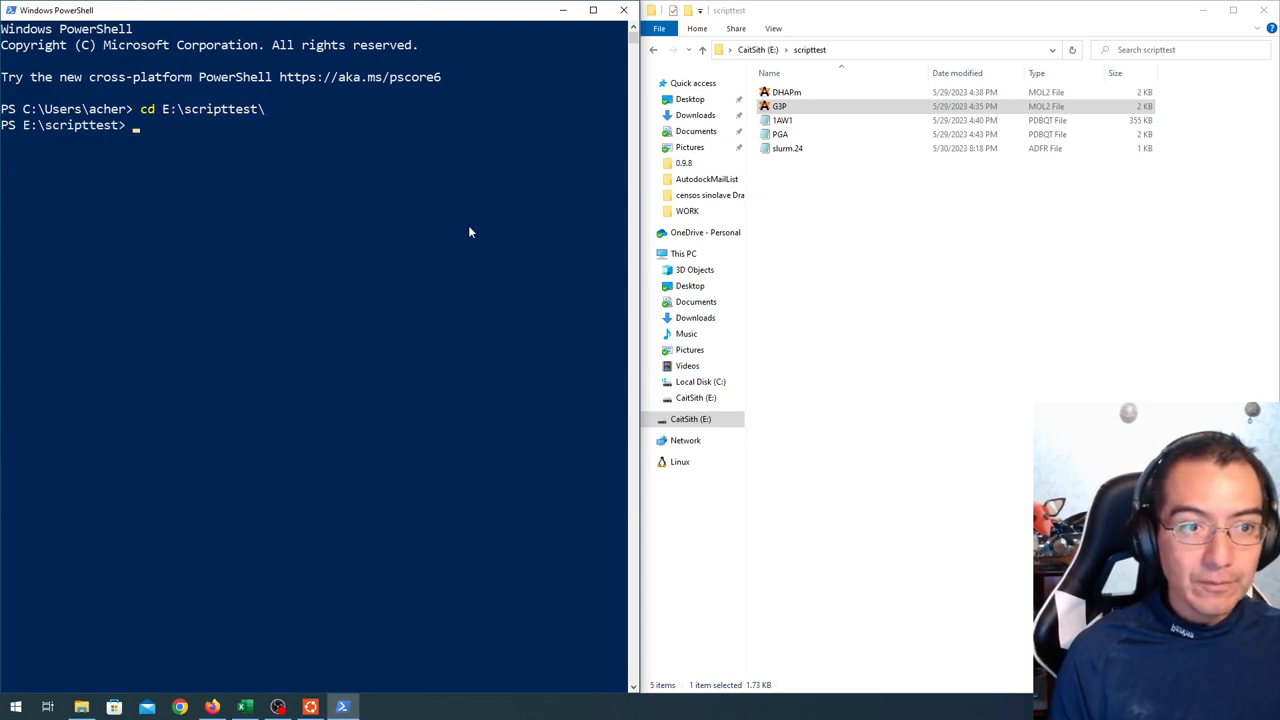
- List the contents of the scripttest folder with ls
type("ls")
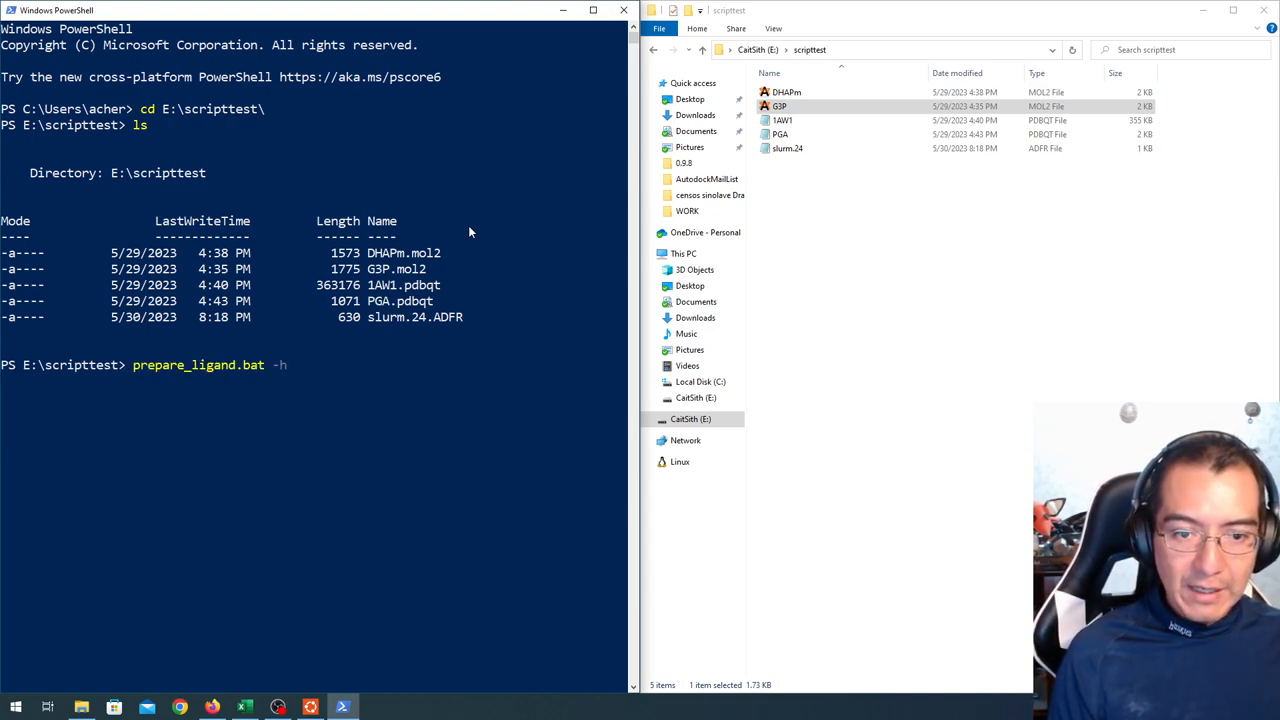
key("backspace")
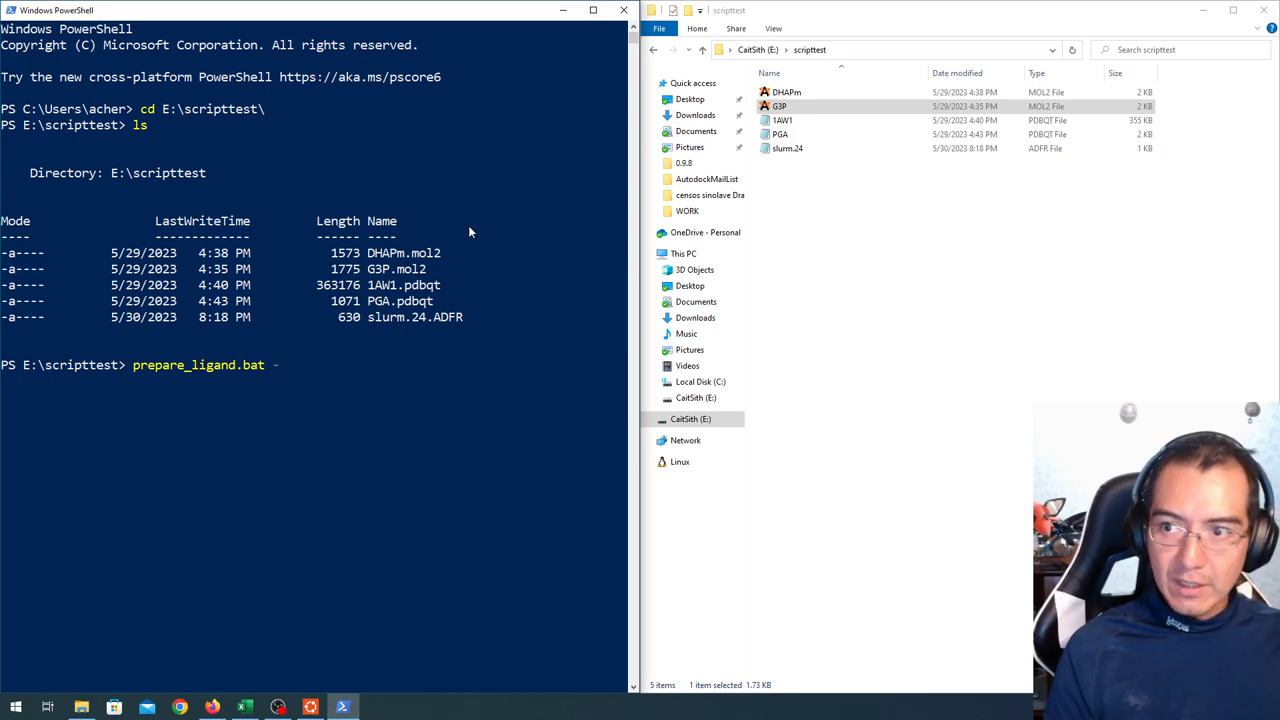
left_click(780, 106)
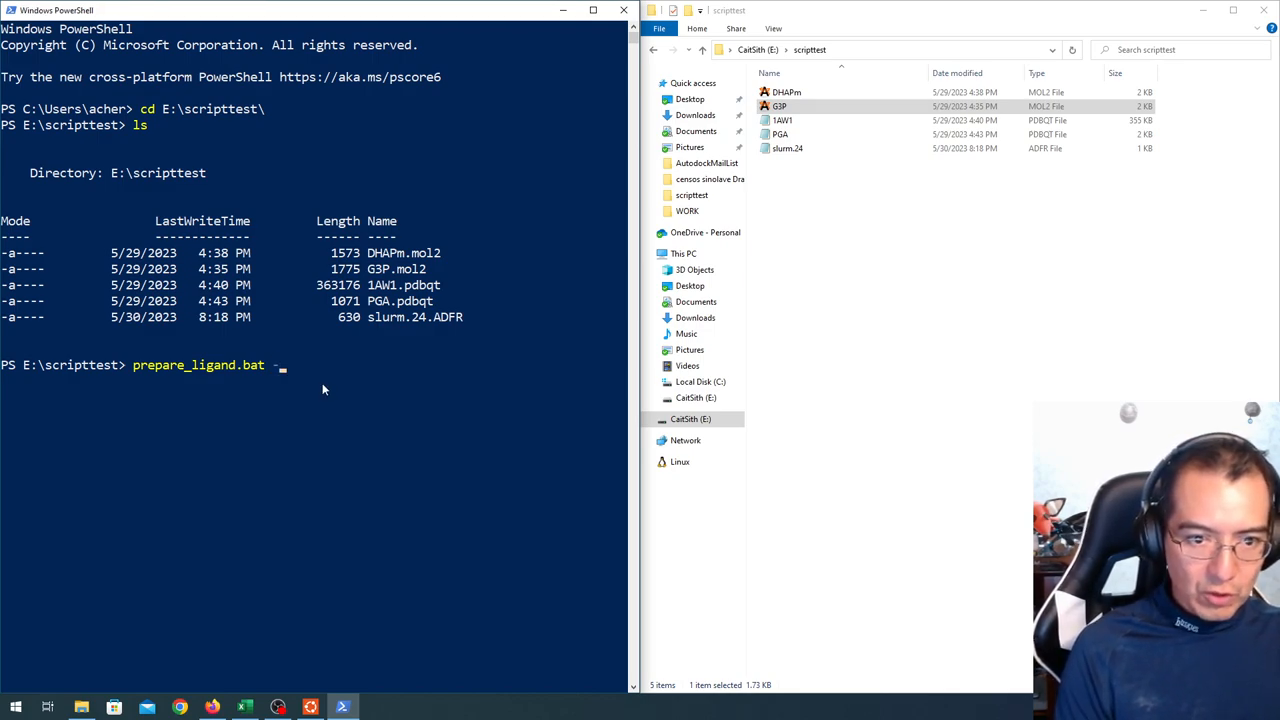
- Run prepare_ligand.bat -l .\G3P.mol2 -o .\G3P.pdbqt -v to produce G3P.pdbqt
type("l")
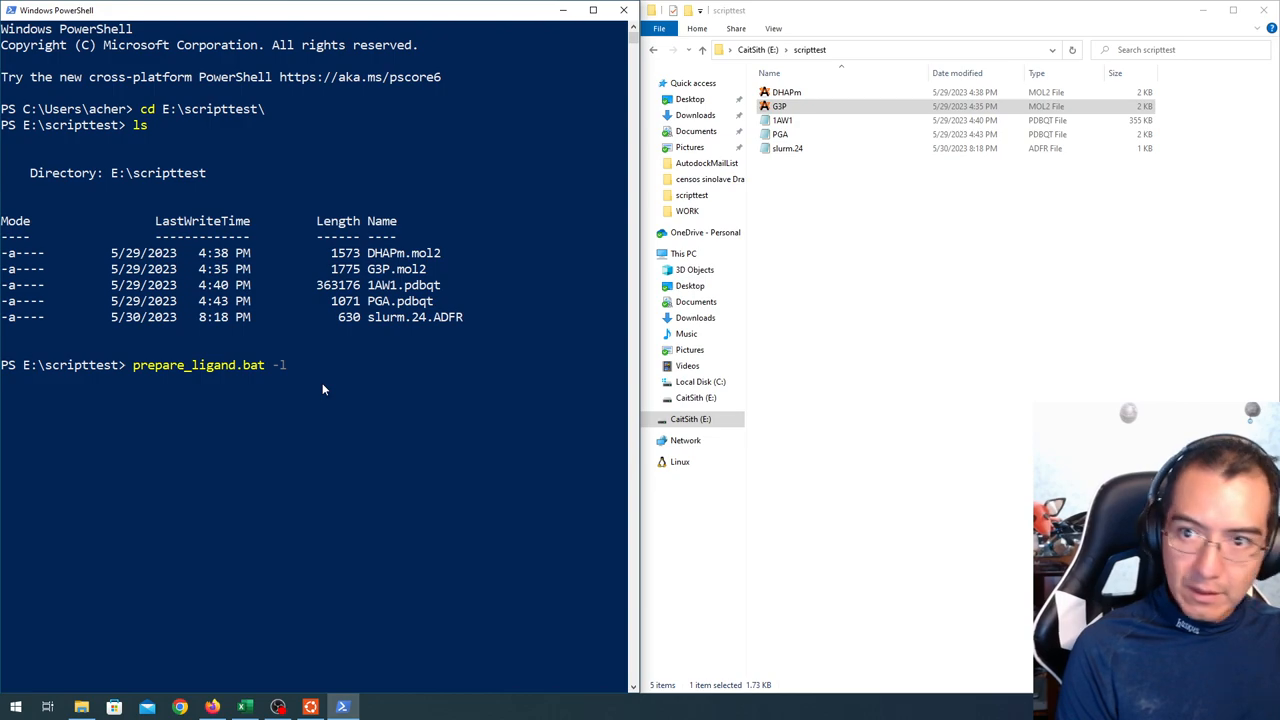
type(".\\G3P.mol2")
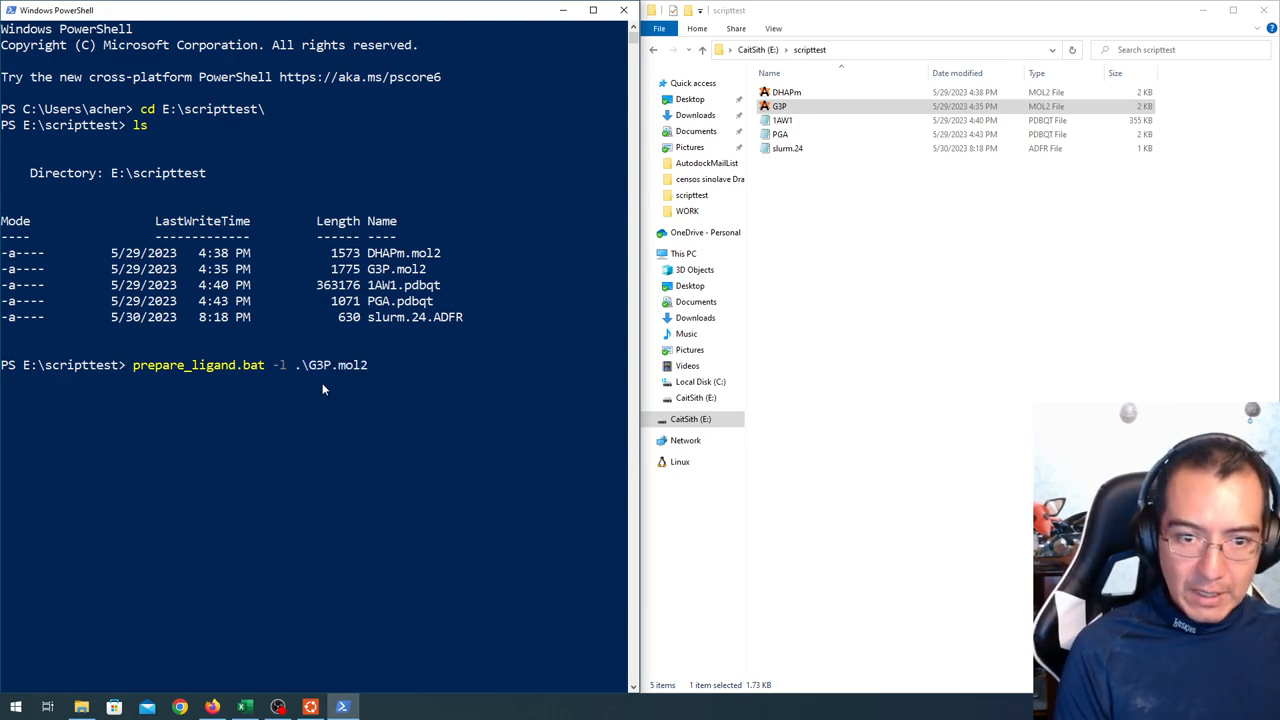
type("-o")
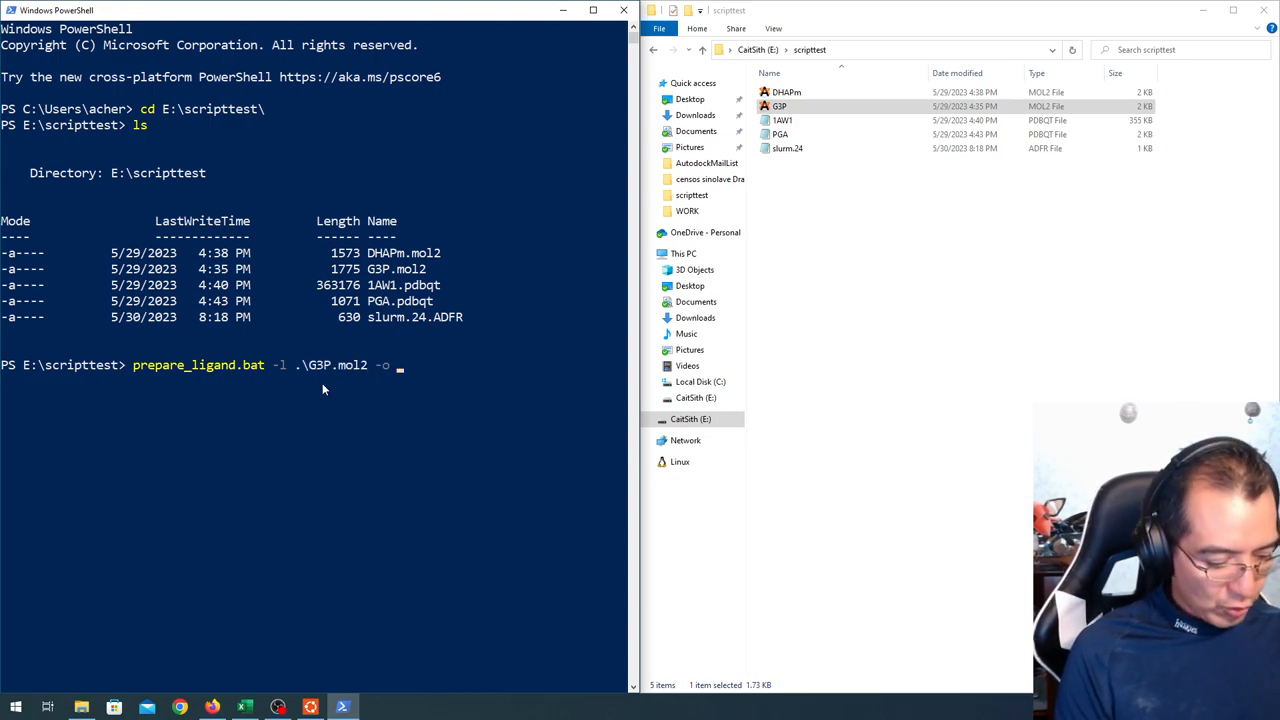
type(".\\G3P.")
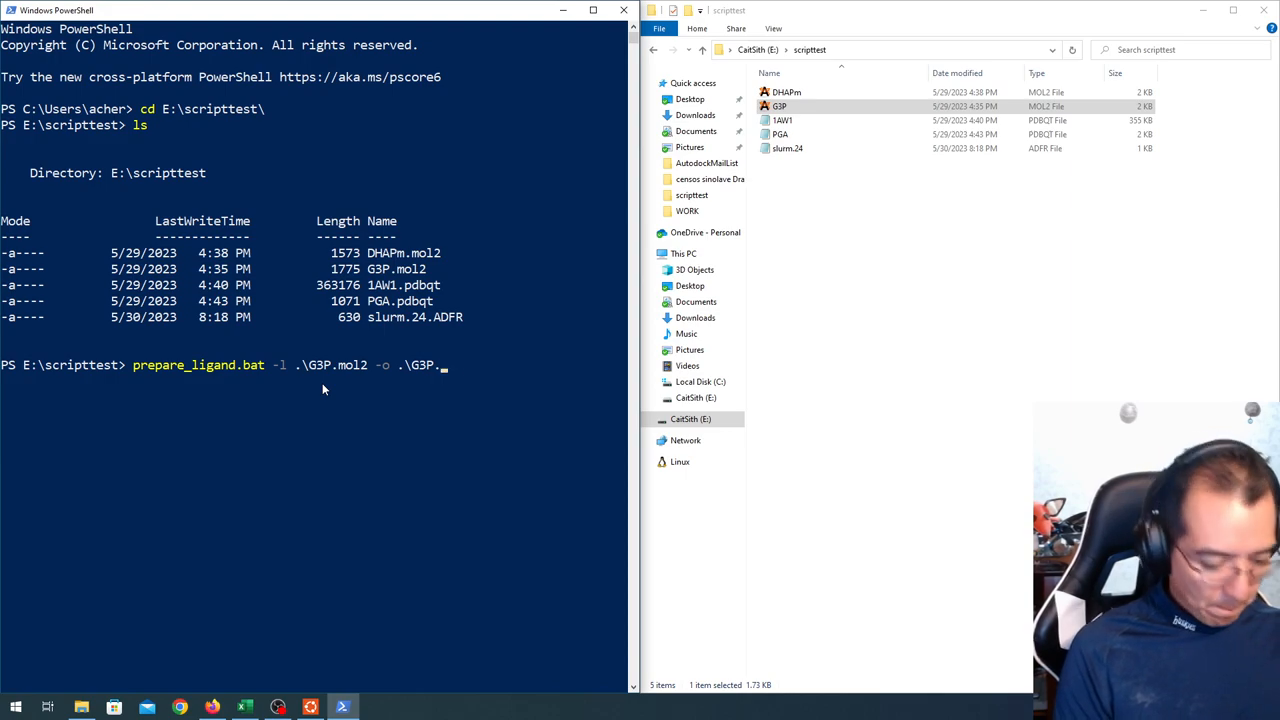
type("pdbqt")
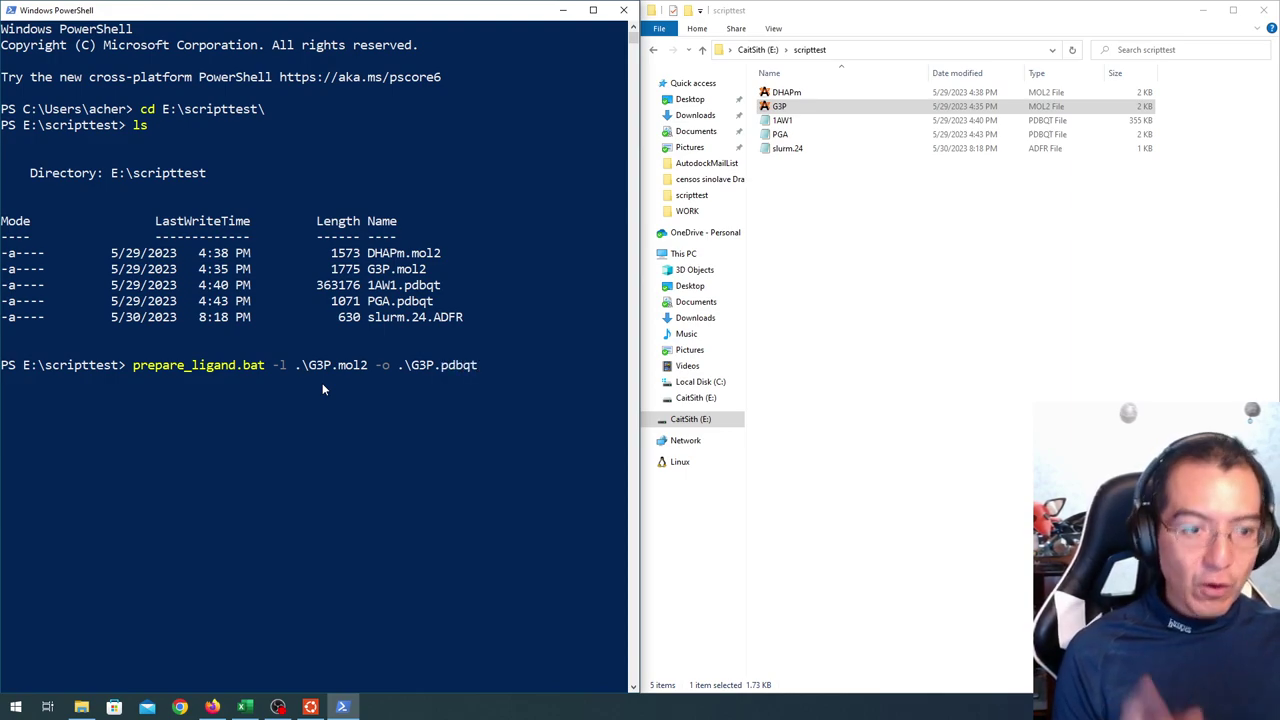
key("Return")
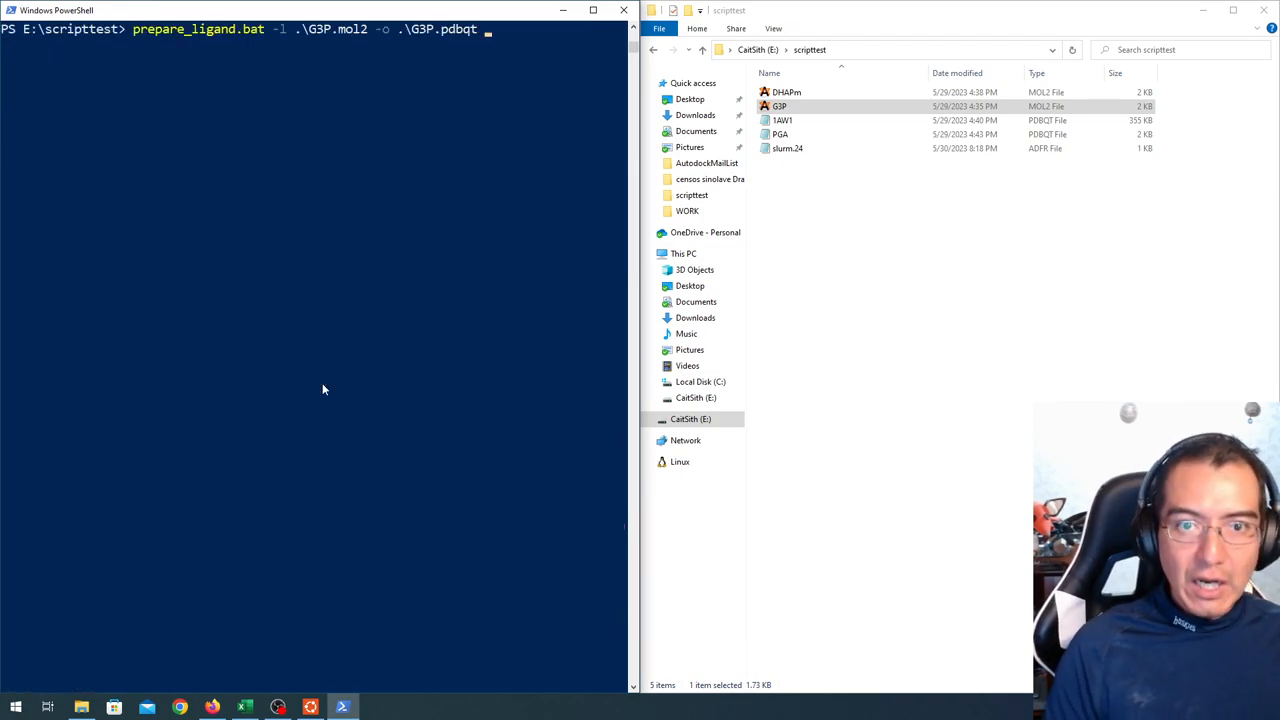
type("-v")
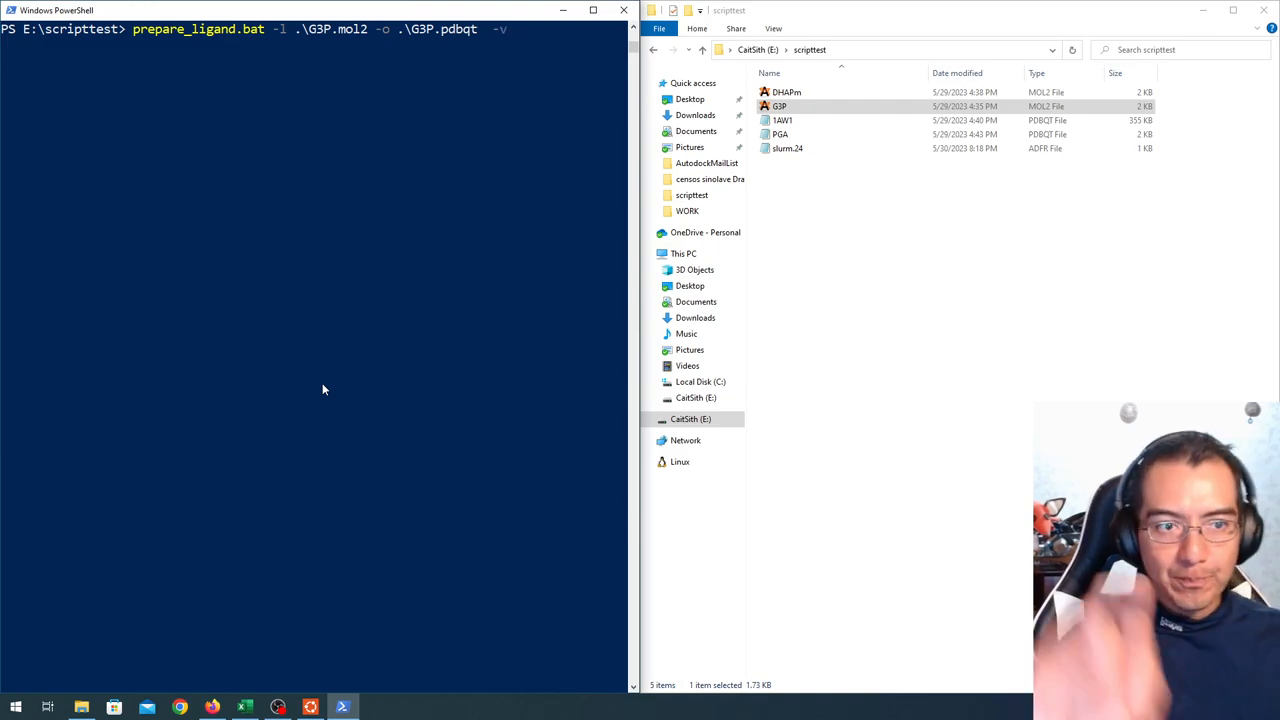
key("Return")
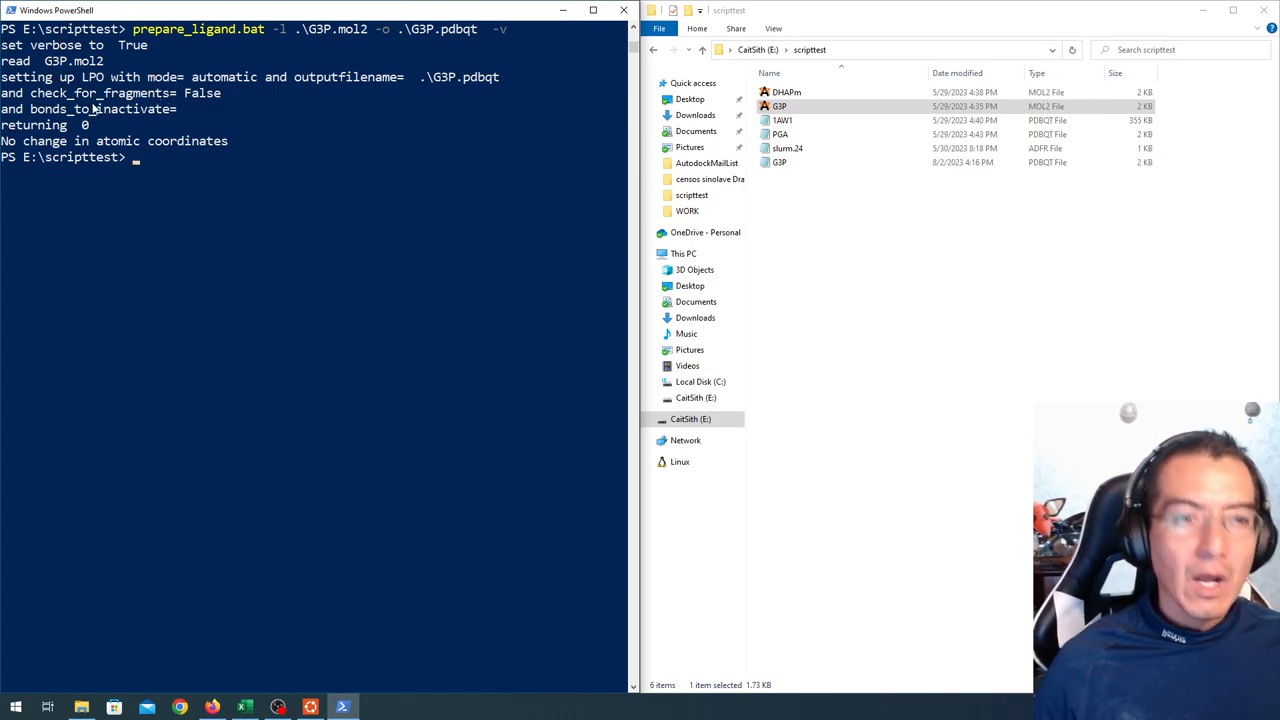
left_click(957, 72)
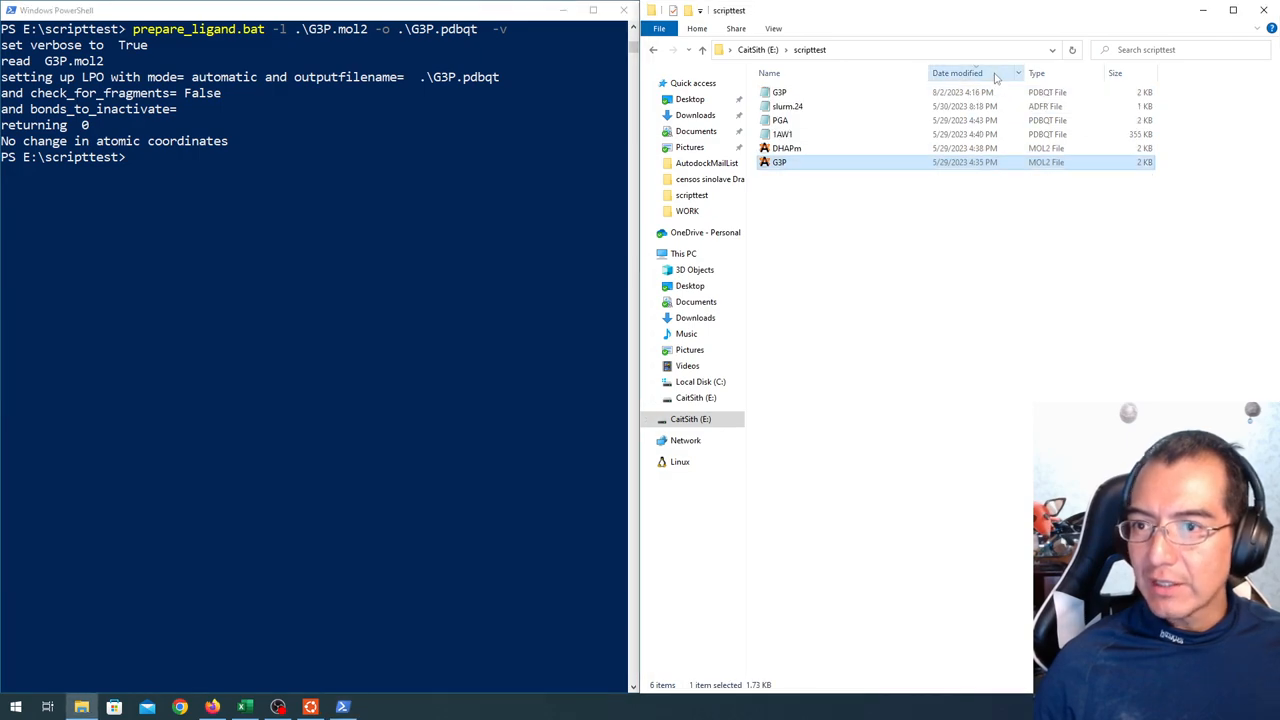
double_click(780, 162)
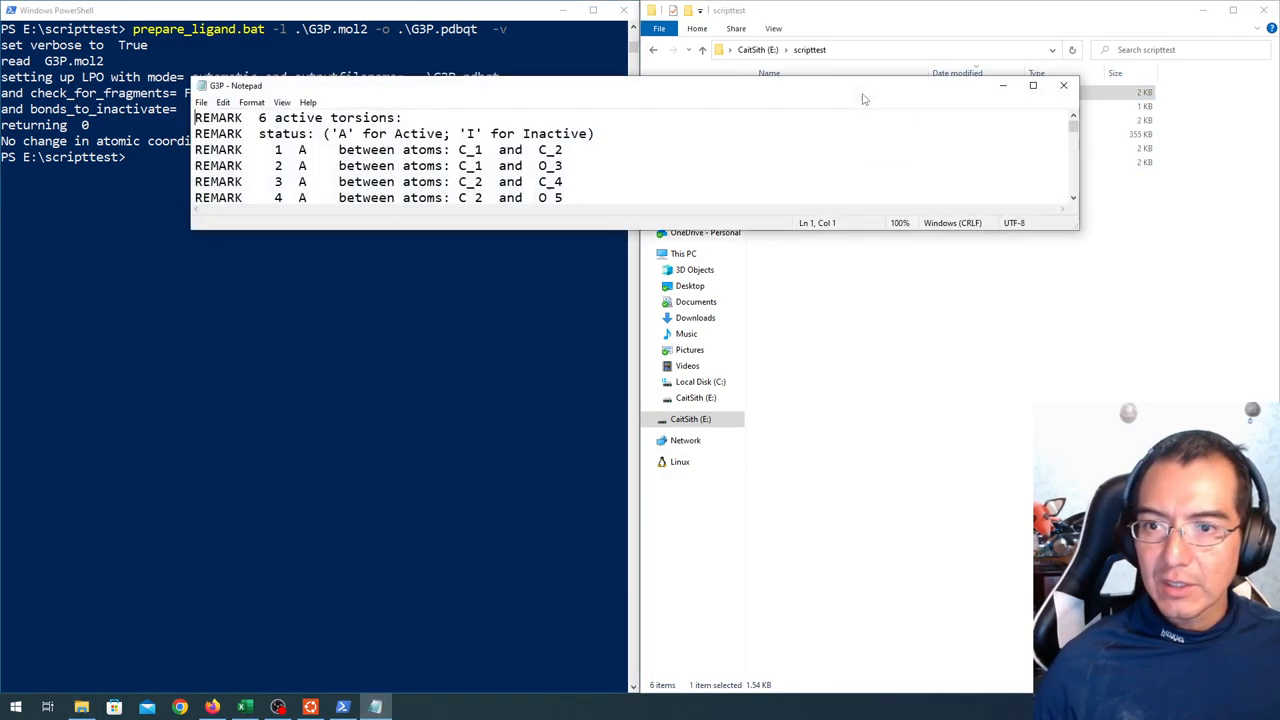
scroll("down", 3)
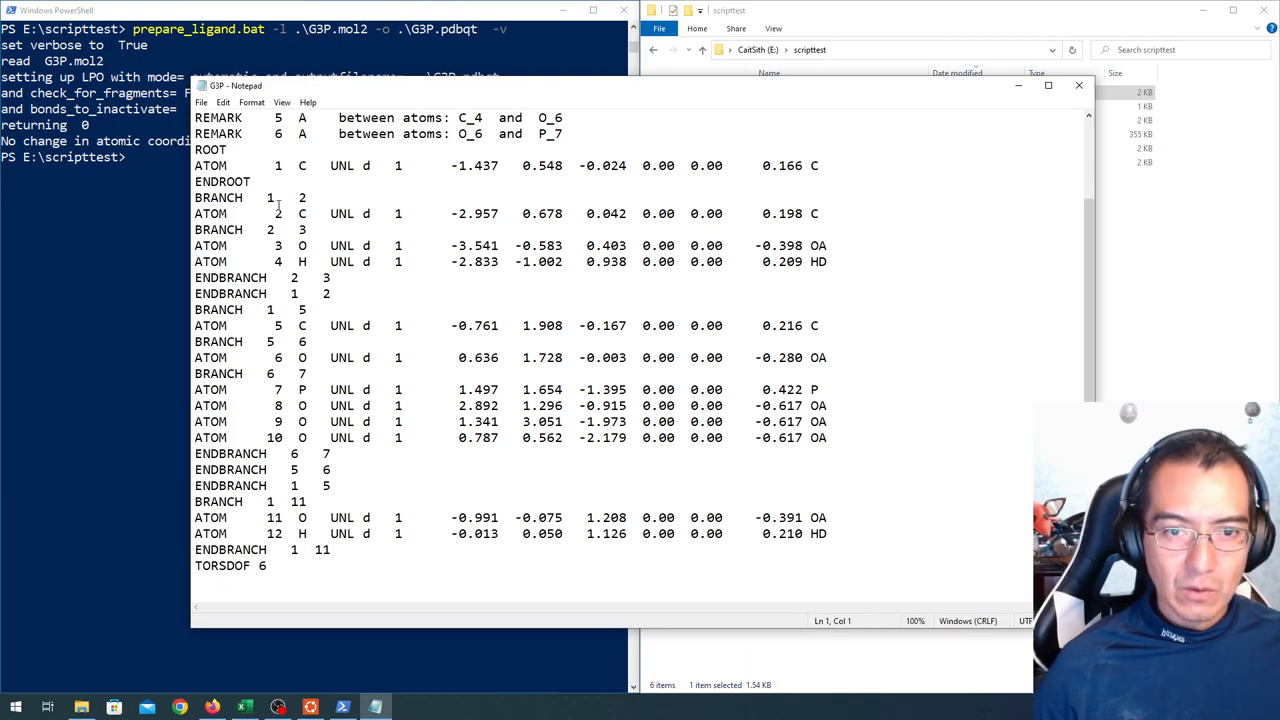
scroll("up", 3)
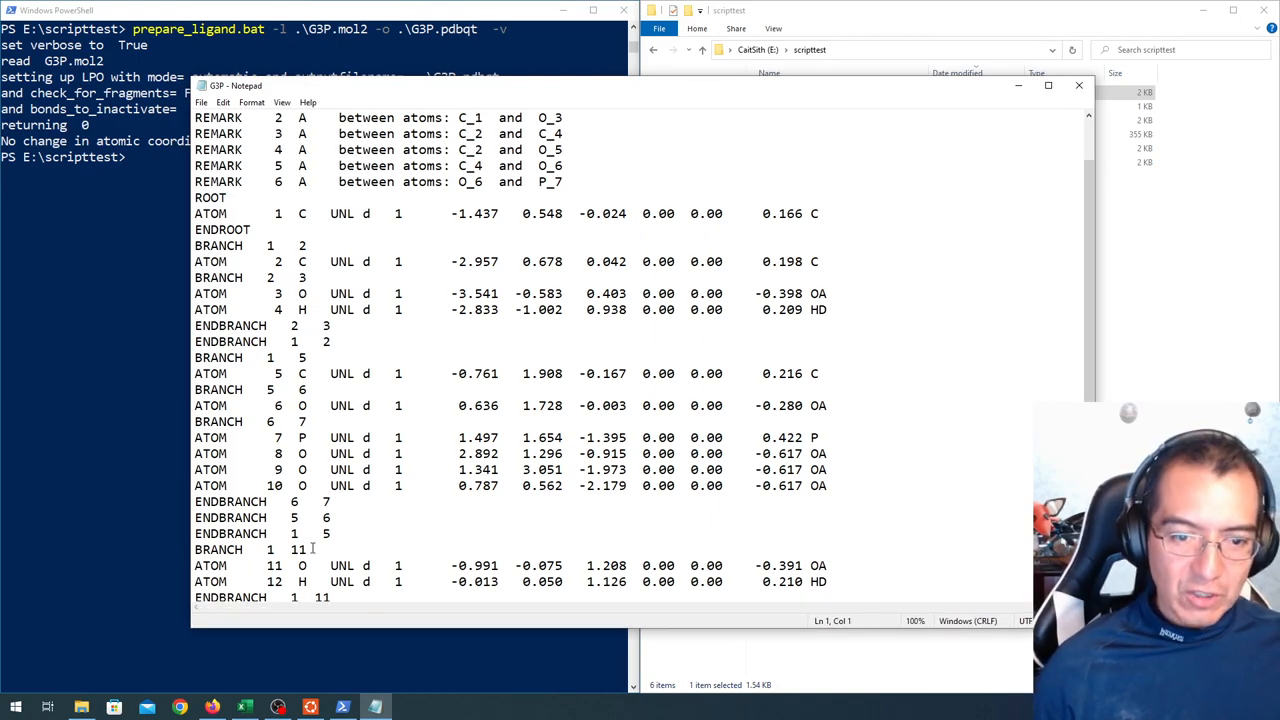
scroll("up", 3)
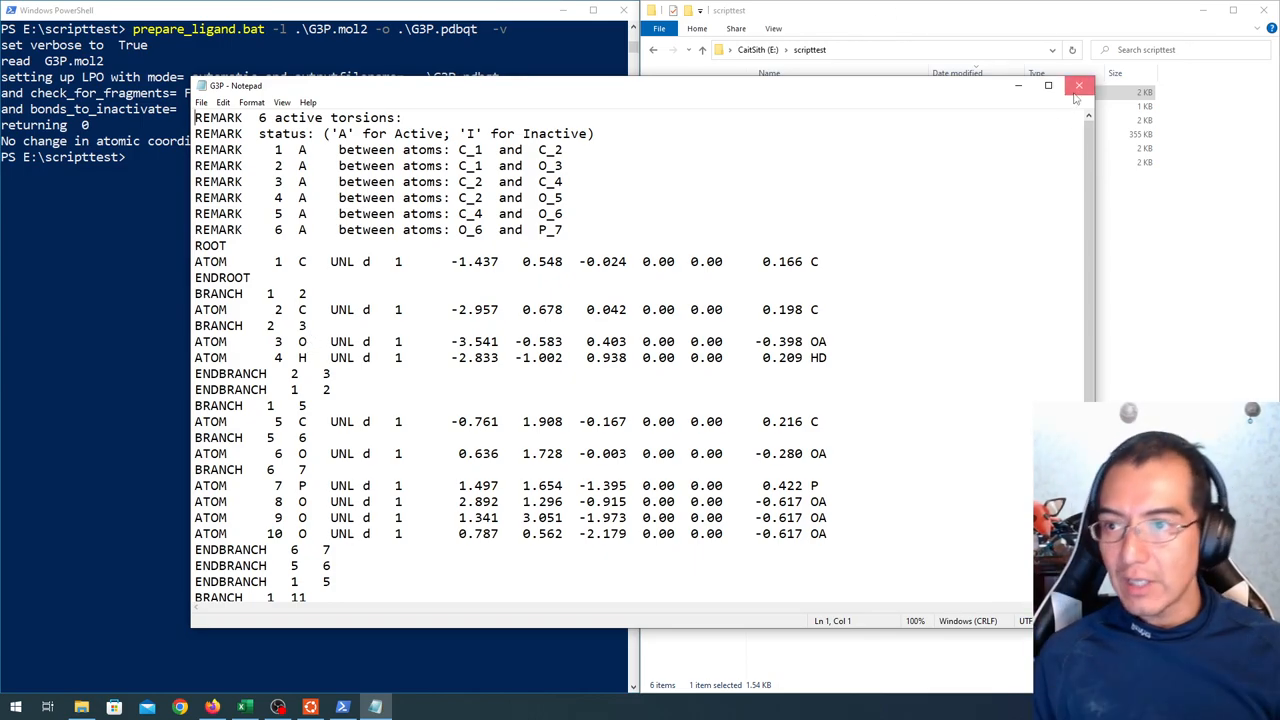
left_click(1079, 85)
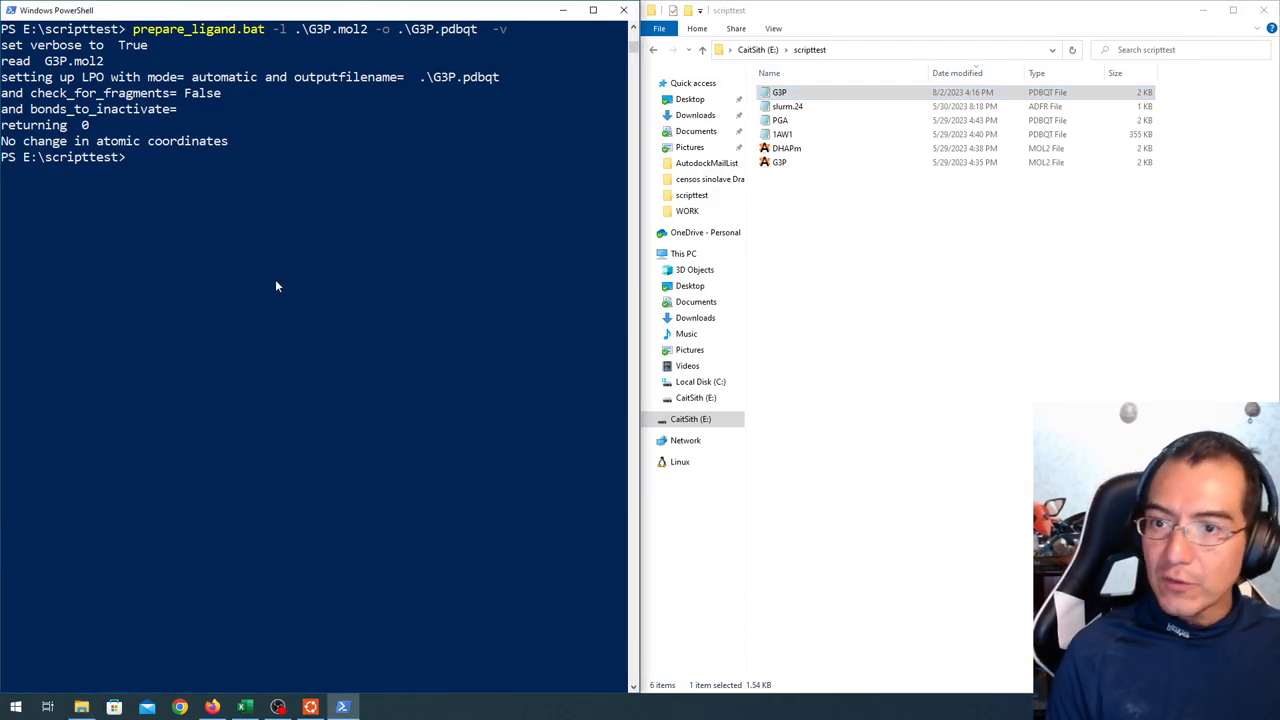
- Re-run G3P ligand preparation, then prepare DHAPm.mol2 into DHAPm.pdbqt
type("prepare_ligand.bat -l .\\G3P.mol2 -o .\\G3P.pdbqt")
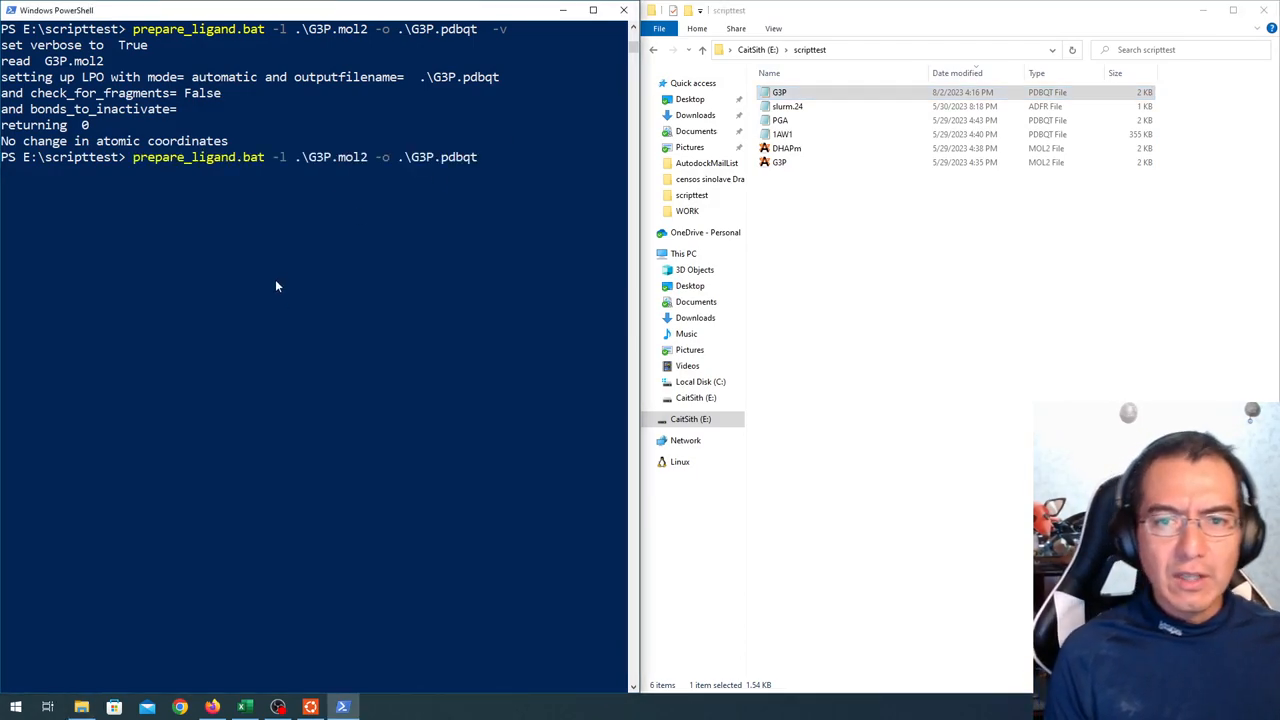
type("-v")
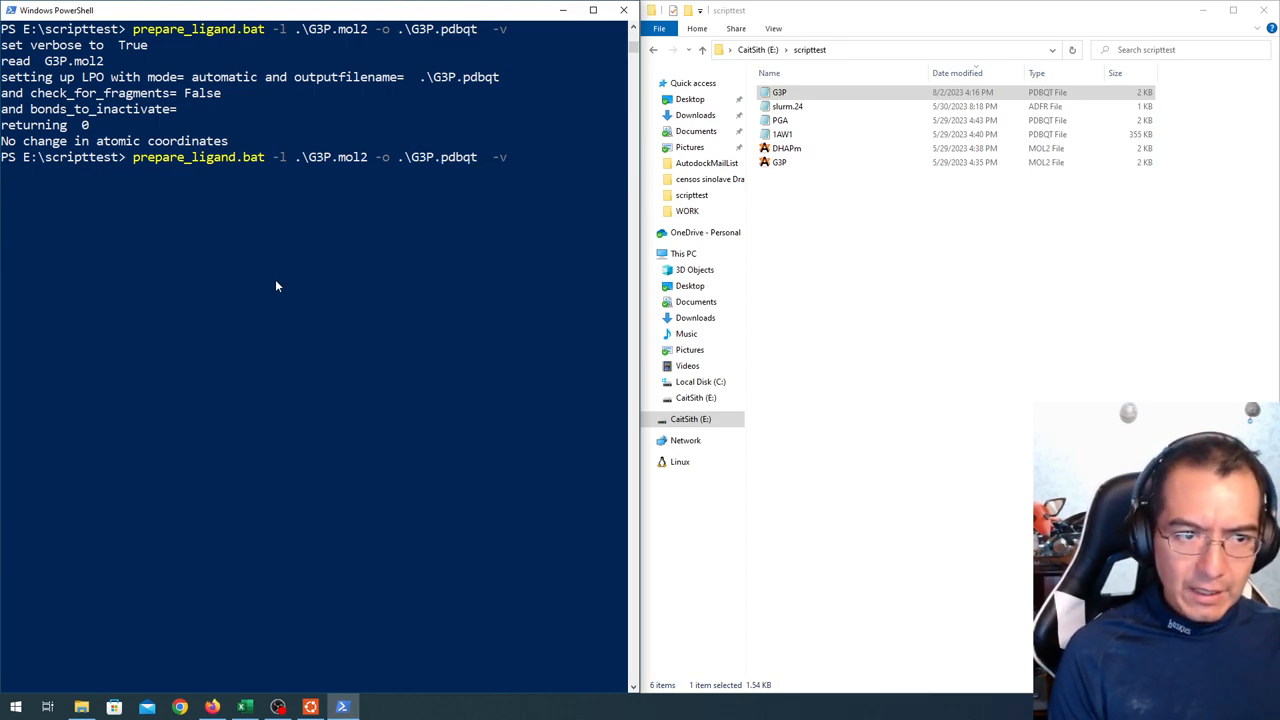
key("Return")
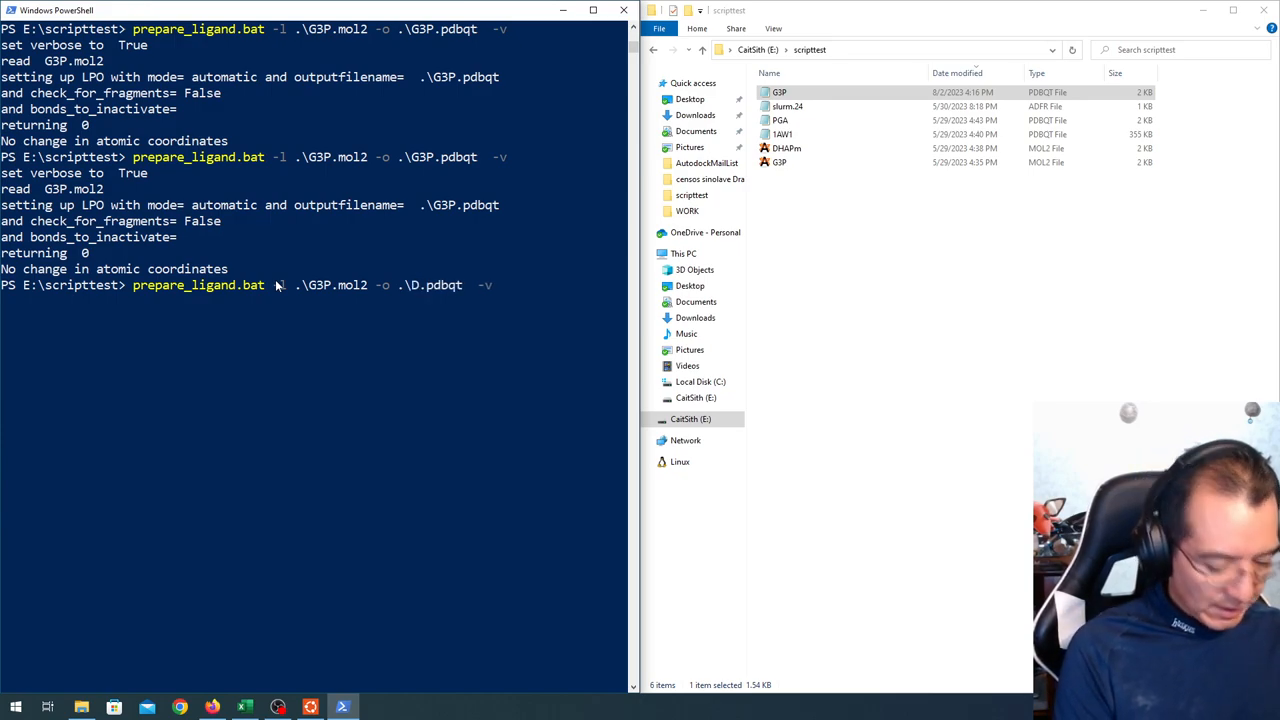
type("HAP")
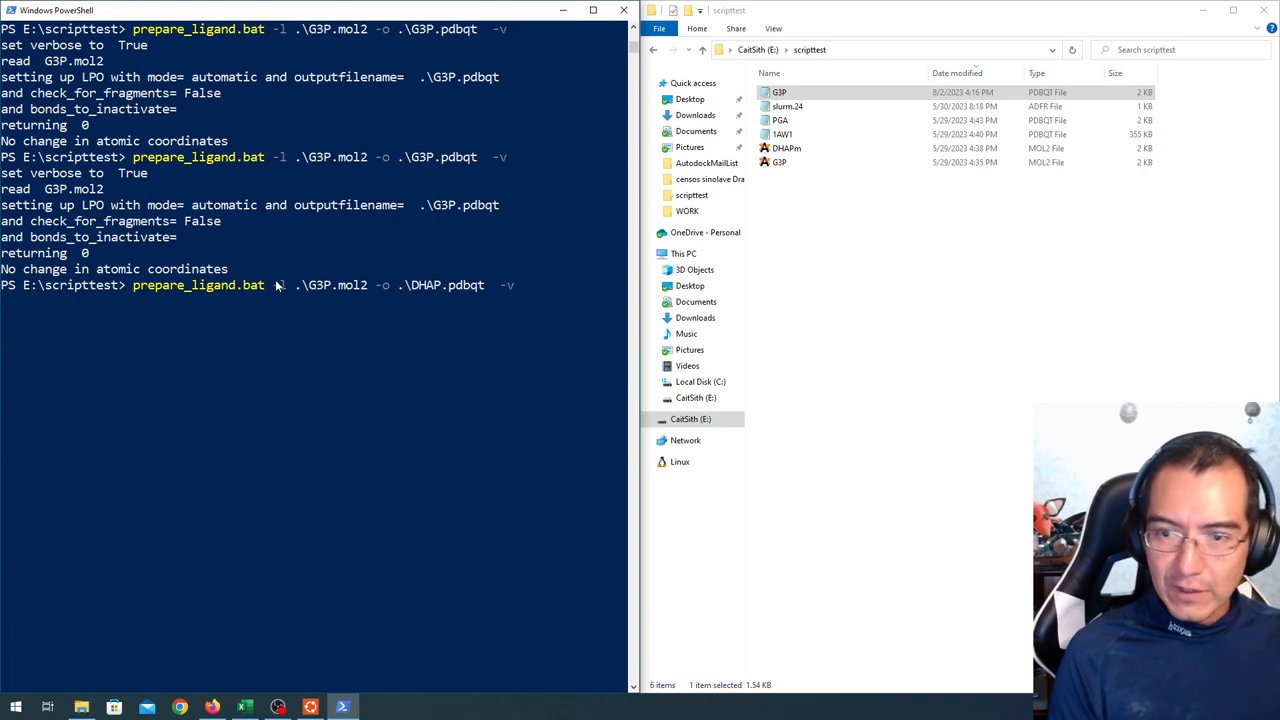
type("m")
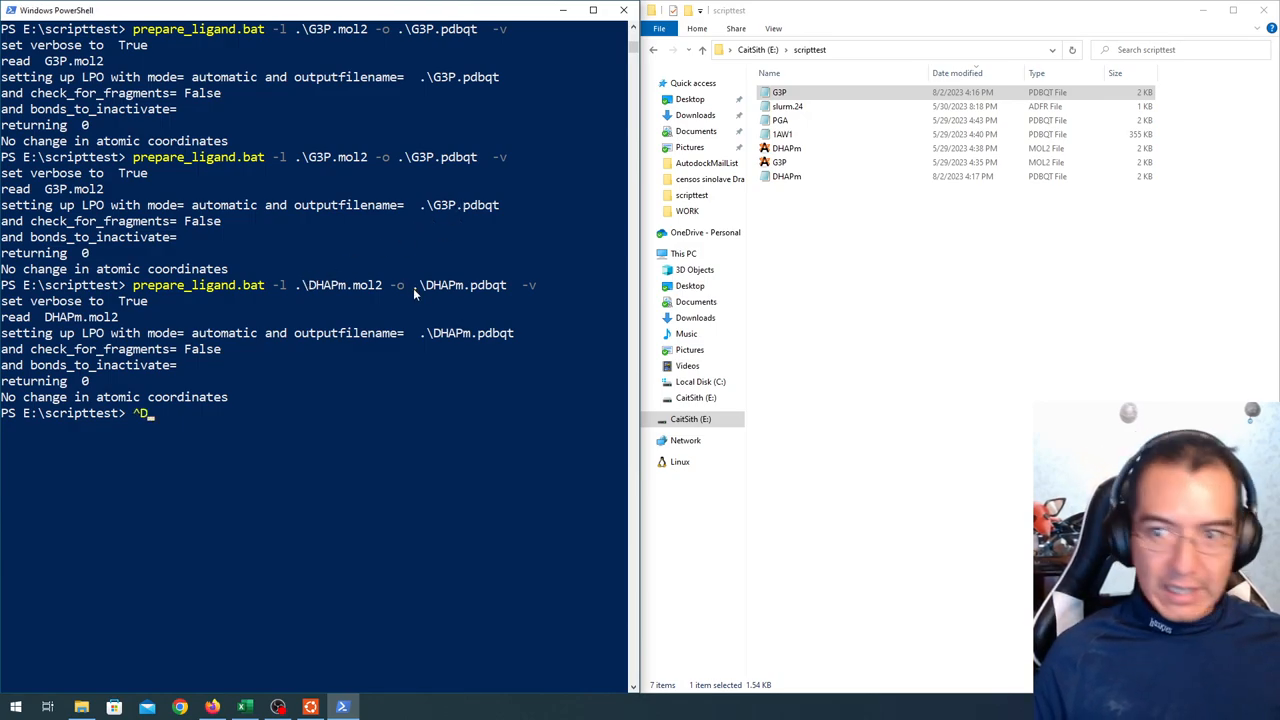
- Close the PowerShell console and switch to the batch for-loop tutorial in Firefox
key("ctrl+c")
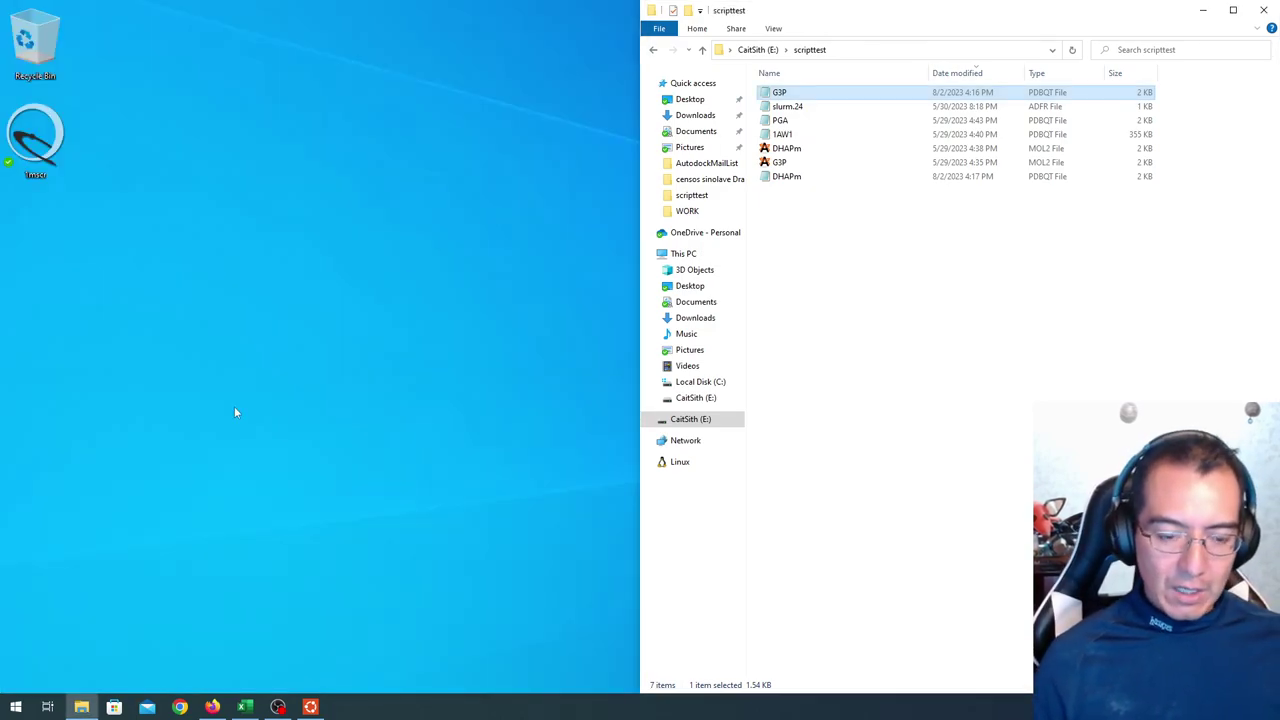
left_click(179, 707)
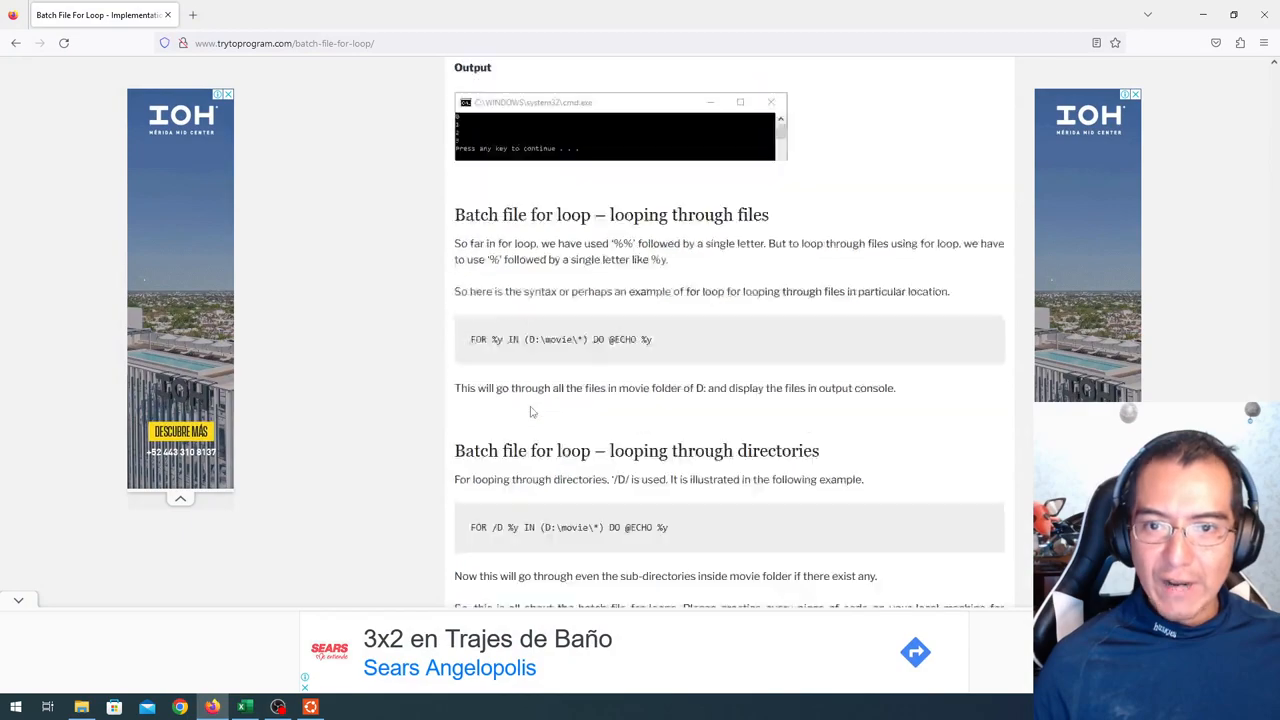
scroll("up", 3)
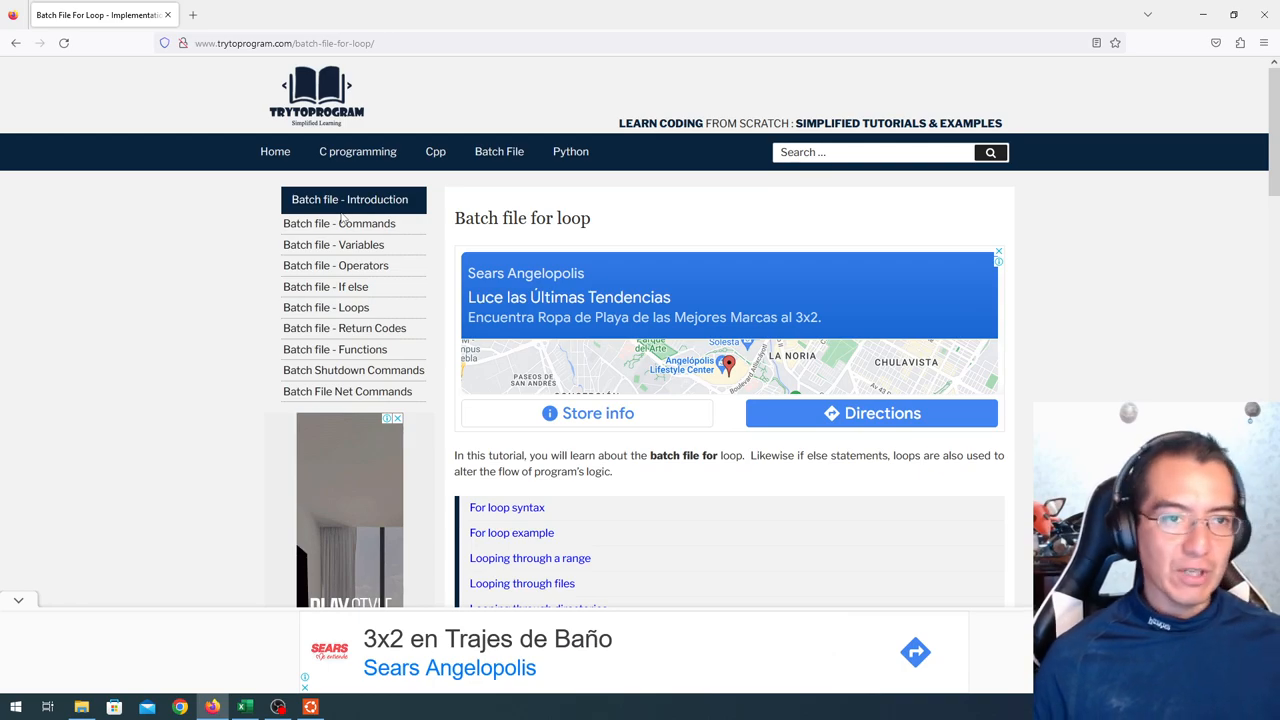
- Search Google for 'autodock vina' using the dropdown suggestion
left_click(285, 43)
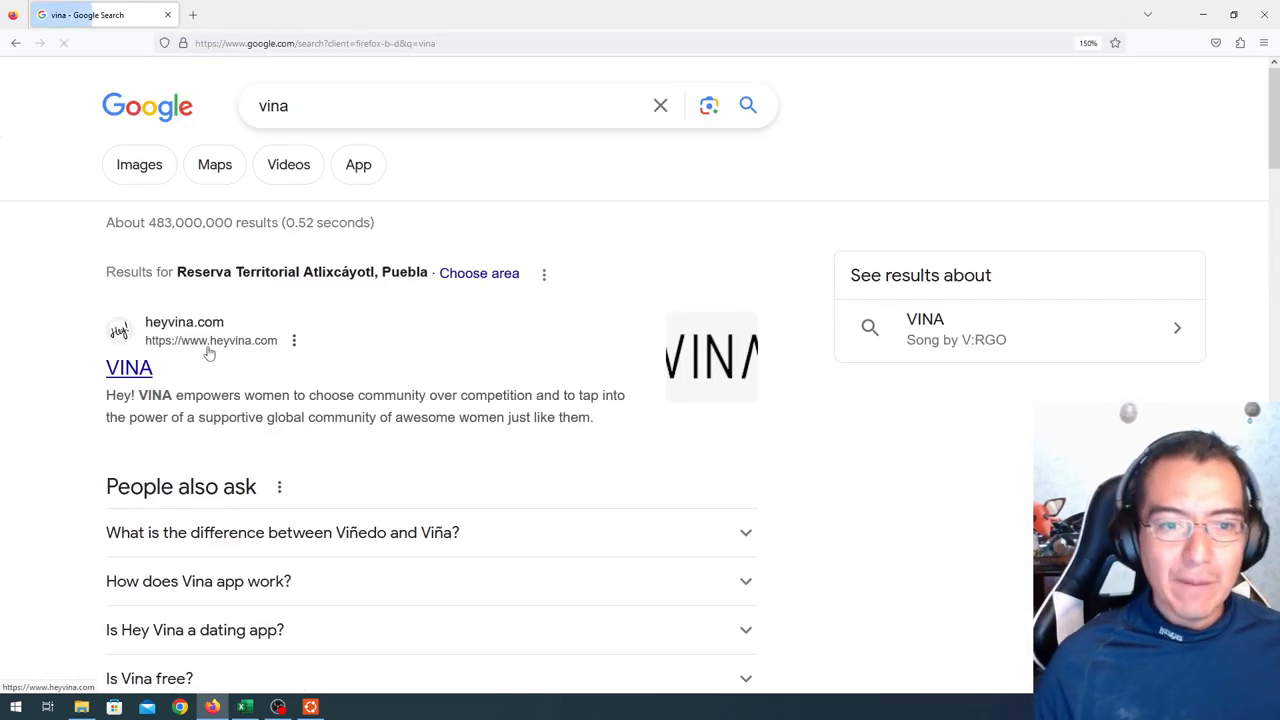
left_click(440, 105)
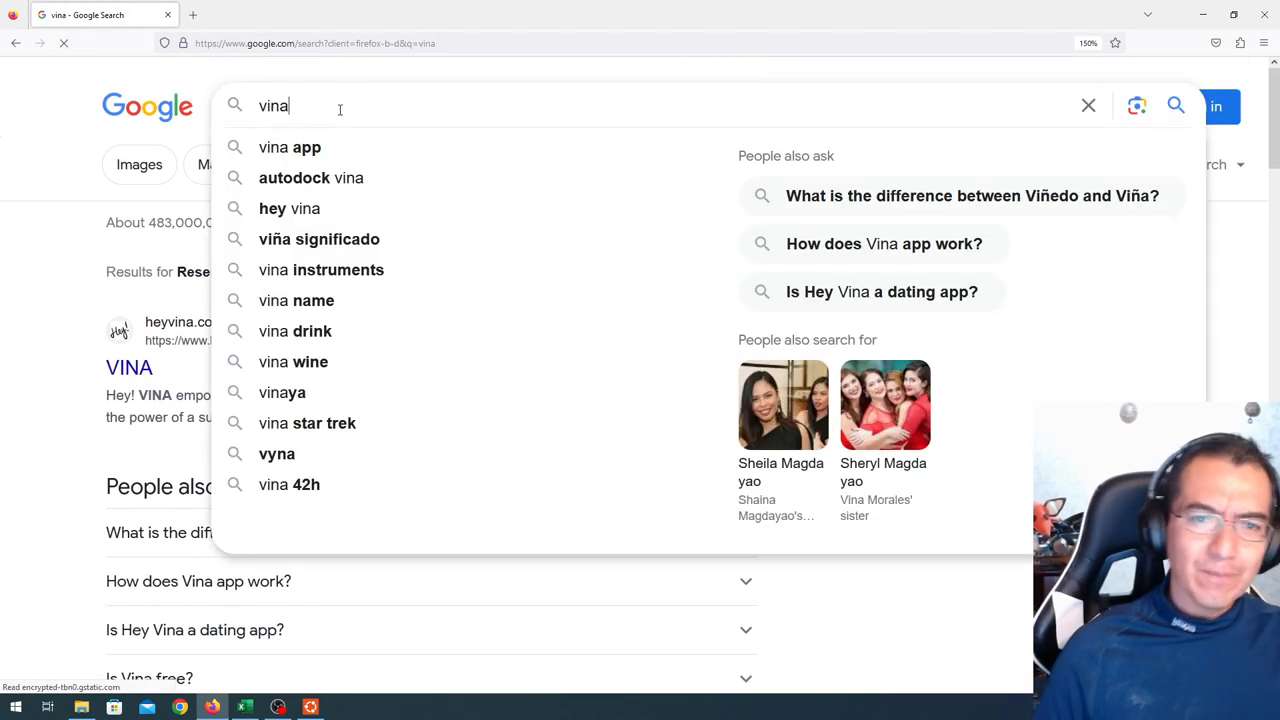
left_click(10, 6)
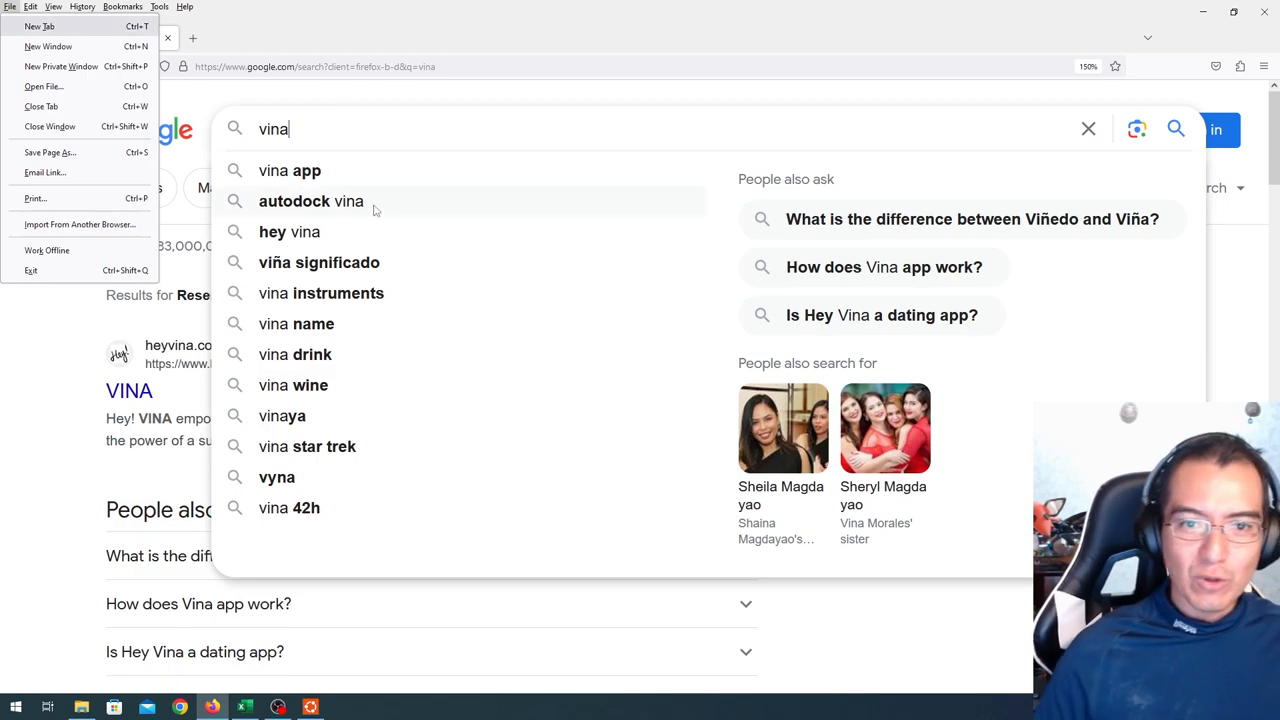
left_click(311, 201)
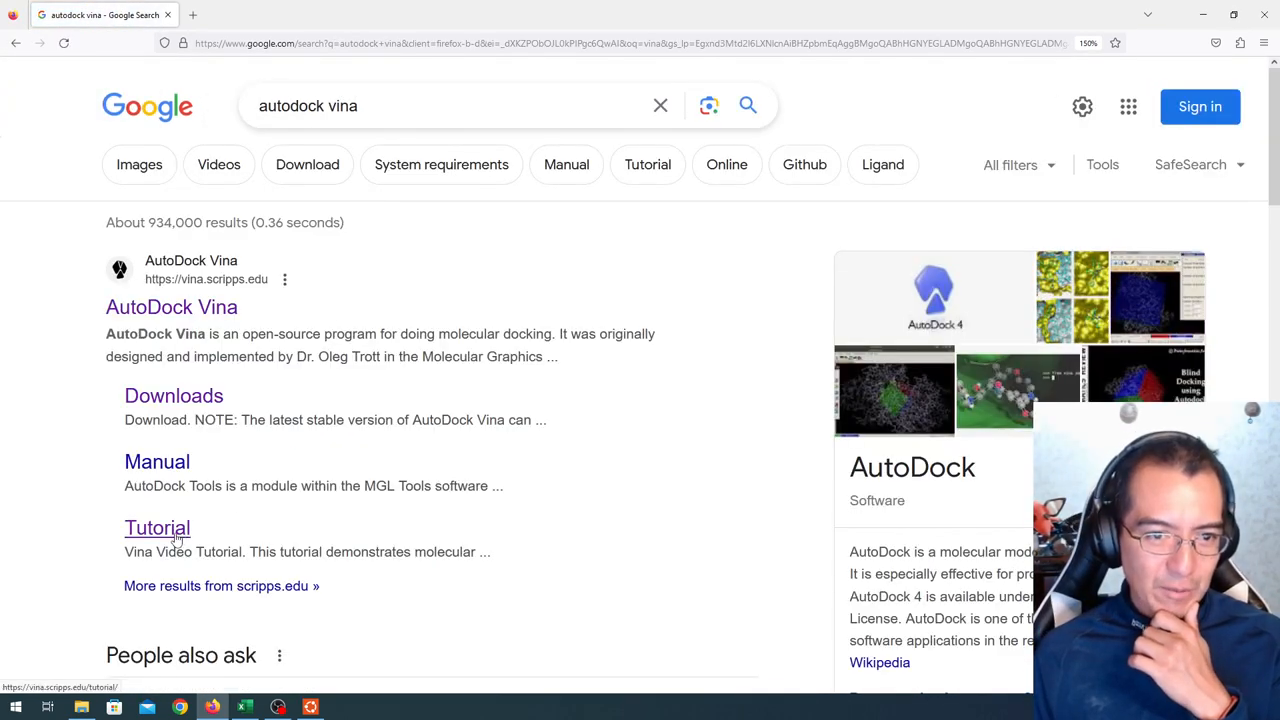
- View the Vina Video Tutorial page, then open the Questions, problems or suggestions page
left_click(157, 527)
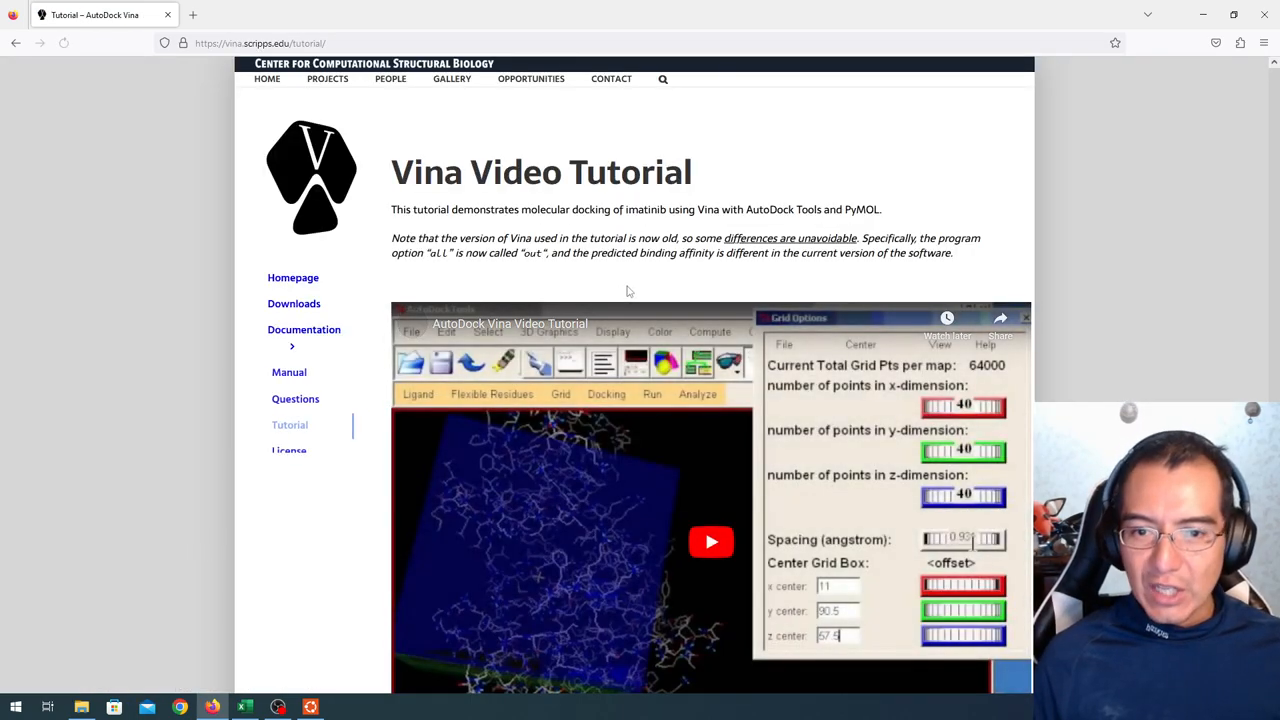
scroll("down", 3)
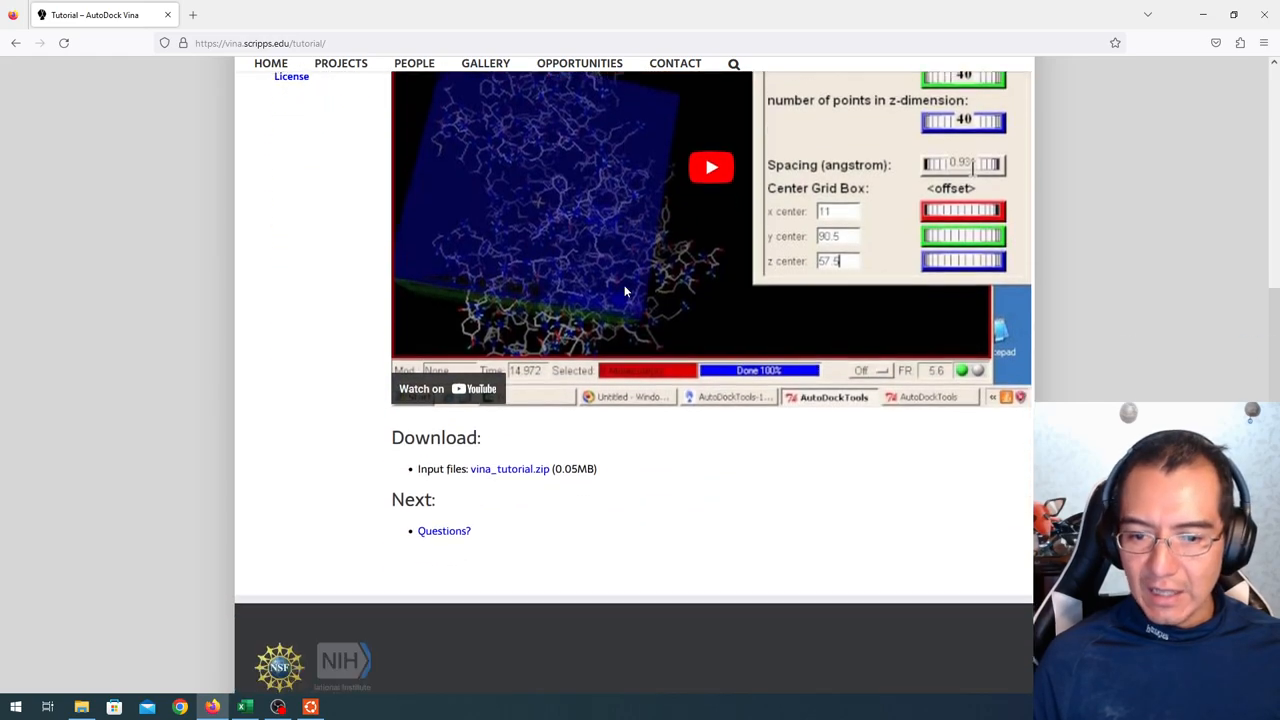
scroll("up", 3)
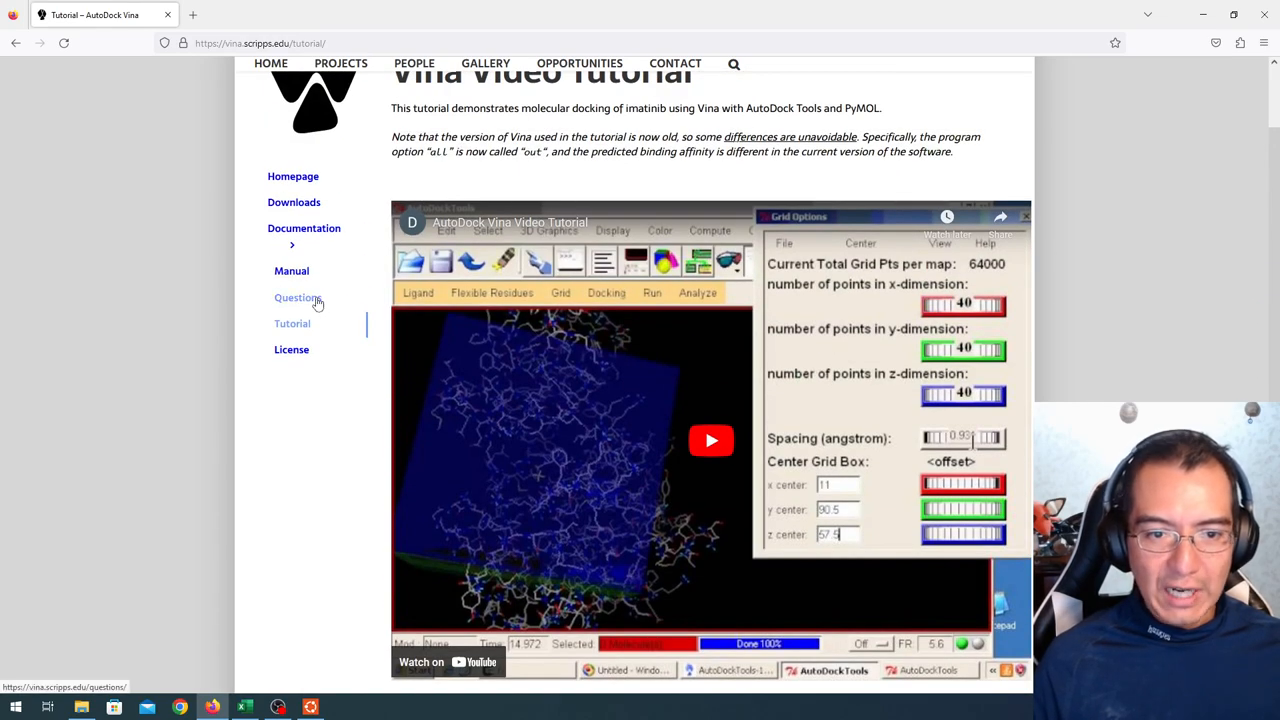
left_click(296, 297)
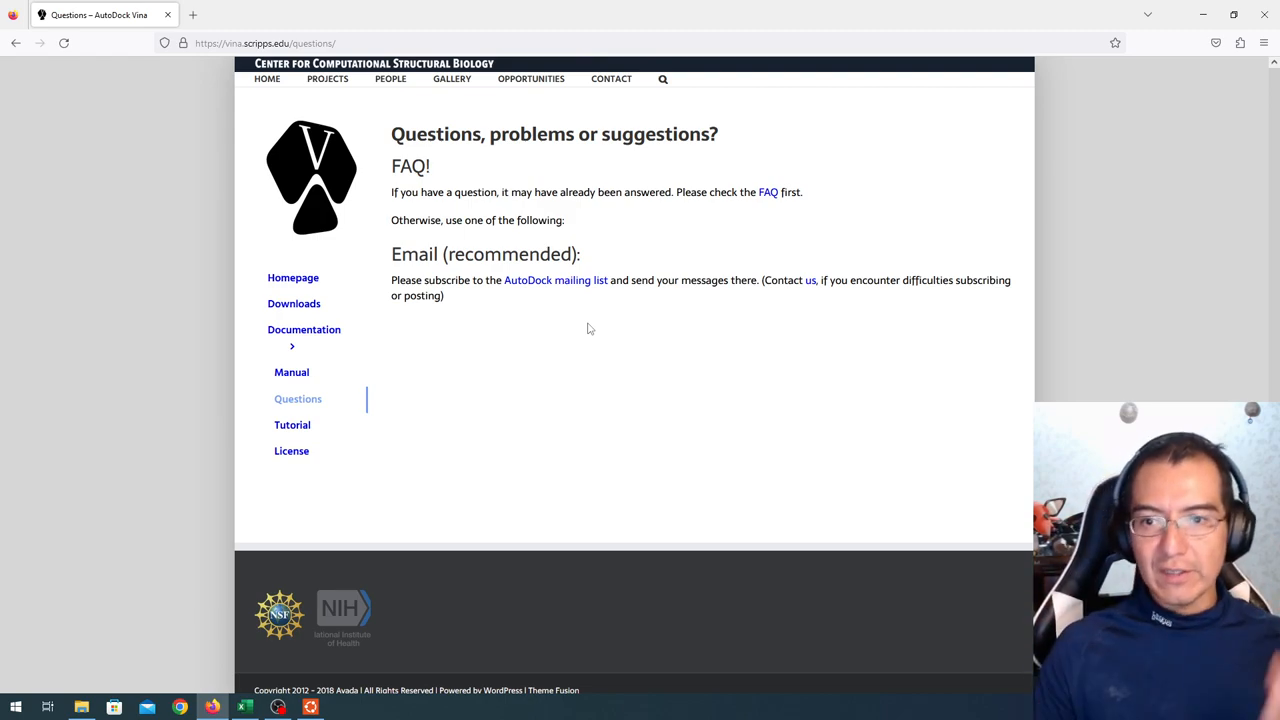
- Open the Vina FAQ and scroll through installation, usage and output to Virtual Screening
left_click(768, 192)
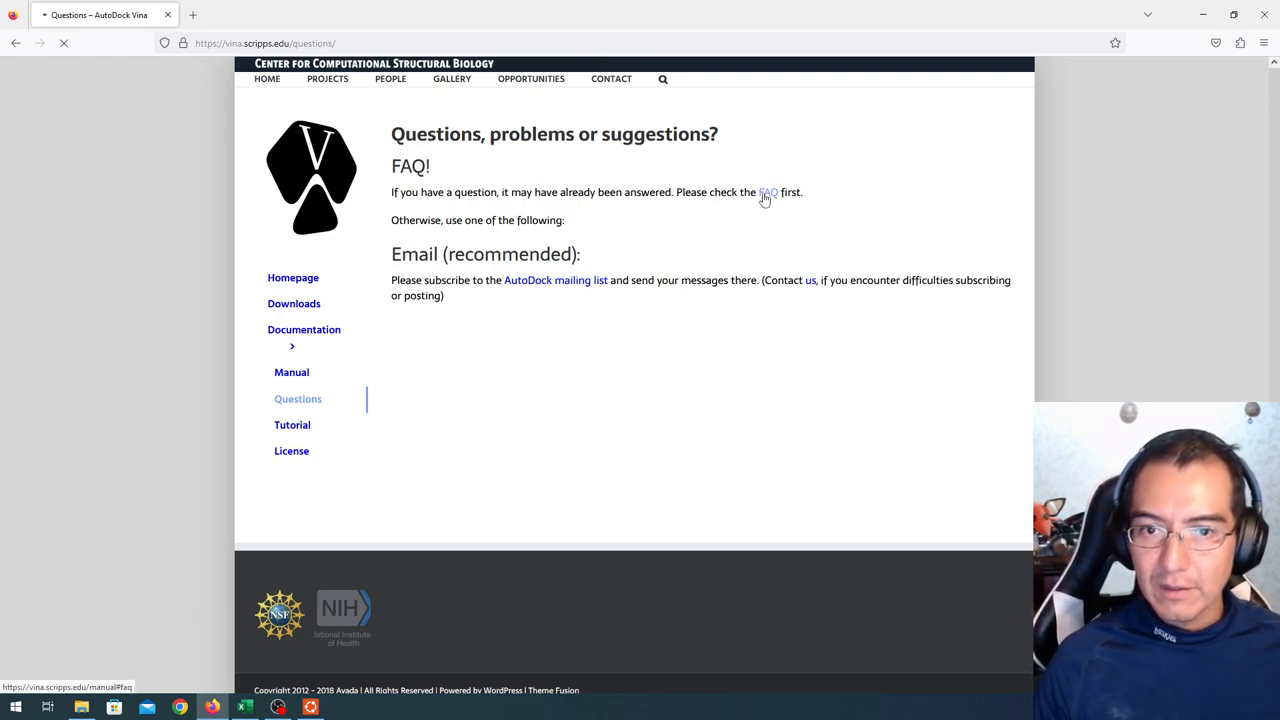
left_click(768, 192)
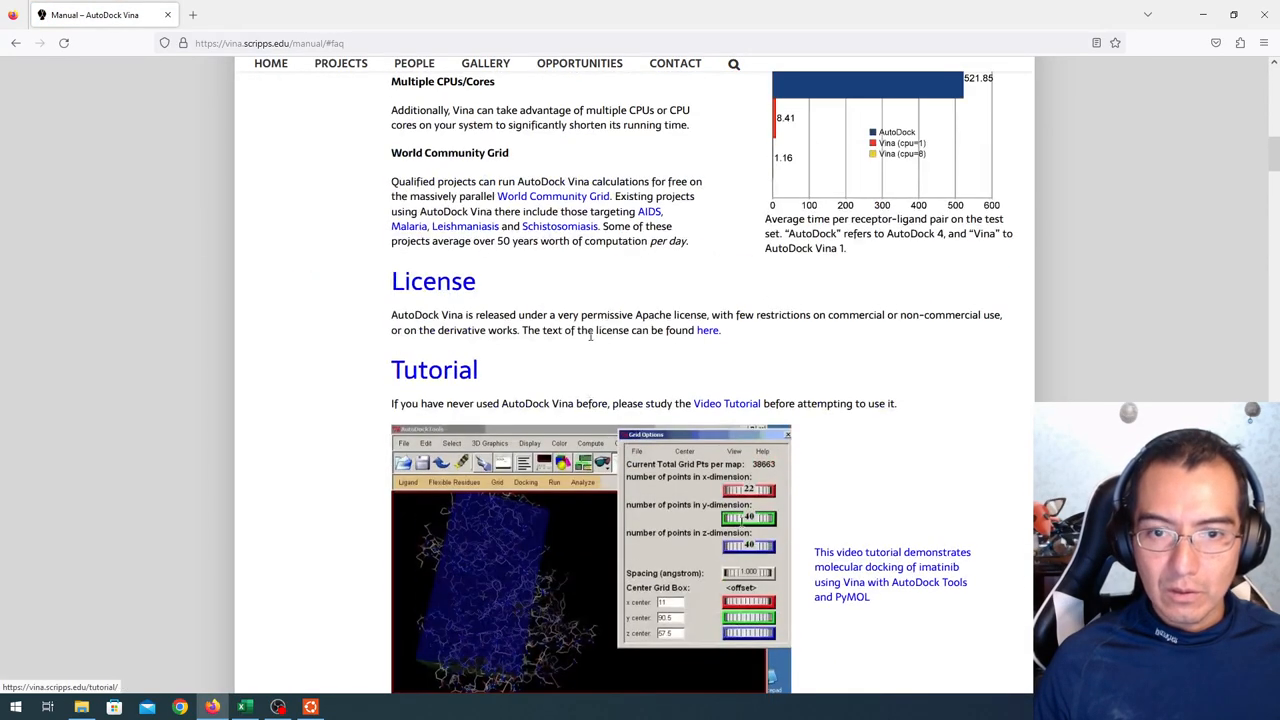
scroll("down", 3)
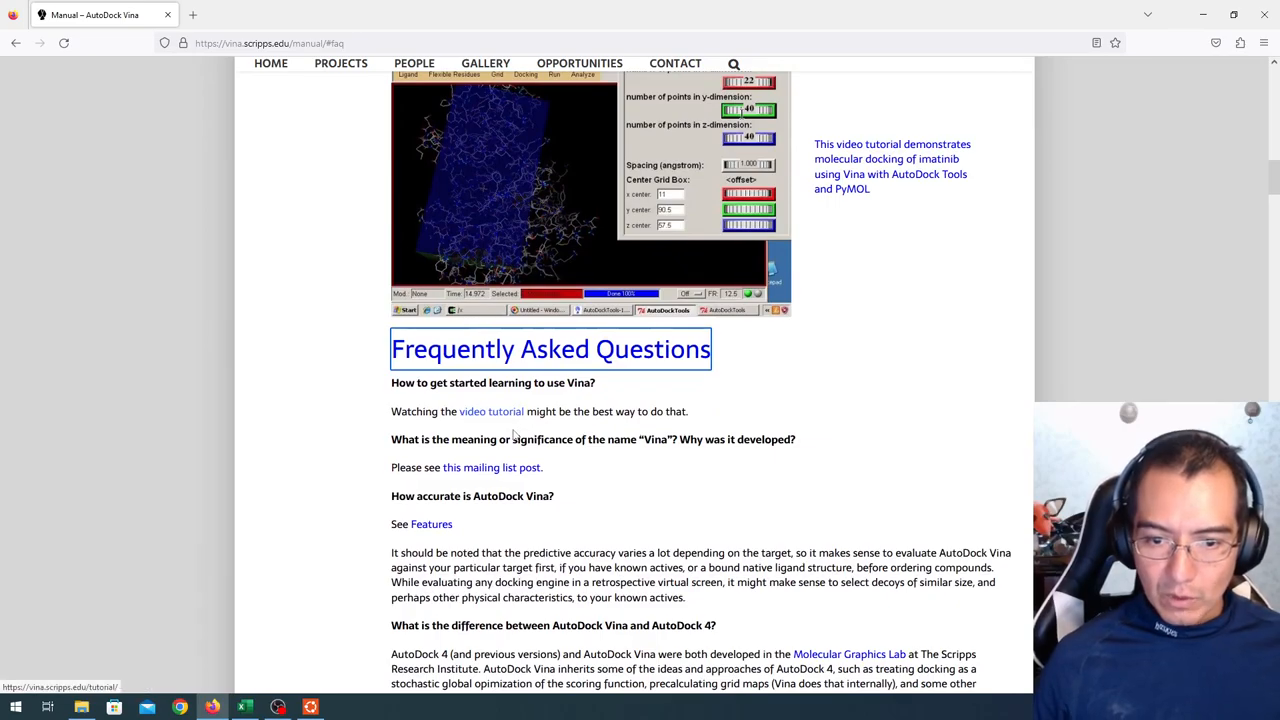
scroll("down", 3)
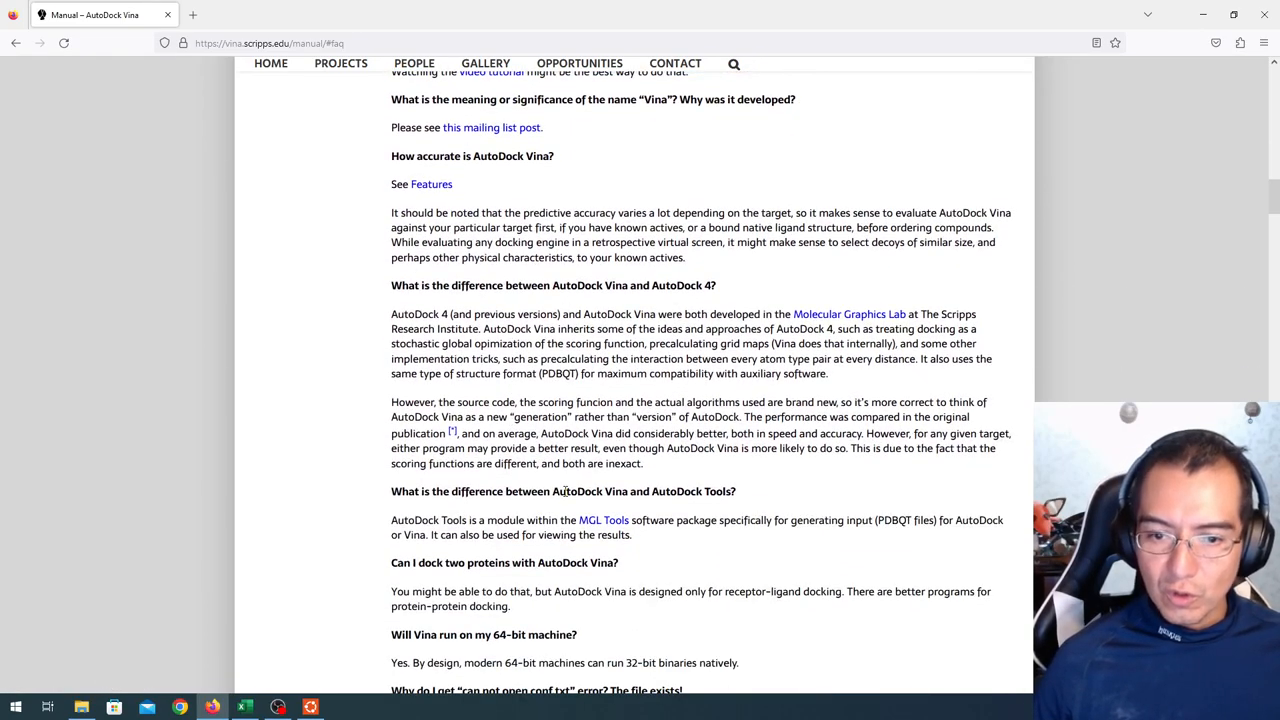
scroll("down", 3)
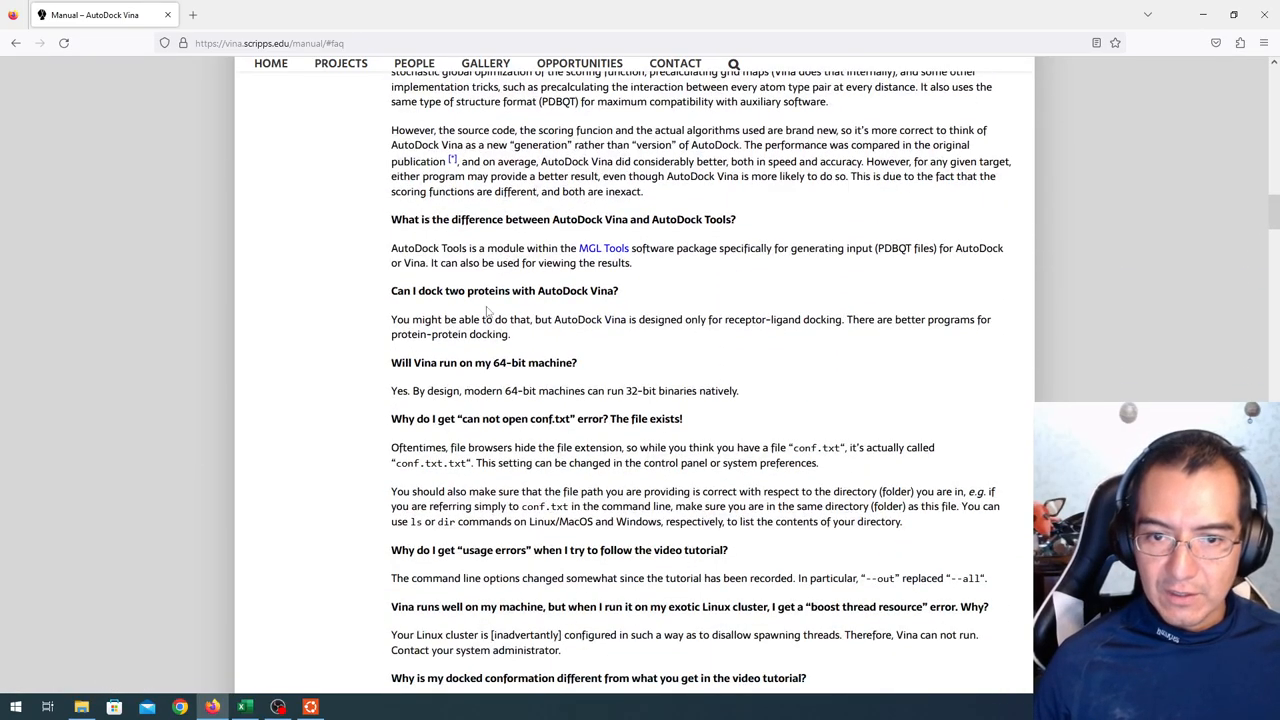
scroll("down", 3)
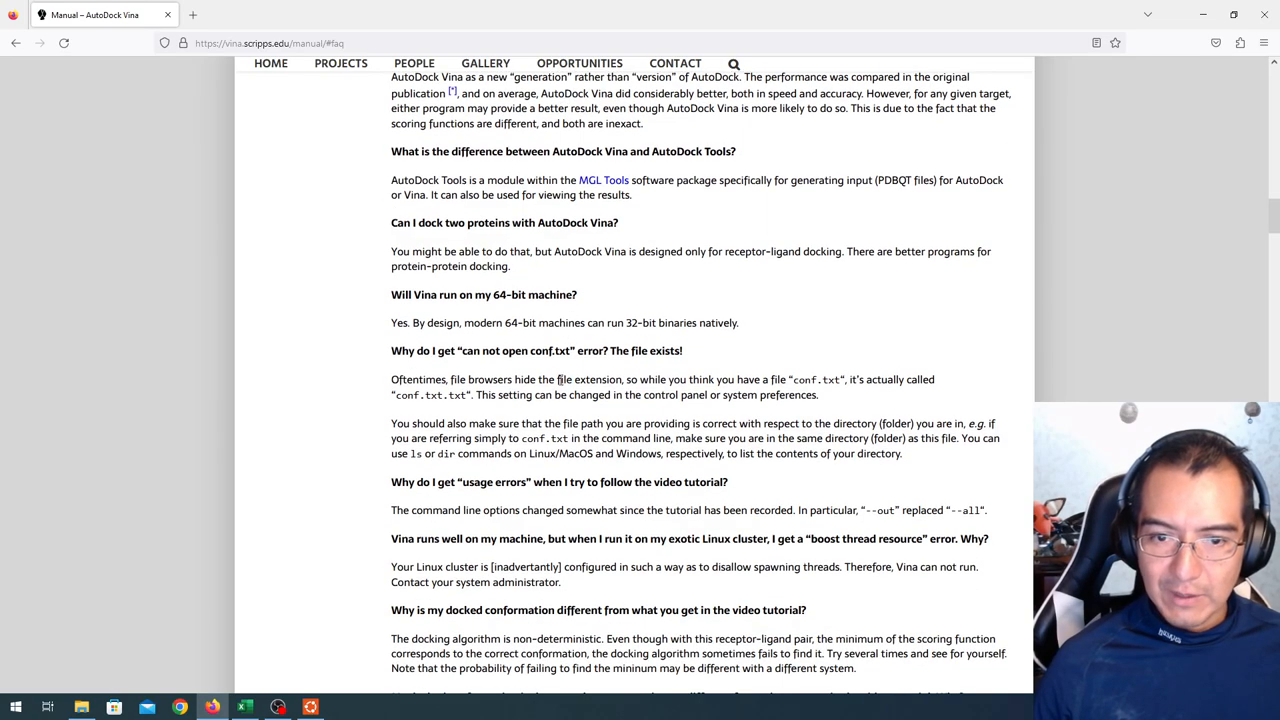
scroll("down", 3)
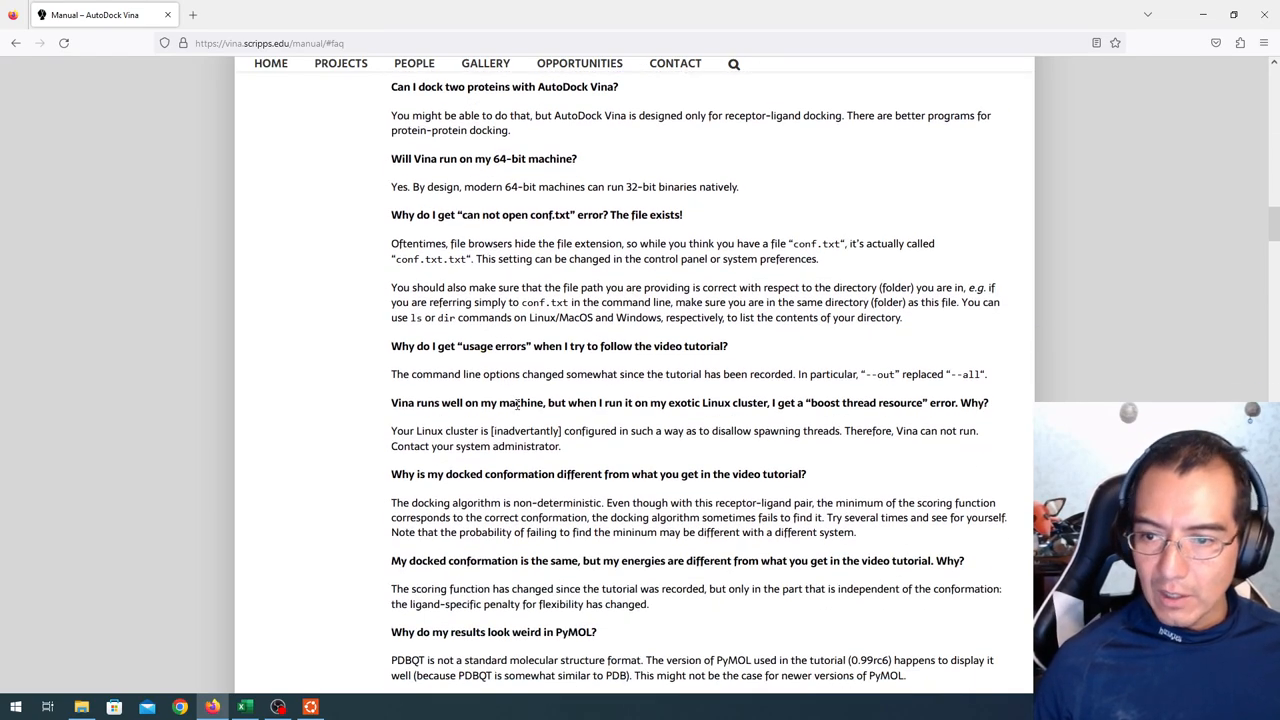
scroll("down", 3)
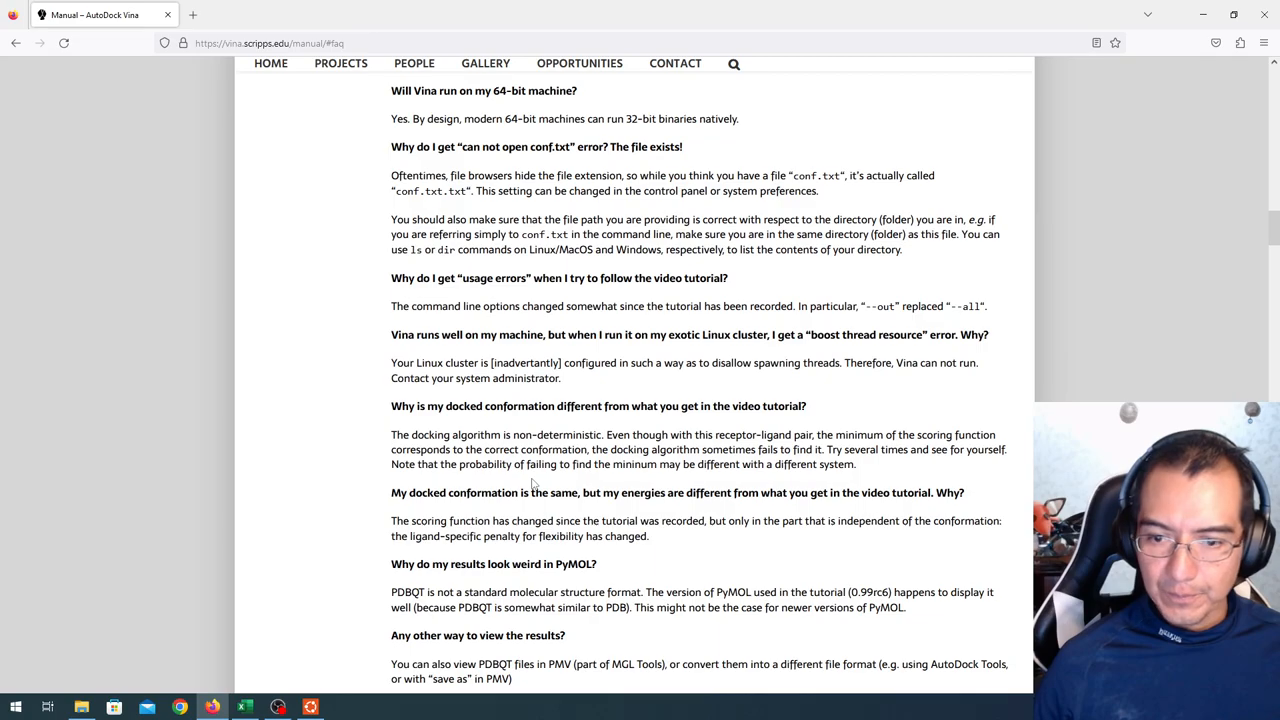
scroll("down", 3)
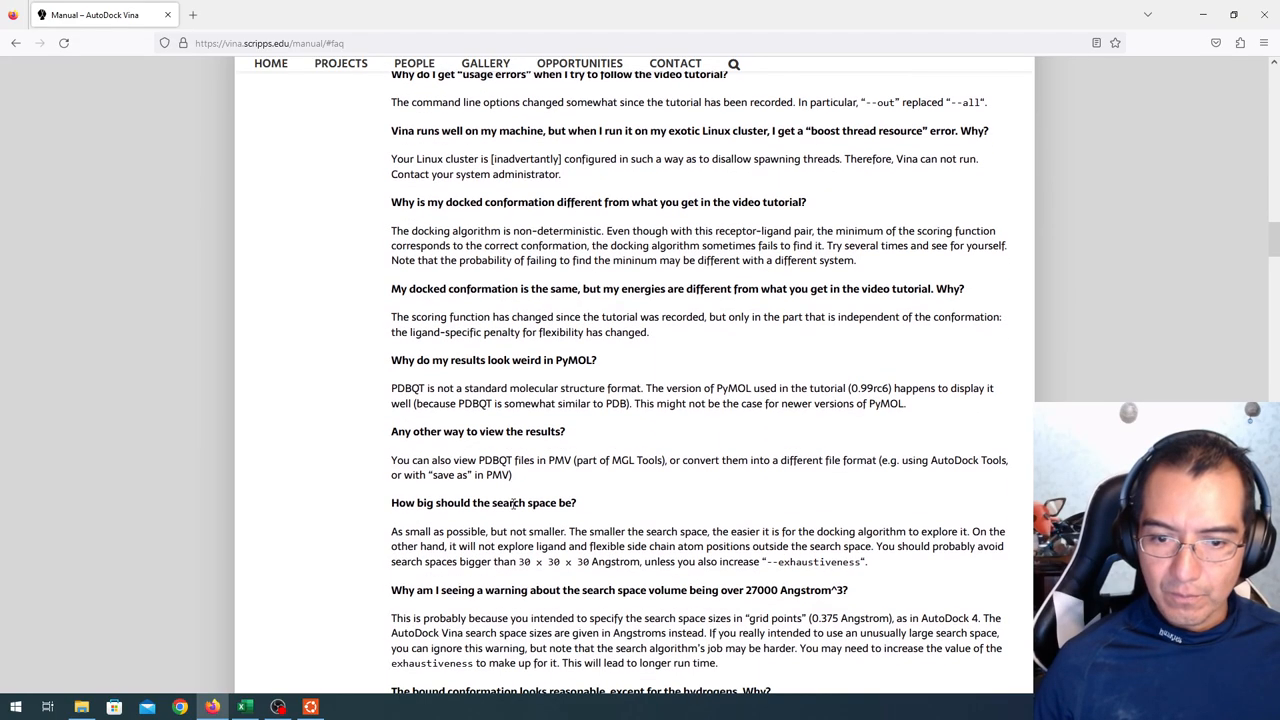
scroll("down", 3)
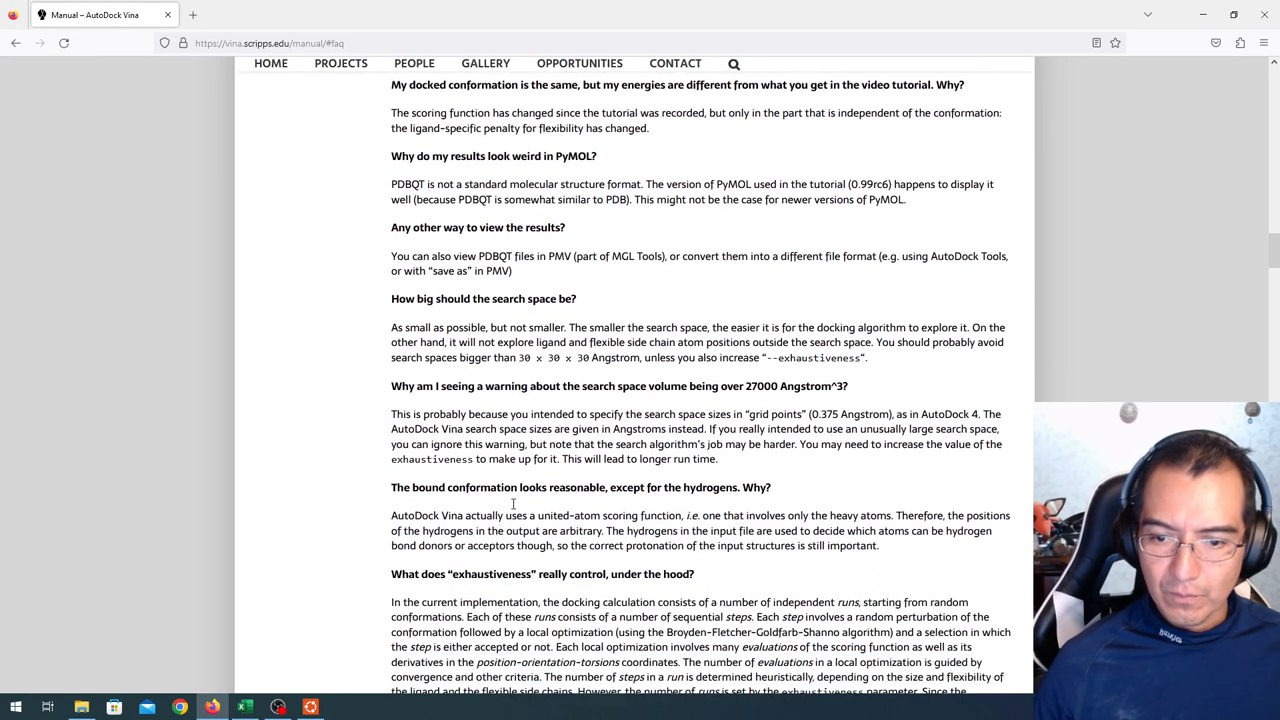
scroll("down", 3)
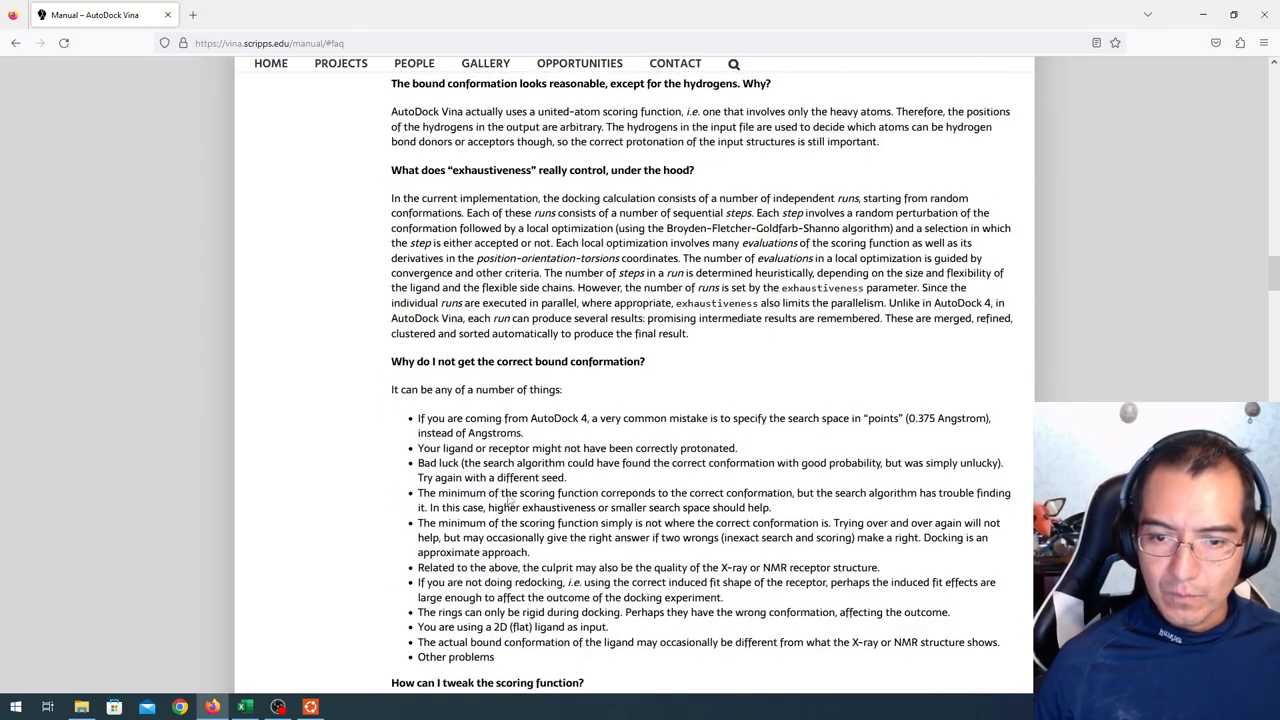
scroll("down", 3)
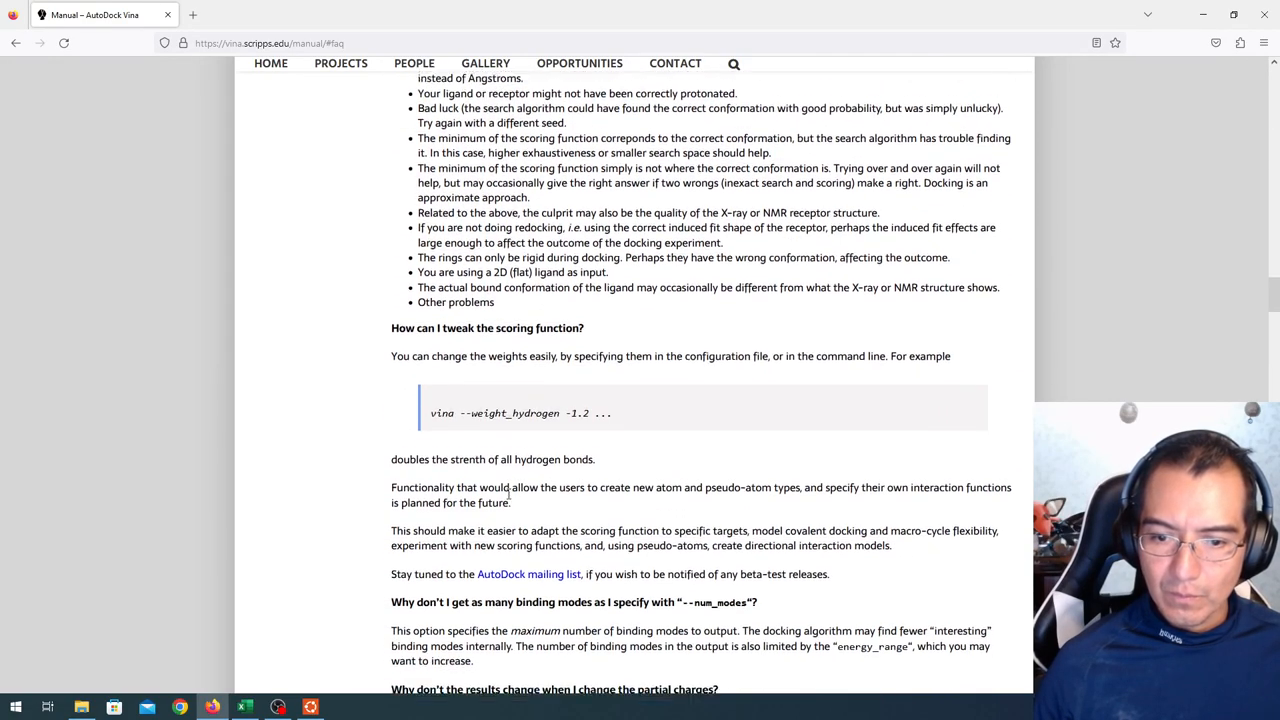
scroll("down", 3)
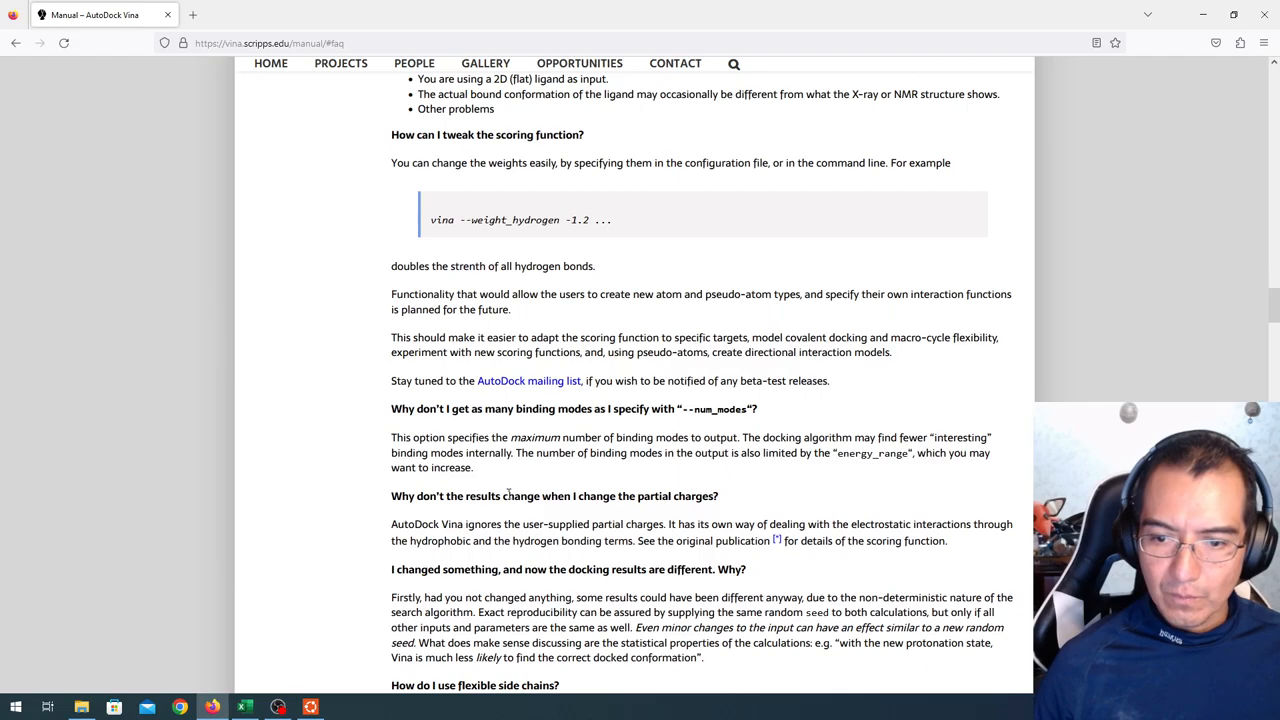
scroll("down", 3)
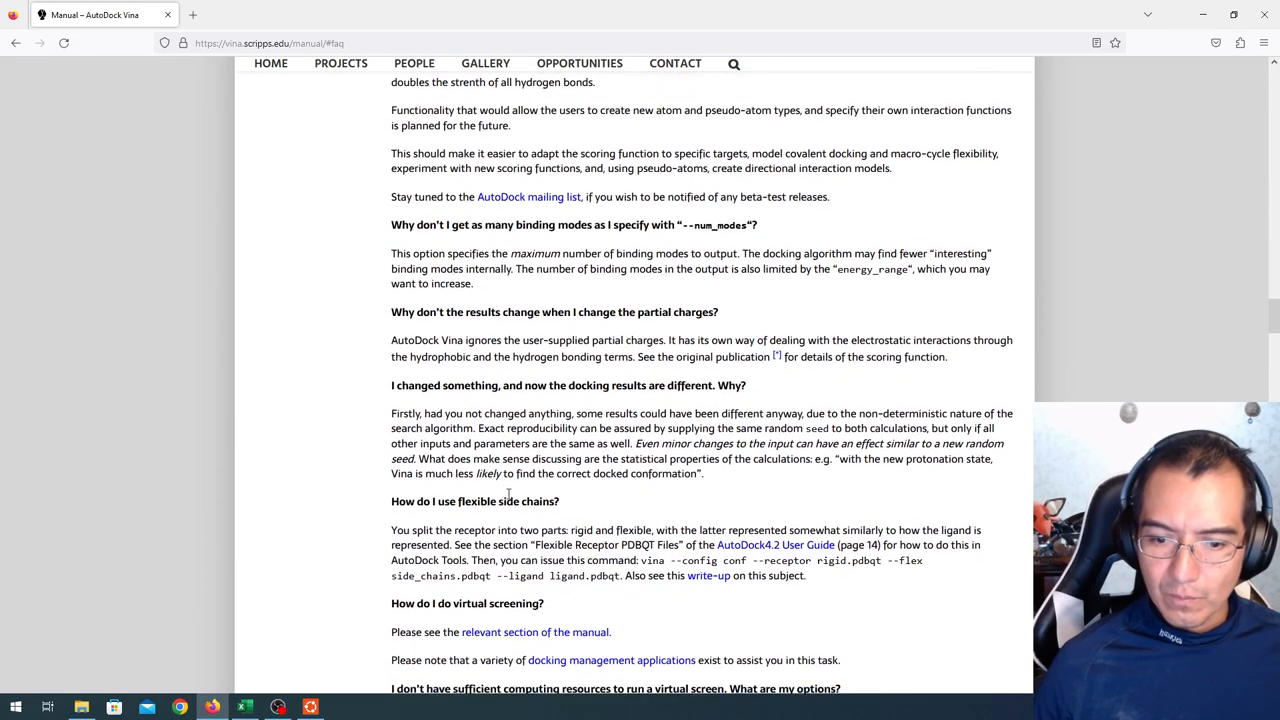
scroll("down", 3)
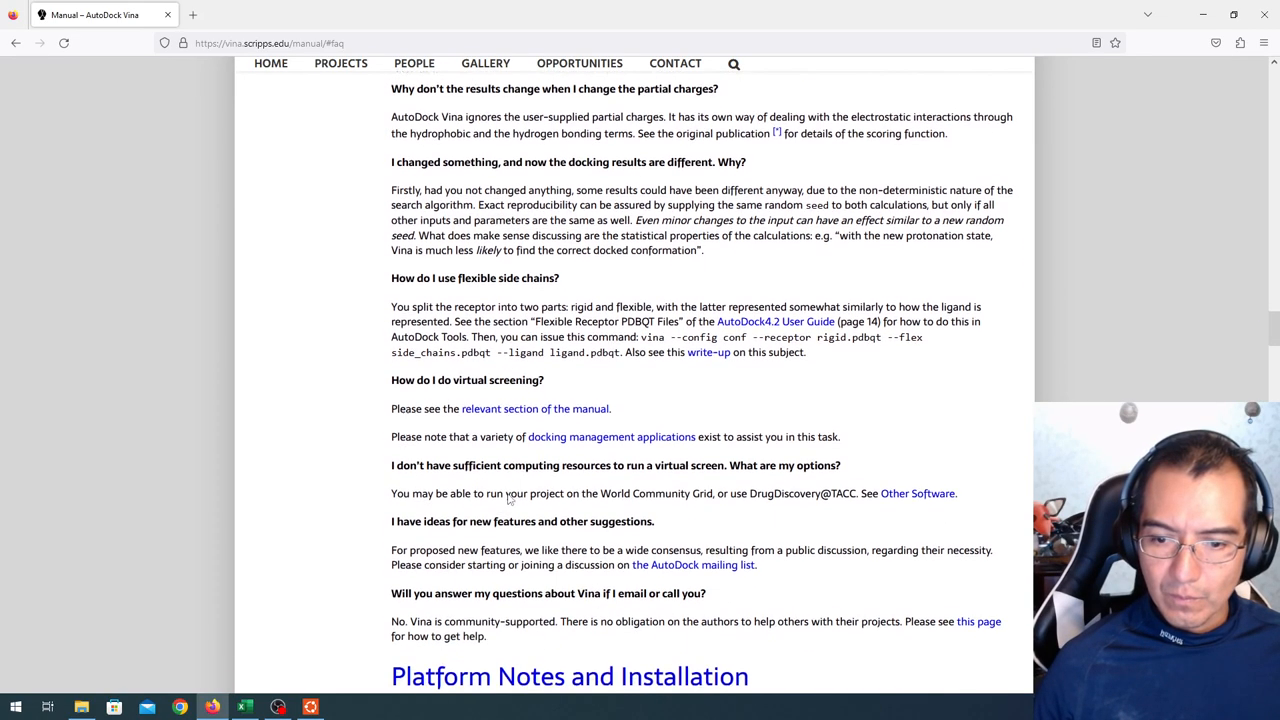
scroll("down", 3)
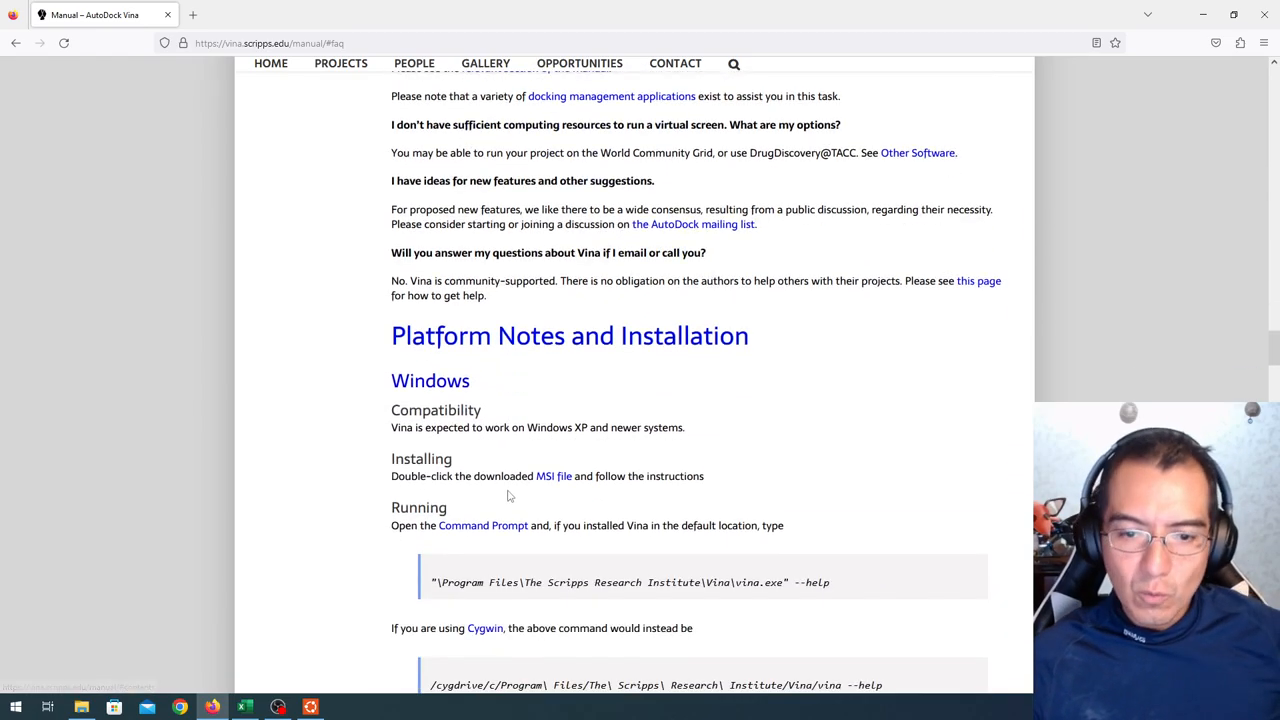
scroll("down", 3)
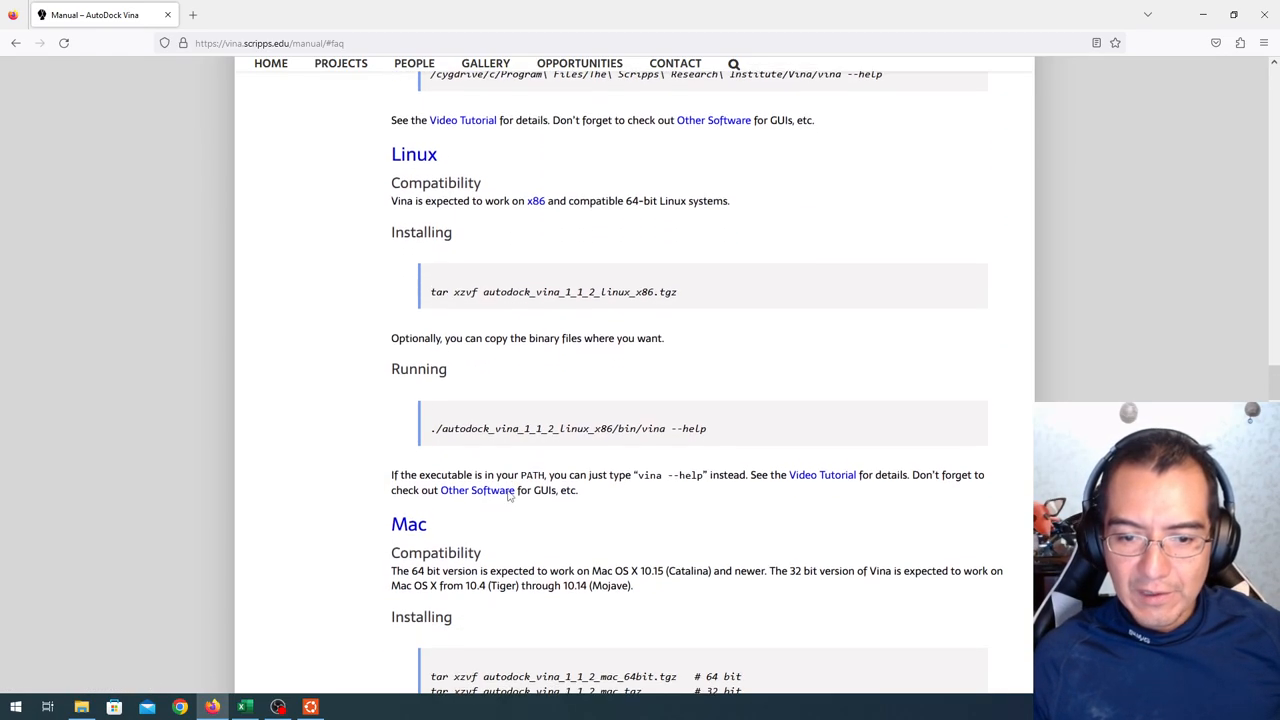
scroll("down", 3)
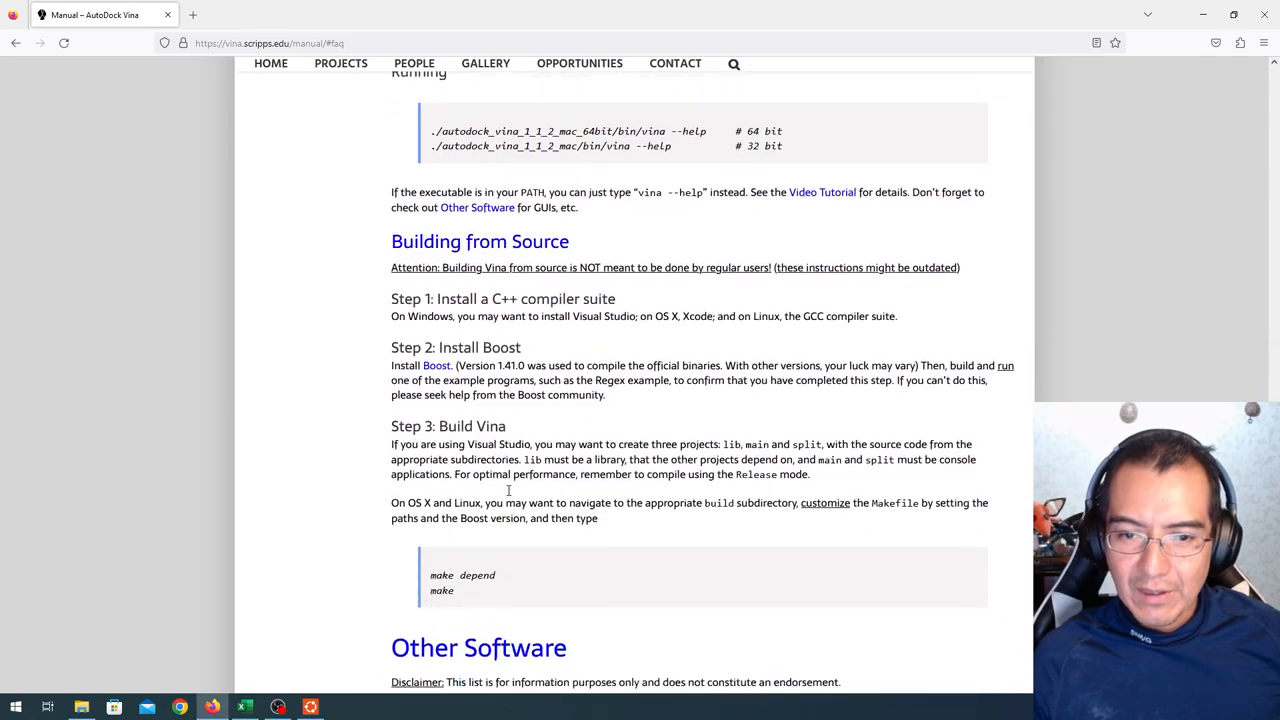
scroll("down", 3)
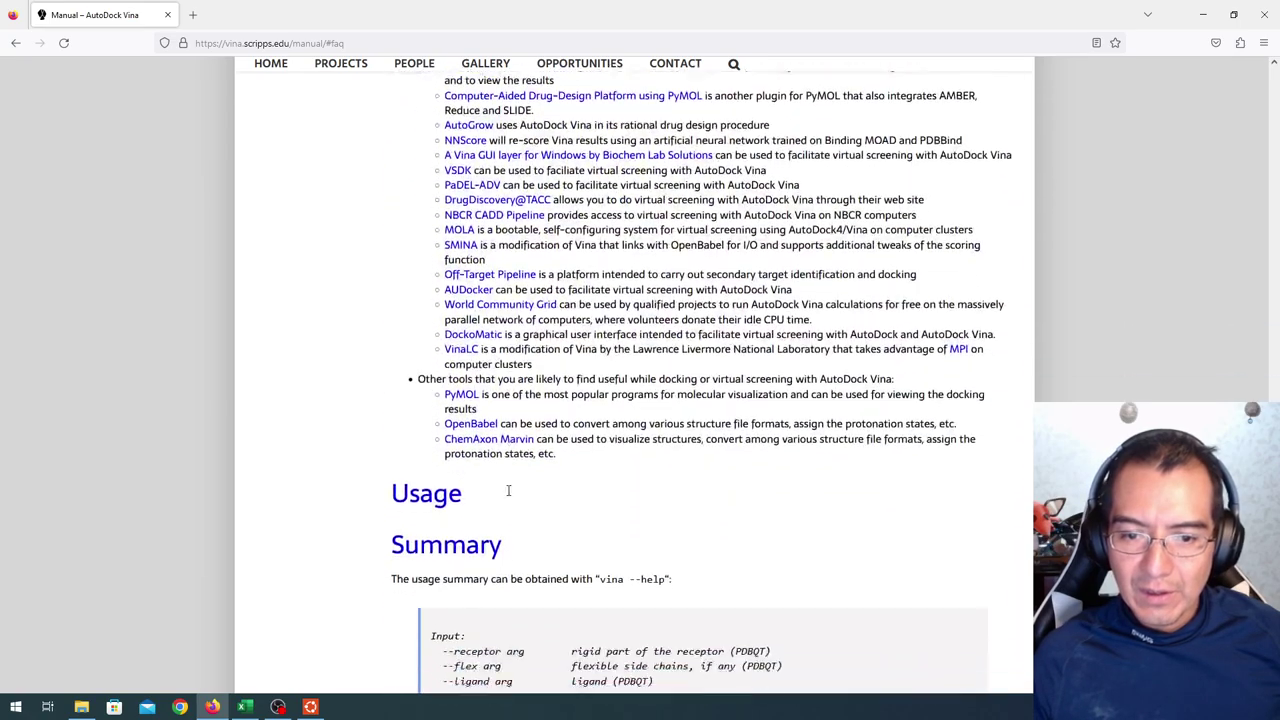
scroll("down", 3)
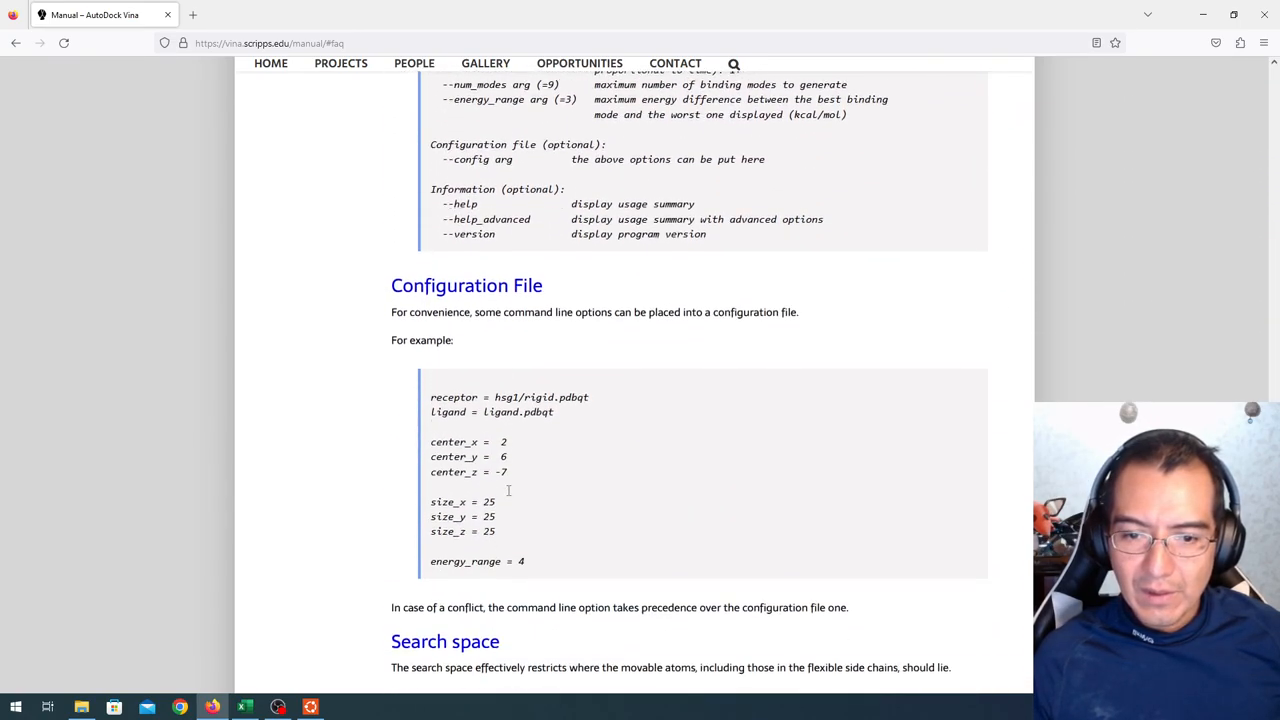
scroll("down", 3)
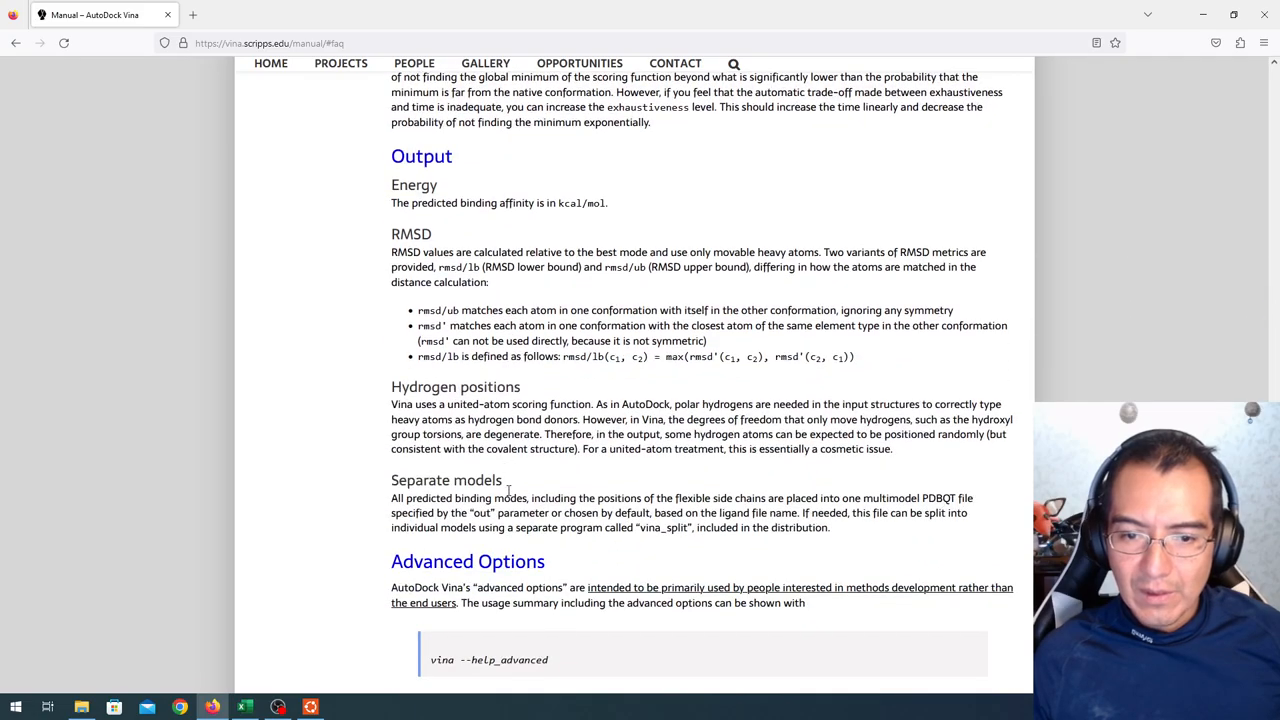
scroll("down", 3)
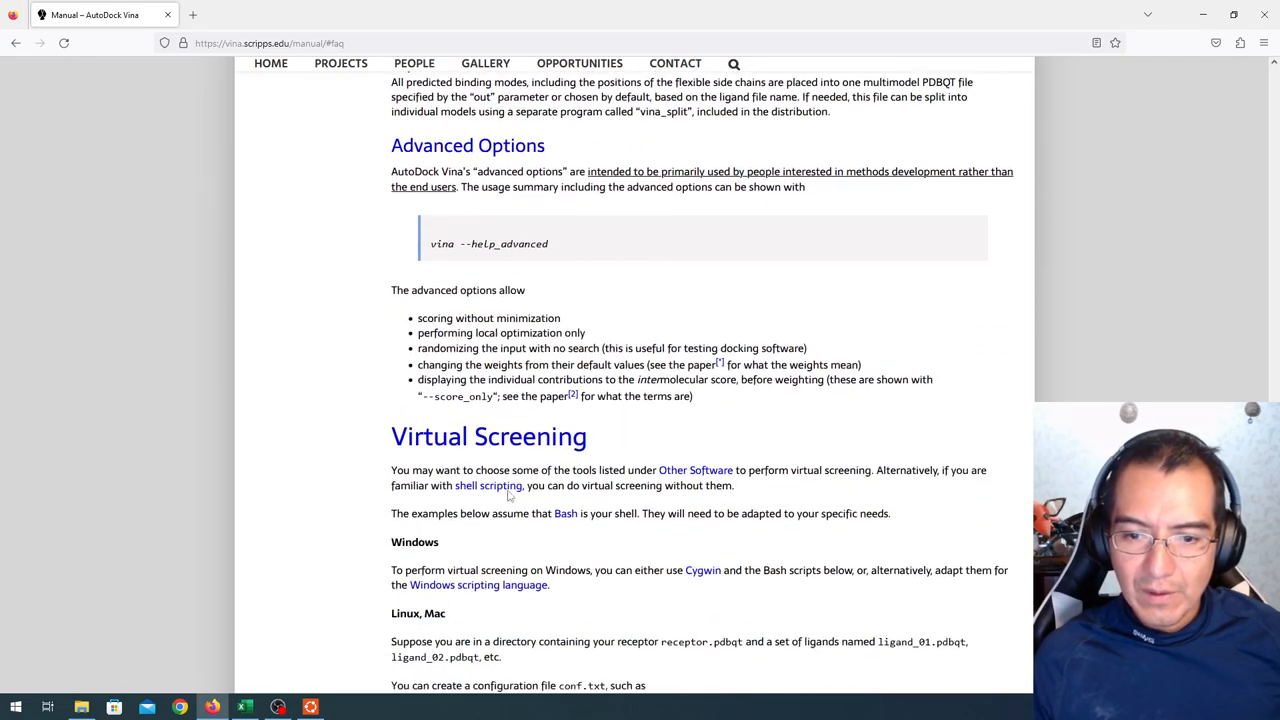
scroll("down", 3)
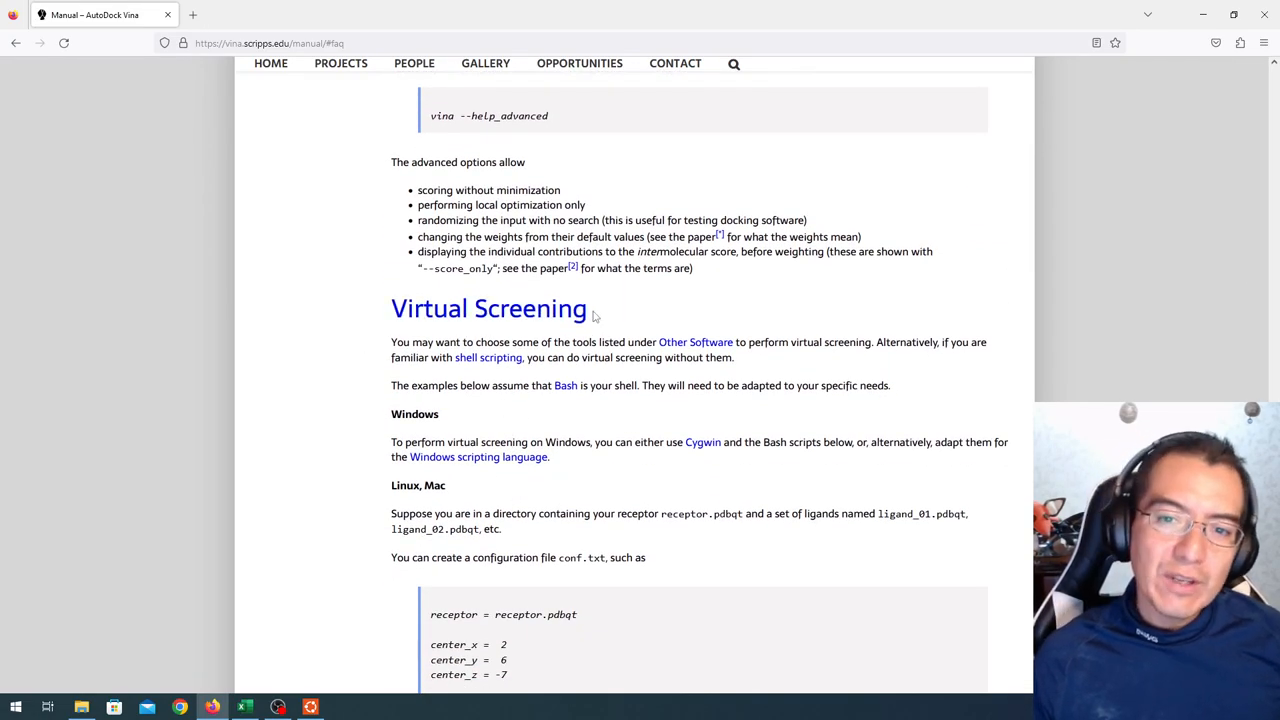
scroll("down", 3)
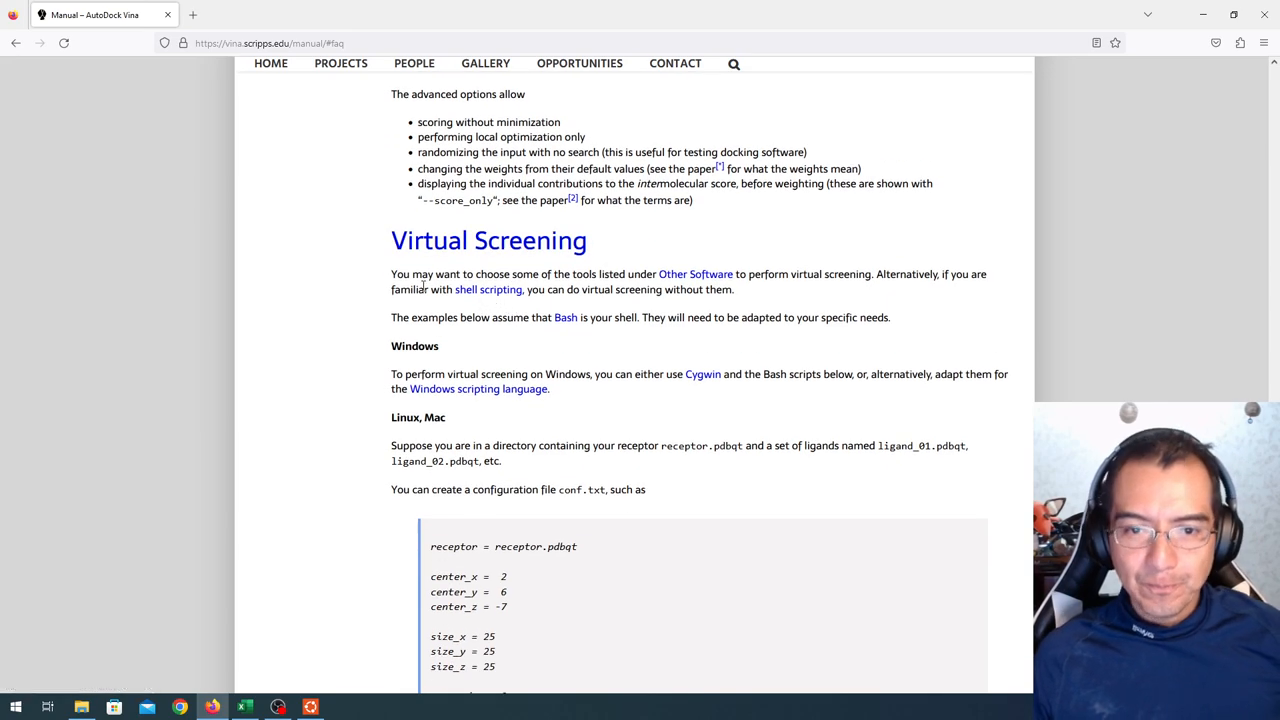
mouse_move(657, 5)
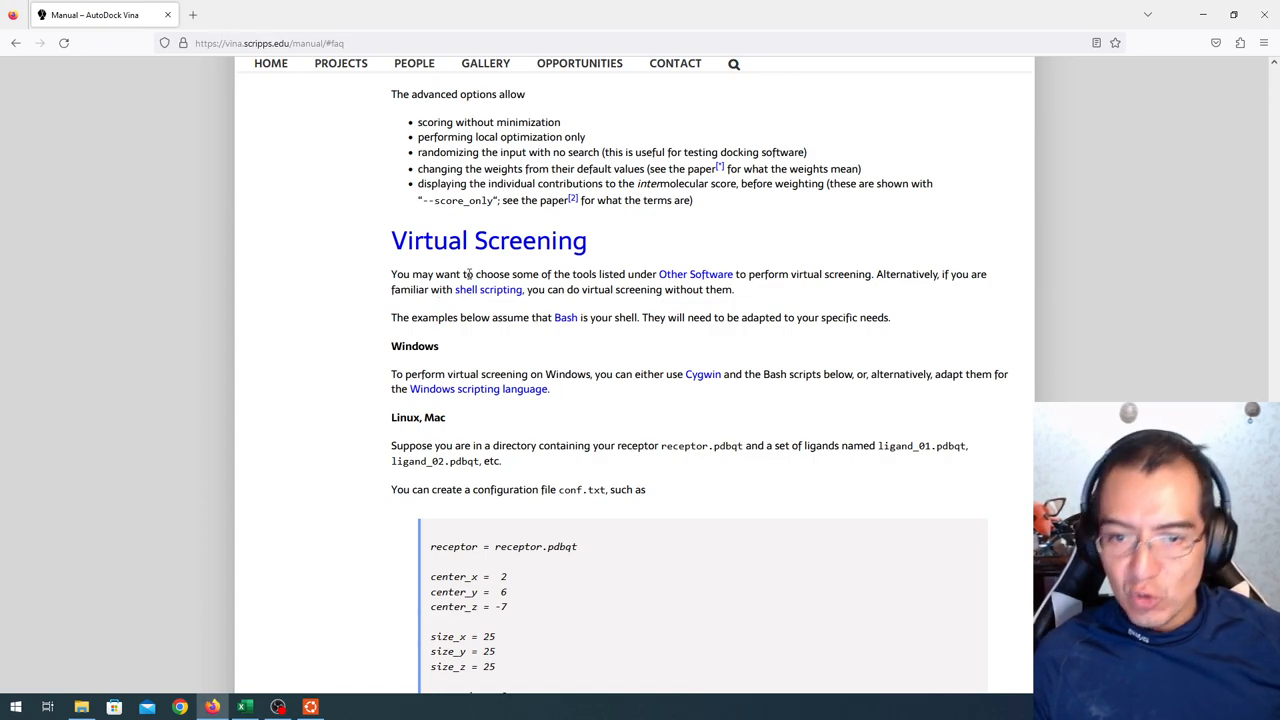
mouse_move(695, 274)
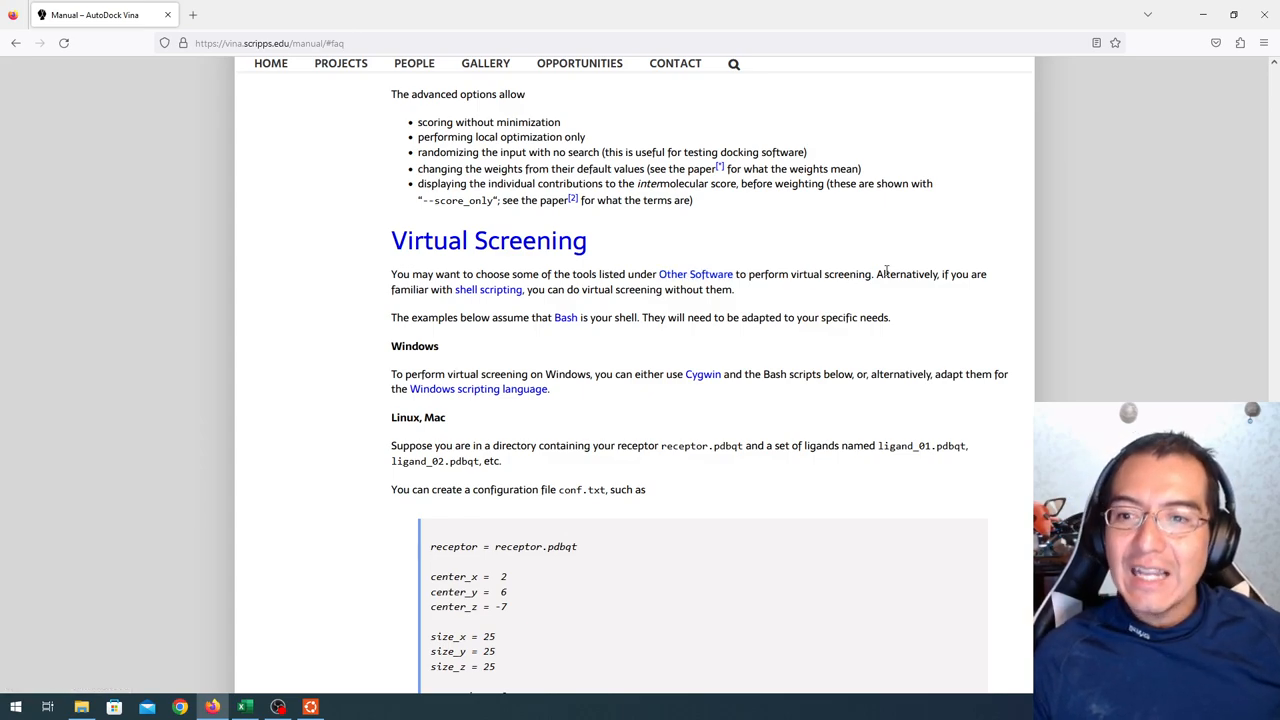
mouse_move(489, 289)
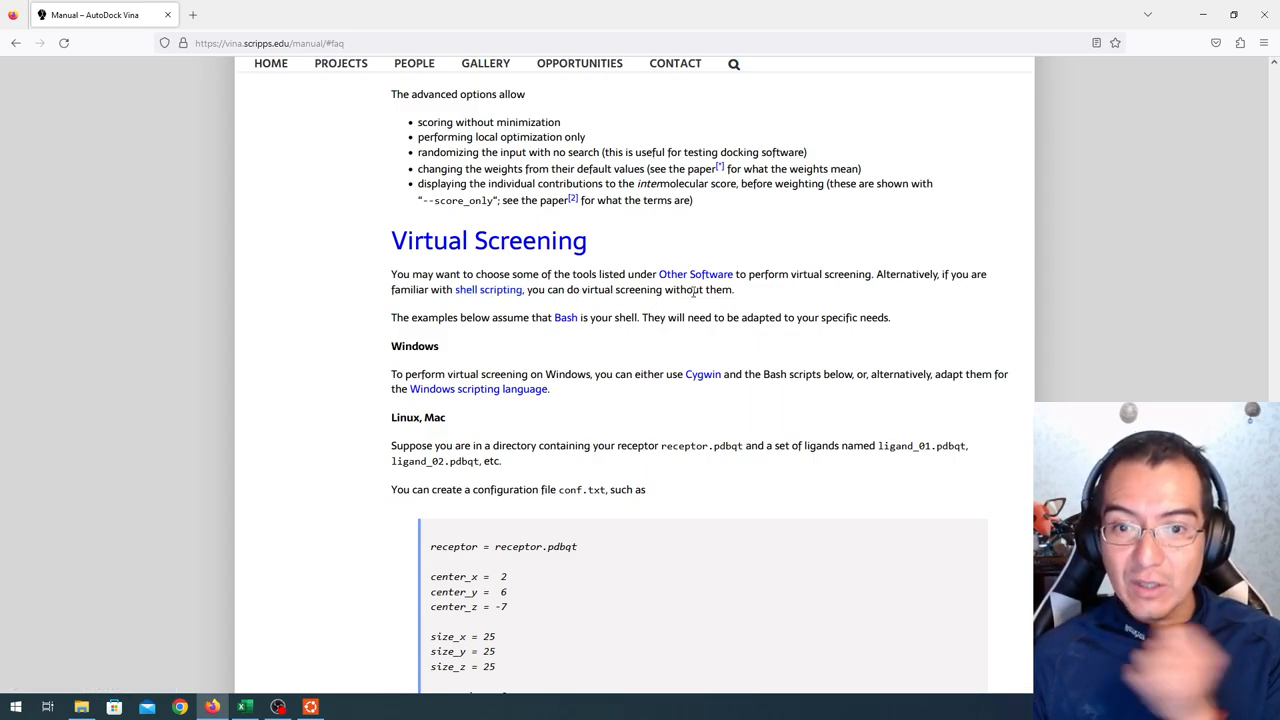
mouse_move(520, 324)
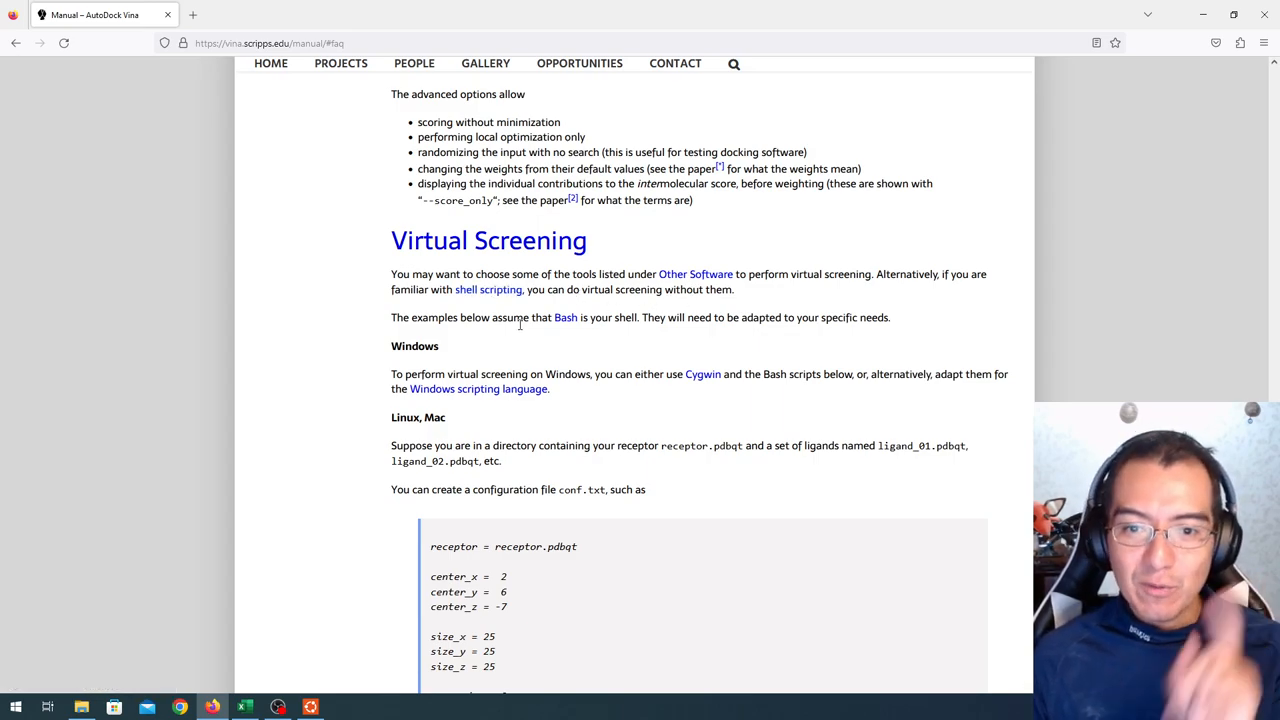
mouse_move(566, 317)
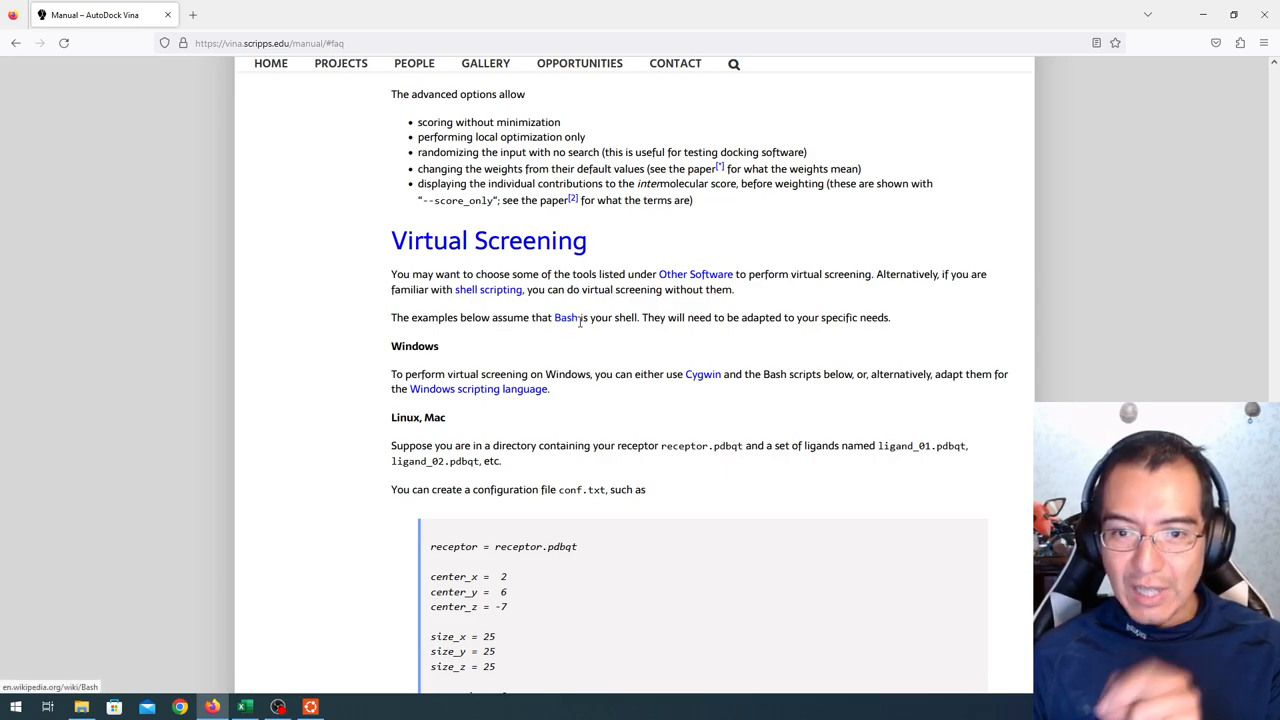
mouse_move(453, 403)
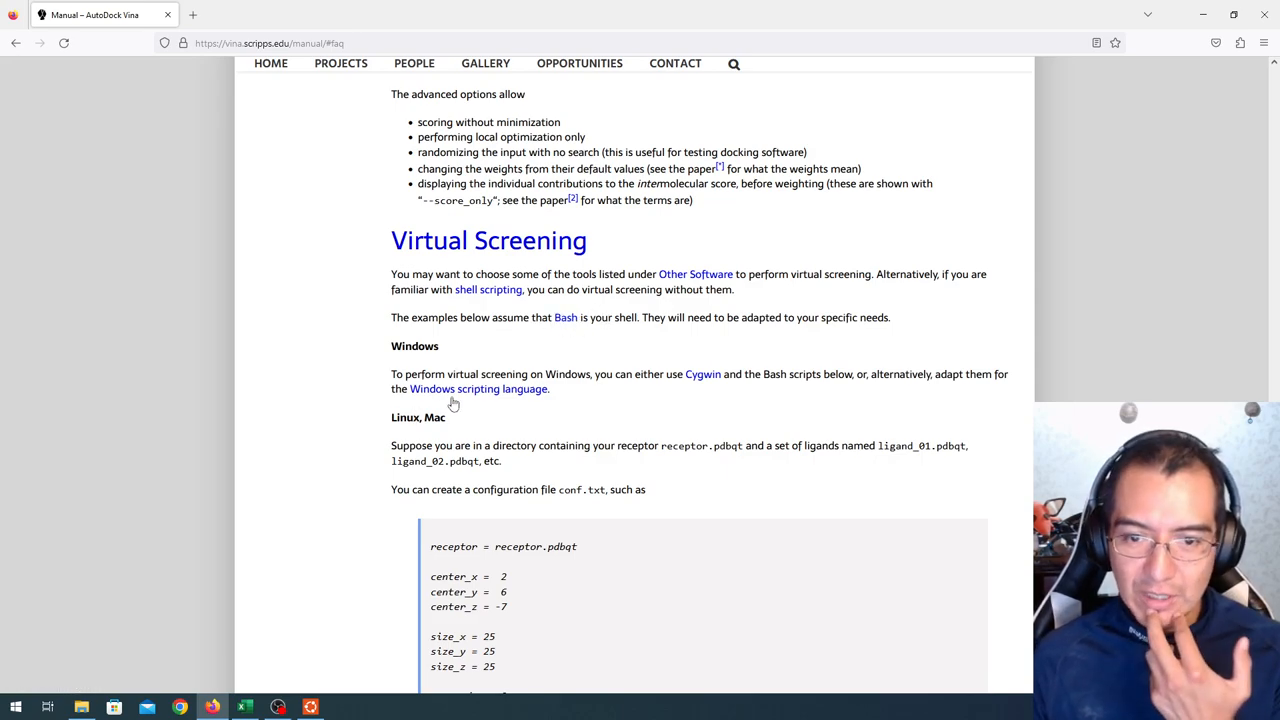
mouse_move(478, 389)
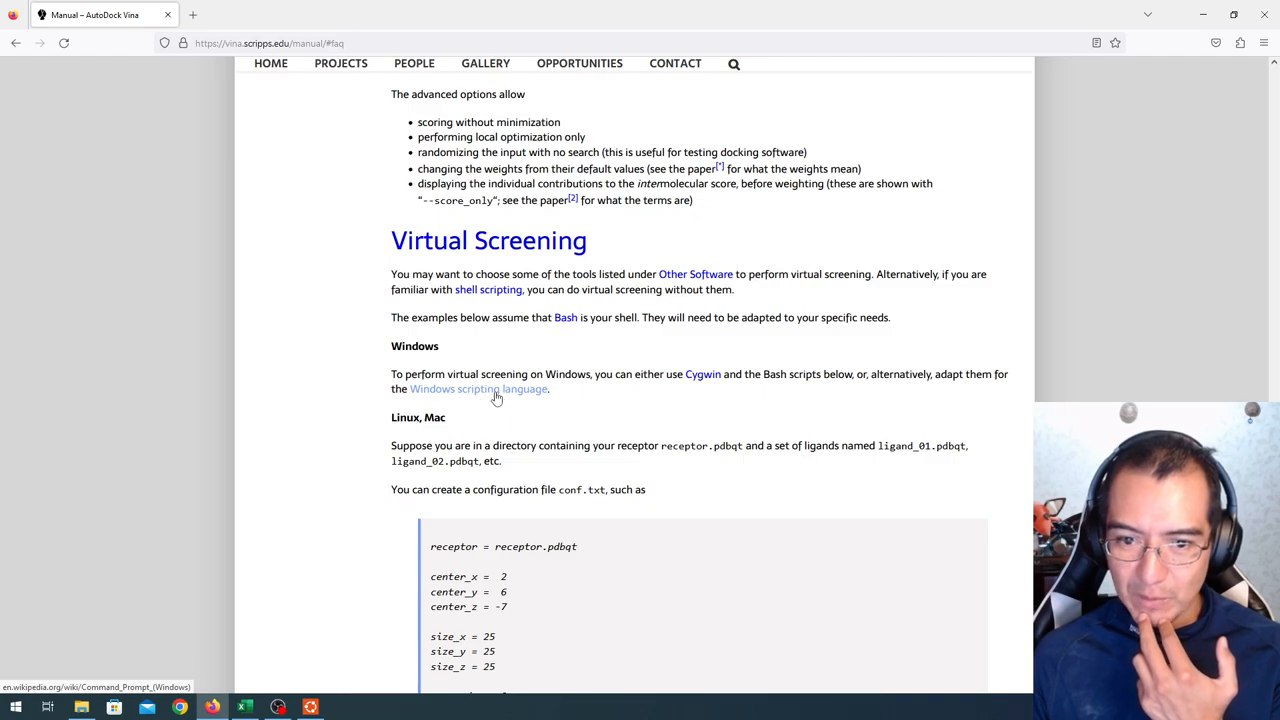
left_click(478, 389)
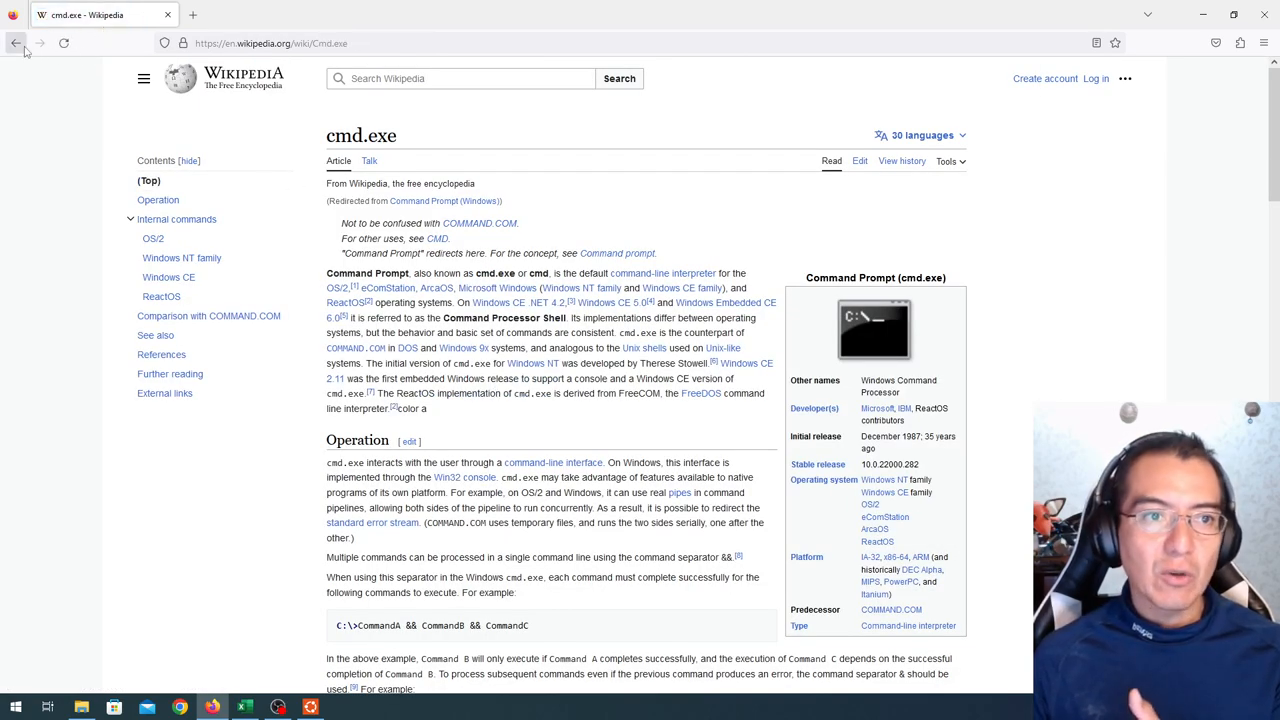
left_click(16, 43)
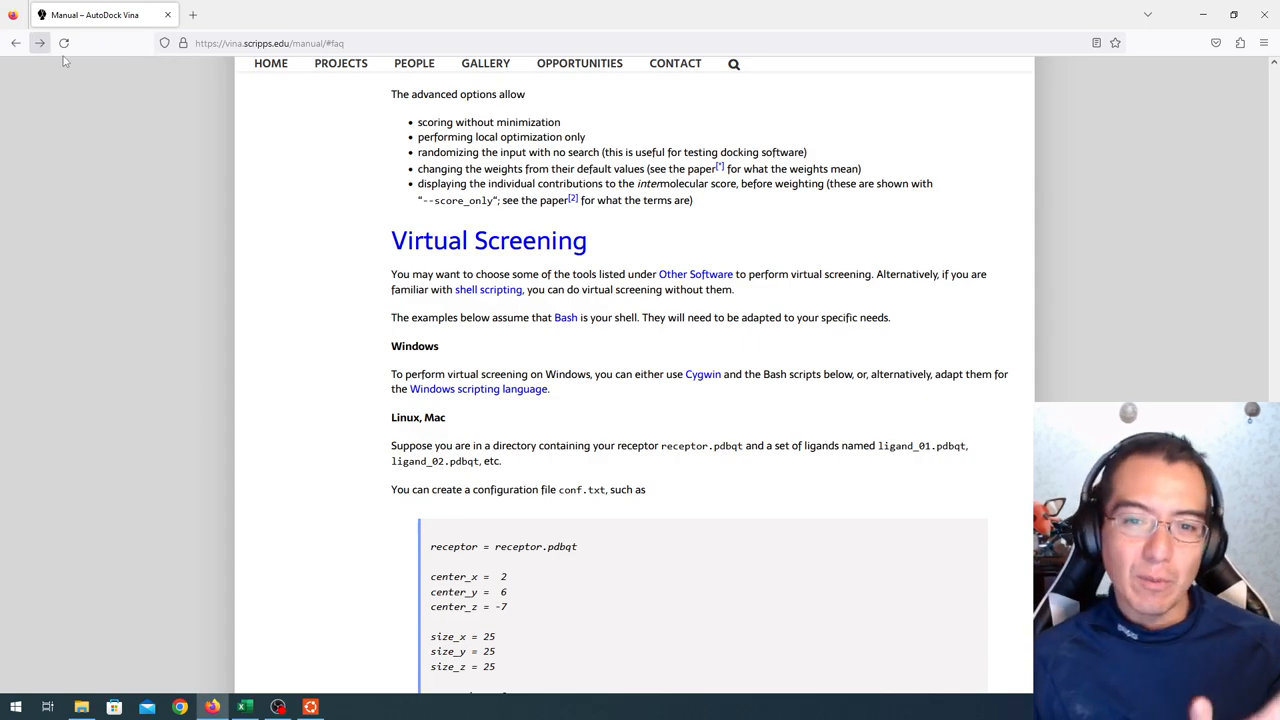
mouse_move(488, 289)
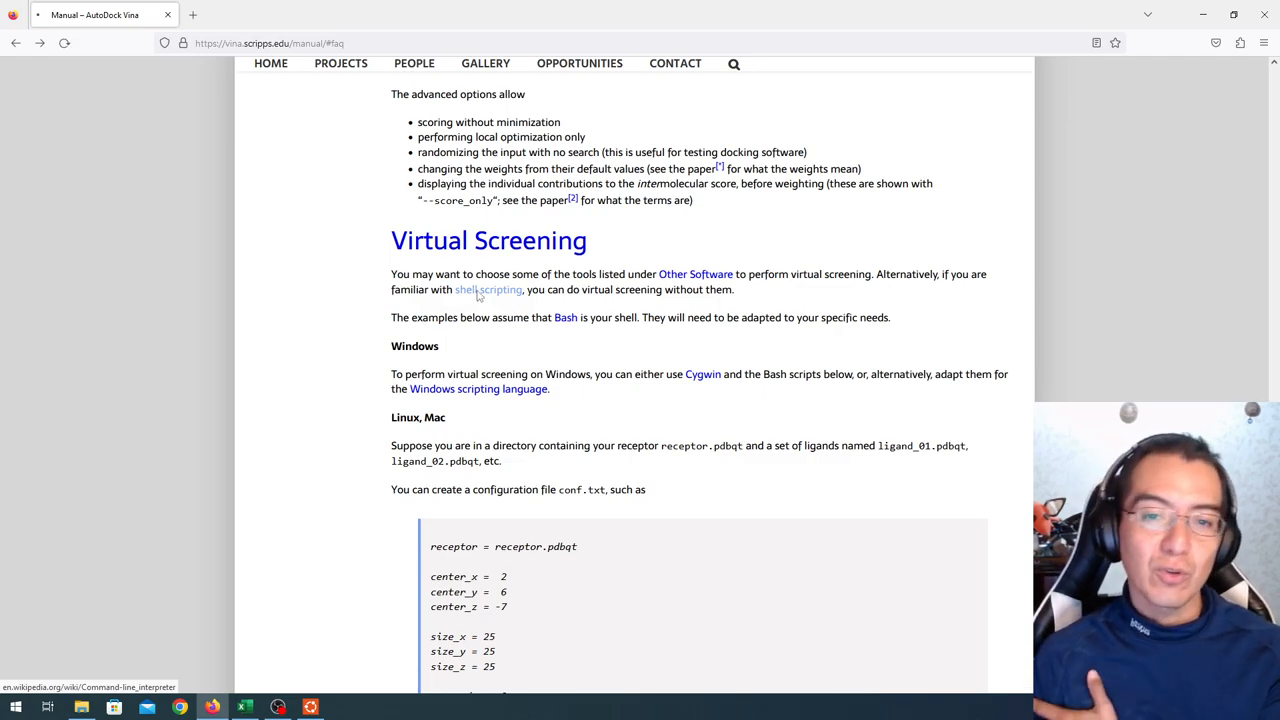
- Visit the shell-scripting article, return to the manual, and highlight the num_modes example setting
left_click(488, 289)
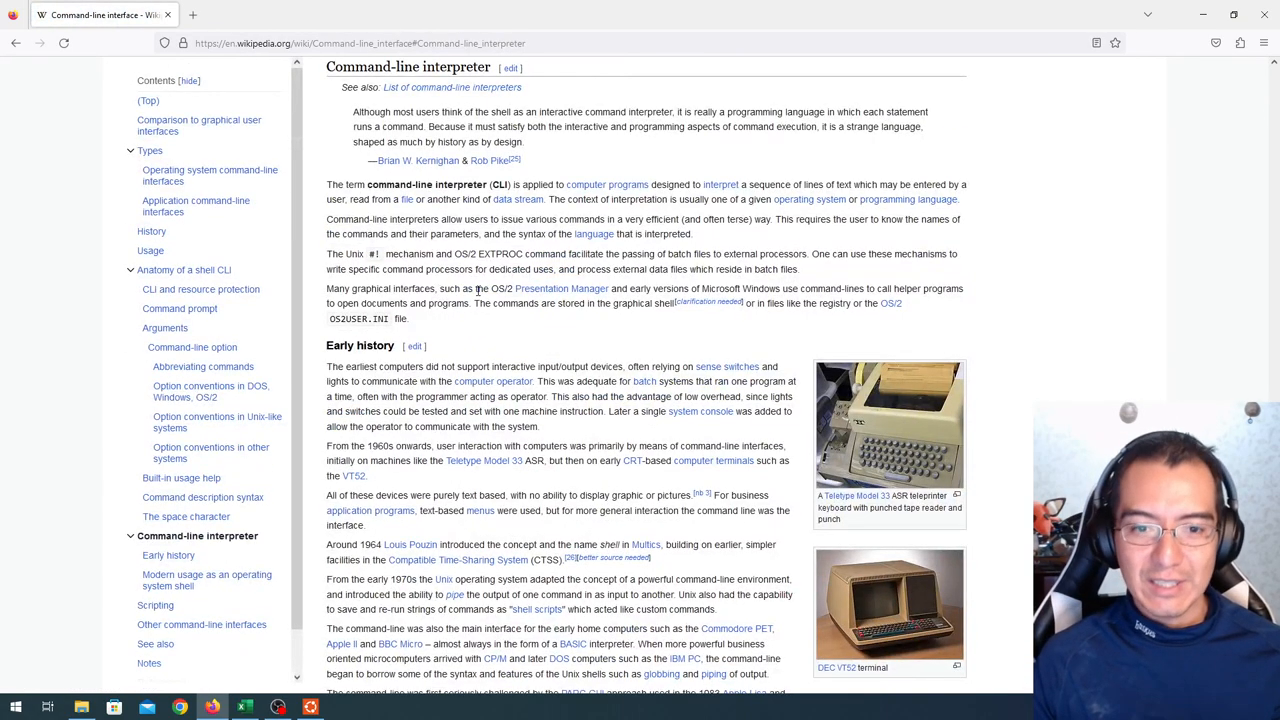
left_click(16, 43)
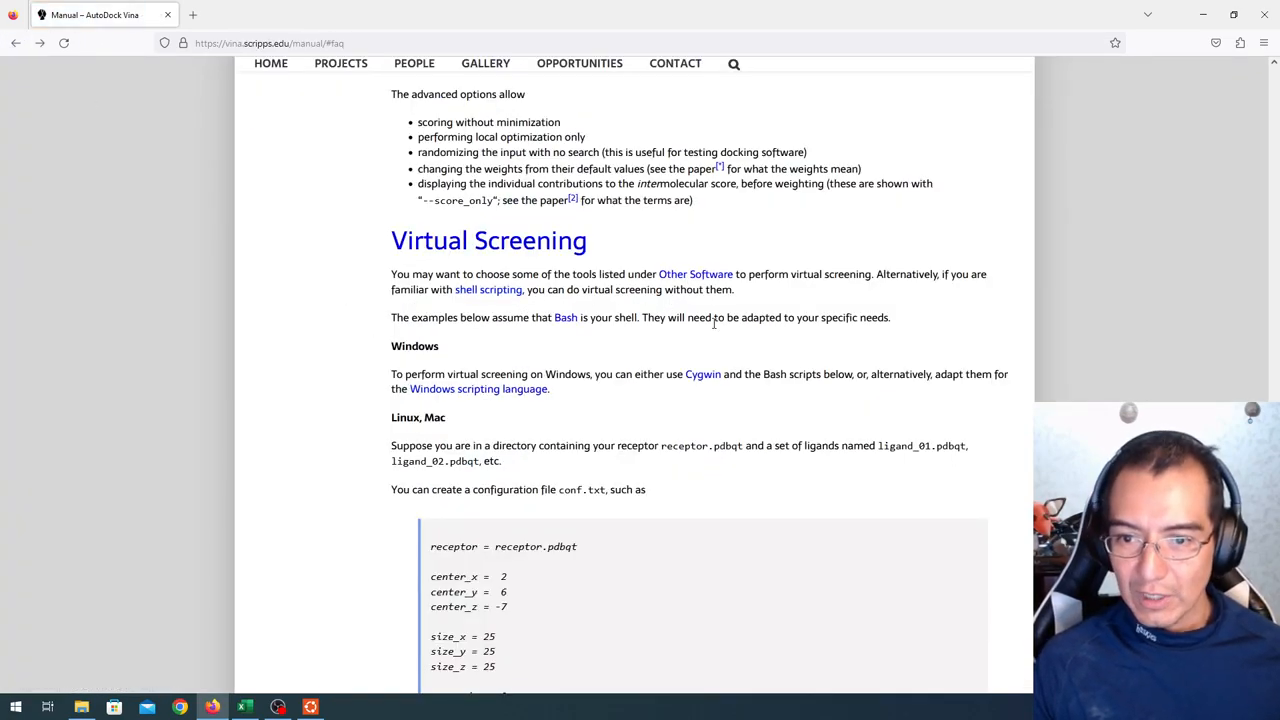
scroll("down", 3)
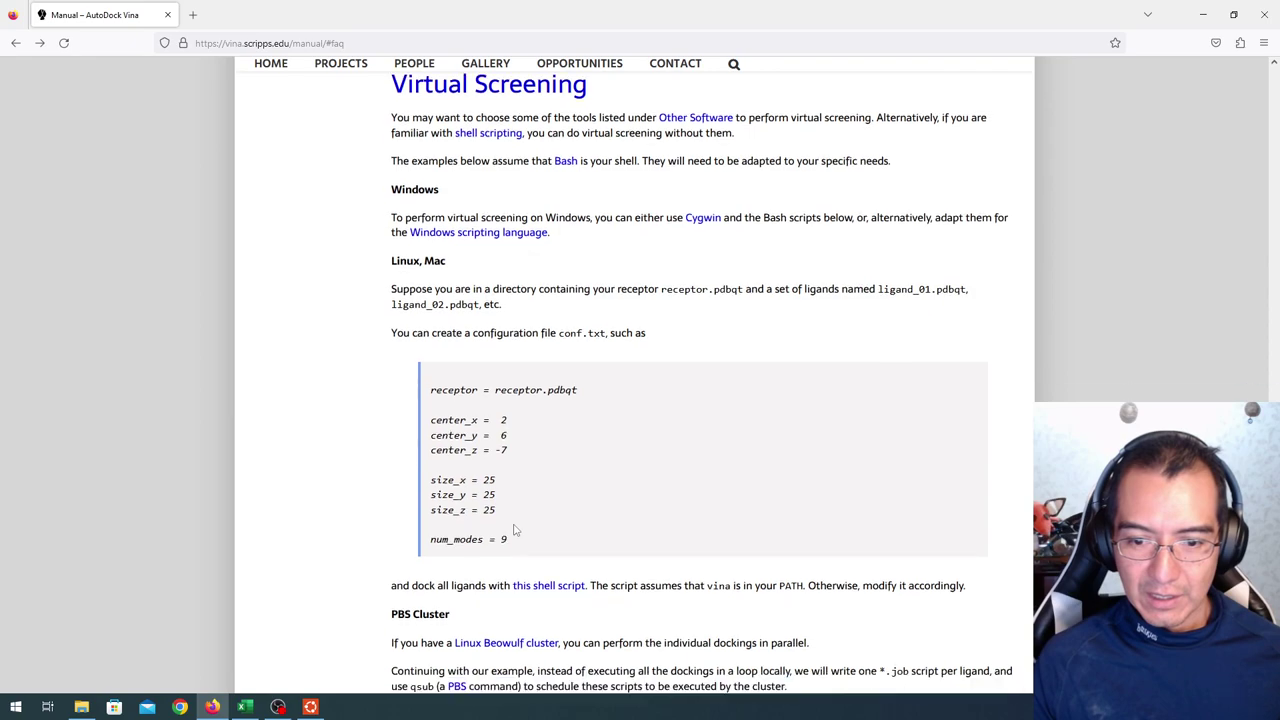
scroll("down", 3)
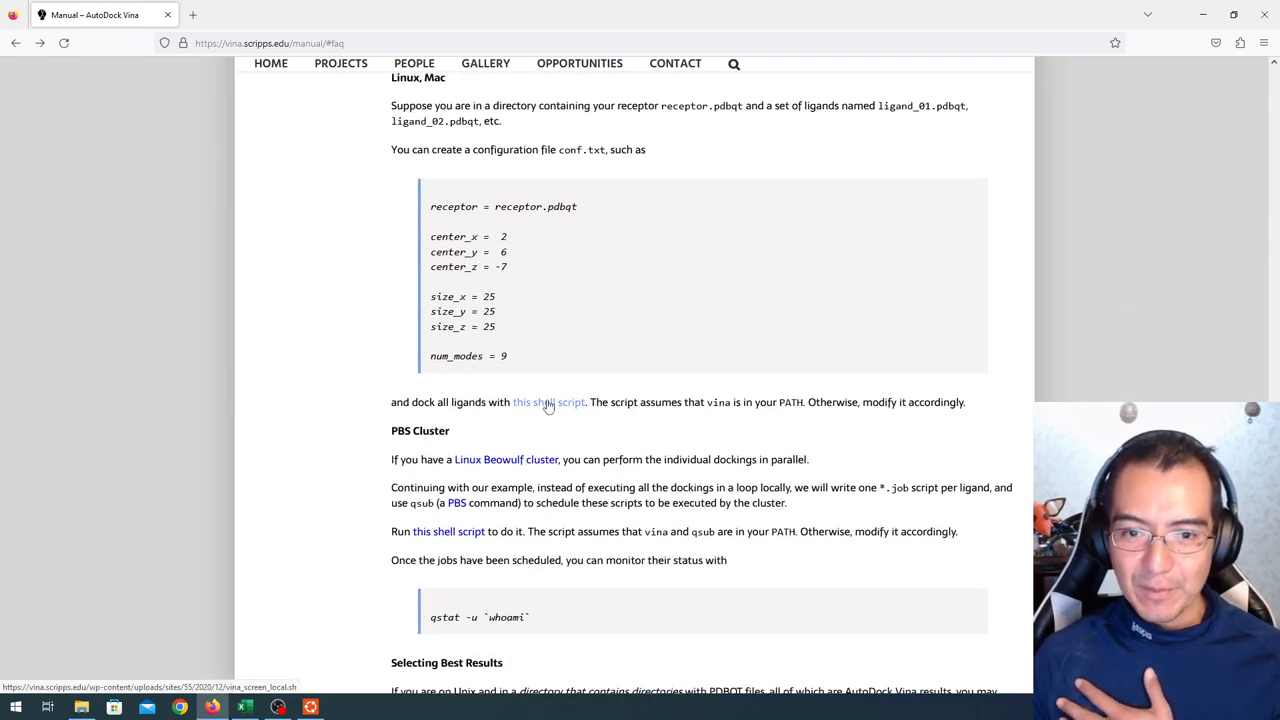
mouse_move(540, 218)
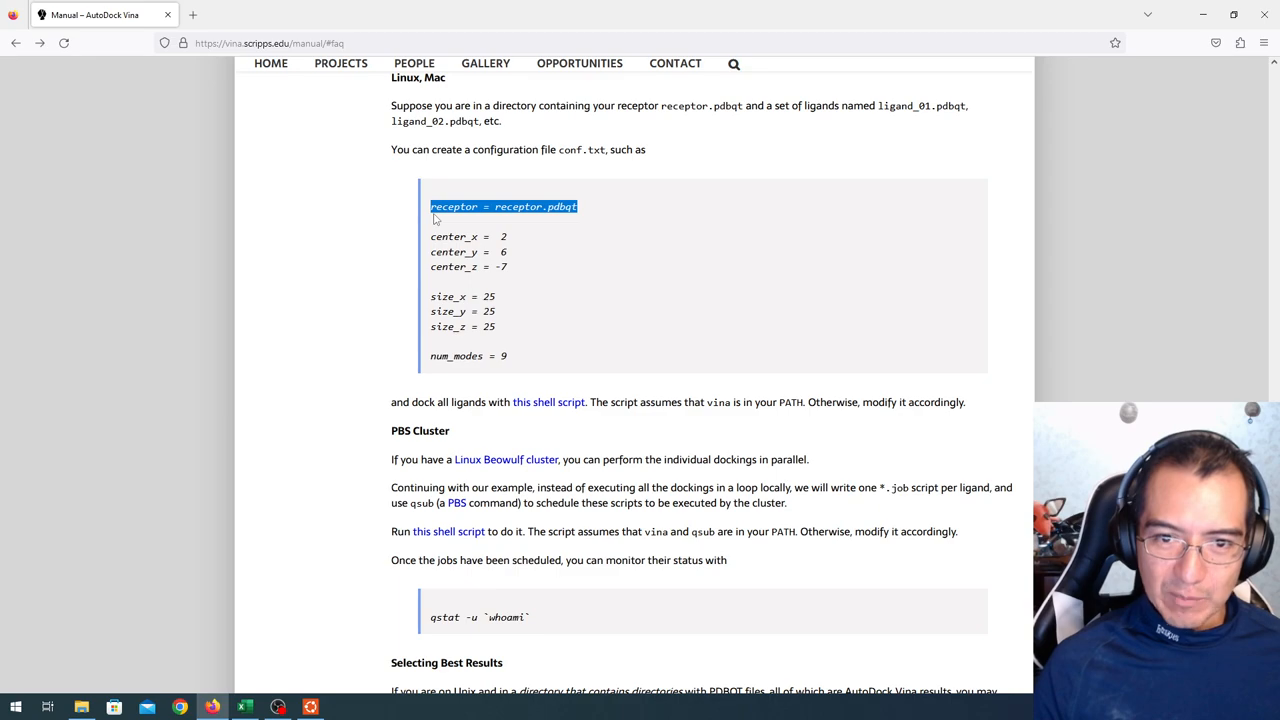
left_click_drag(432, 218, 508, 266)
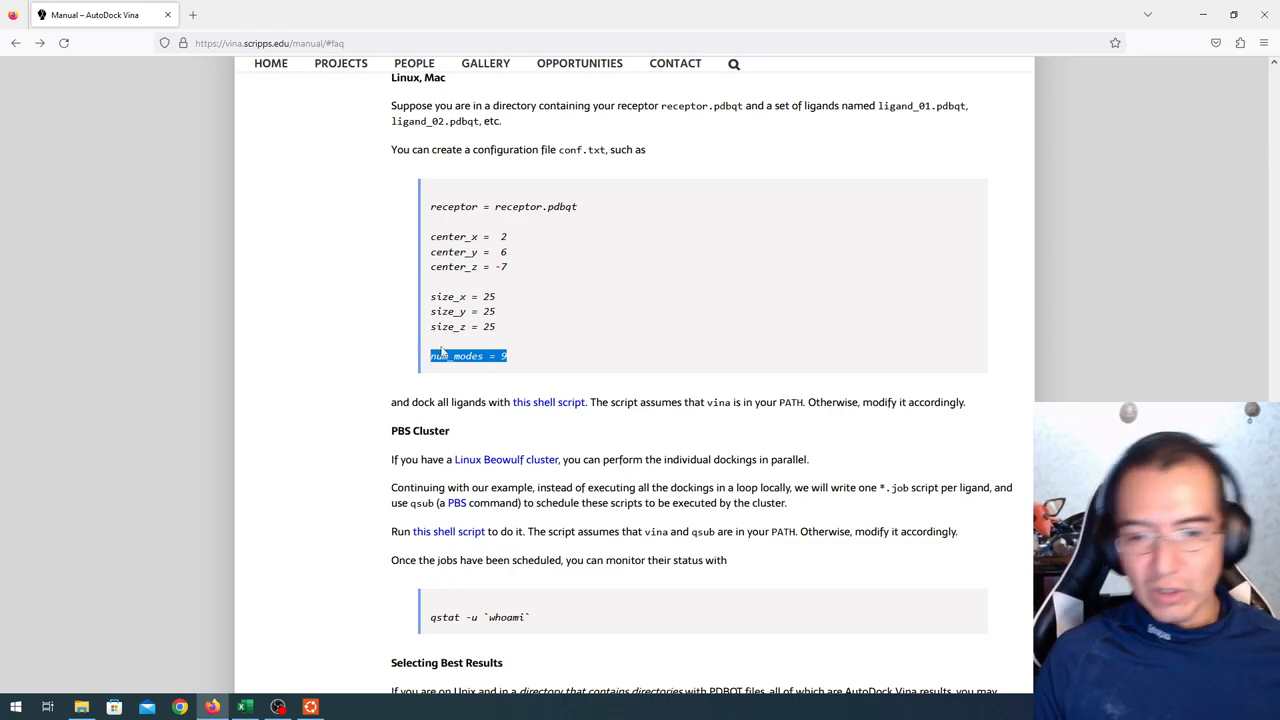
mouse_move(548, 402)
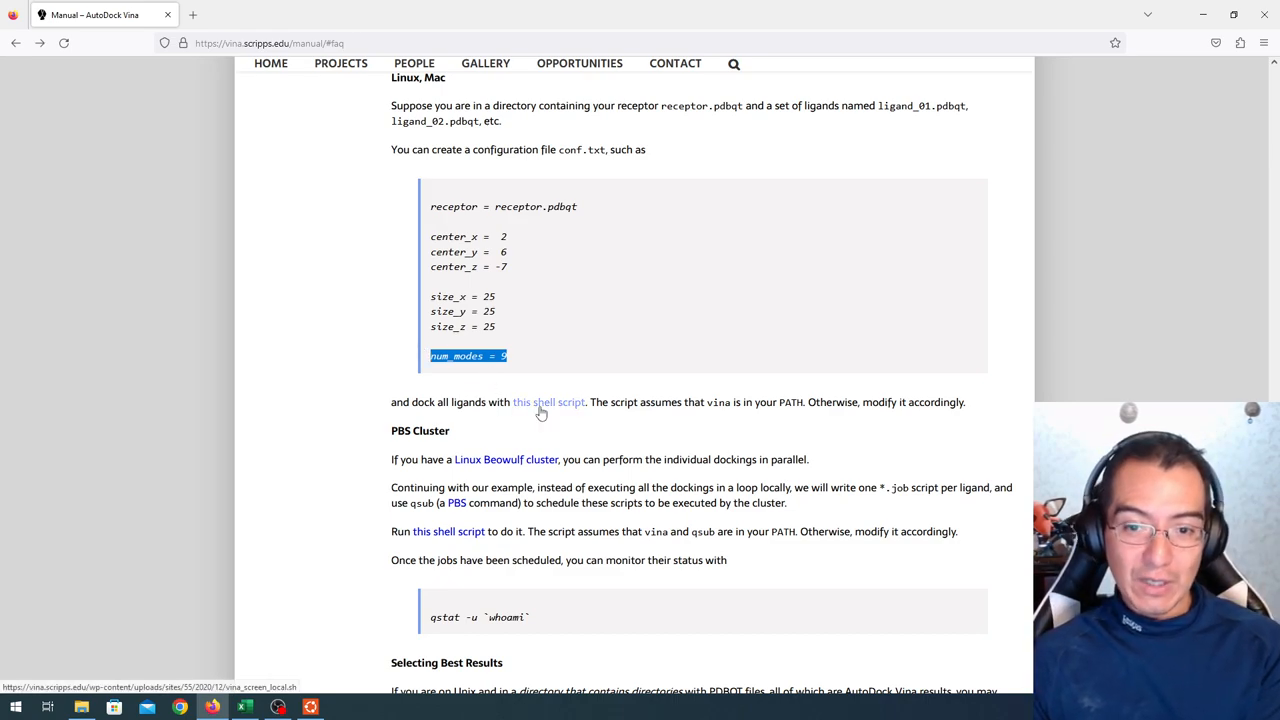
- Open vina_screen_local in Notepad and highlight its bash path and log option
left_click(548, 402)
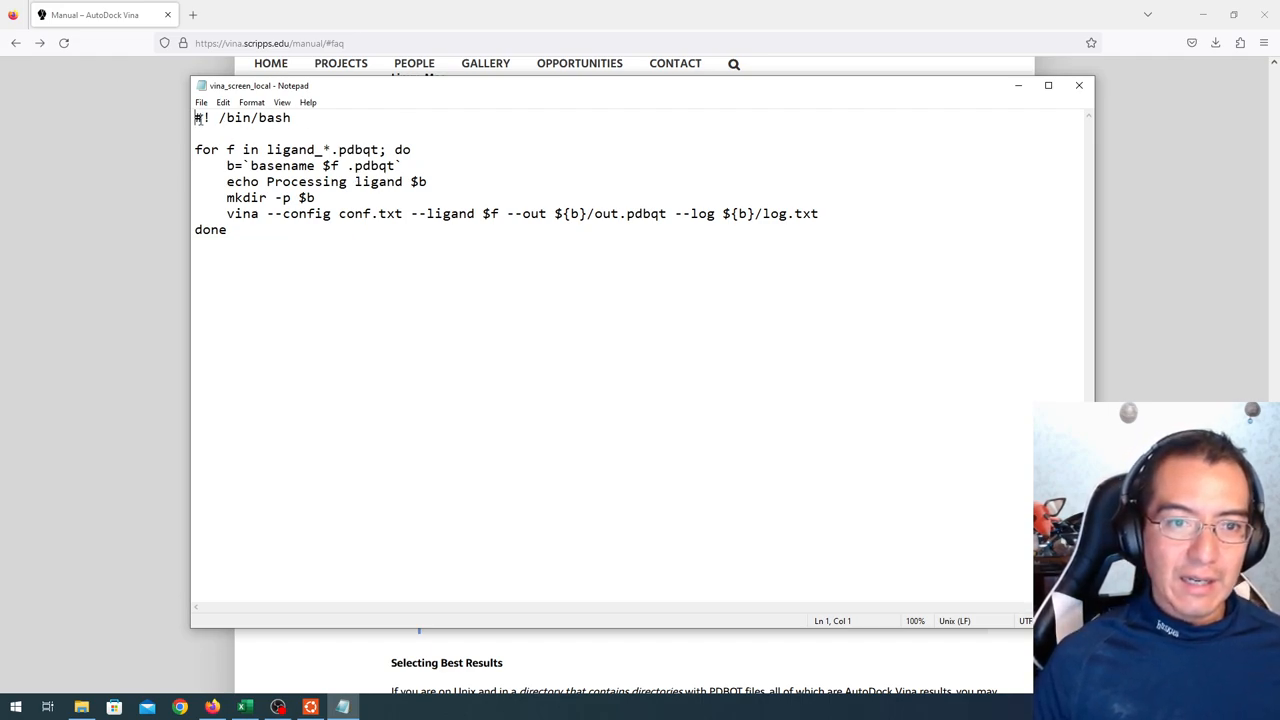
left_click(210, 118)
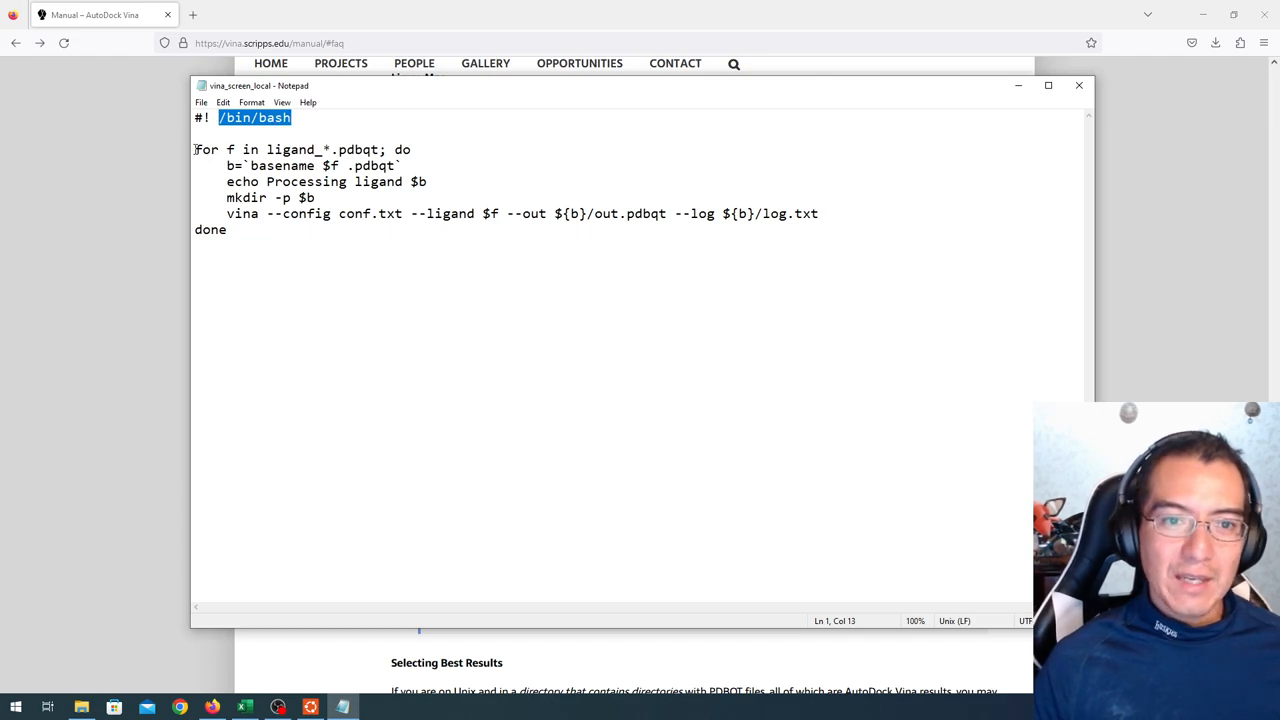
left_click(195, 149)
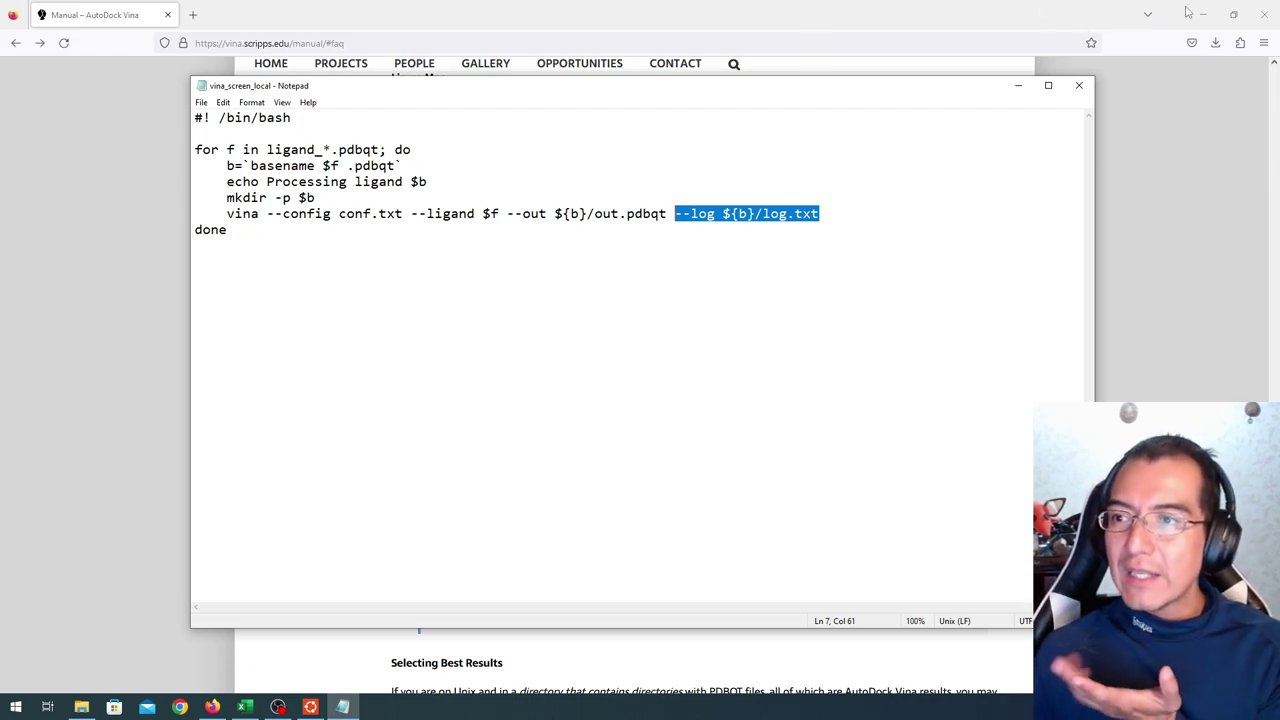
mouse_move(1202, 15)
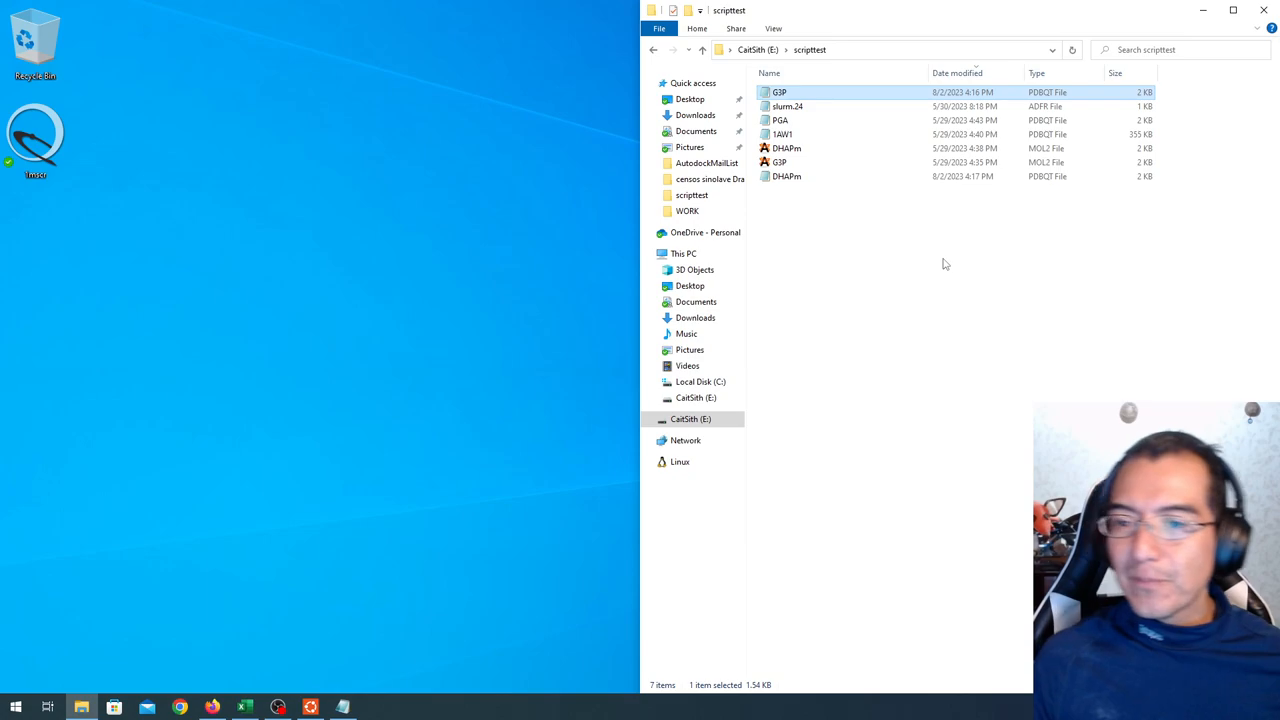
- Switch to File Explorer to check the G3P, DHAPm, PGA, 1AW1 and slurm.24 files
left_click(179, 707)
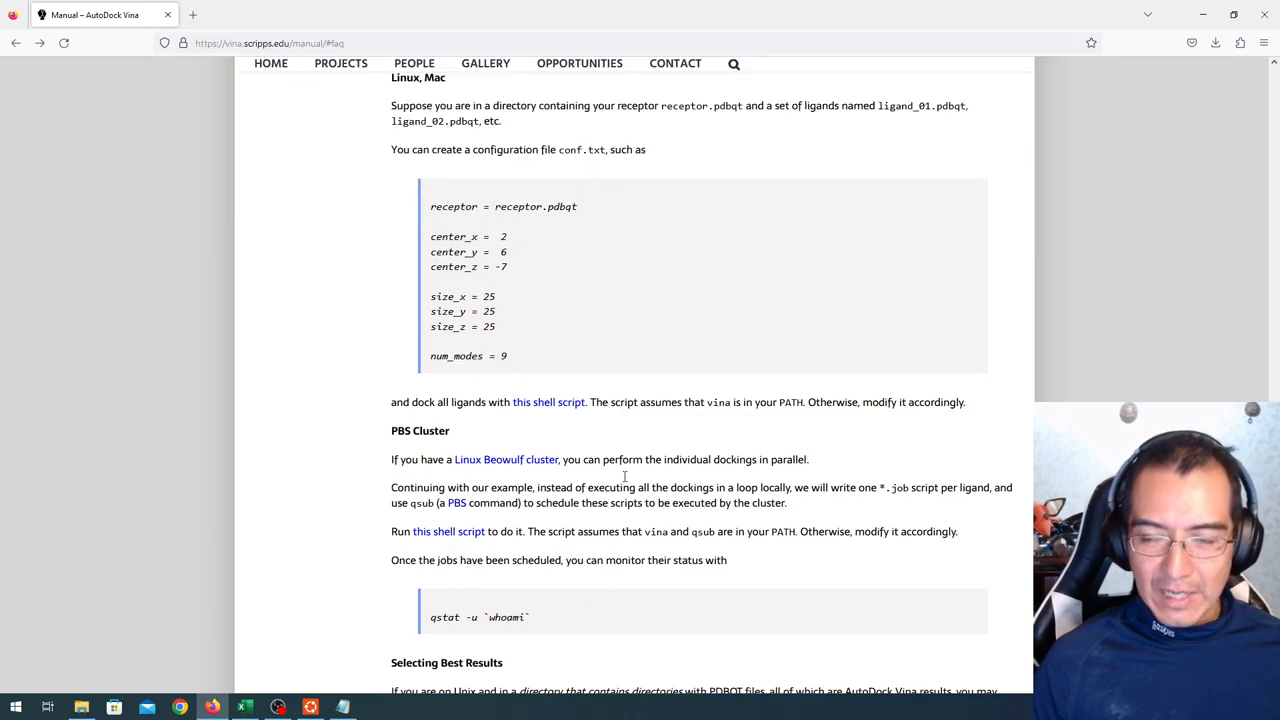
mouse_move(658, 437)
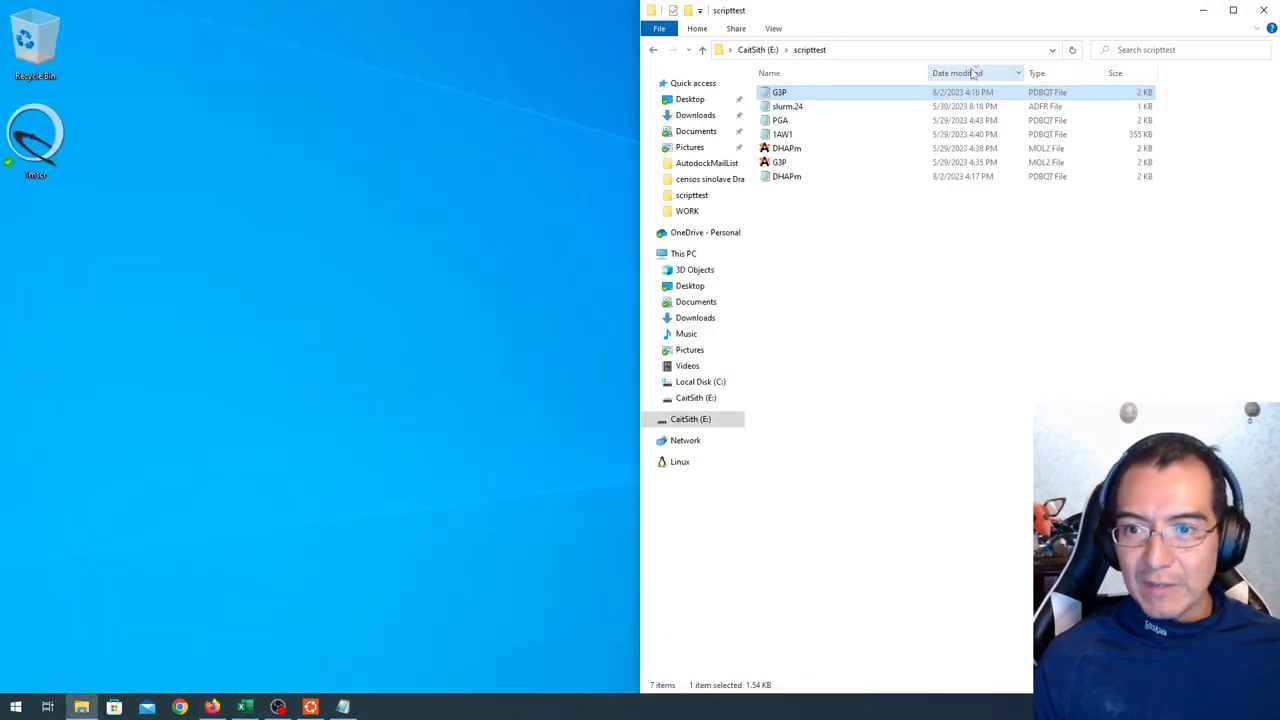
- Open slurm.24 in Notepad and delete the notification e-mail address and mkdir line
double_click(787, 106)
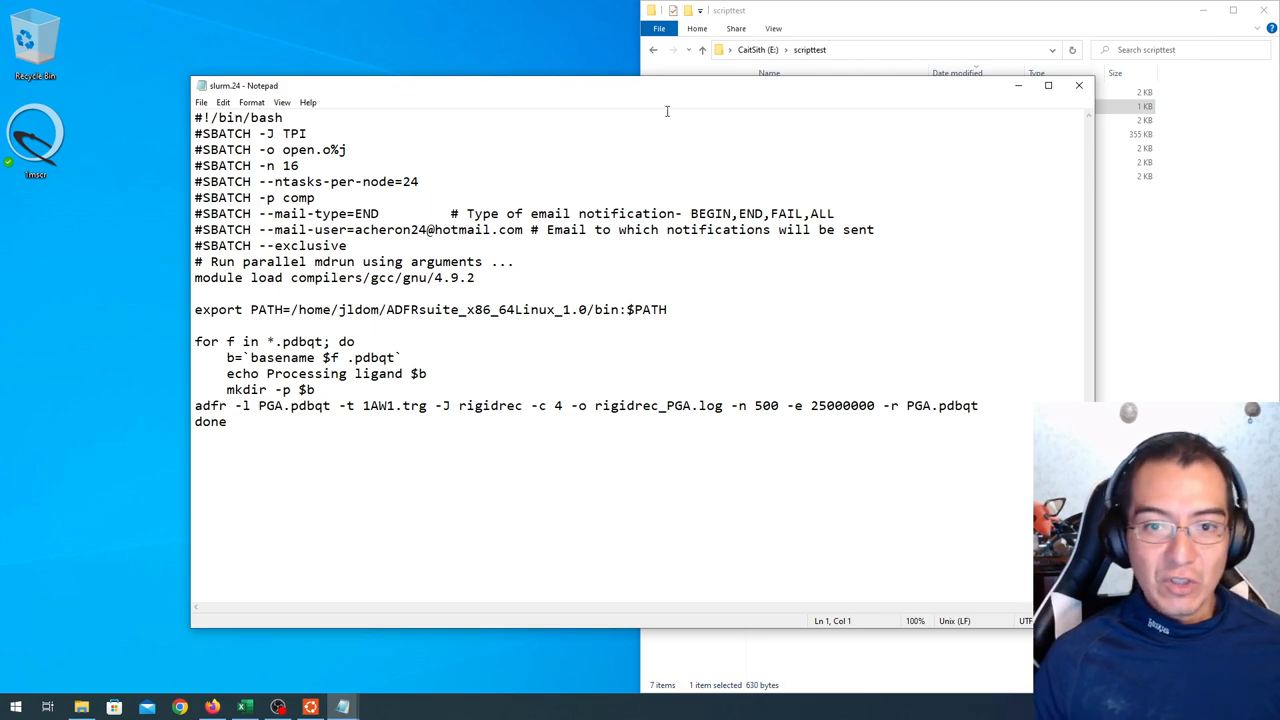
double_click(438, 229)
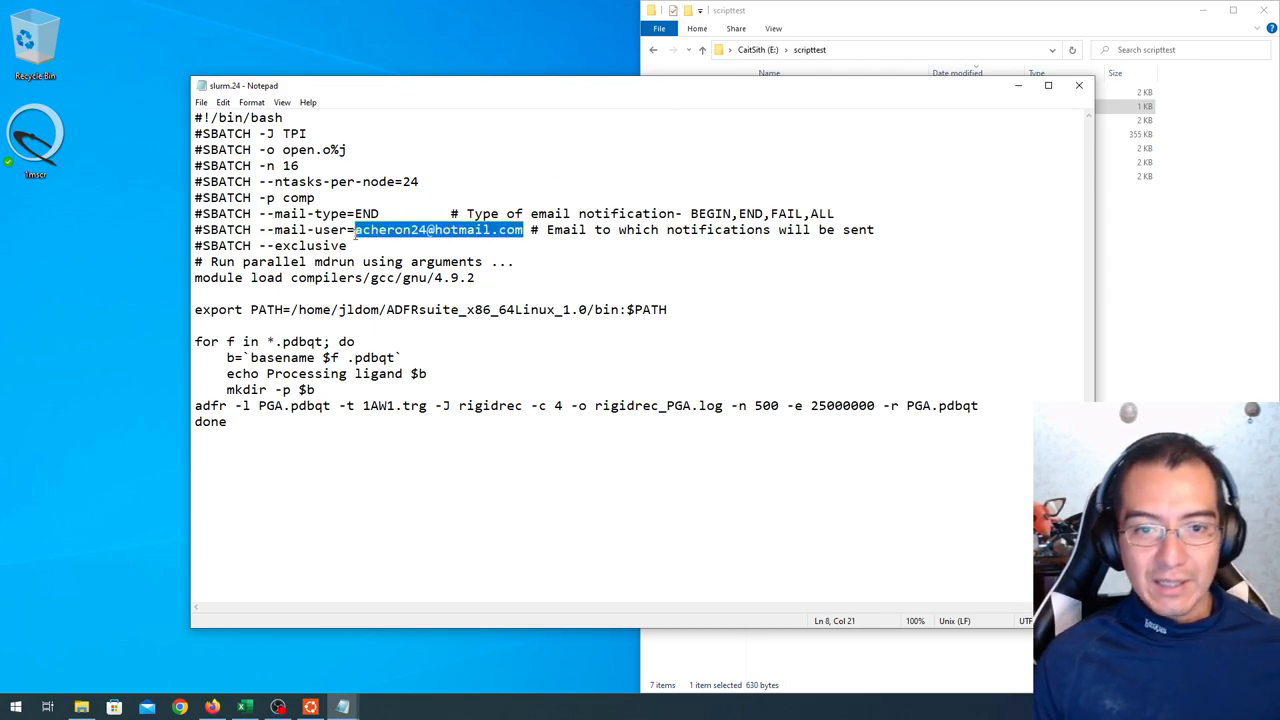
key("Delete")
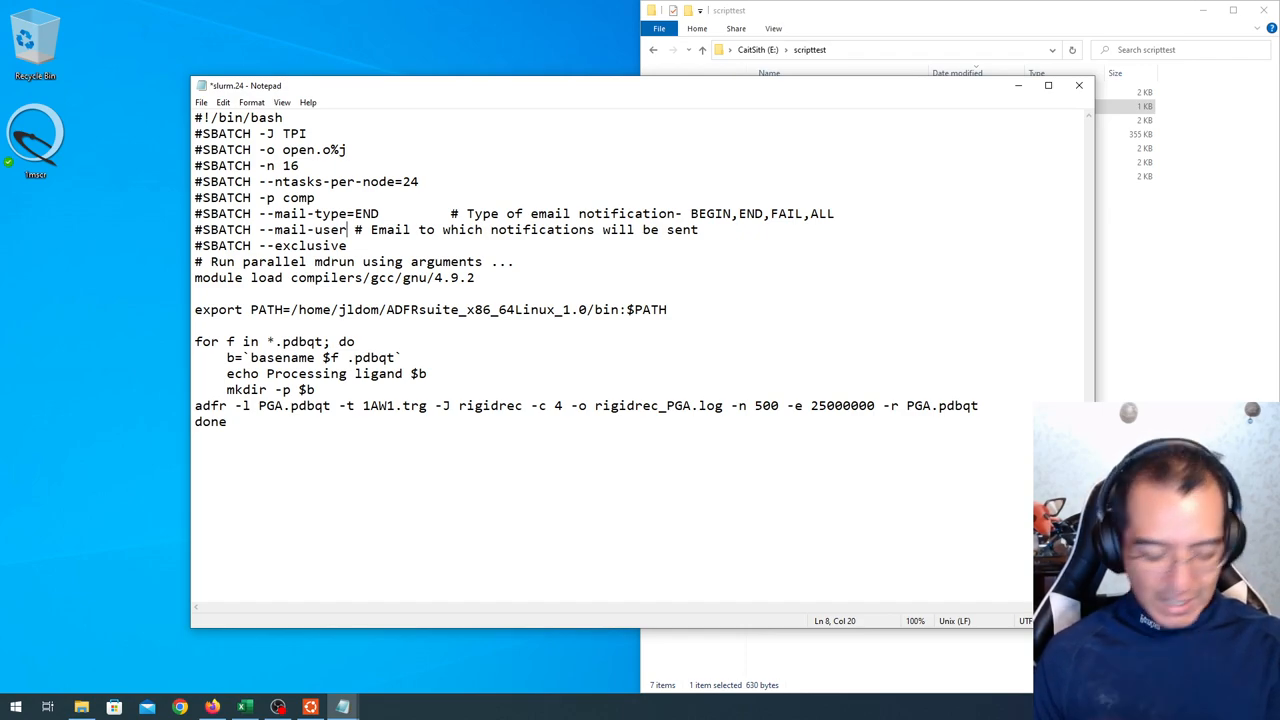
double_click(228, 133)
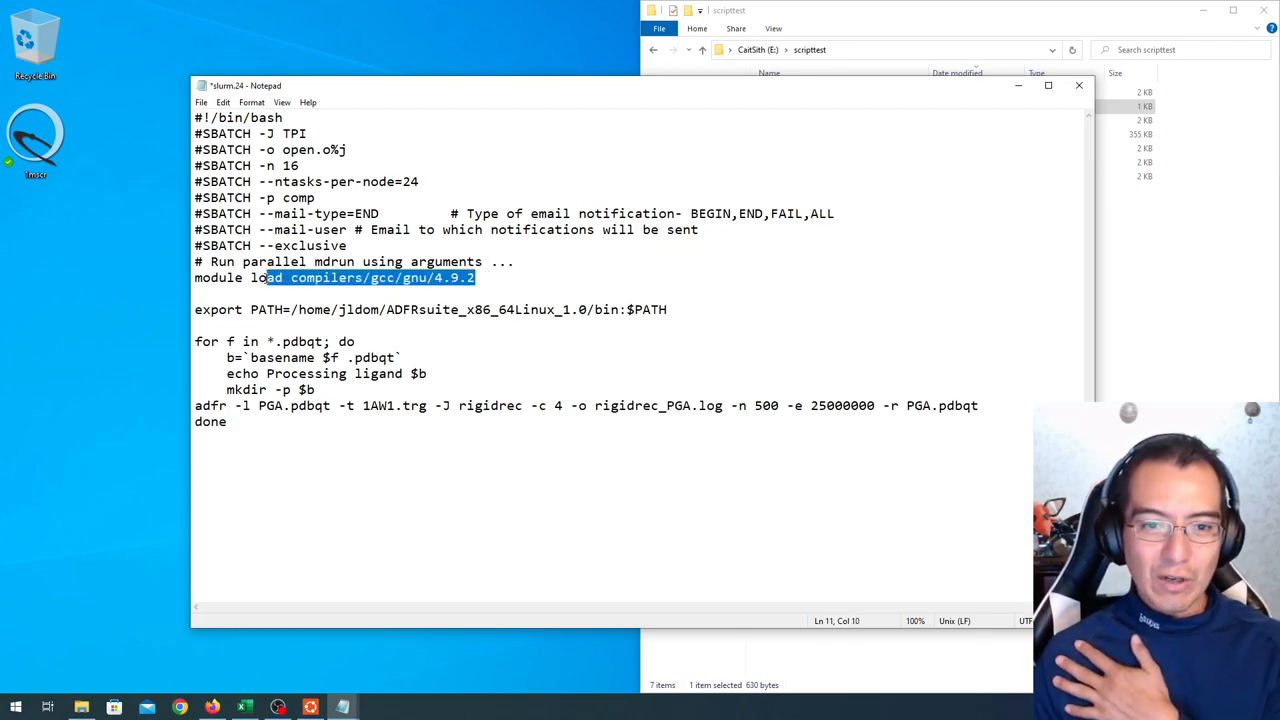
left_click(668, 309)
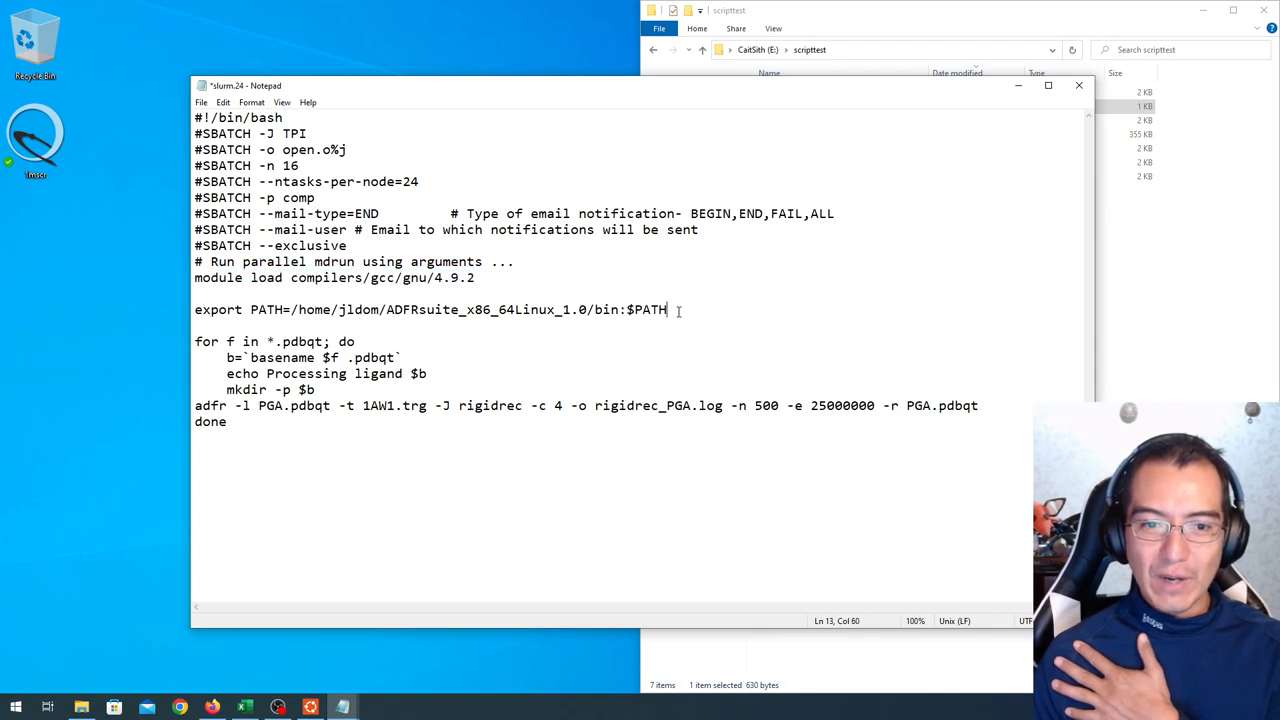
triple_click(430, 309)
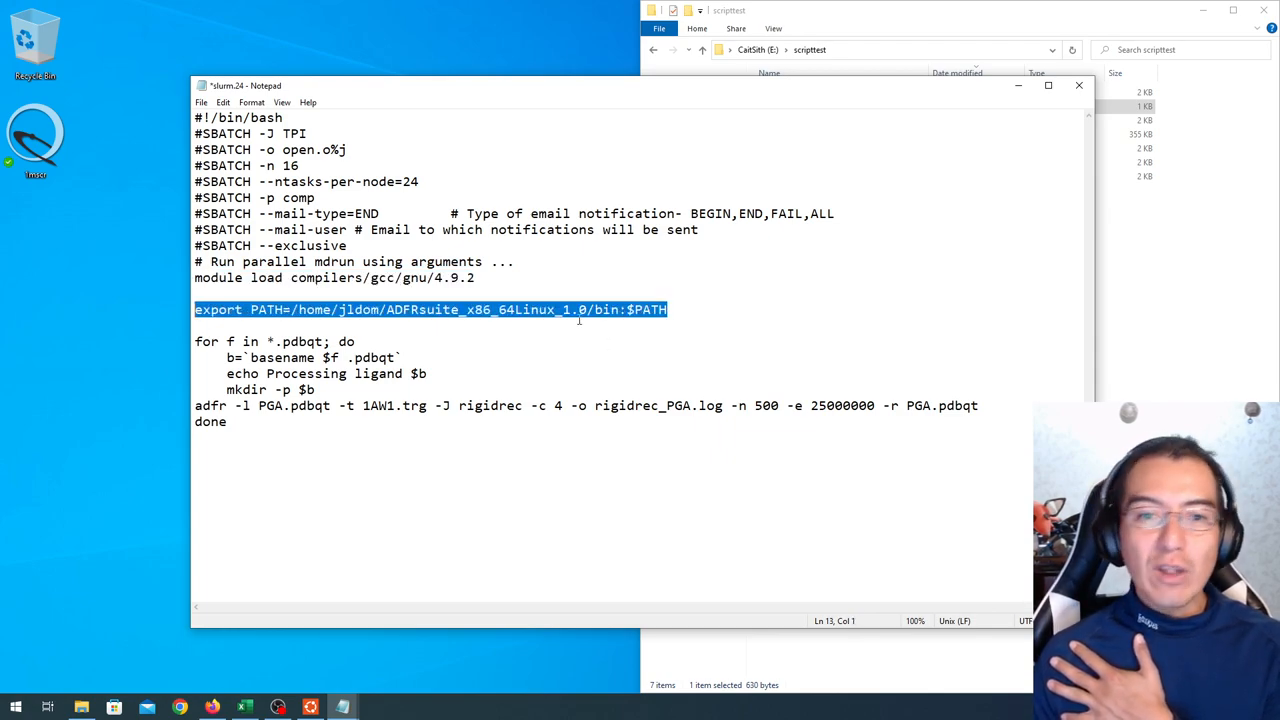
left_click(226, 421)
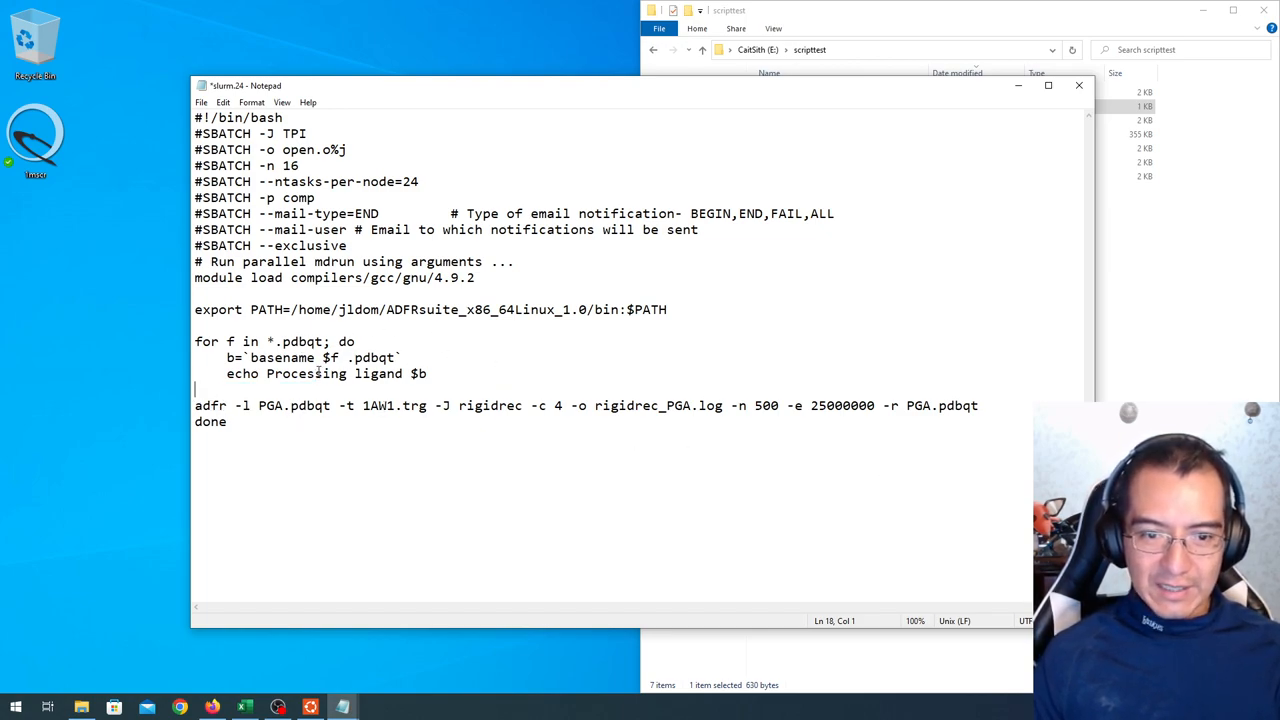
- Use $f for the adfr ligand and log names, drop -r PGA.pdbqt, and set -c to 8
double_click(331, 357)
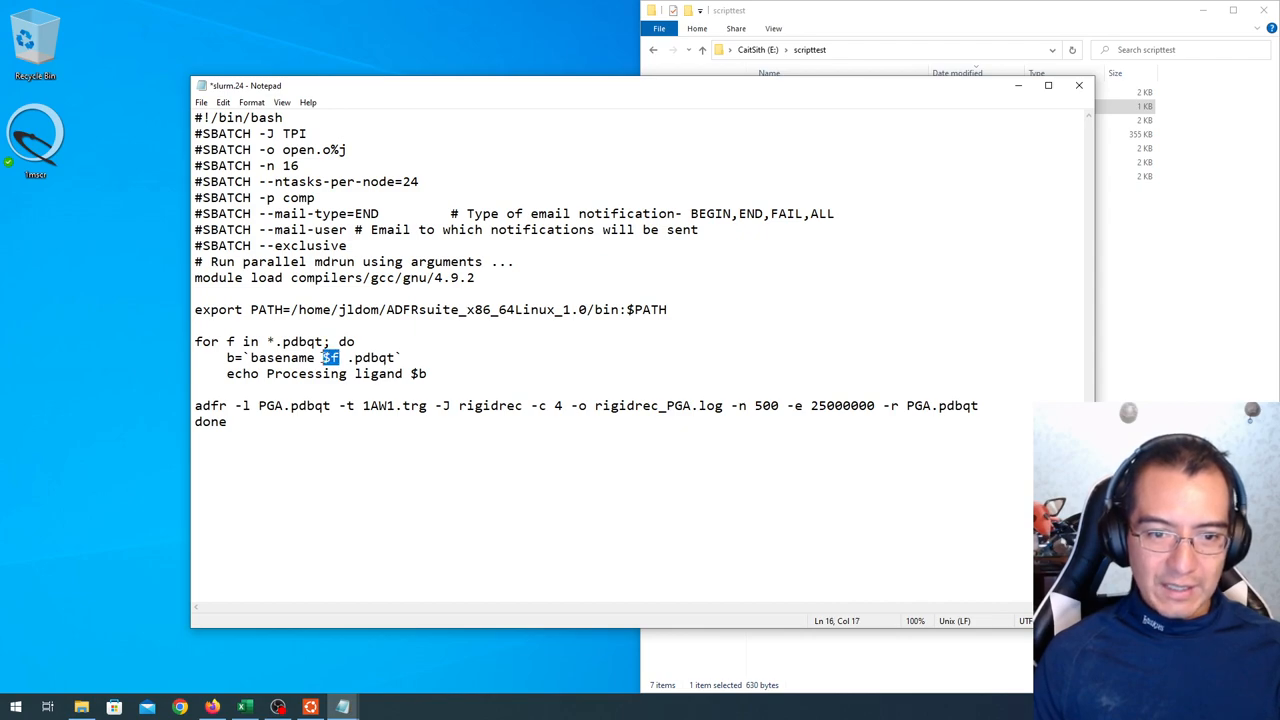
double_click(270, 405)
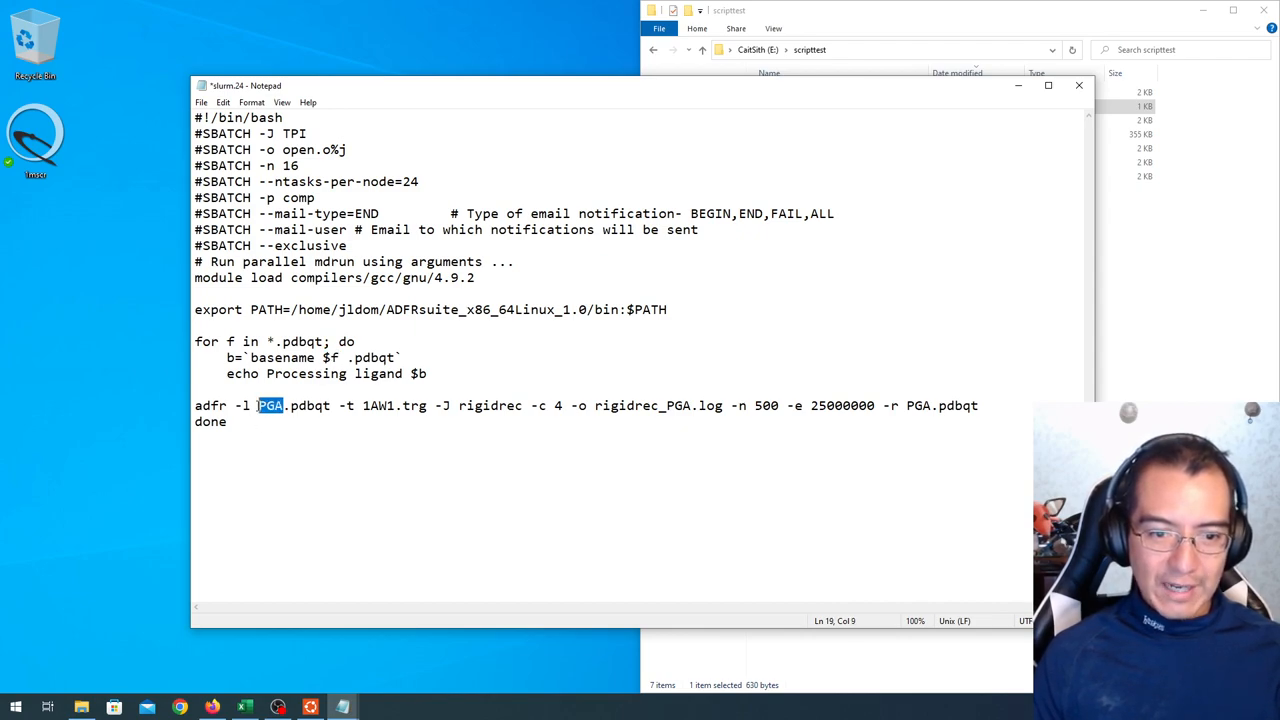
type("$")
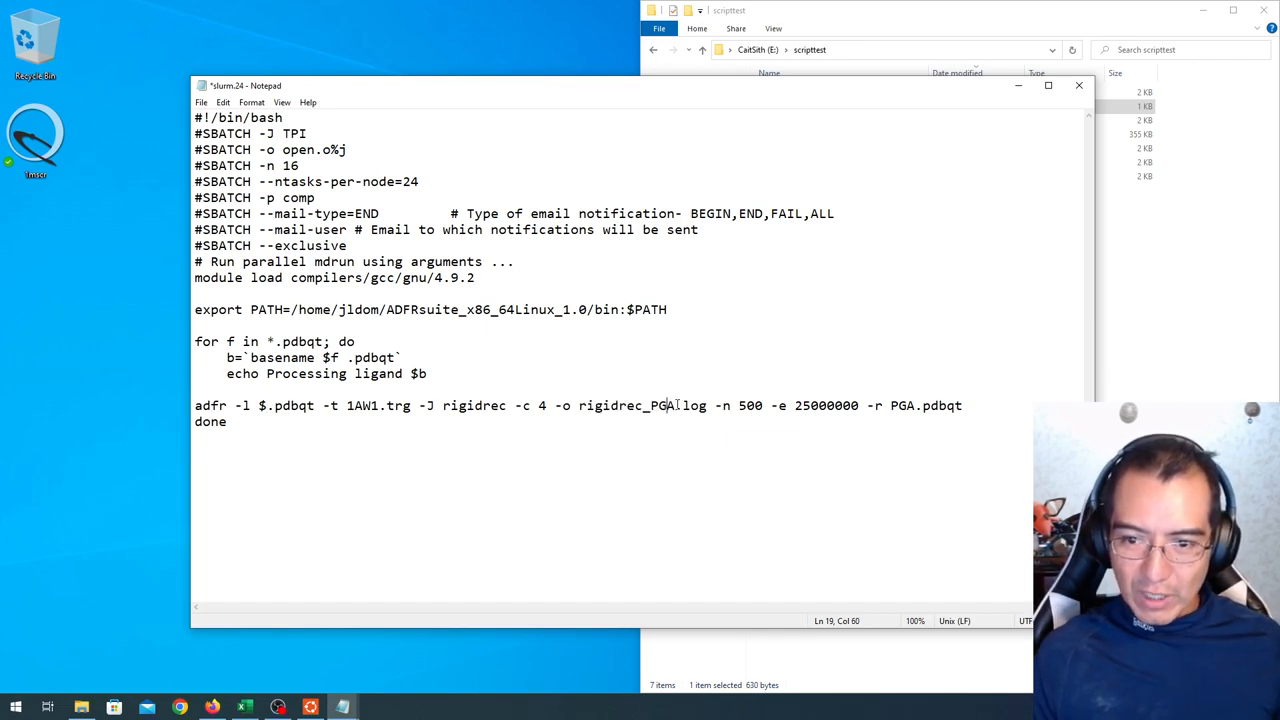
double_click(610, 405)
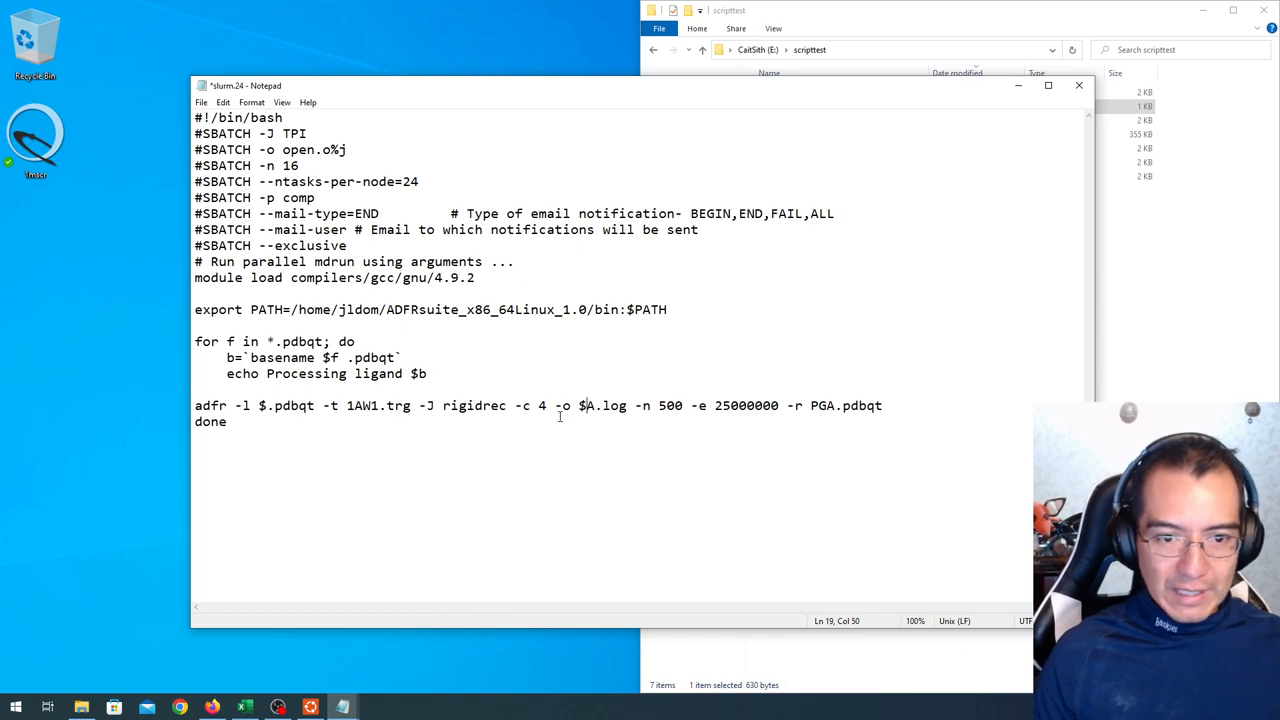
type("f")
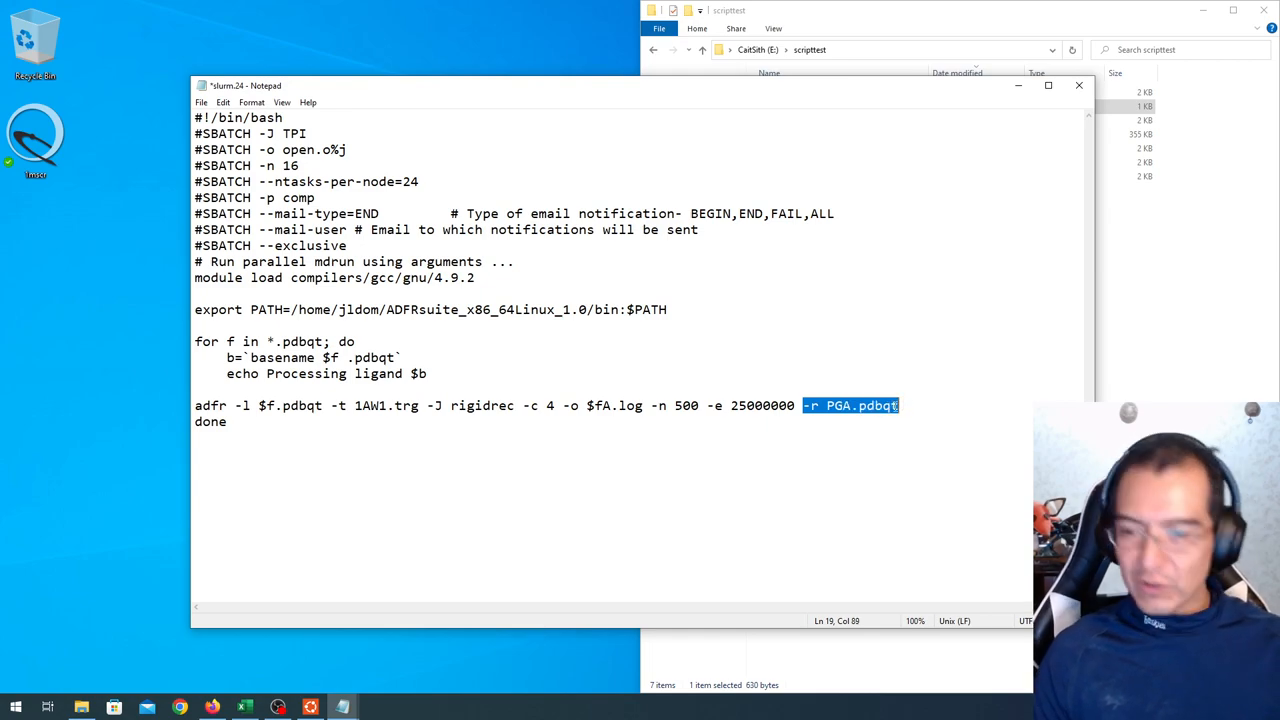
key("Delete")
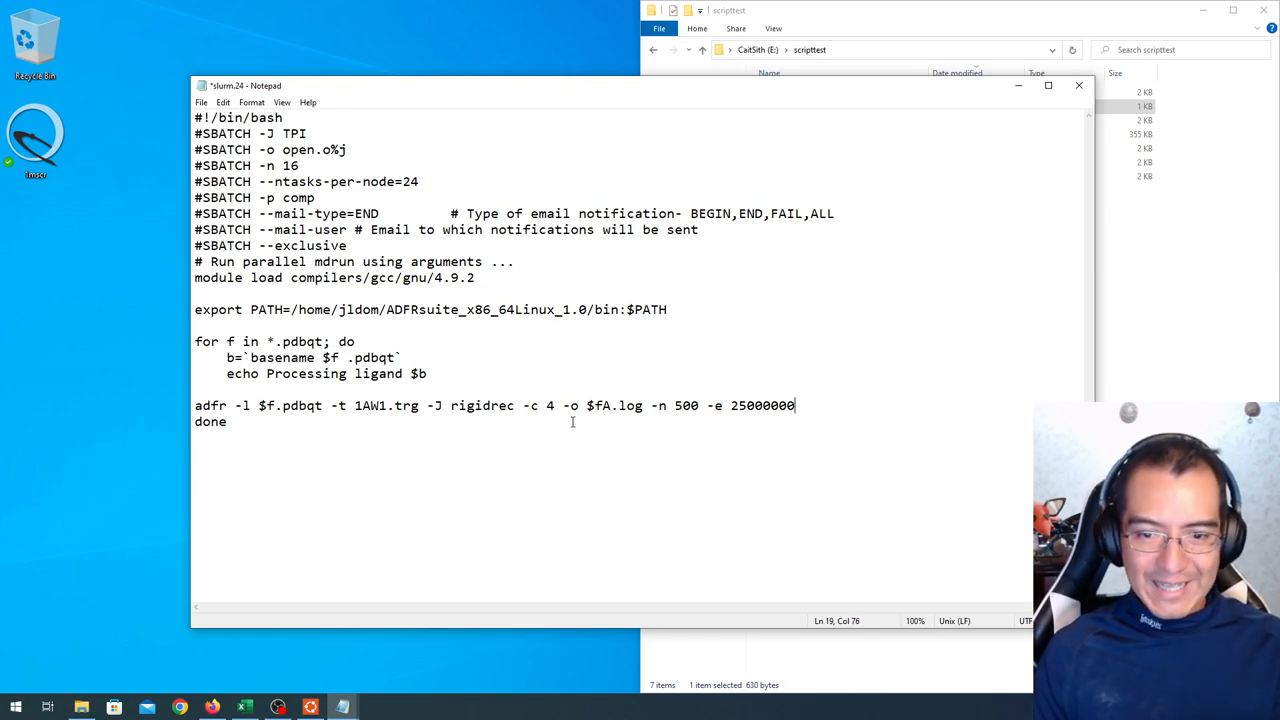
left_click(548, 405)
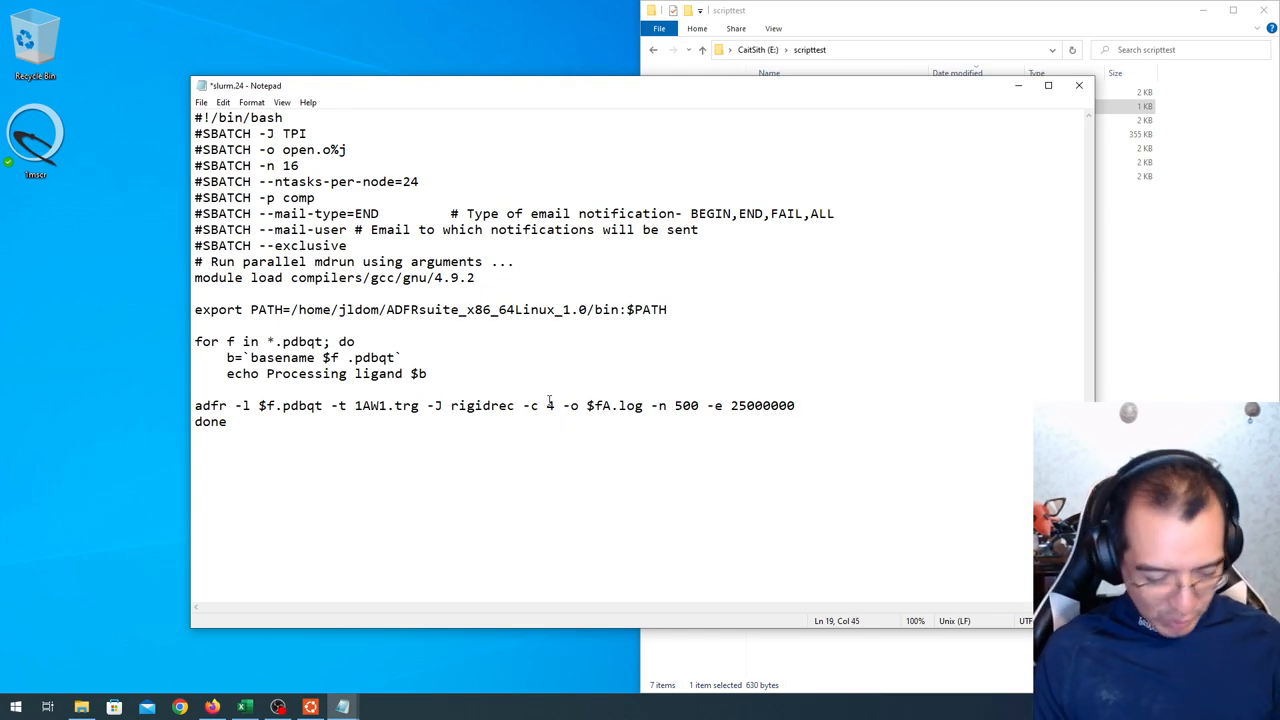
type("9")
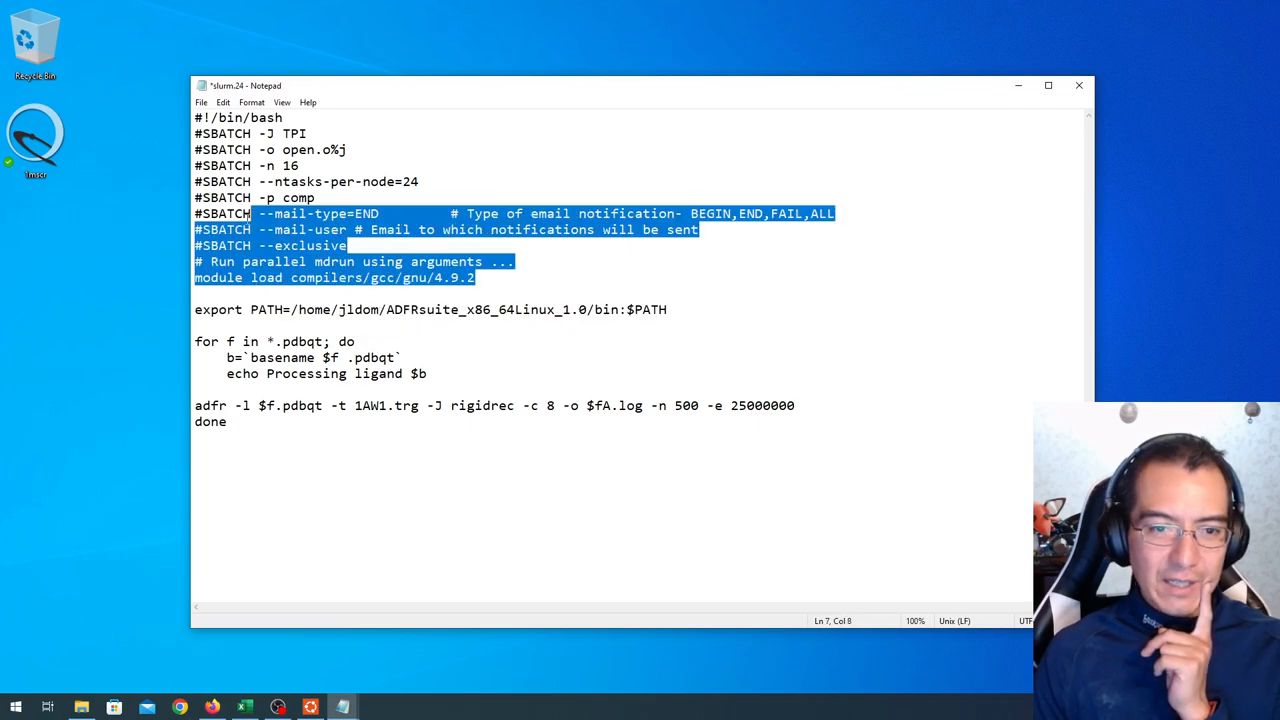
- Delete the selected #SBATCH and module lines from slurm.24 and dock Notepad on the right half
key("Delete")
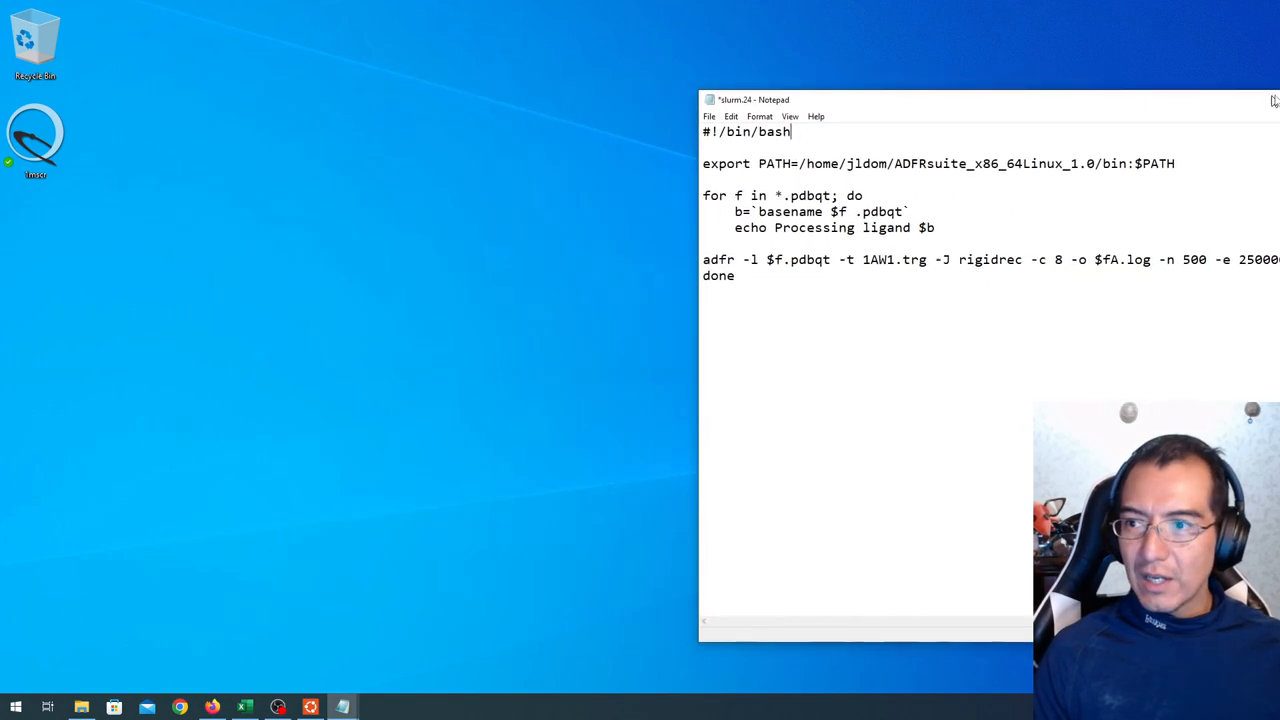
left_click(1233, 10)
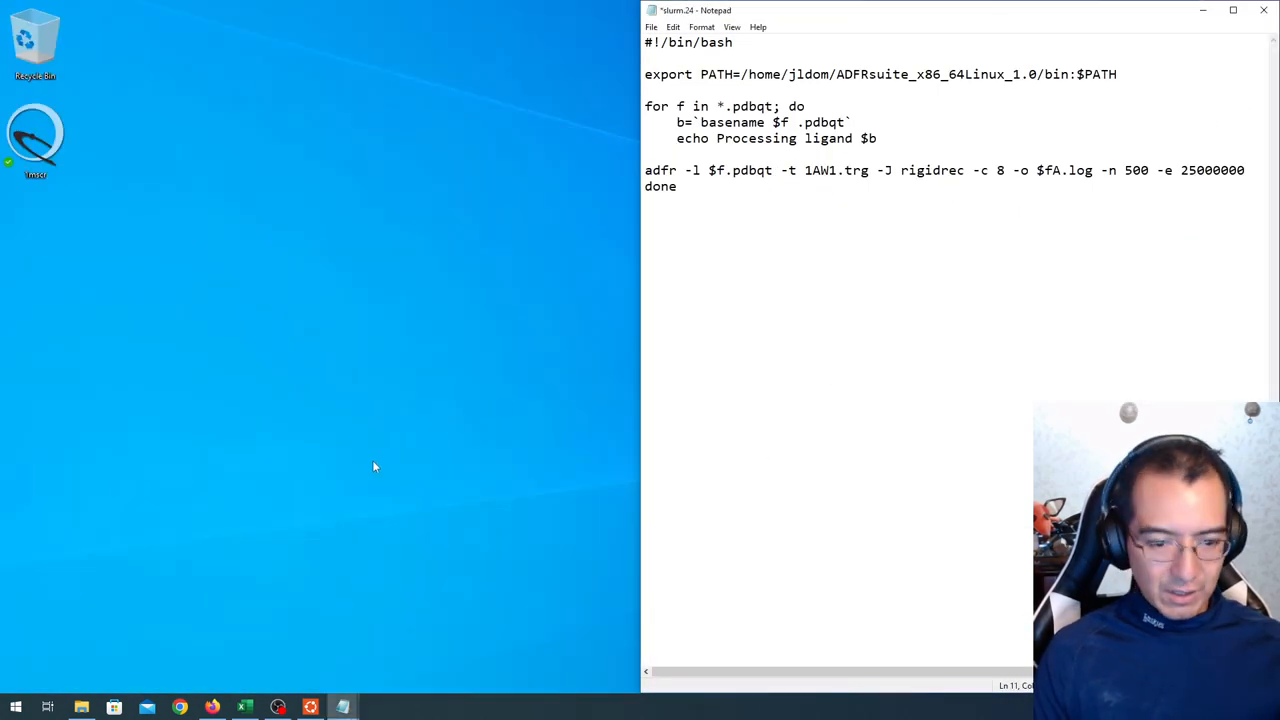
mouse_move(66, 598)
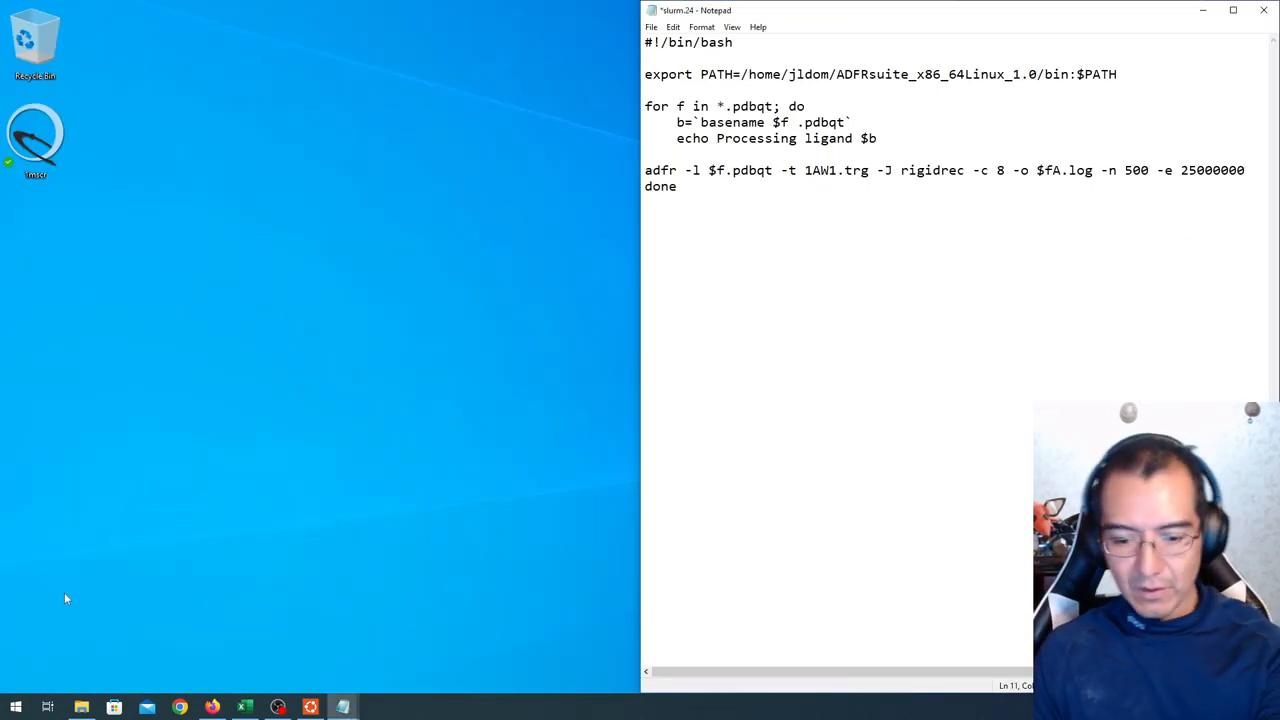
- Launch Bitvise, load the Axolotl profile, log in with the password, and open a terminal
left_click(375, 708)
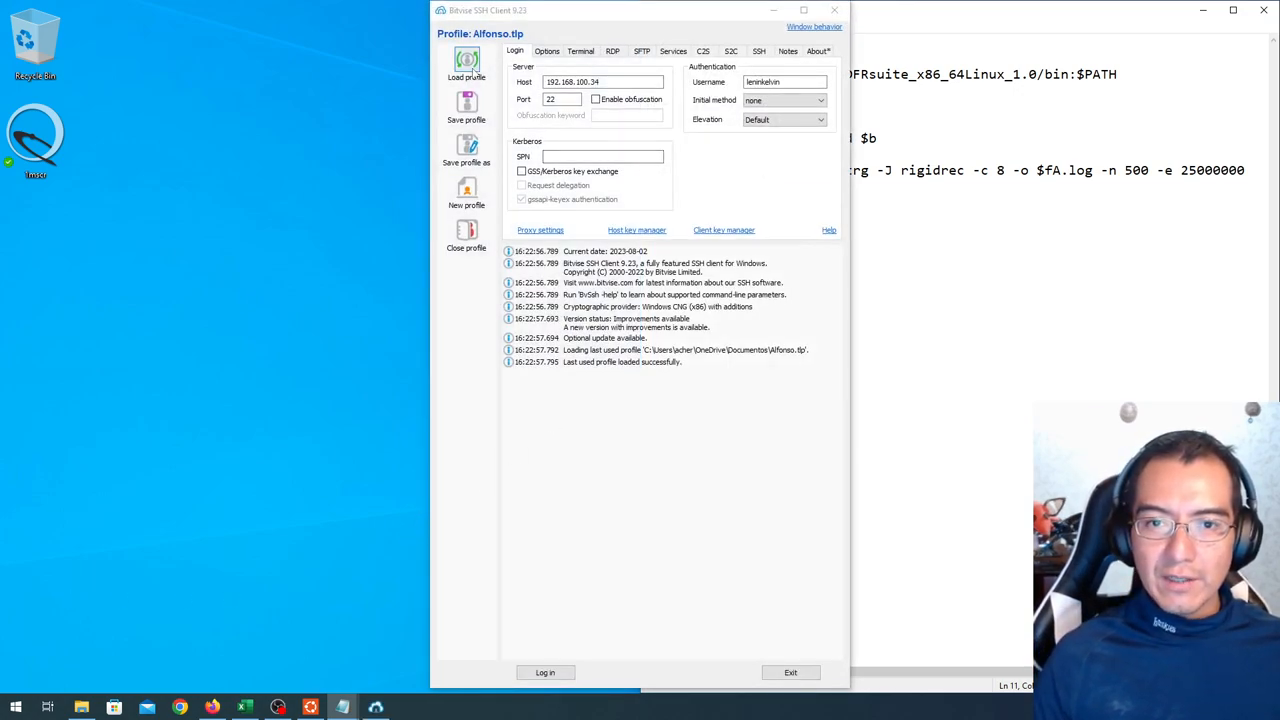
left_click(466, 77)
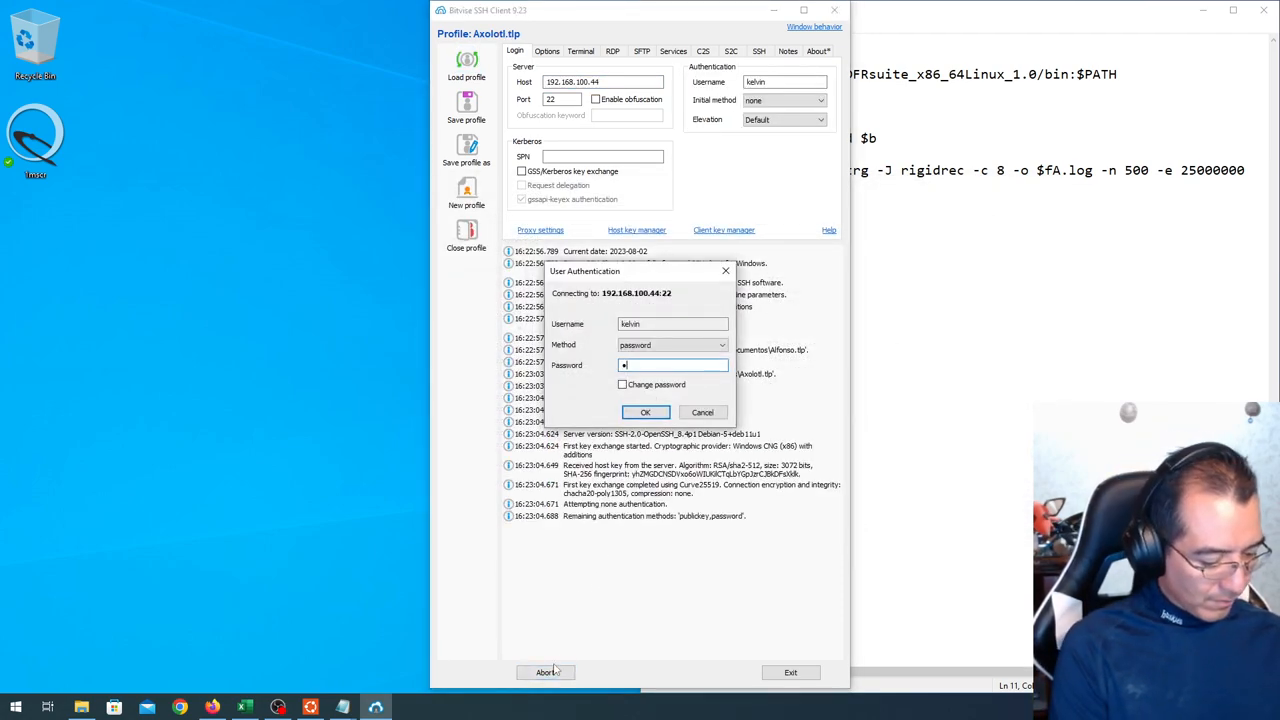
type("password")
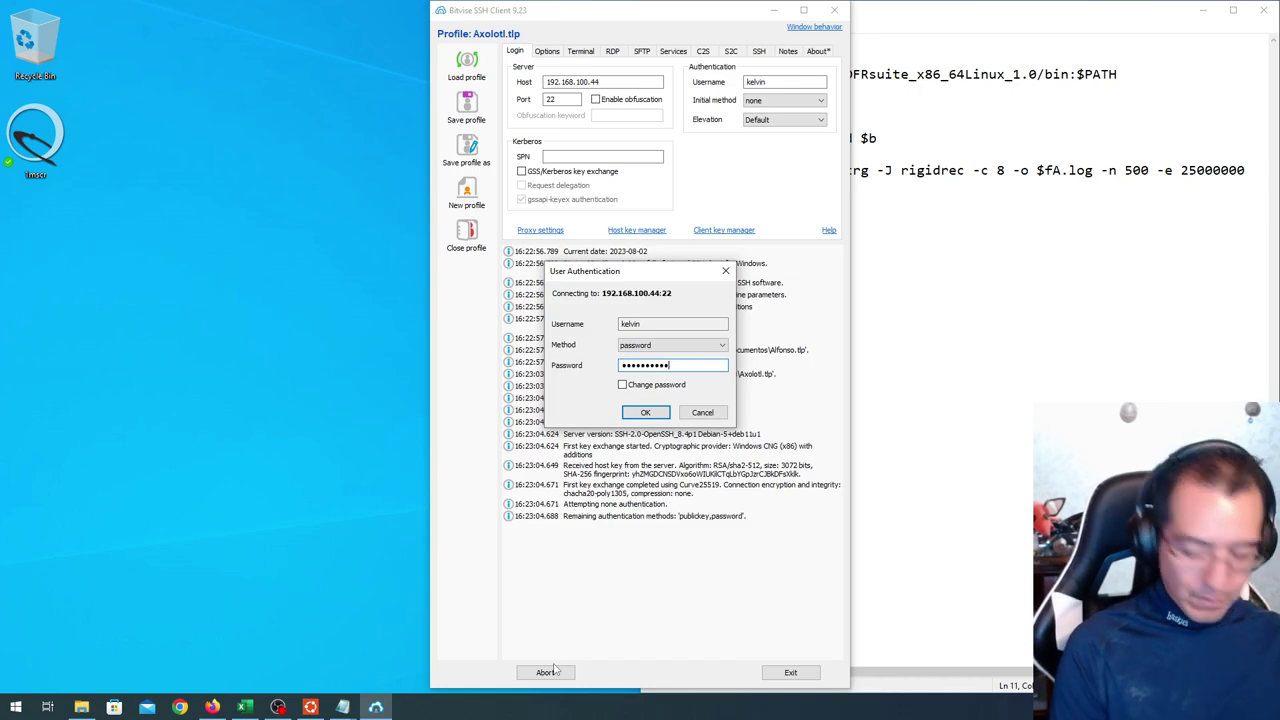
left_click(645, 412)
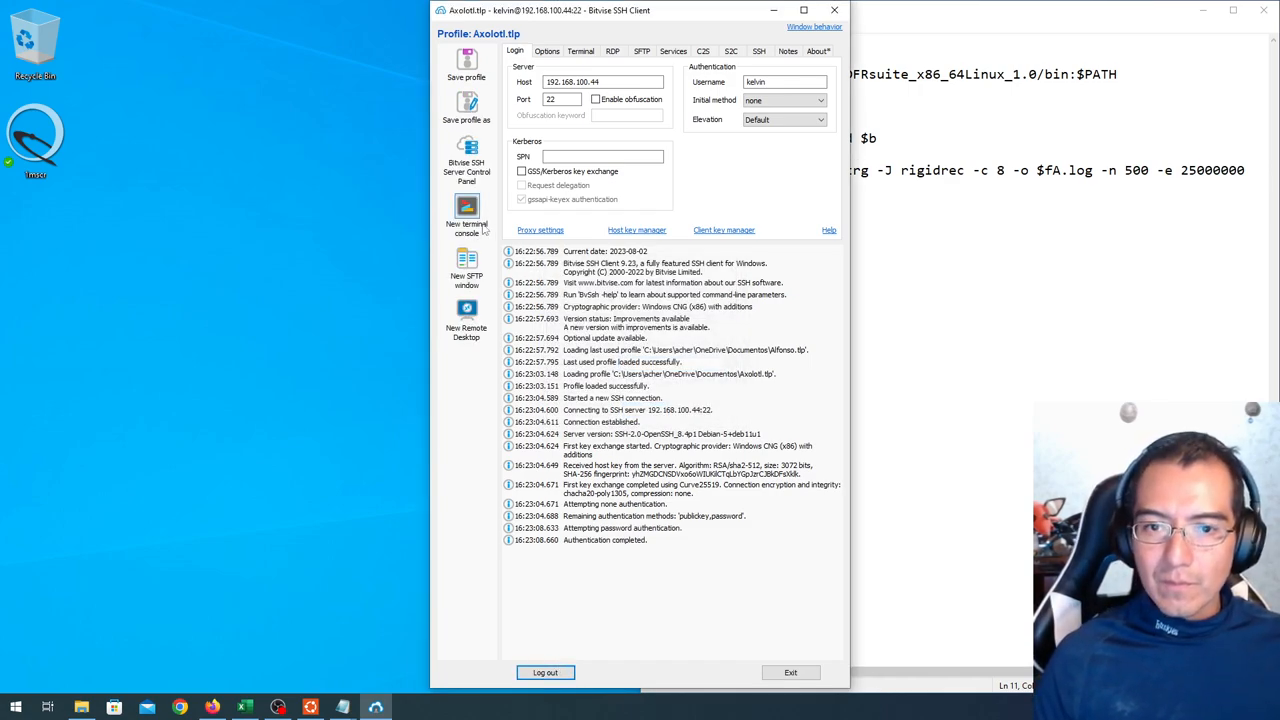
mouse_move(467, 262)
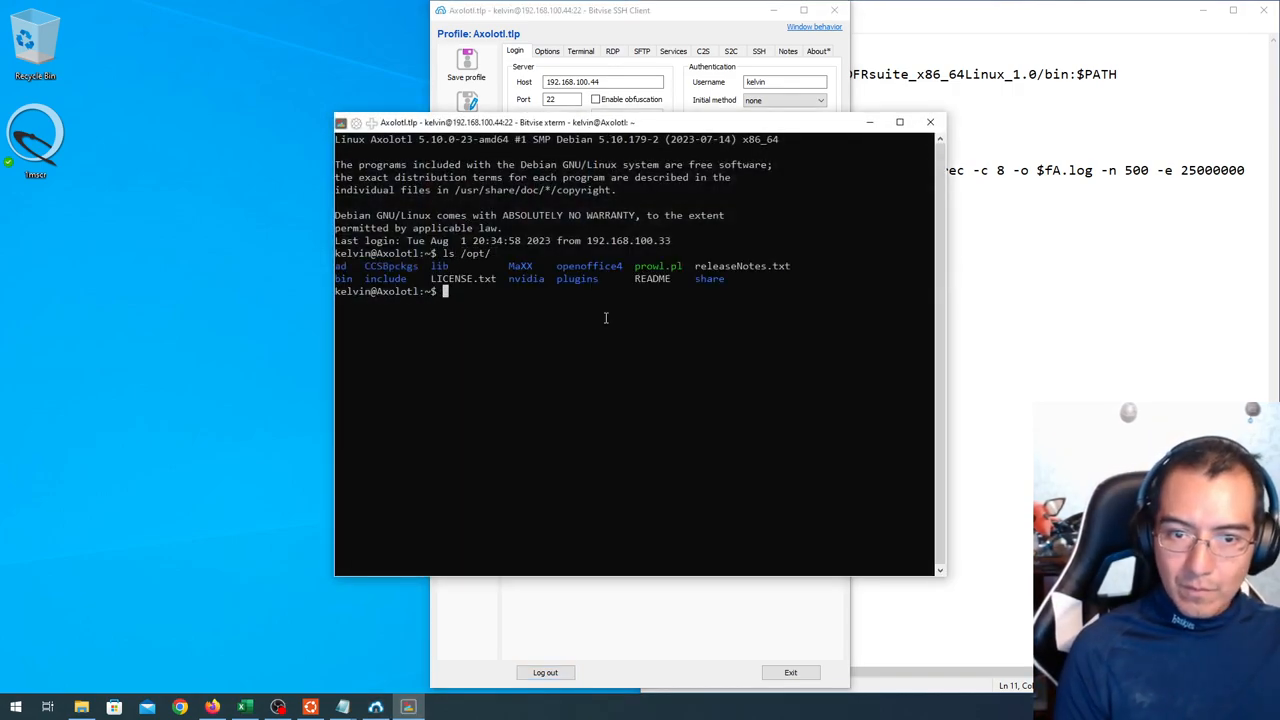
- List the contents of /opt/as and /opt/ad in the remote shell
key("Return")
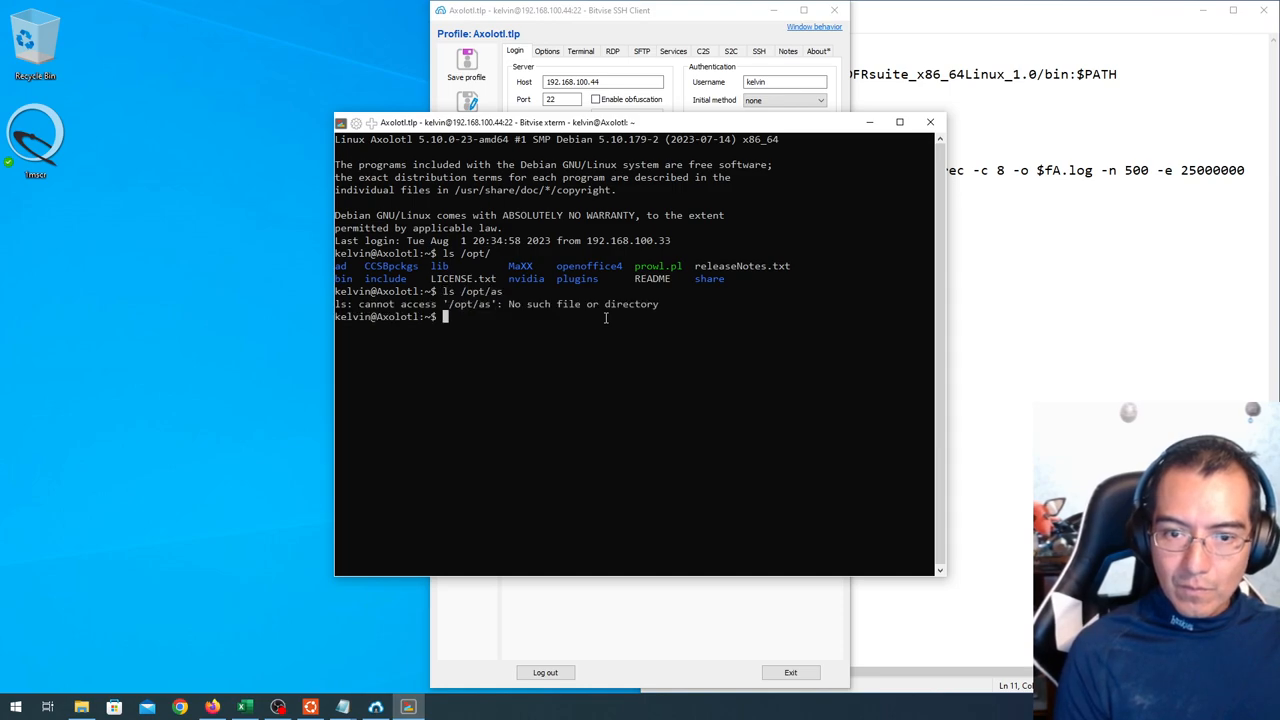
key("Return")
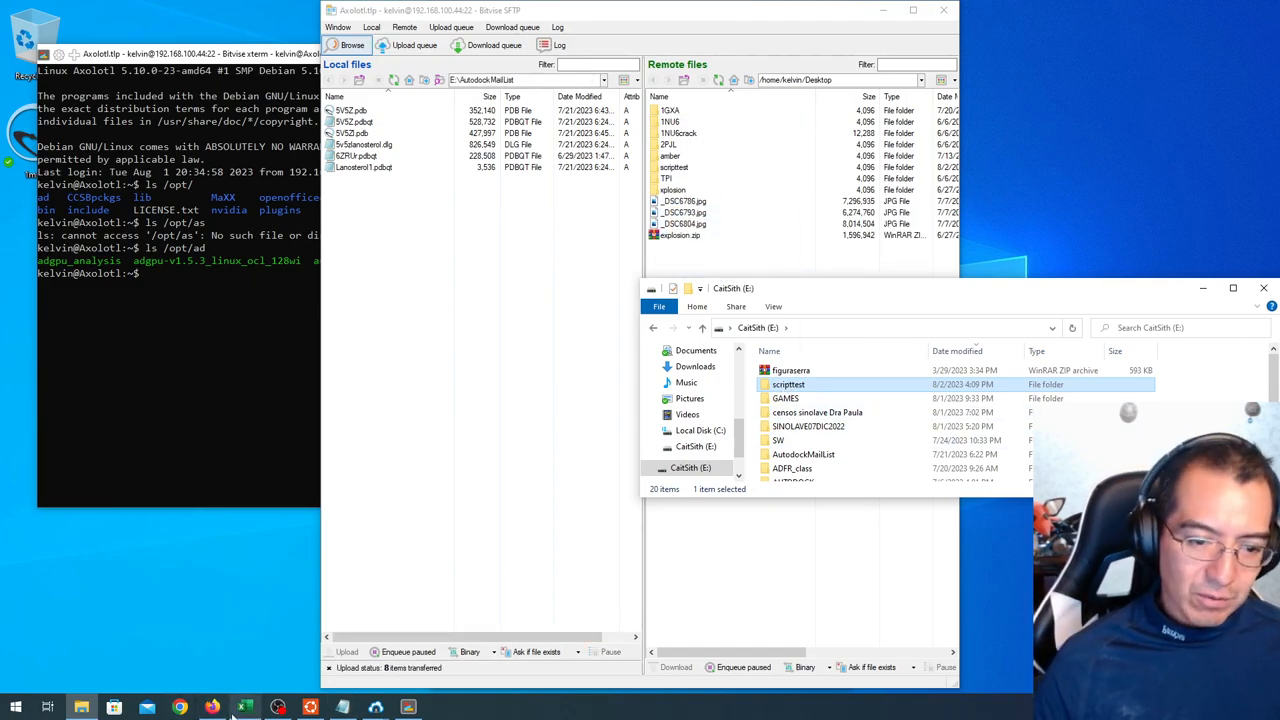
- Search for ADFR, reach its downloads page, and check the Linux 64 downloads progress
left_click(179, 708)
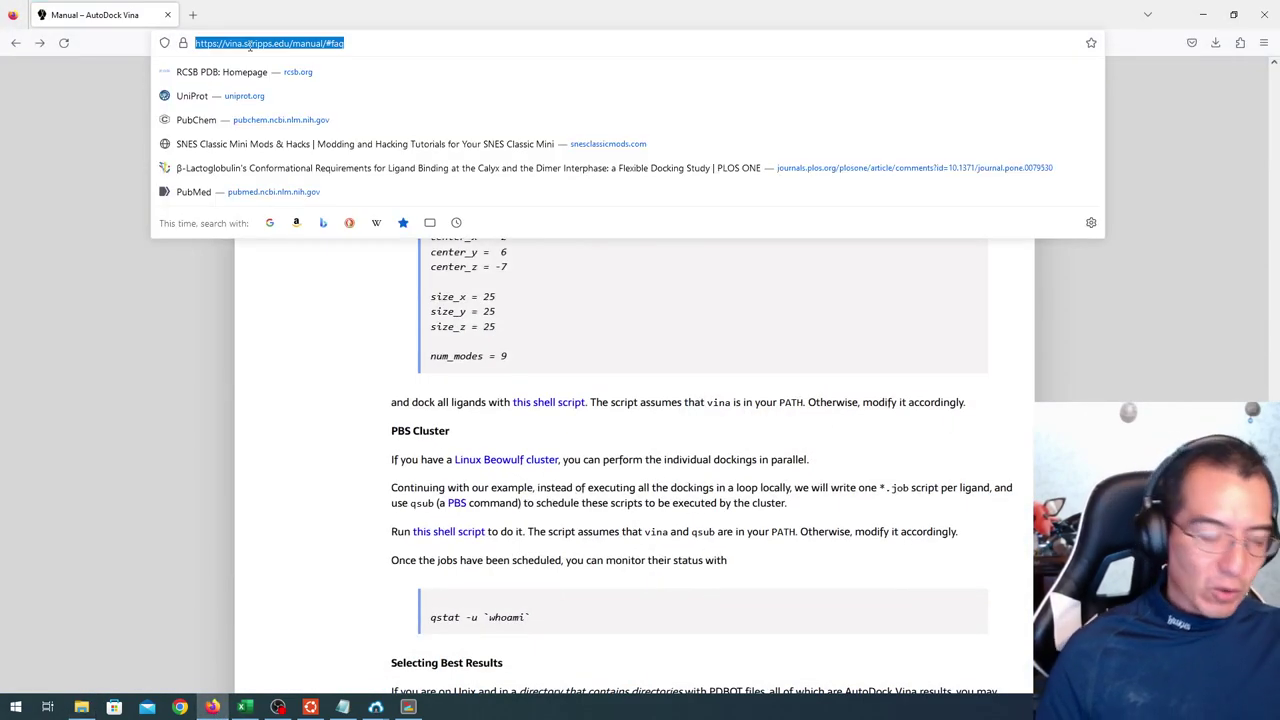
type("adfr+DOCKING")
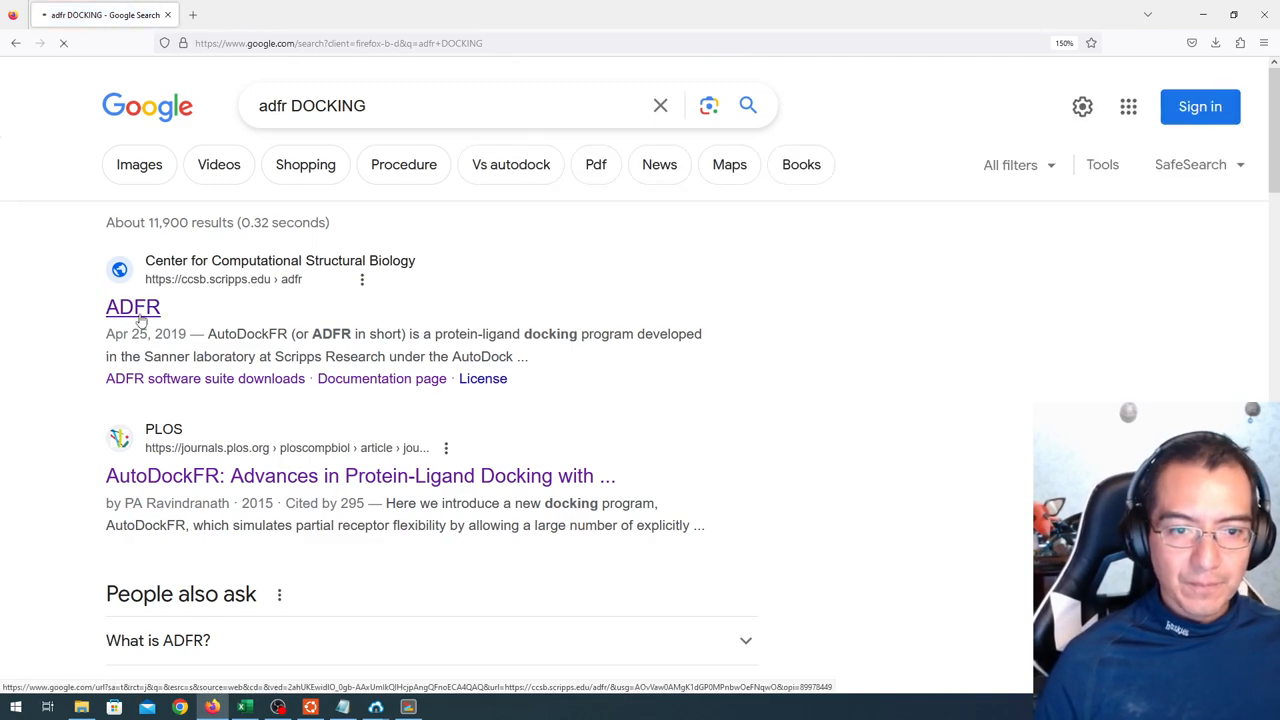
left_click(133, 307)
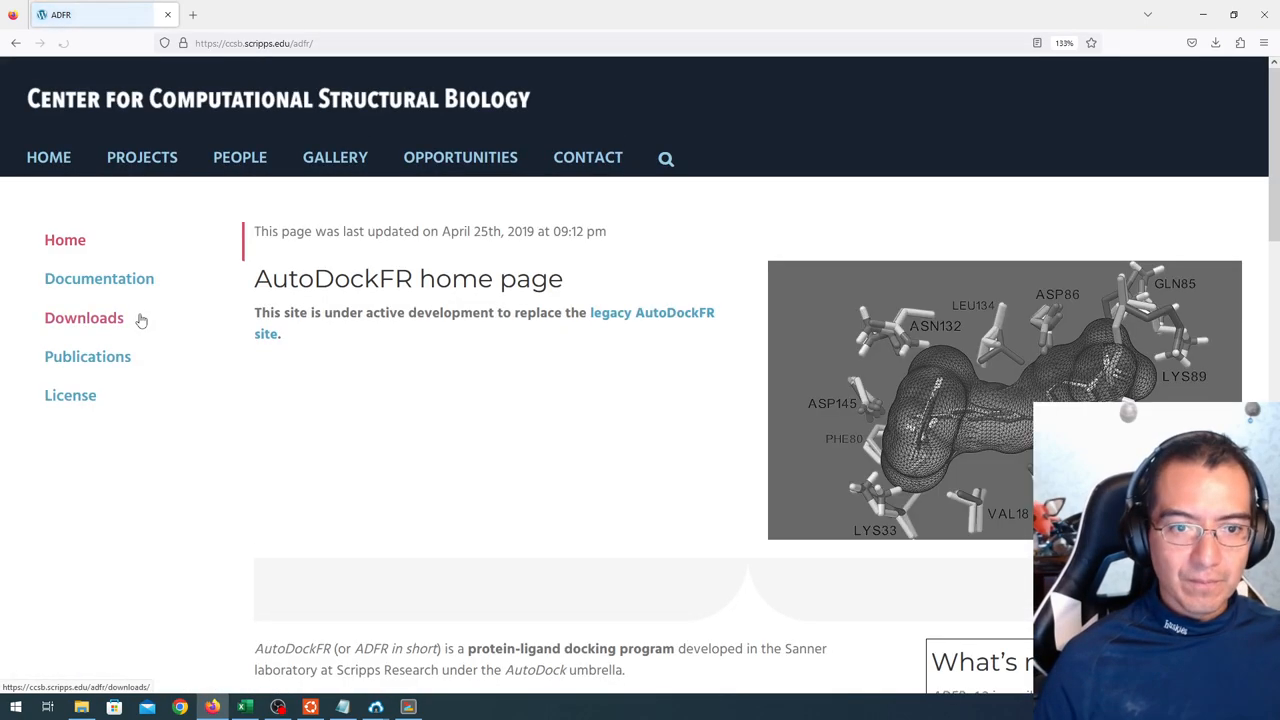
left_click(84, 317)
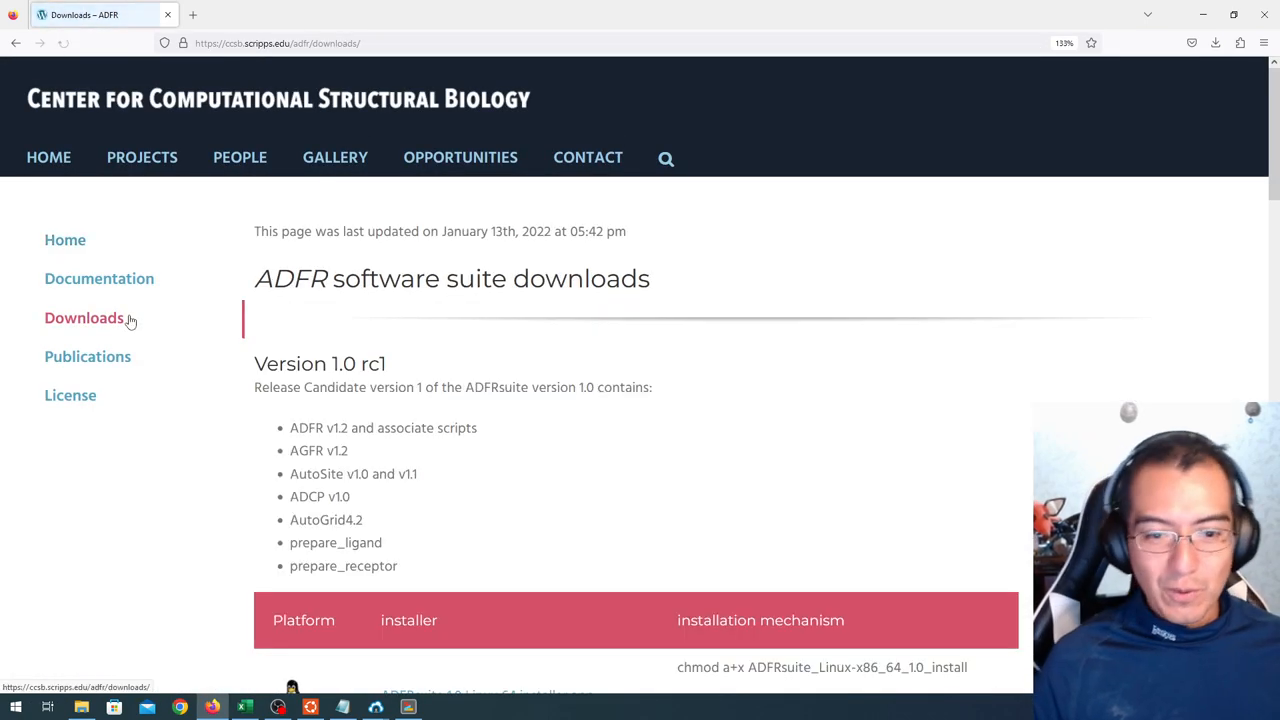
scroll("down", 3)
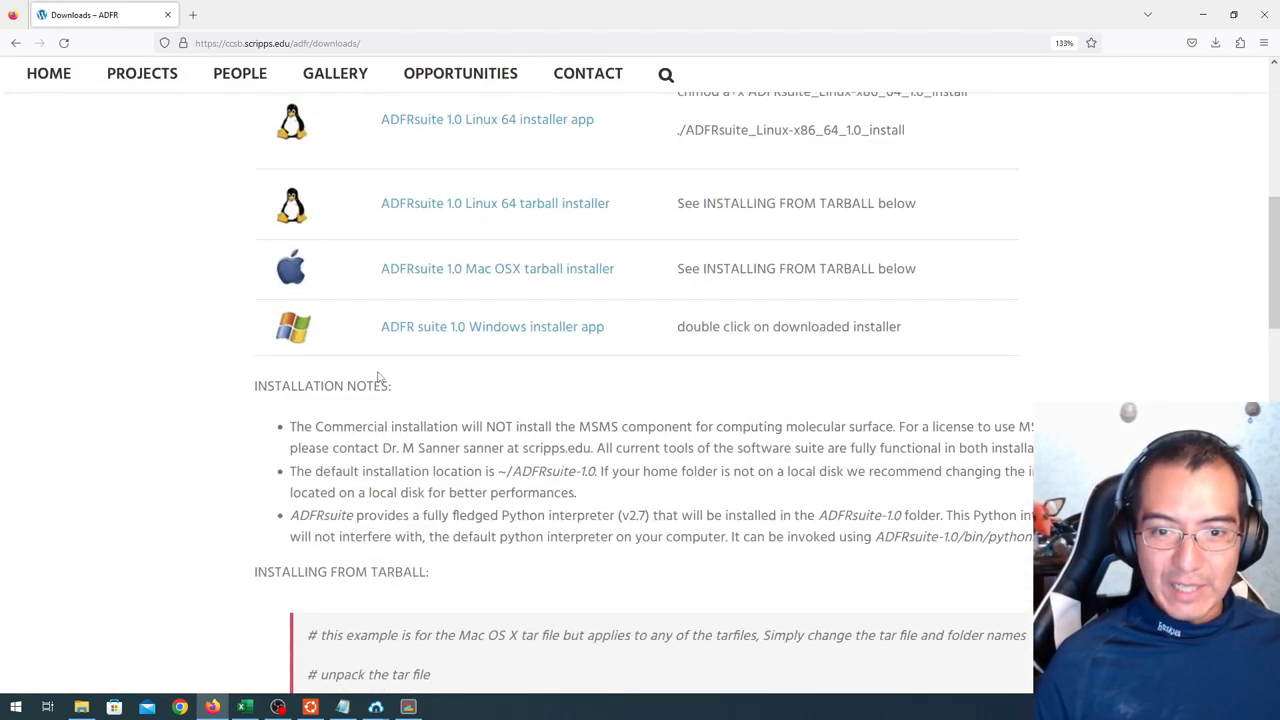
scroll("up", 3)
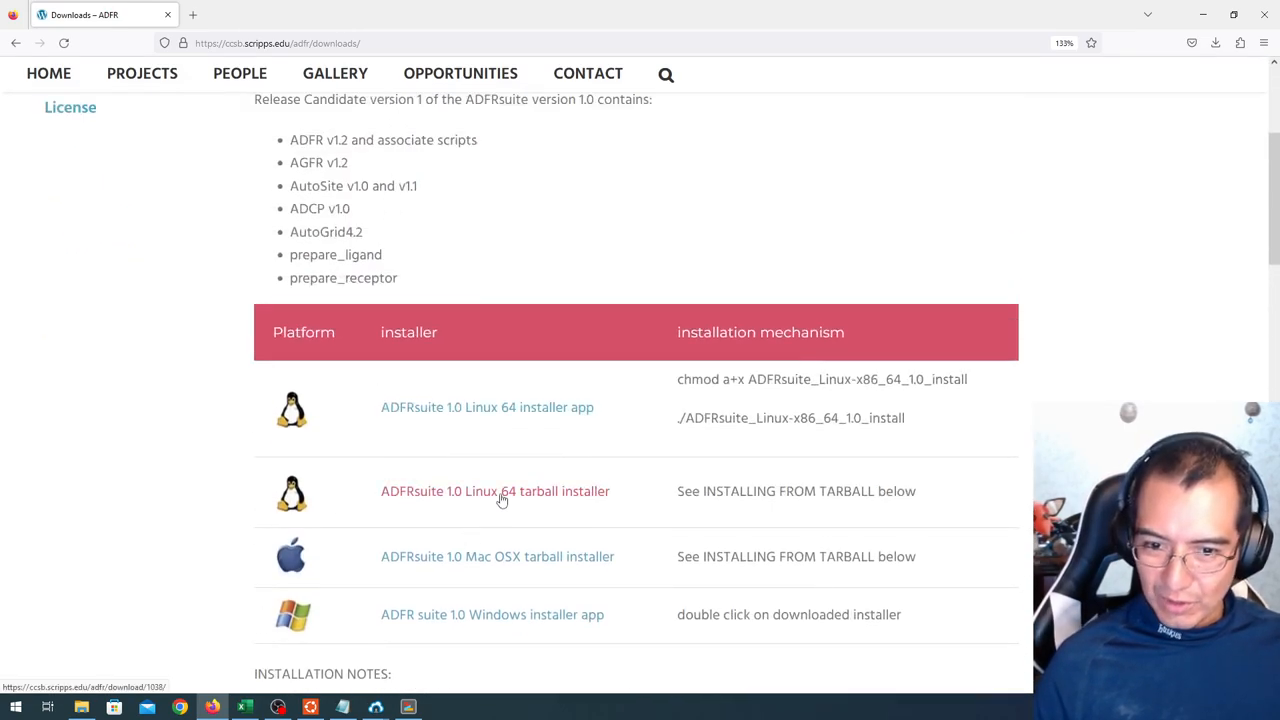
mouse_move(489, 414)
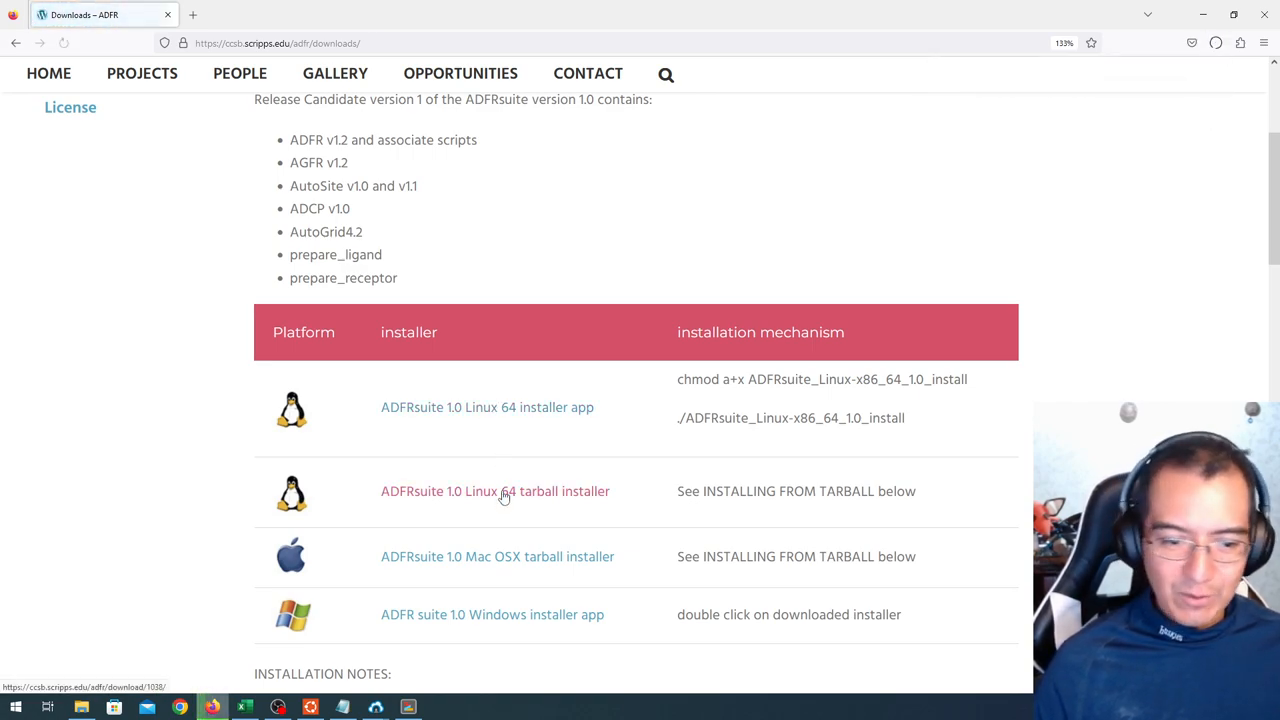
left_click(1216, 43)
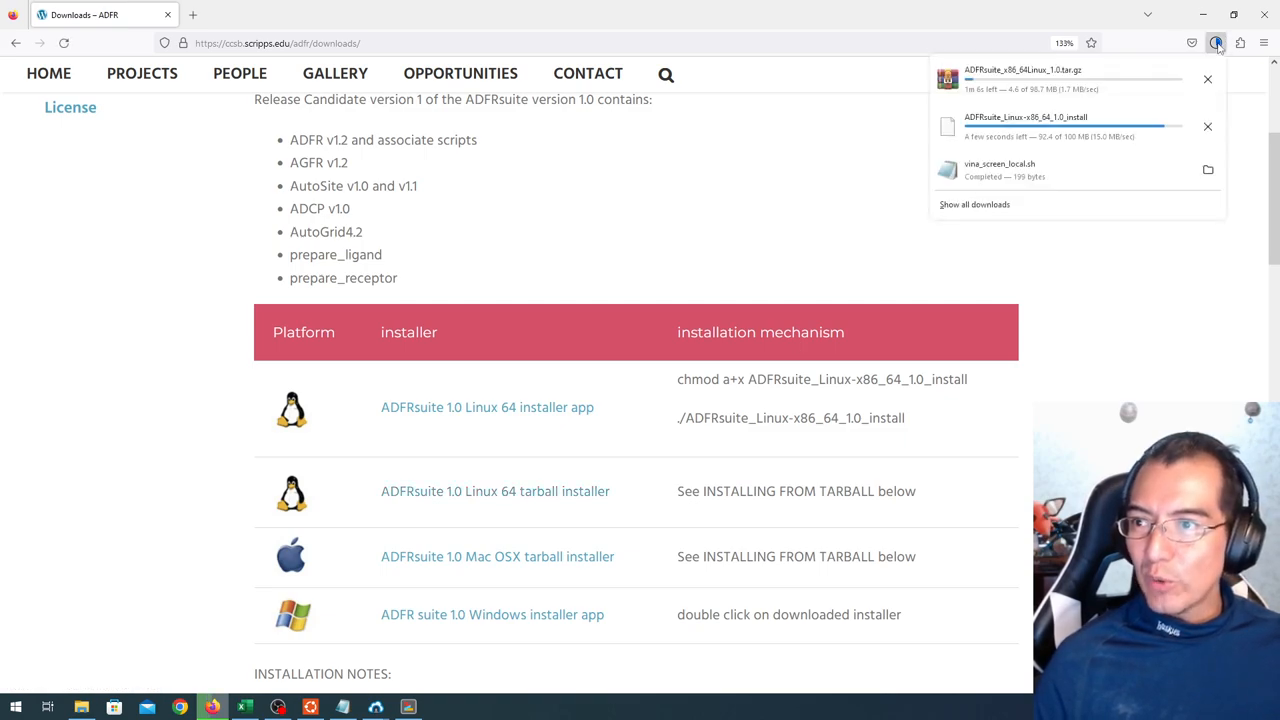
mouse_move(1217, 43)
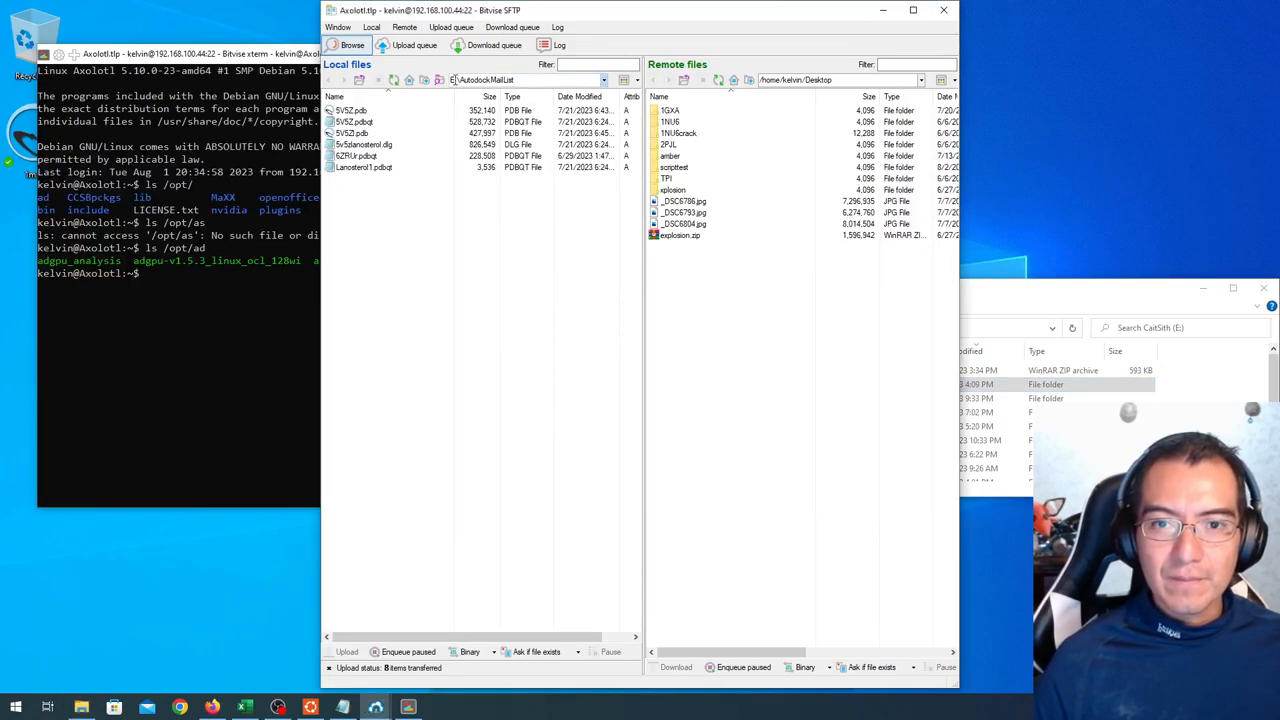
- Navigate the local pane to C:\Users\<user>\Downloads and upload the ADFRsuite Linux installer to Desktop
triple_click(527, 80)
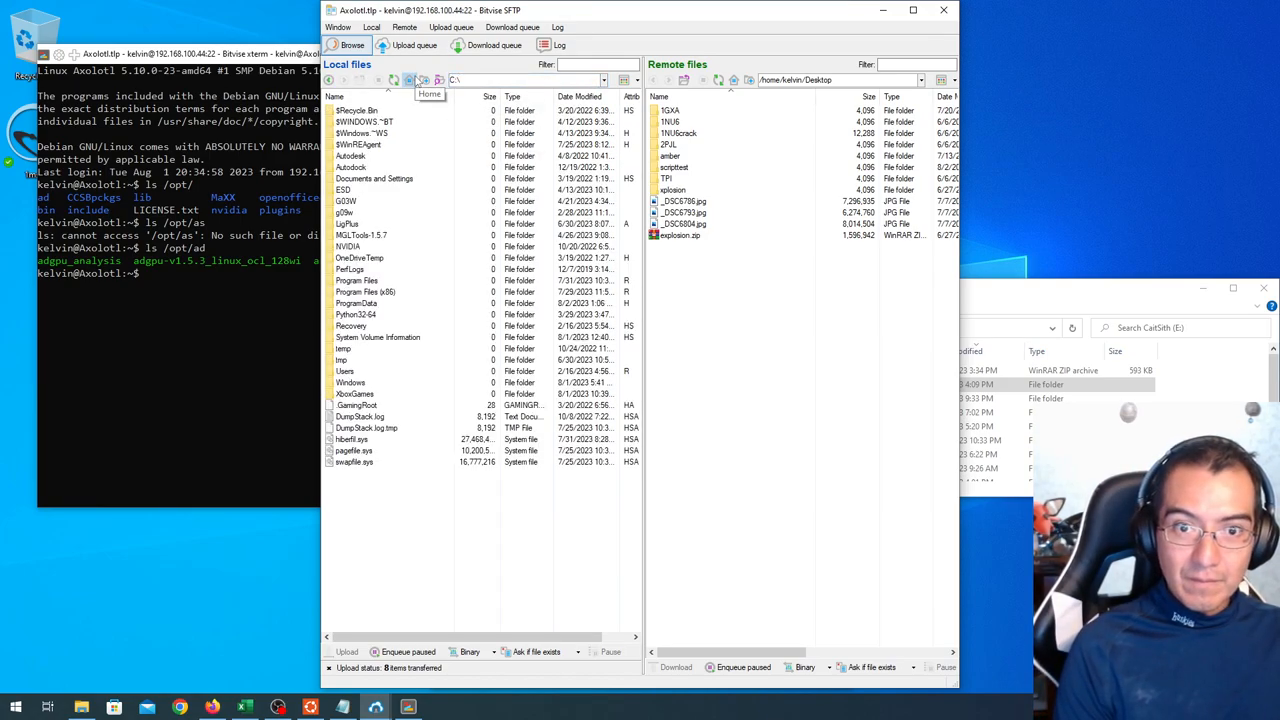
double_click(345, 371)
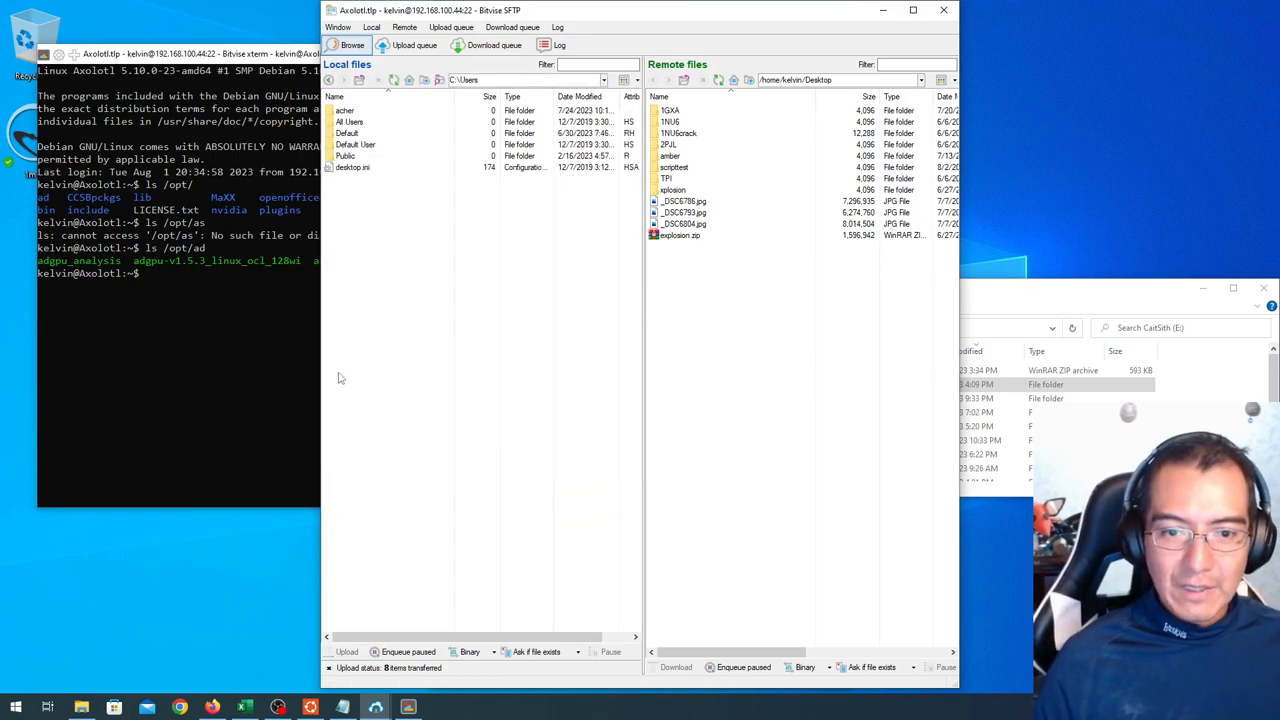
double_click(345, 110)
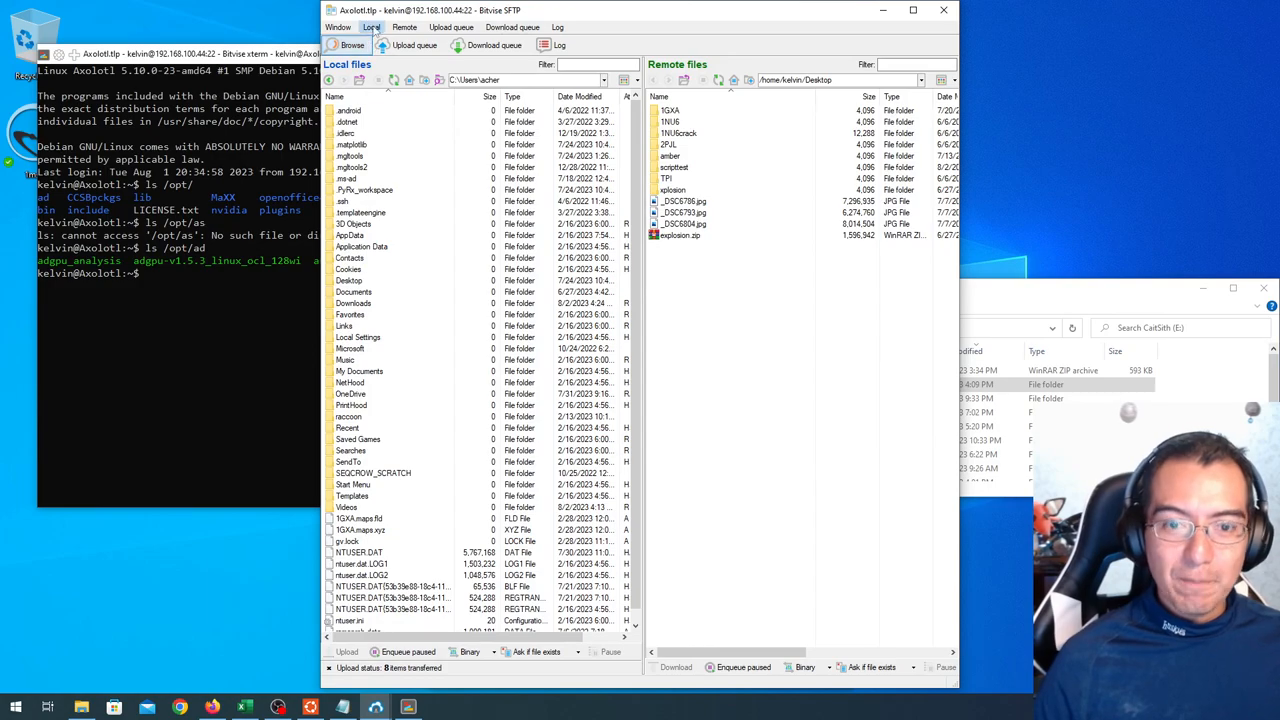
left_click(15, 708)
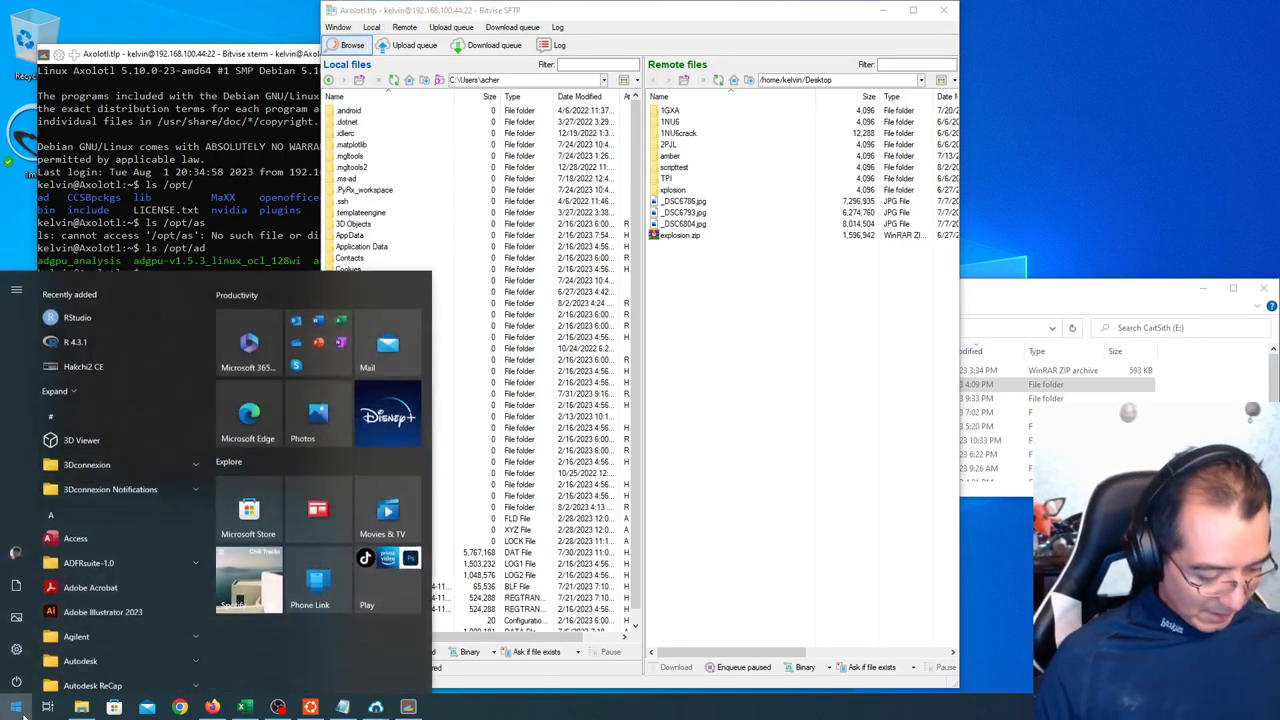
type("bitvise SSH Client")
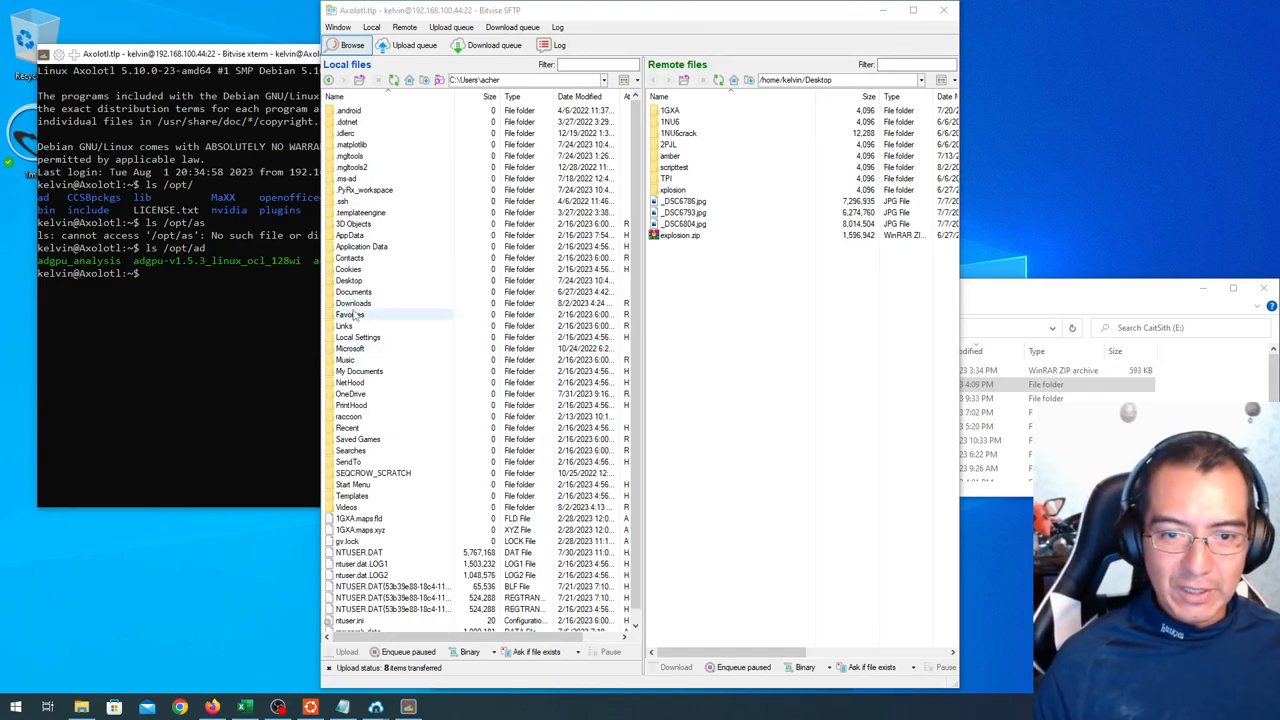
double_click(353, 303)
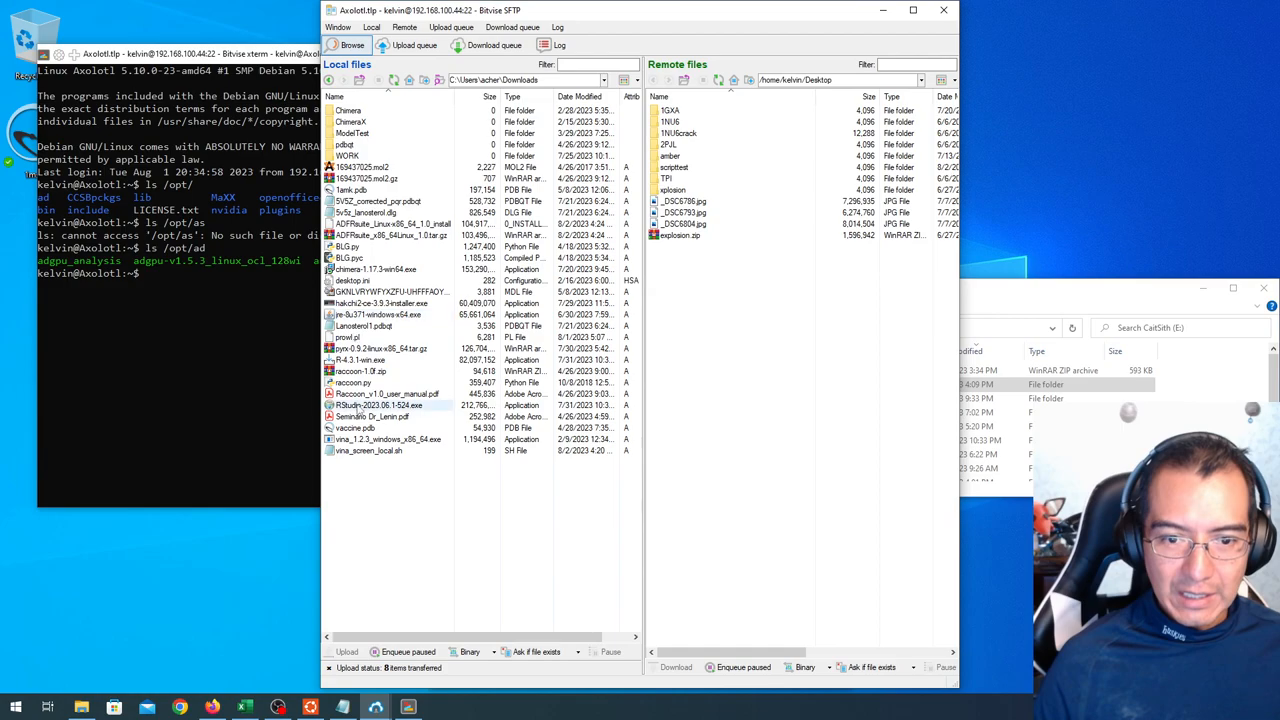
left_click(390, 223)
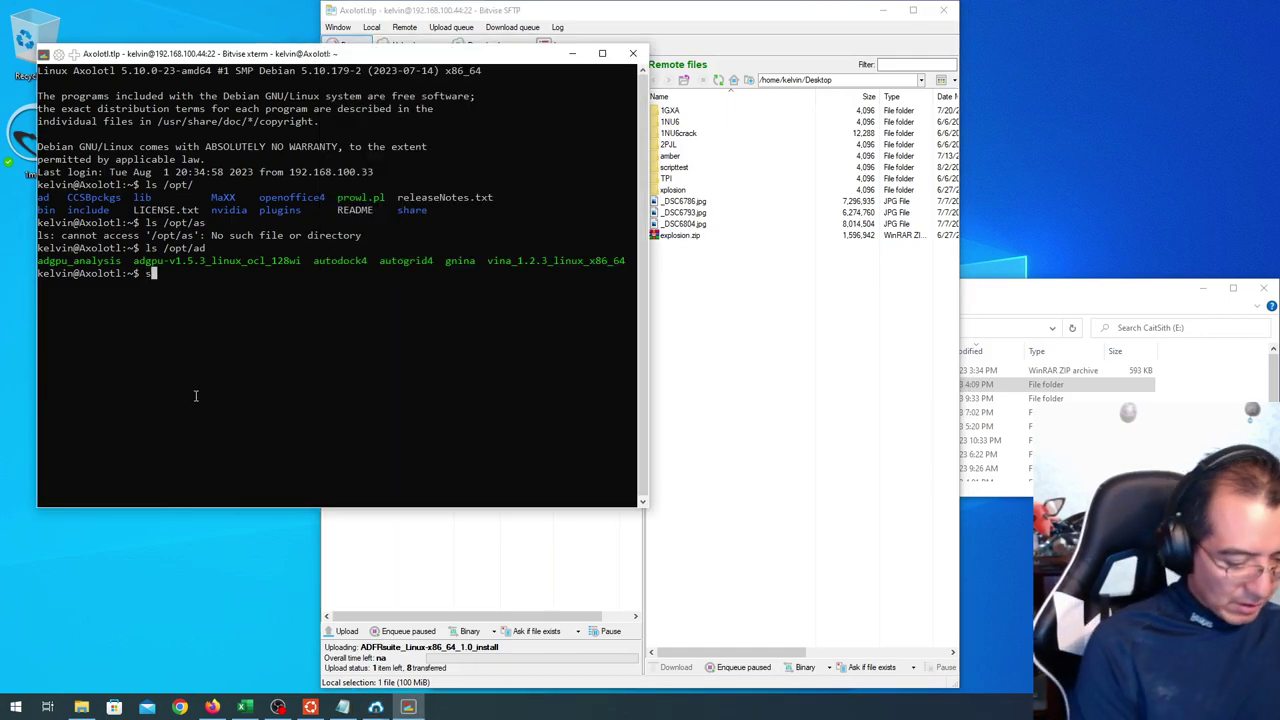
- Create the /opt/ADFR folder with sudo and confirm the password
type("sudo mkdir op")
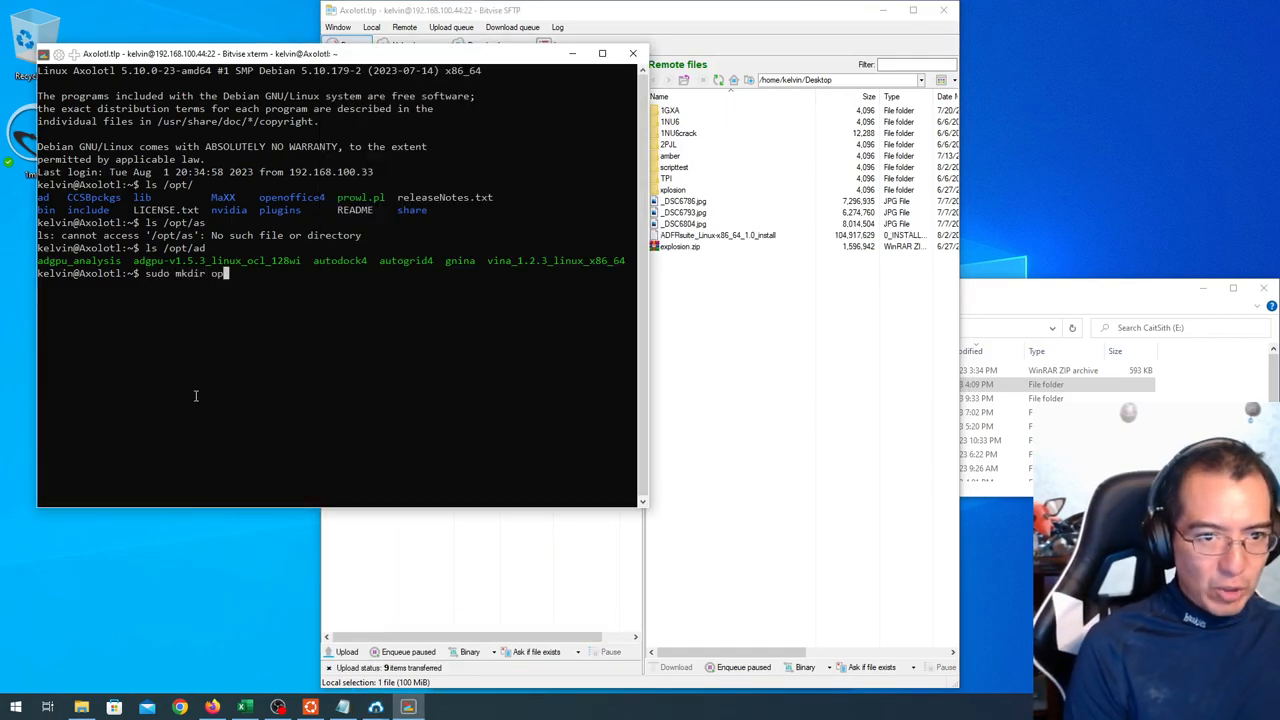
type("/opt/")
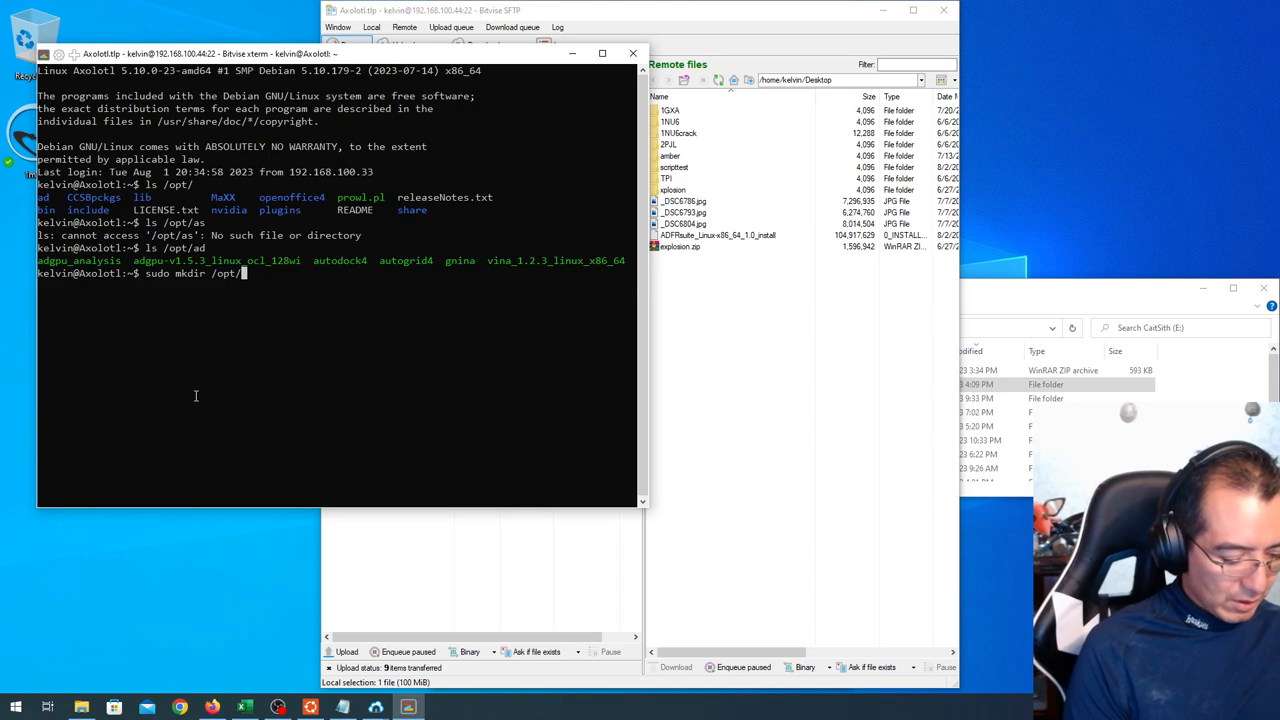
key("Return")
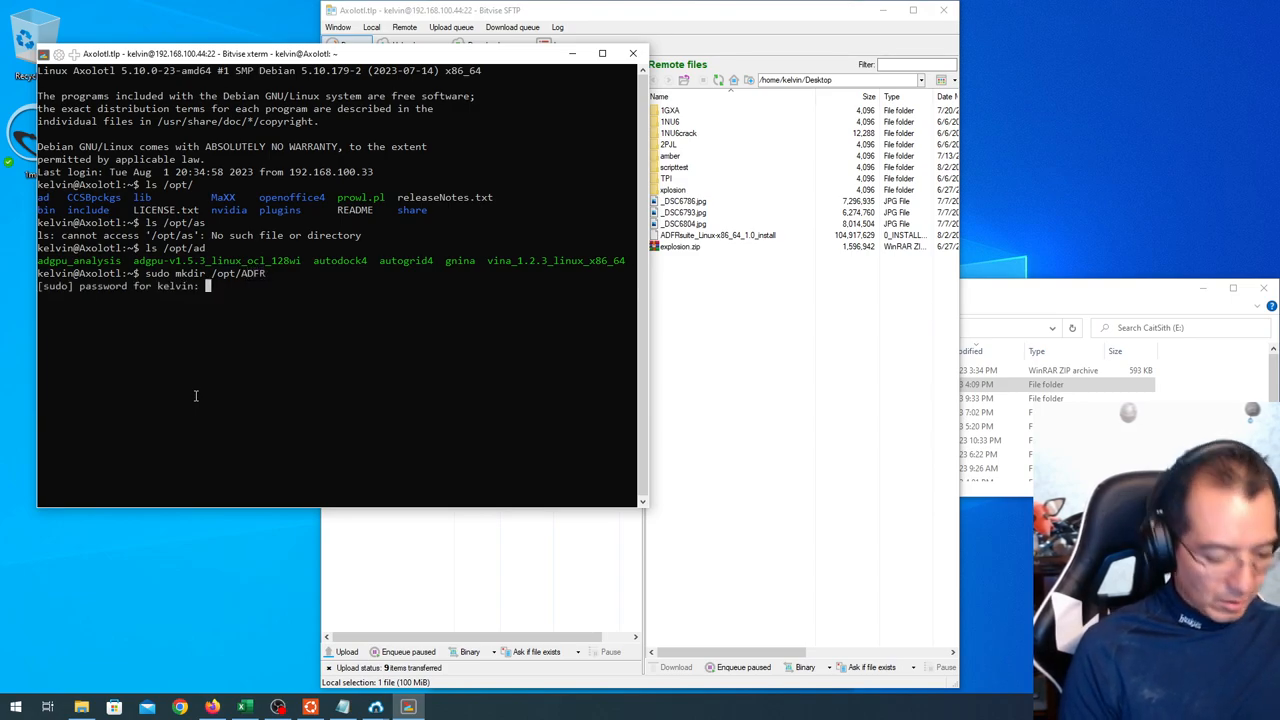
key("Return")
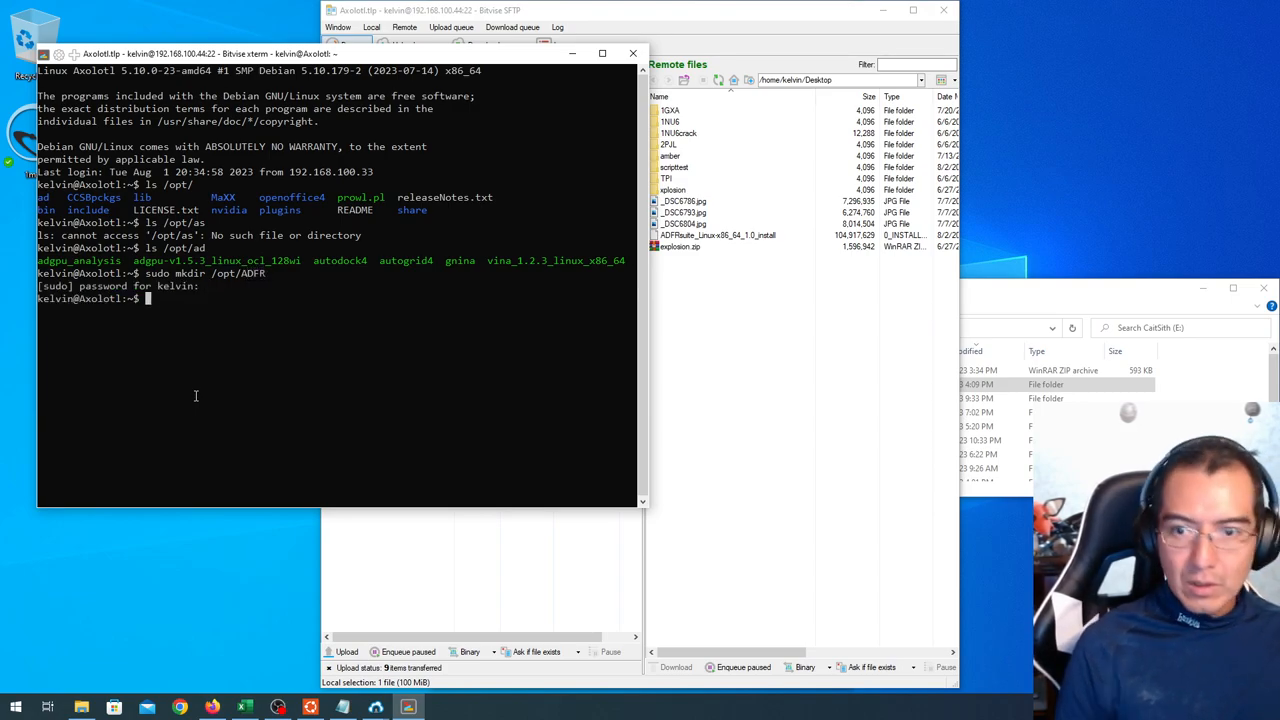
- Go to the remote Desktop, list it, and chmod 755 the ADFRsuite installer
type("cd")
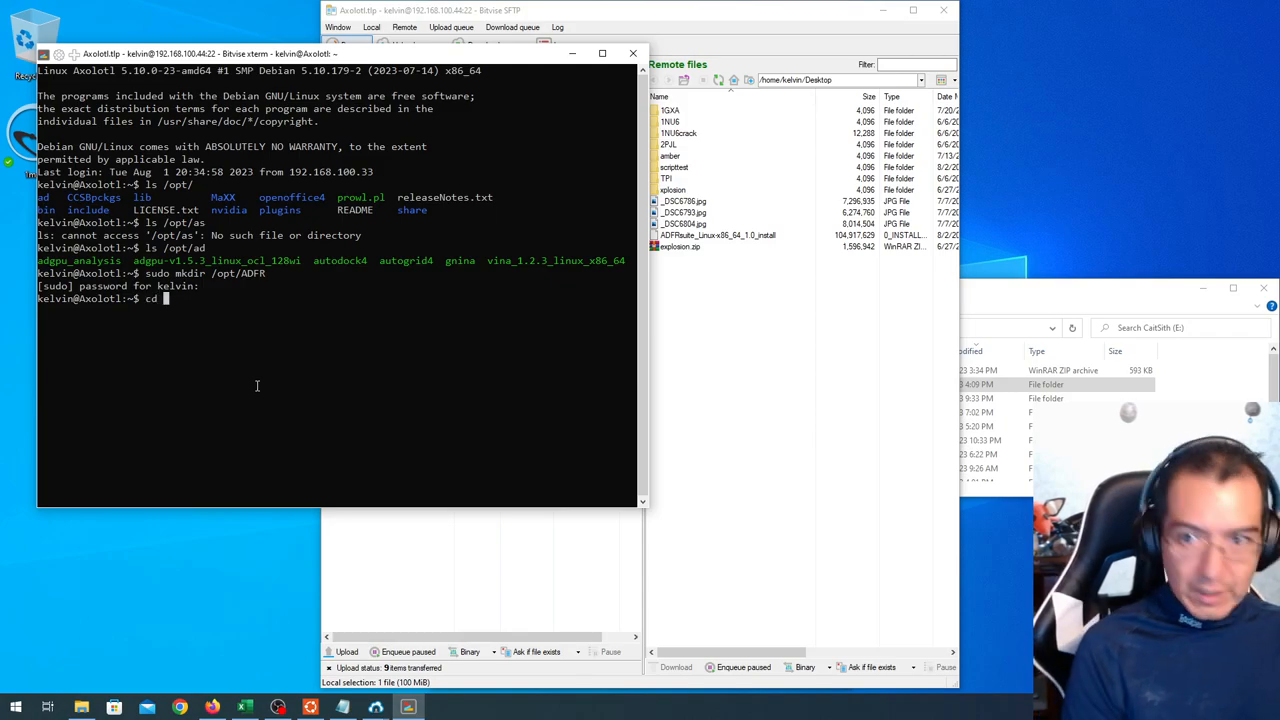
key("Return")
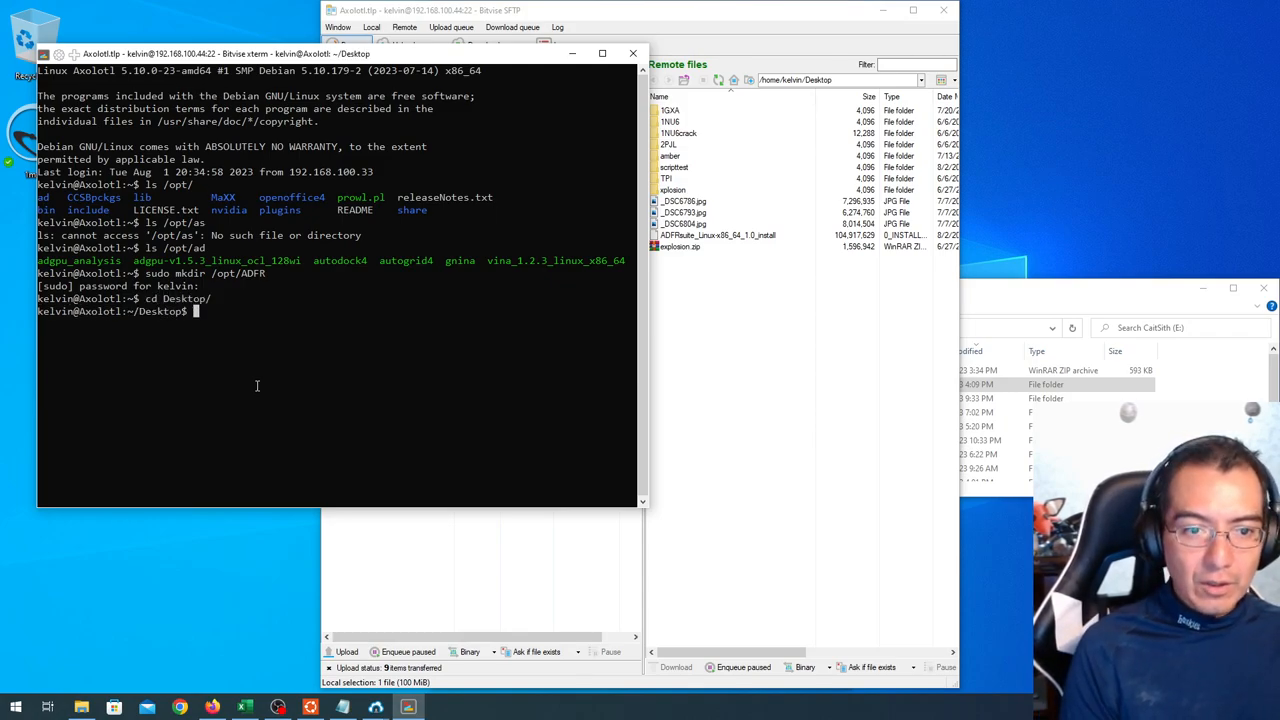
type("ls")
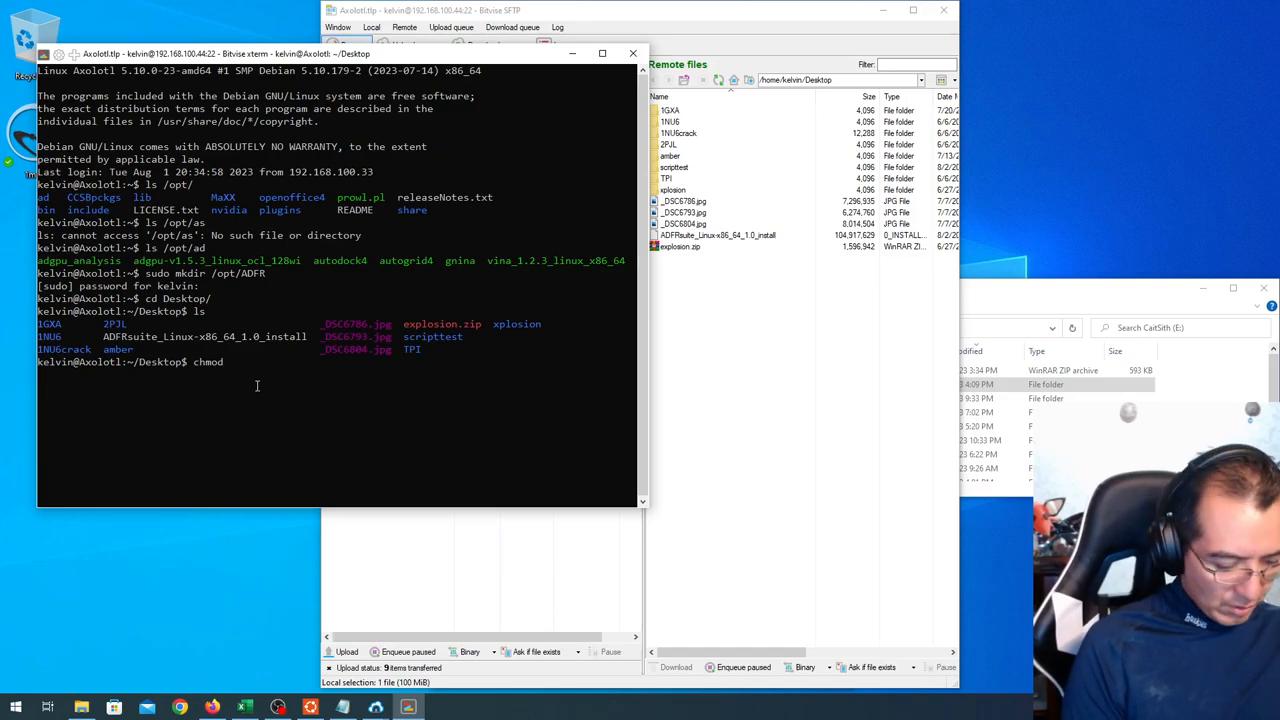
type("755")
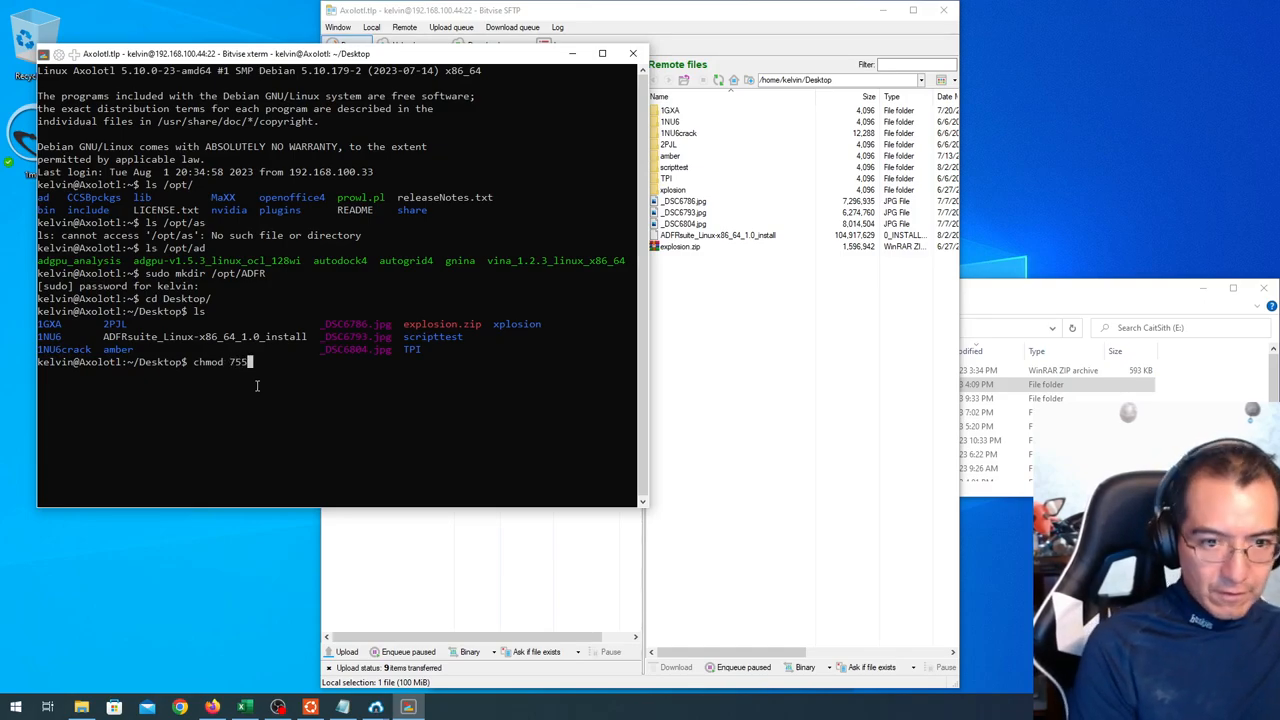
key("Return")
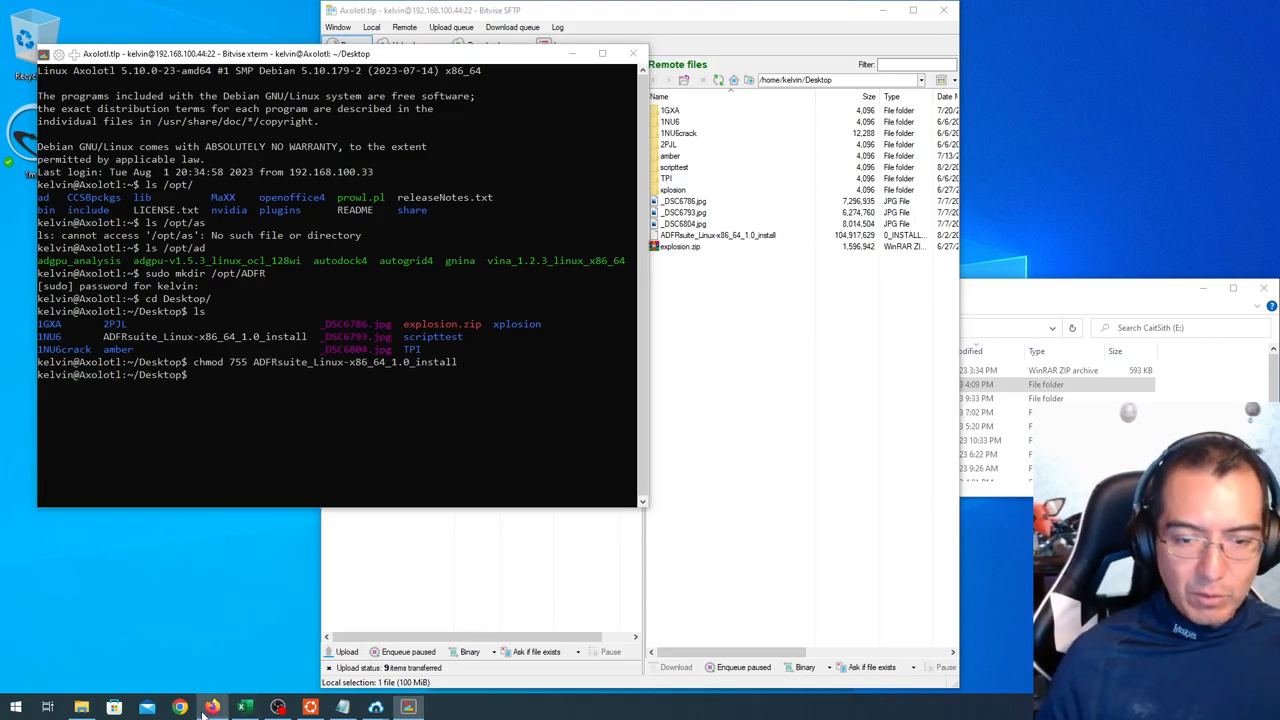
left_click(179, 708)
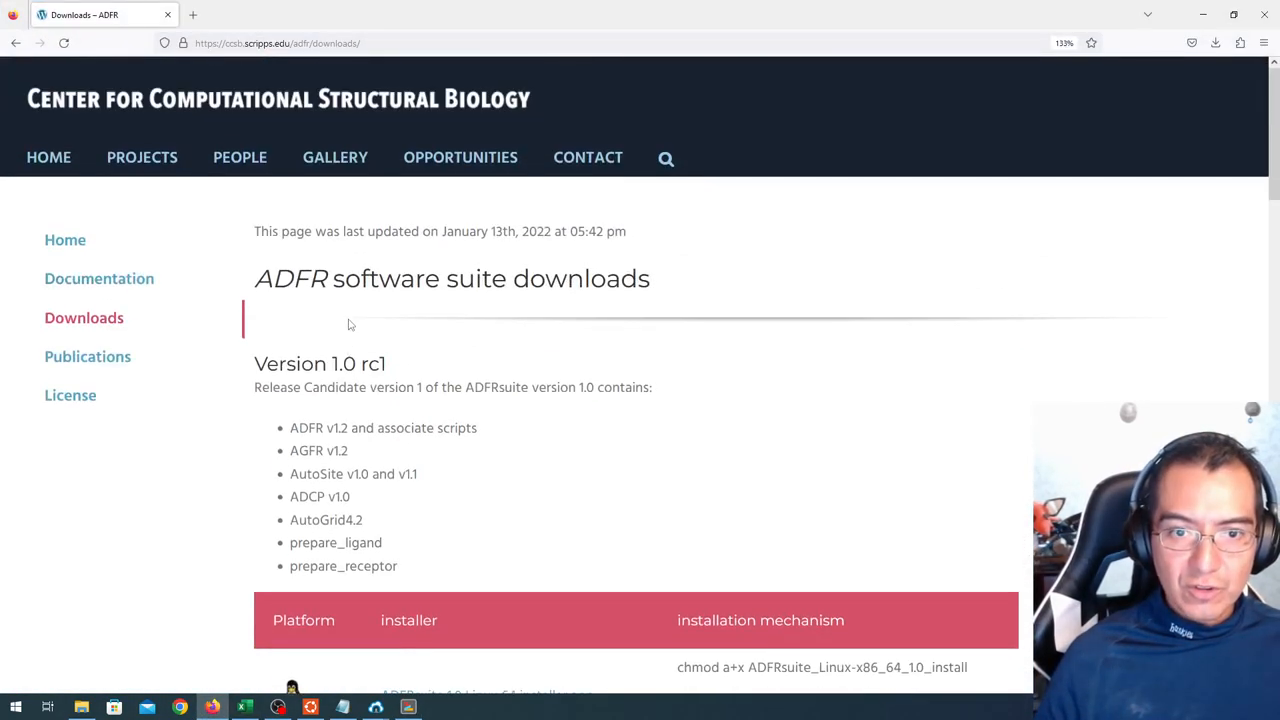
scroll("down", 3)
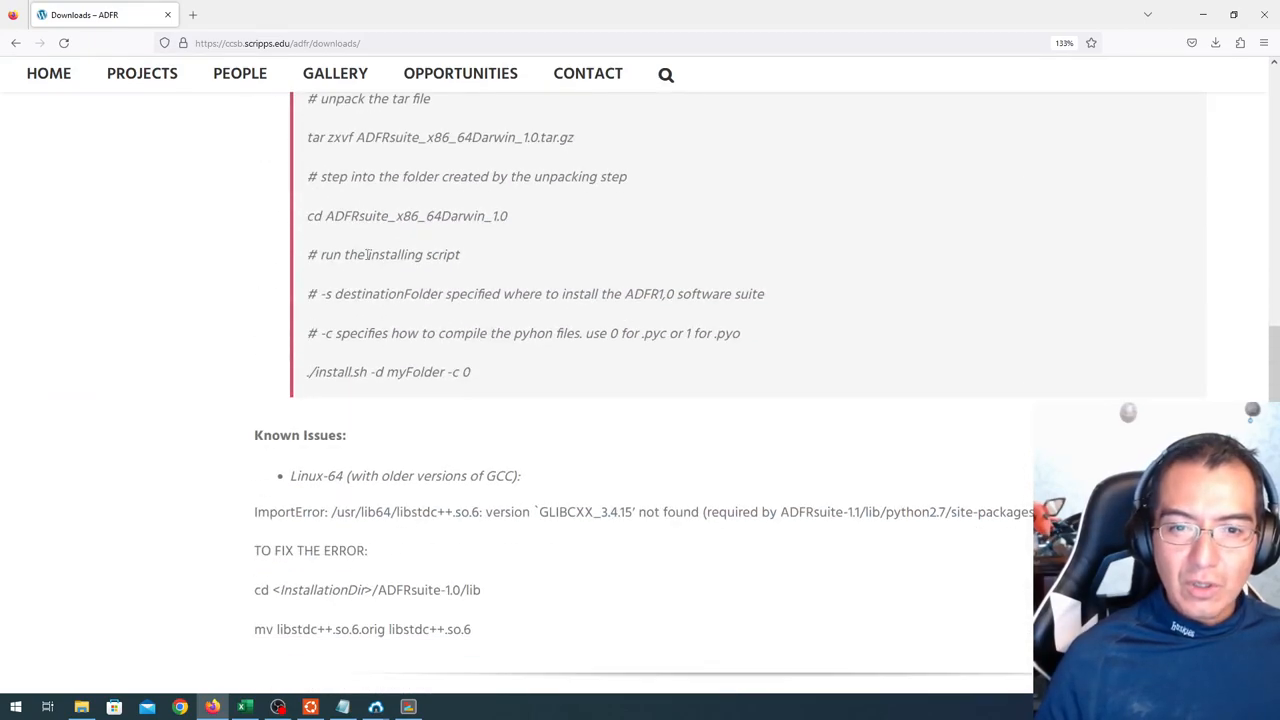
scroll("up", 3)
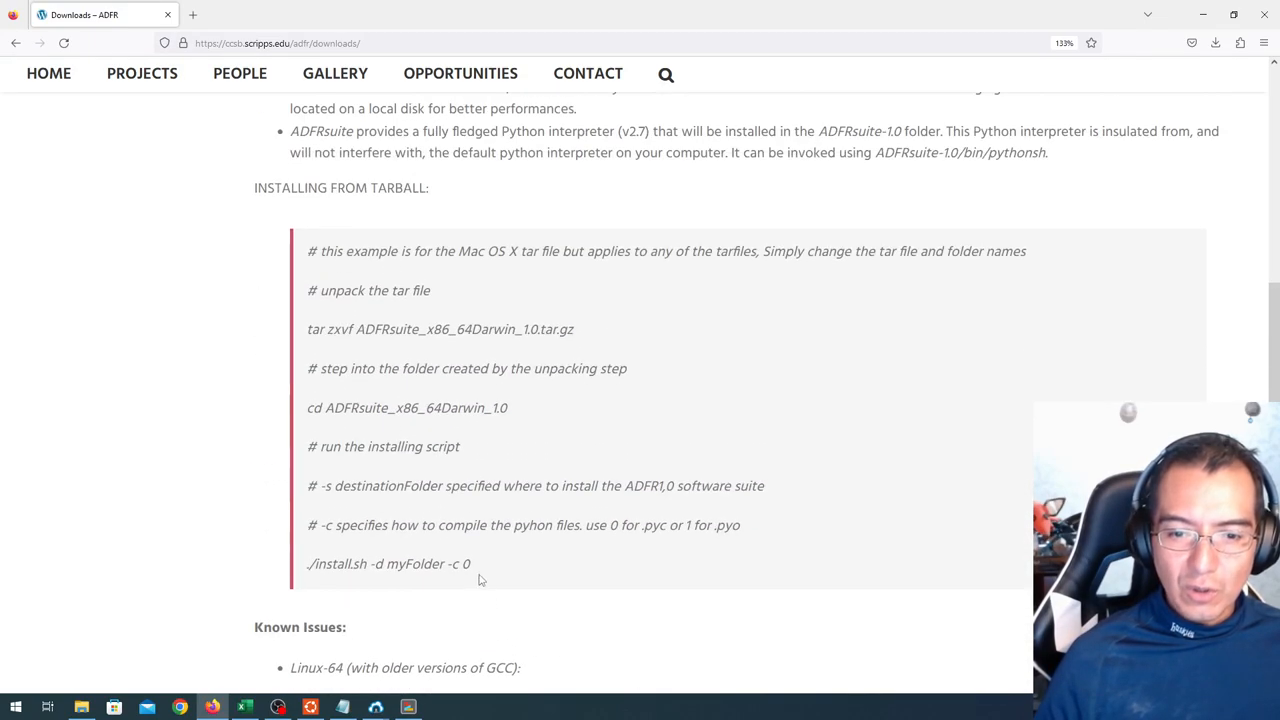
scroll("up", 3)
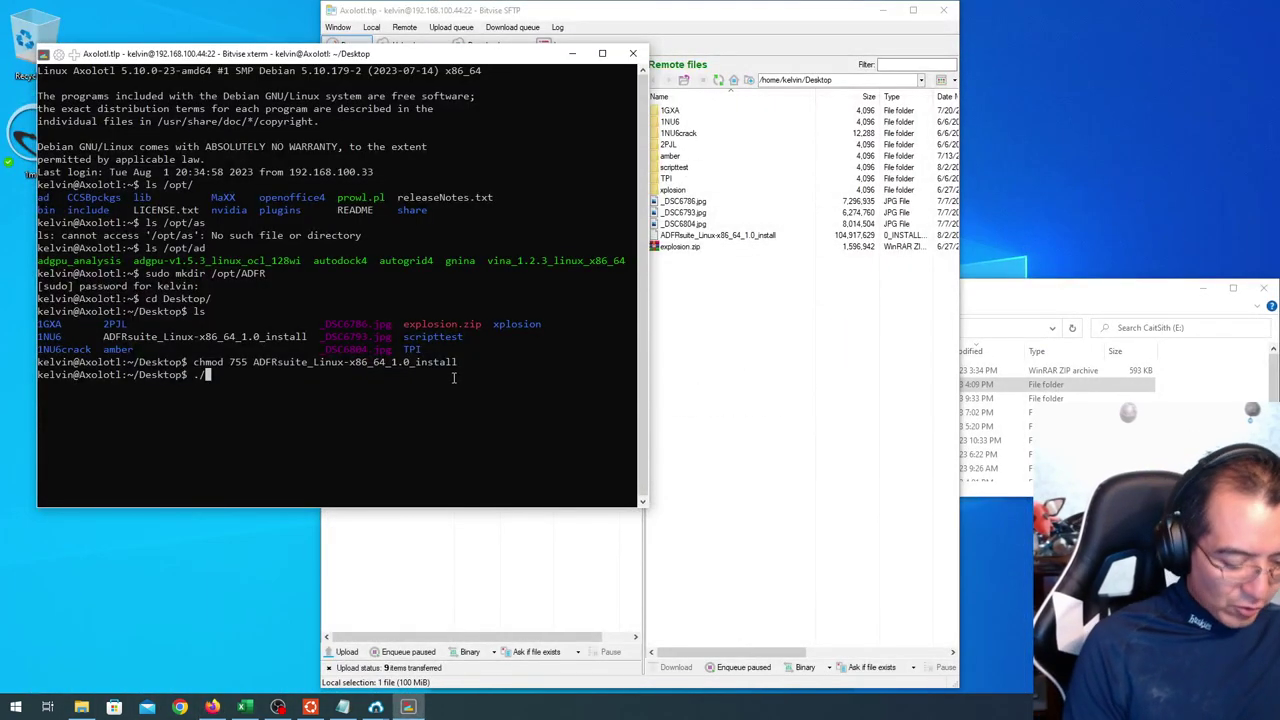
- Run the ADFRsuite installer with destination /opt/ADFR, then cancel after the permission error
type("A")
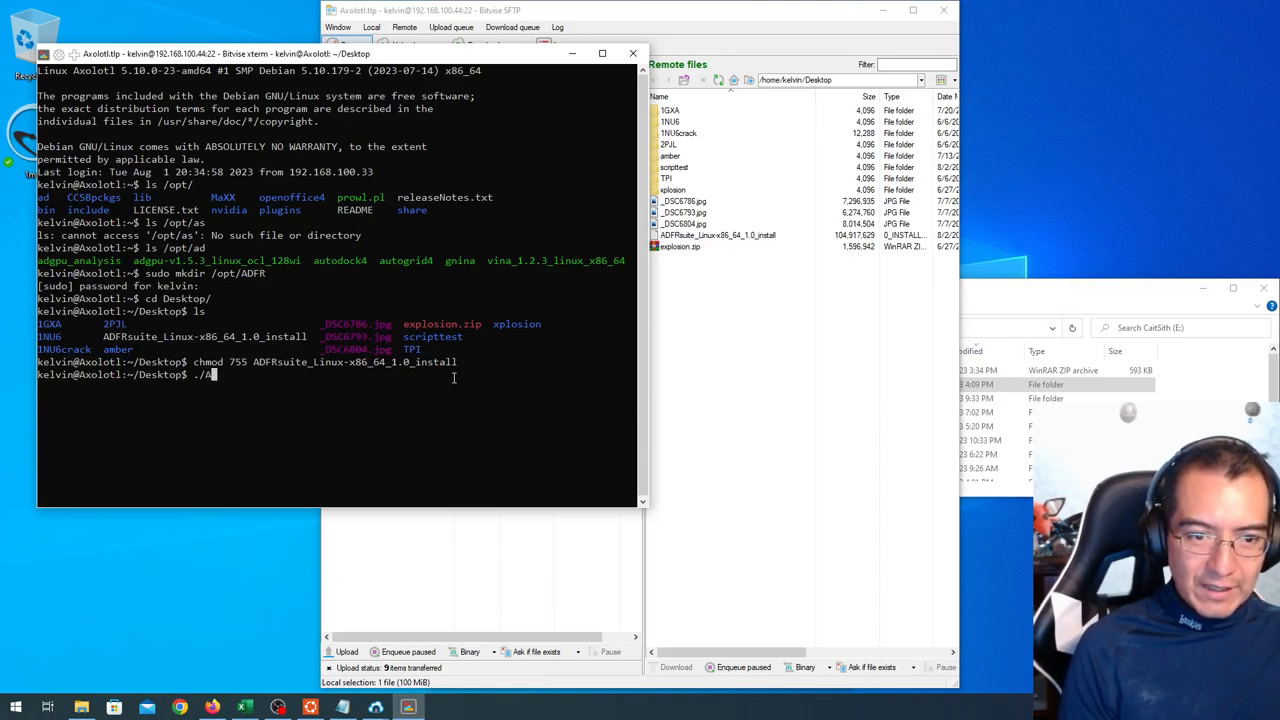
key("Return")
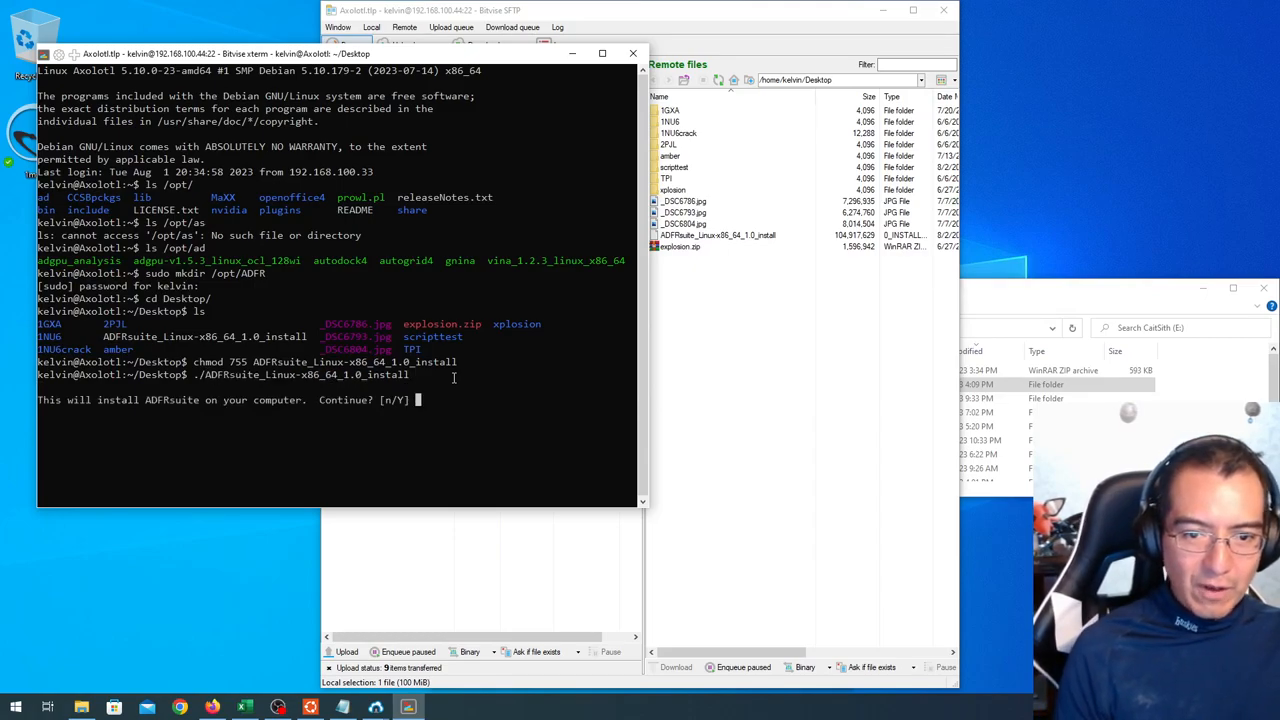
type("y")
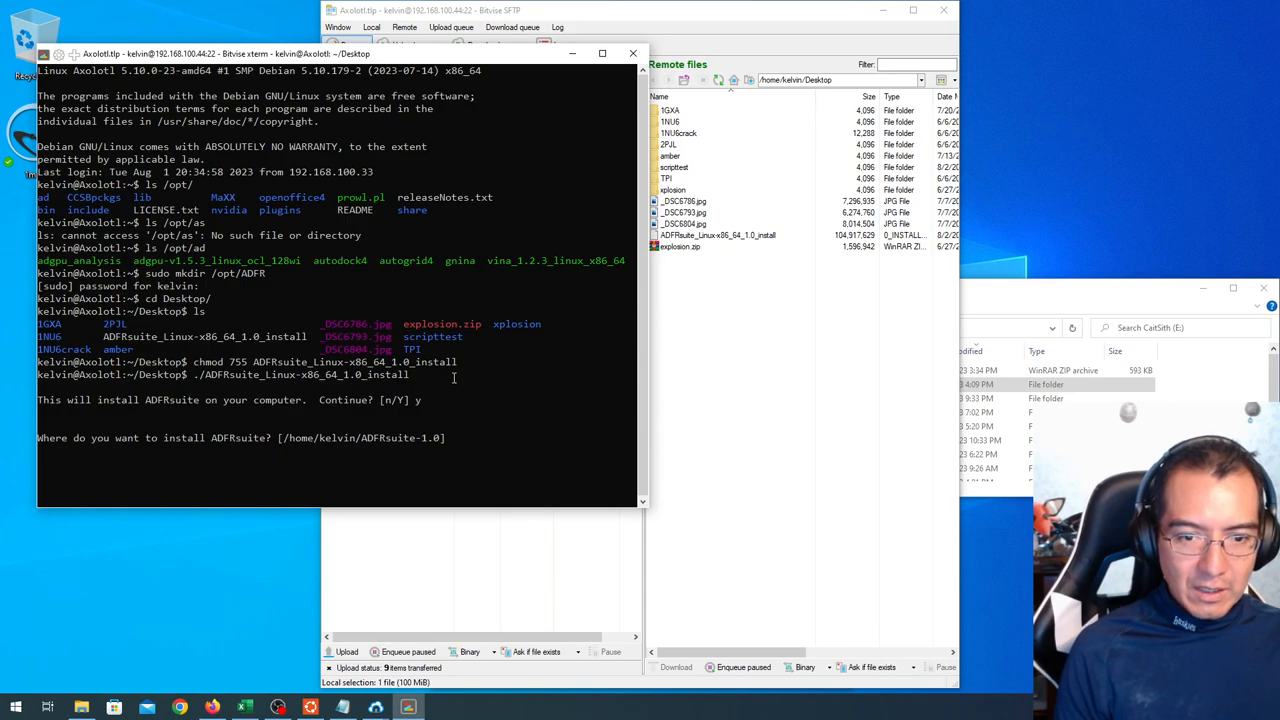
type("/")
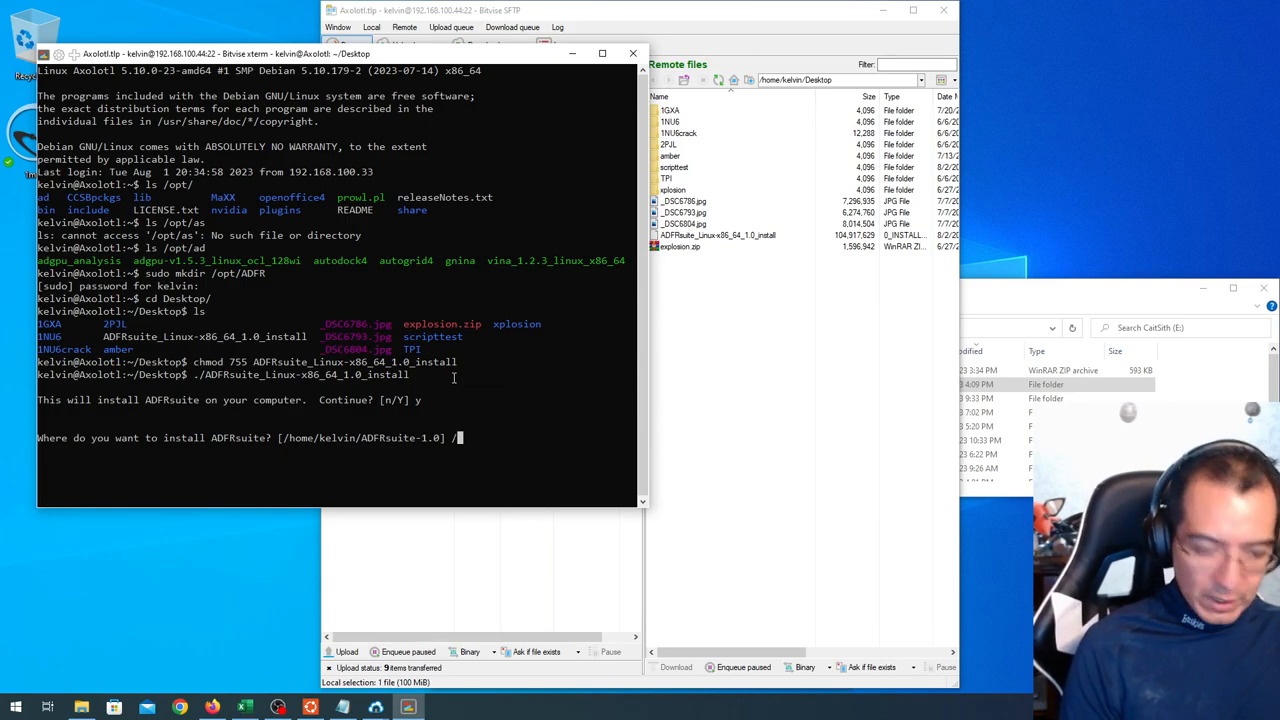
type("opt/")
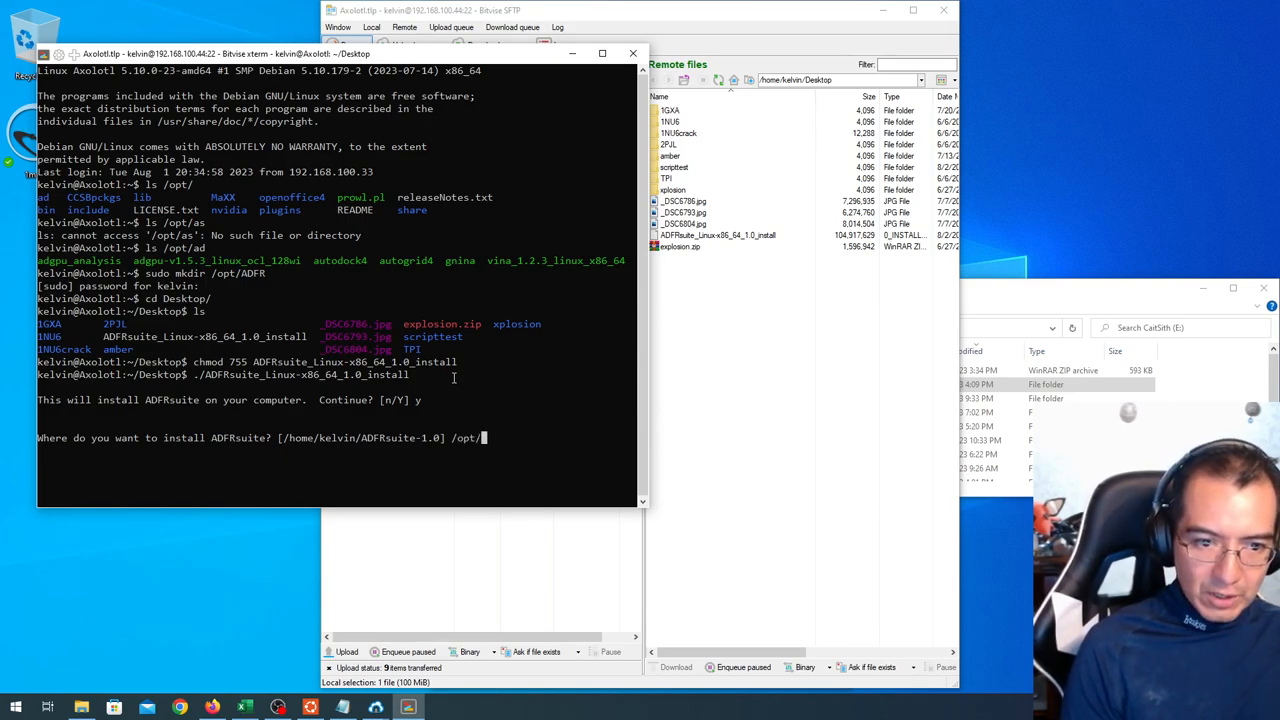
type("ADFR")
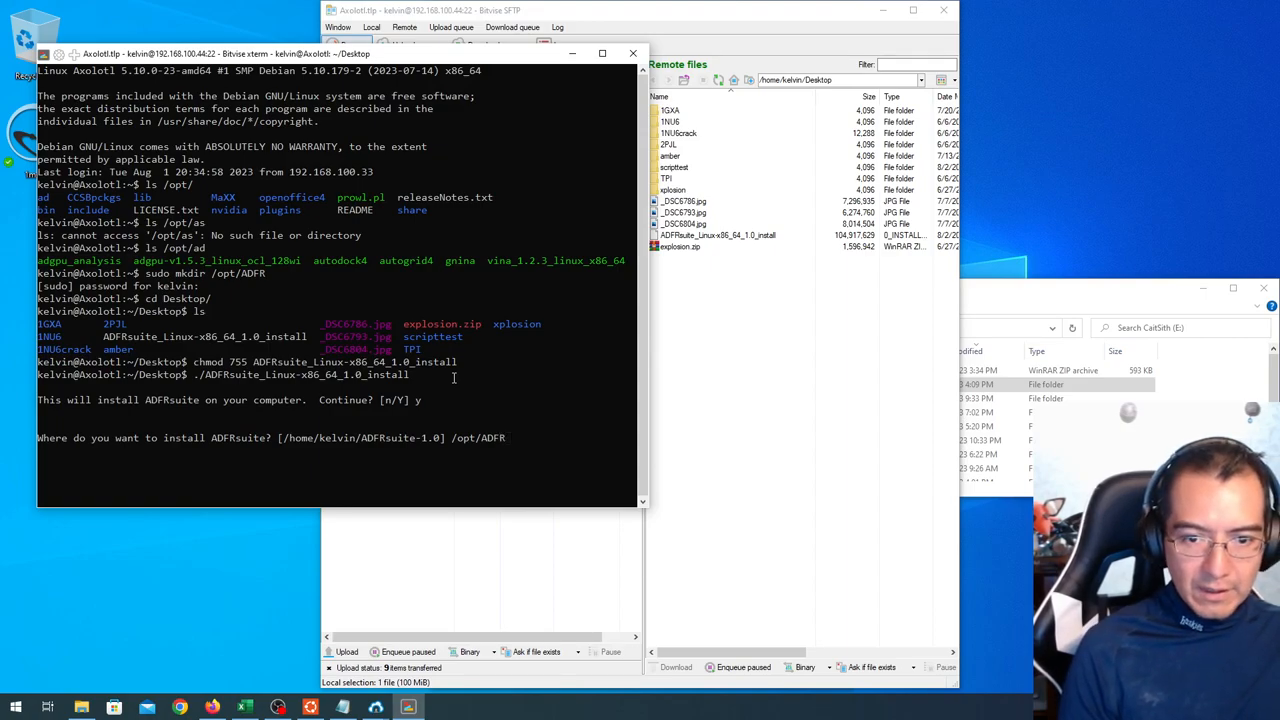
key("Return")
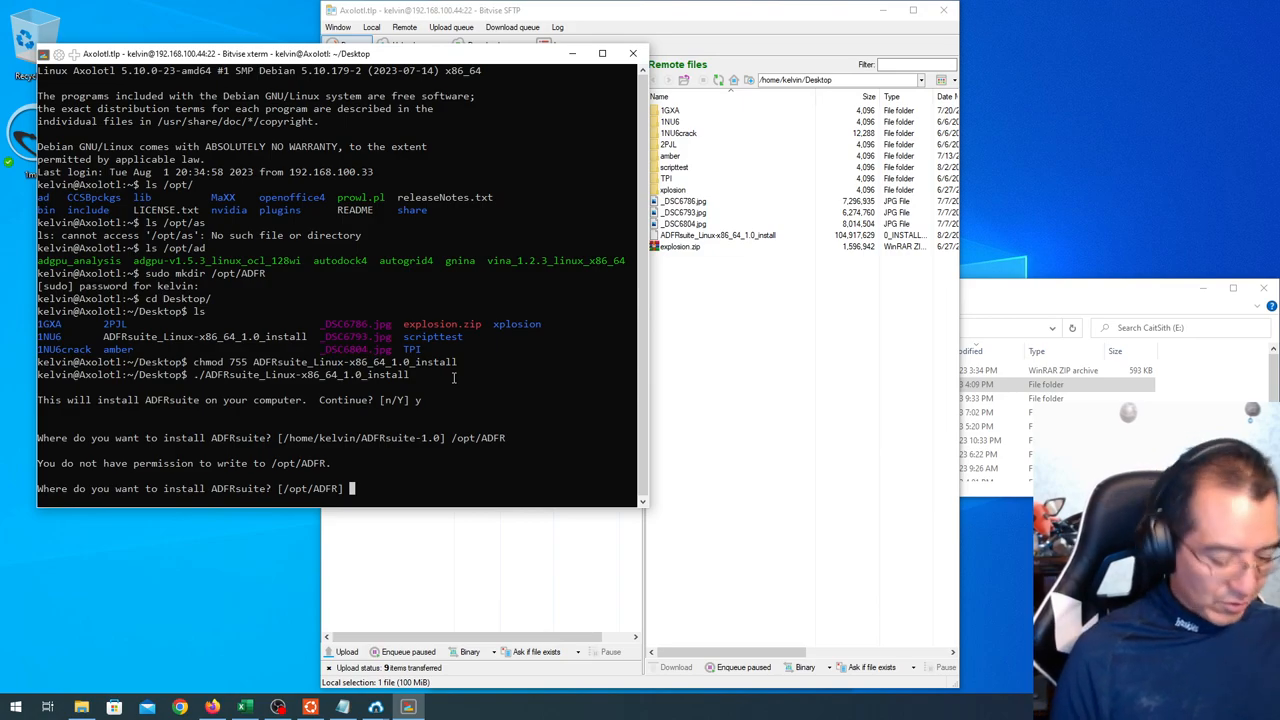
key("ctrl+c")
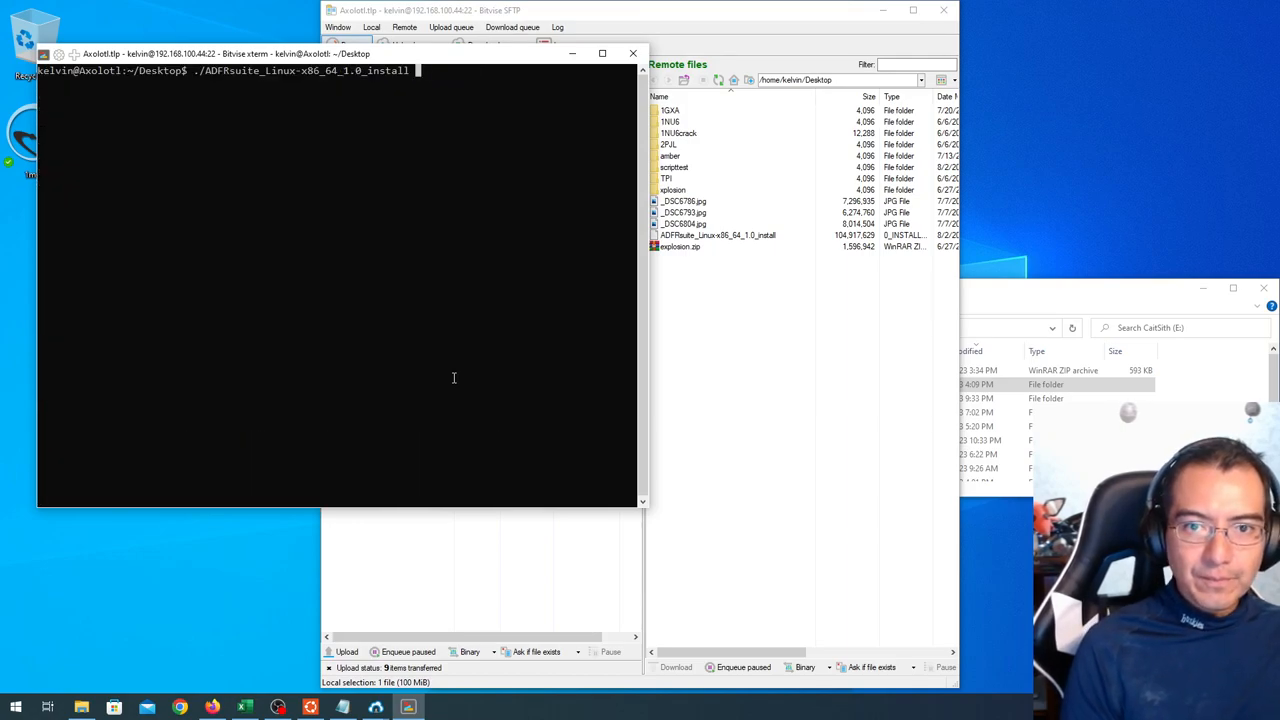
- Rerun the ADFRsuite installer with sudo, answering Y and installing into /opt/ADFR
key("Return")
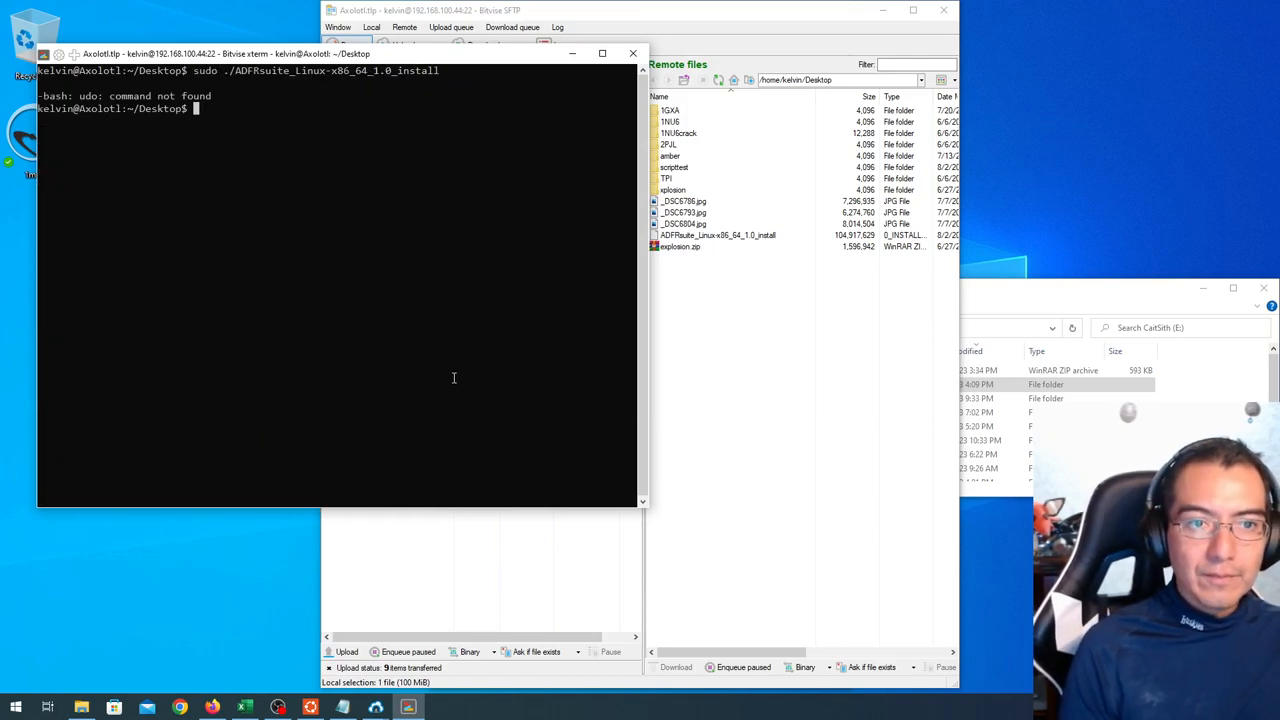
type("sudo ./ADFRsuite_Linux-x86_64_1.0_install")
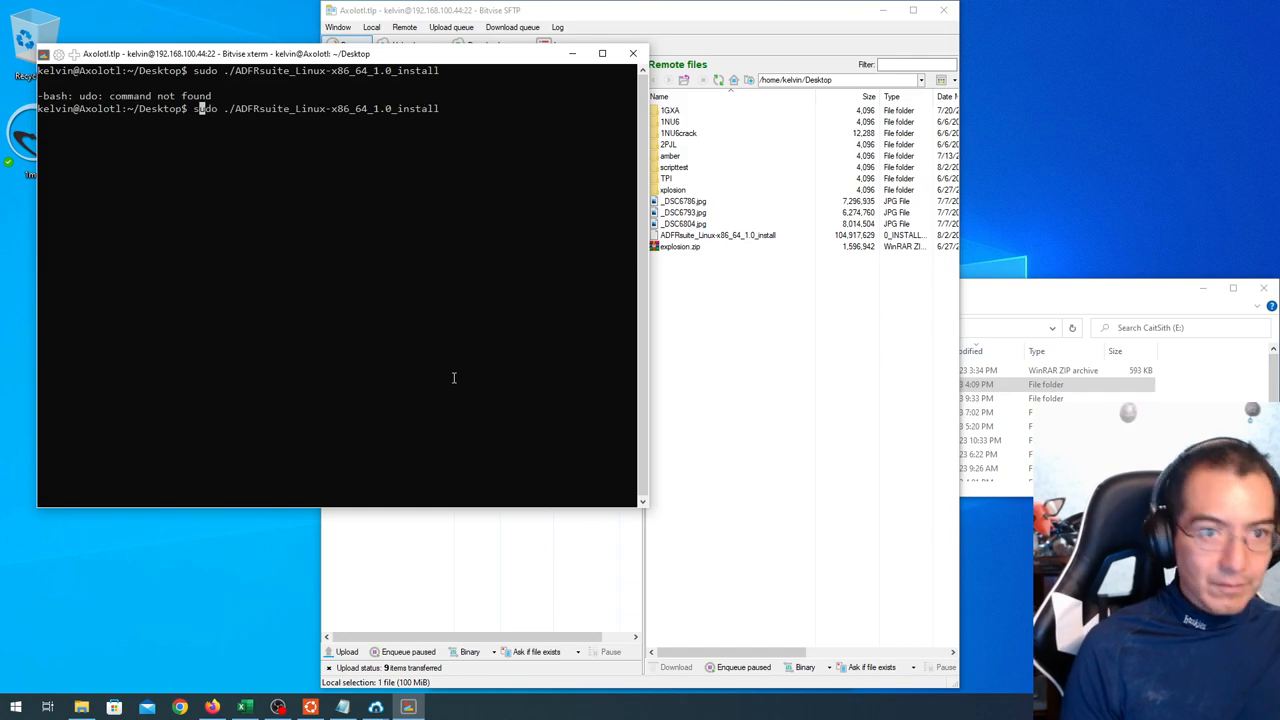
key("Return")
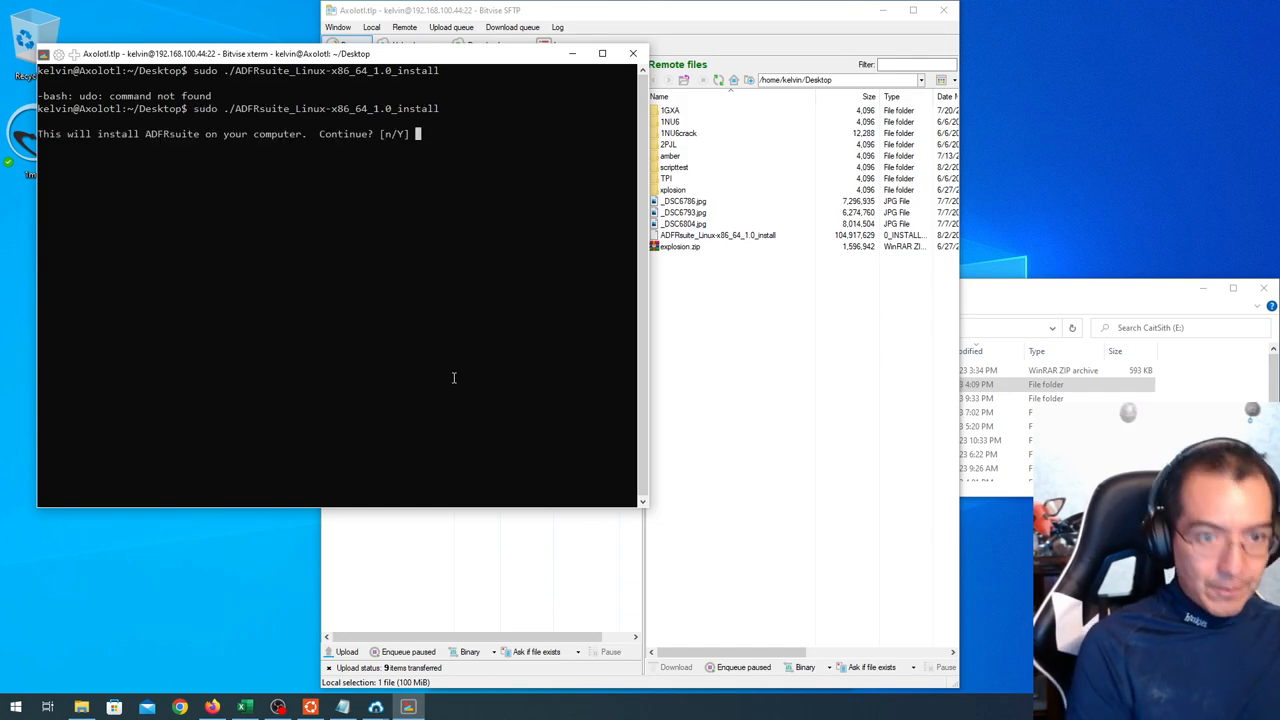
type("Y")
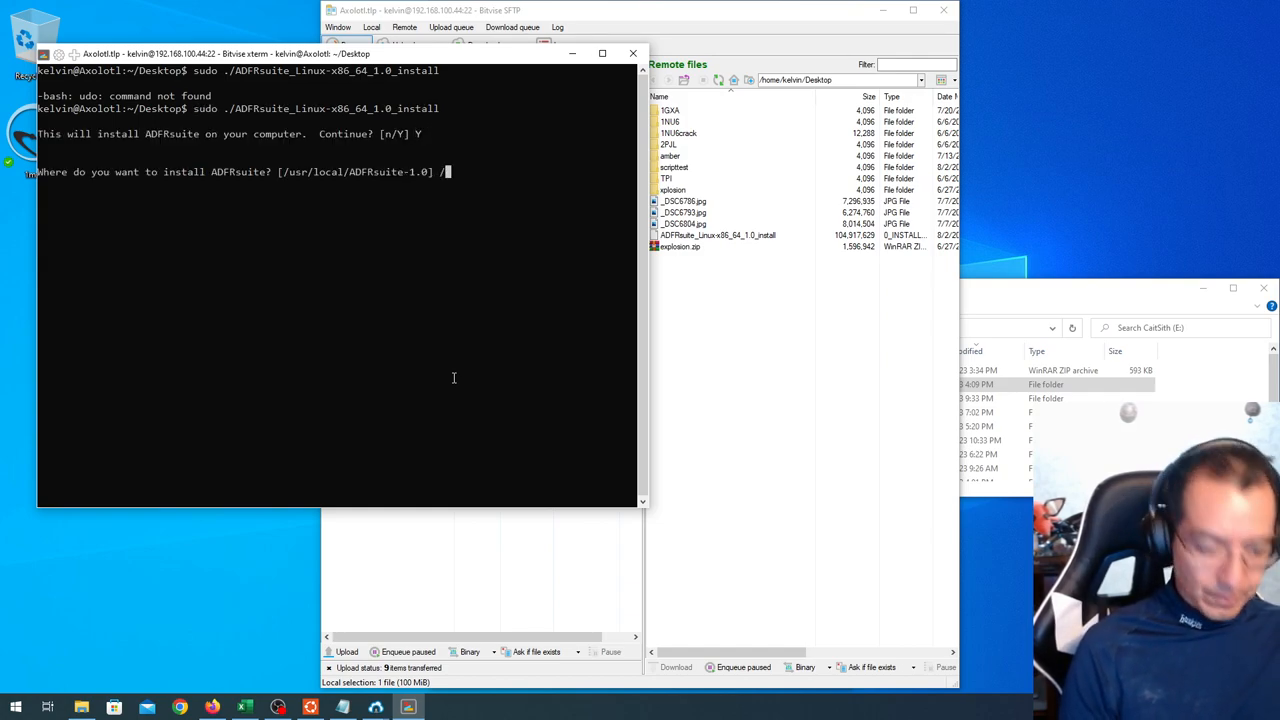
type("opt/ADFR")
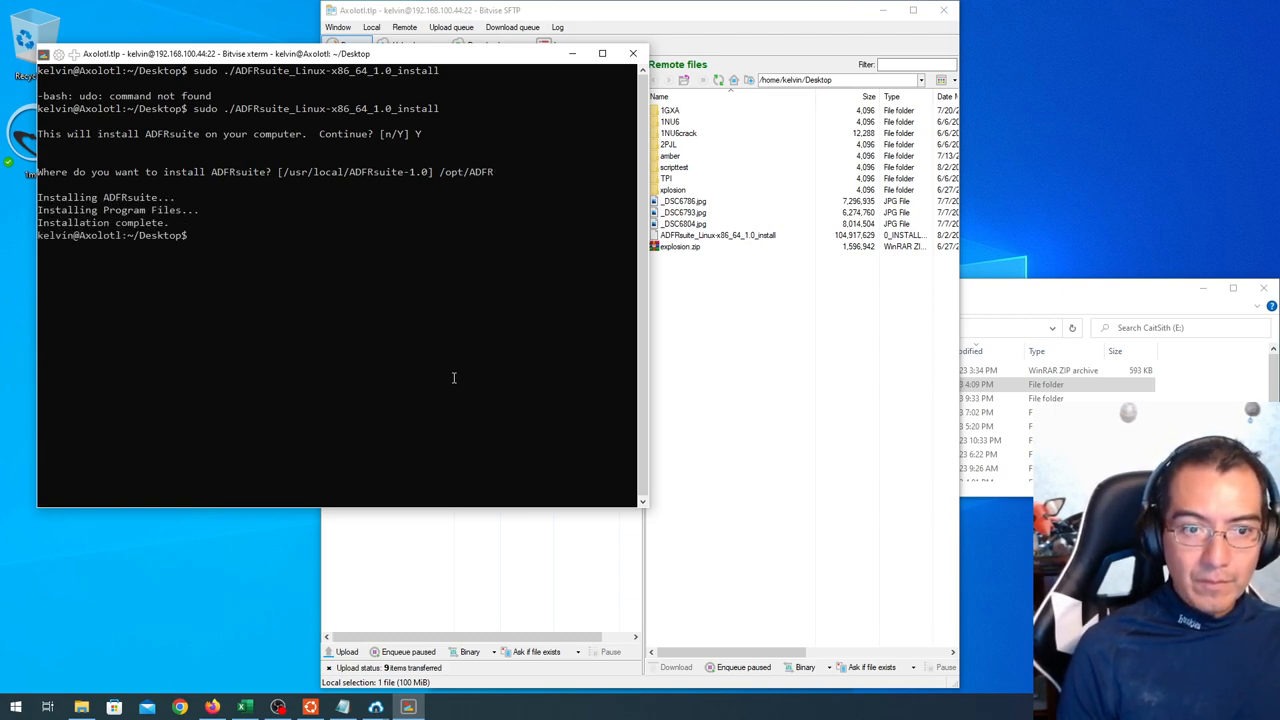
- List and enter /opt/ADFR, then begin an rm -rf command for its contents
type("ls /opt/")
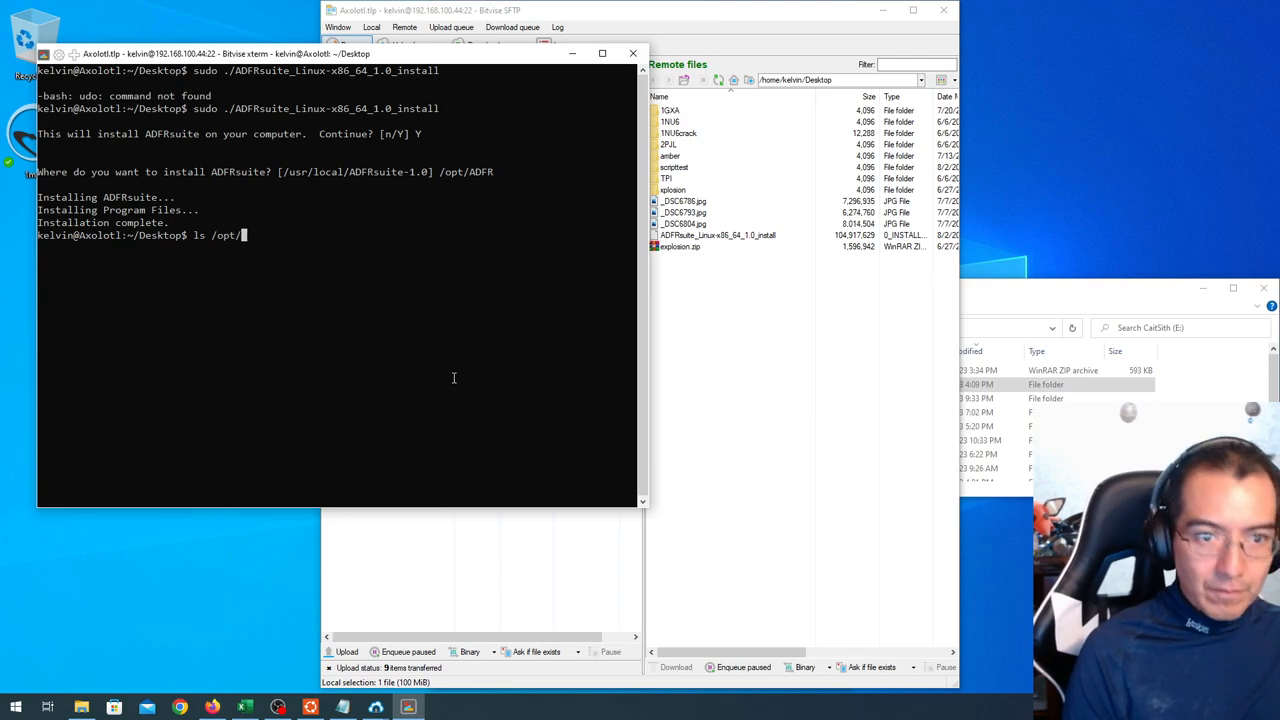
key("Return")
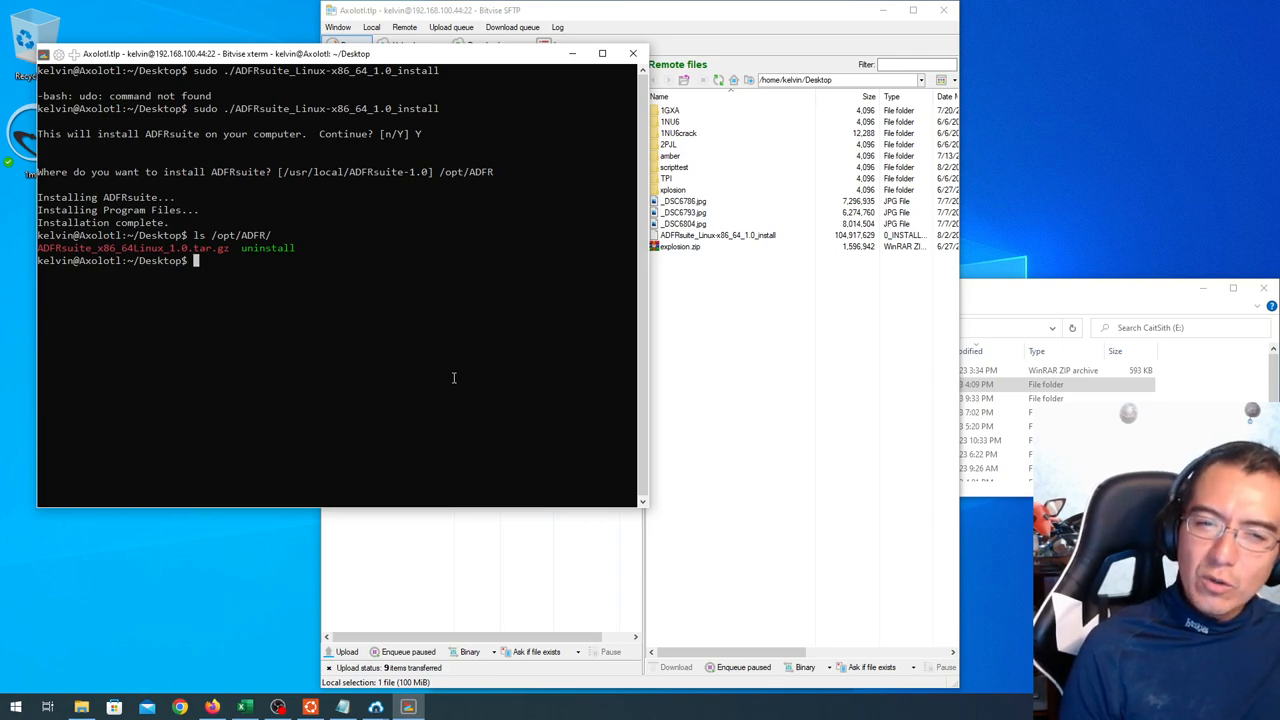
type("cd /opt/")
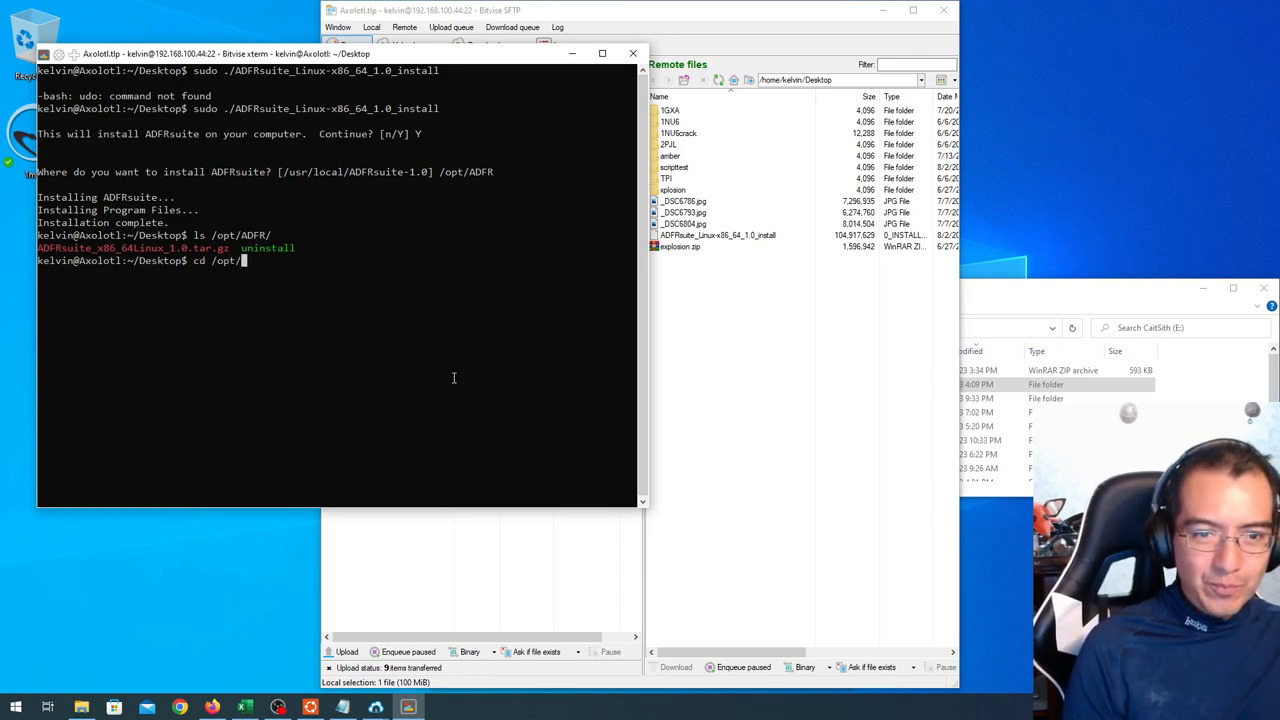
key("Return")
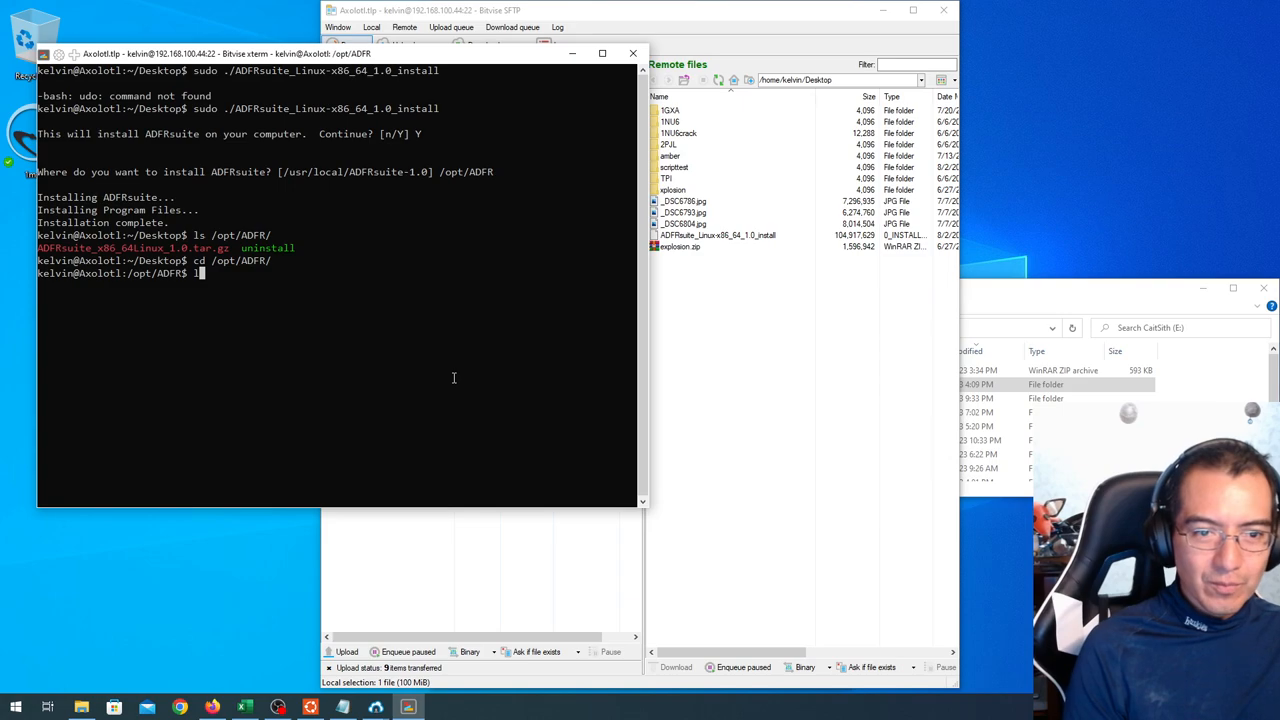
key("Return")
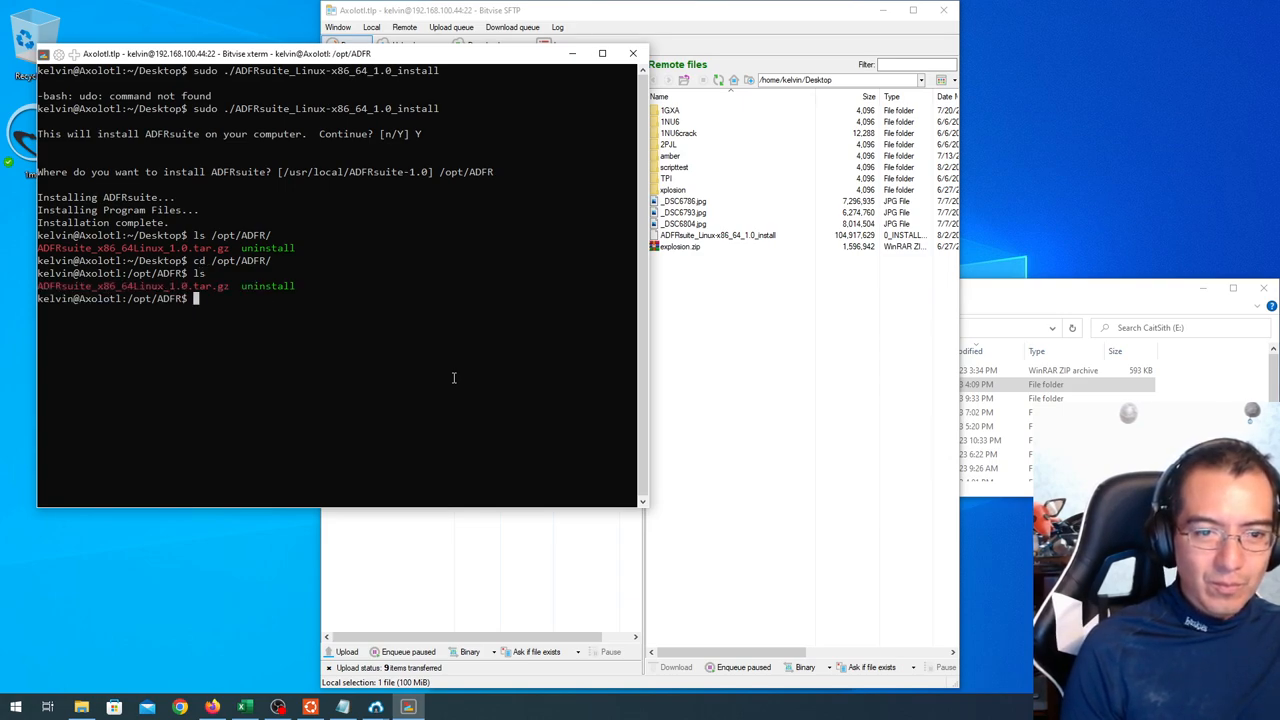
type("rm,")
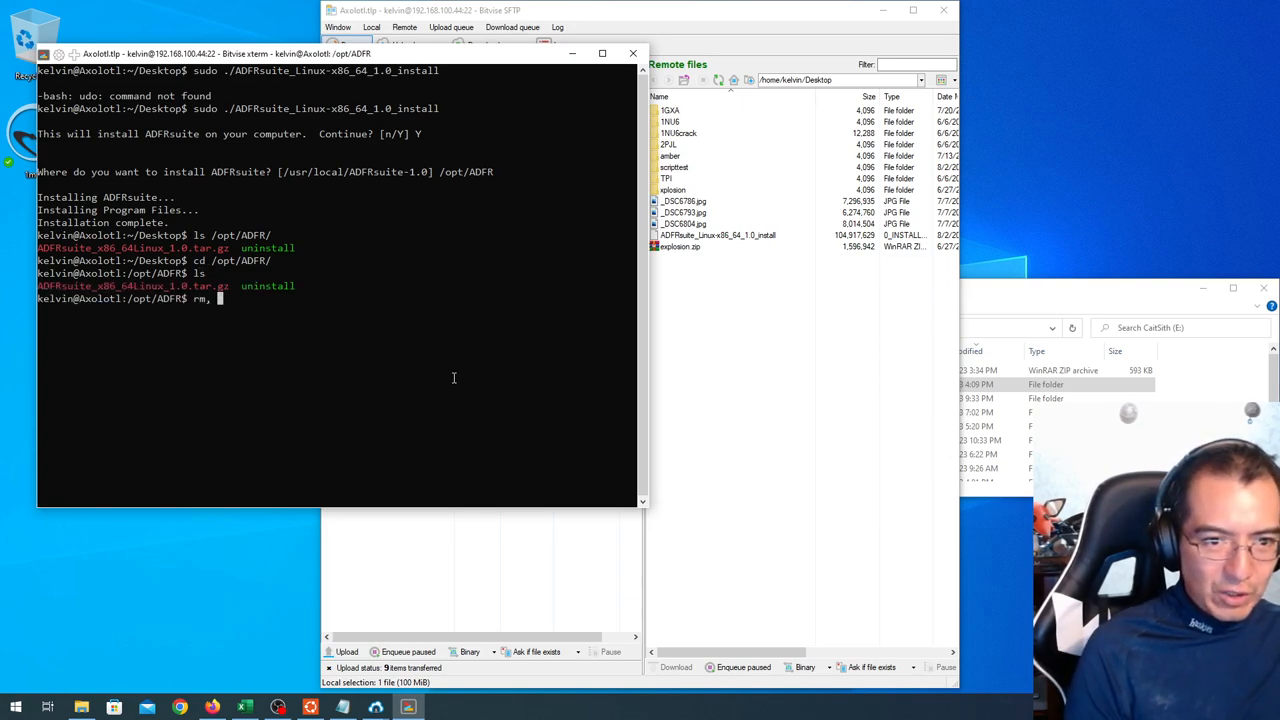
type("-rf")
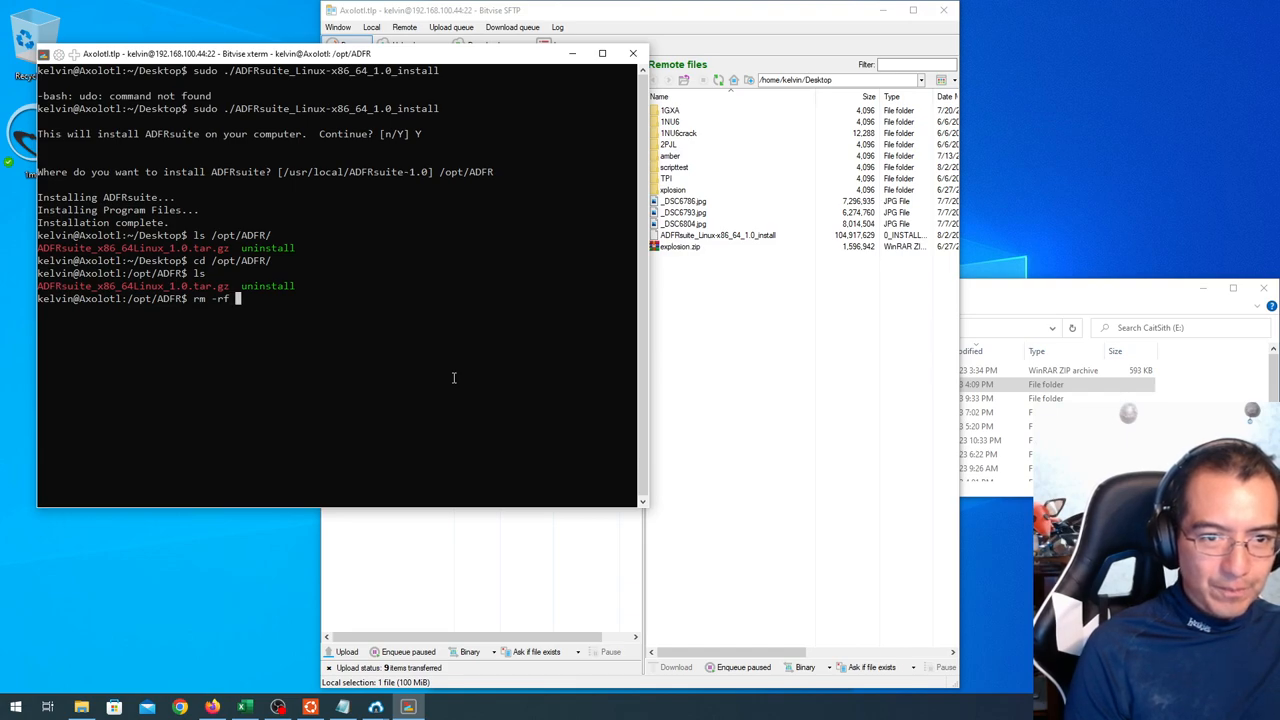
- Remove the ADFRsuite tarball and uninstall script from /opt/ADFR, then cd to ~/Desktop
type("ADFRsuite_x86_64Linux_1.0.tar.gz uninstall")
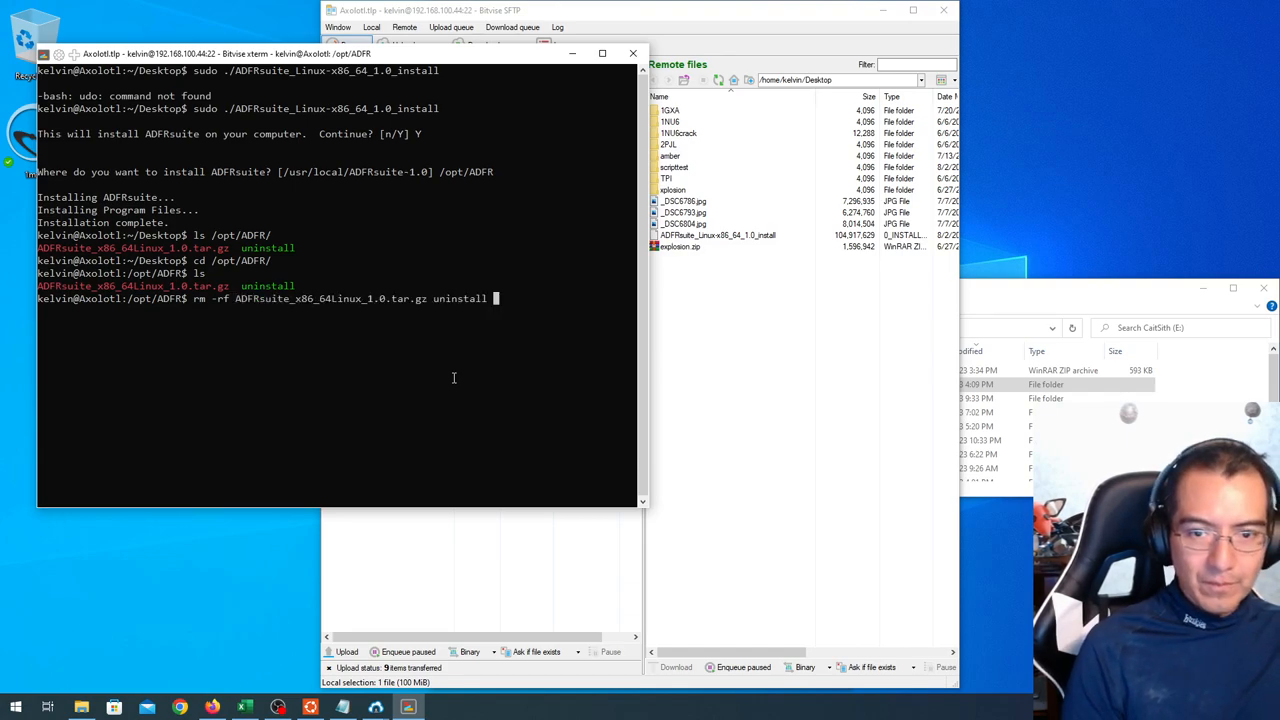
key("Return")
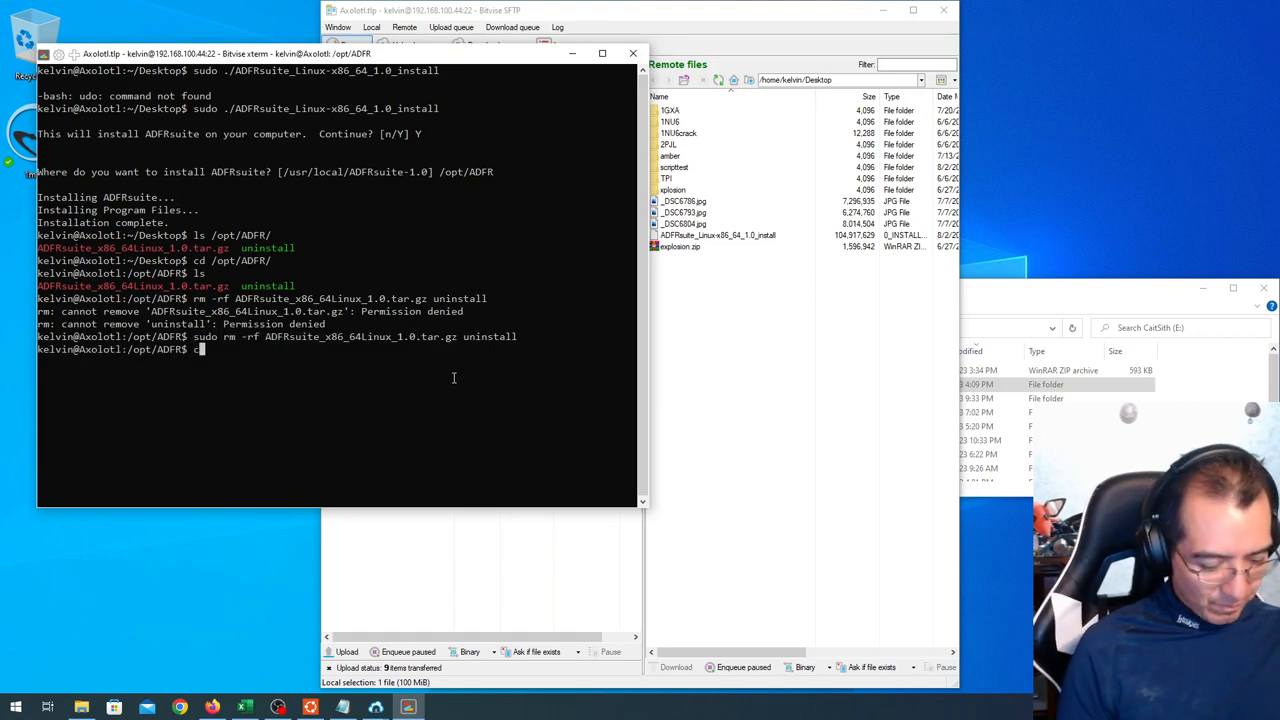
type("cd")
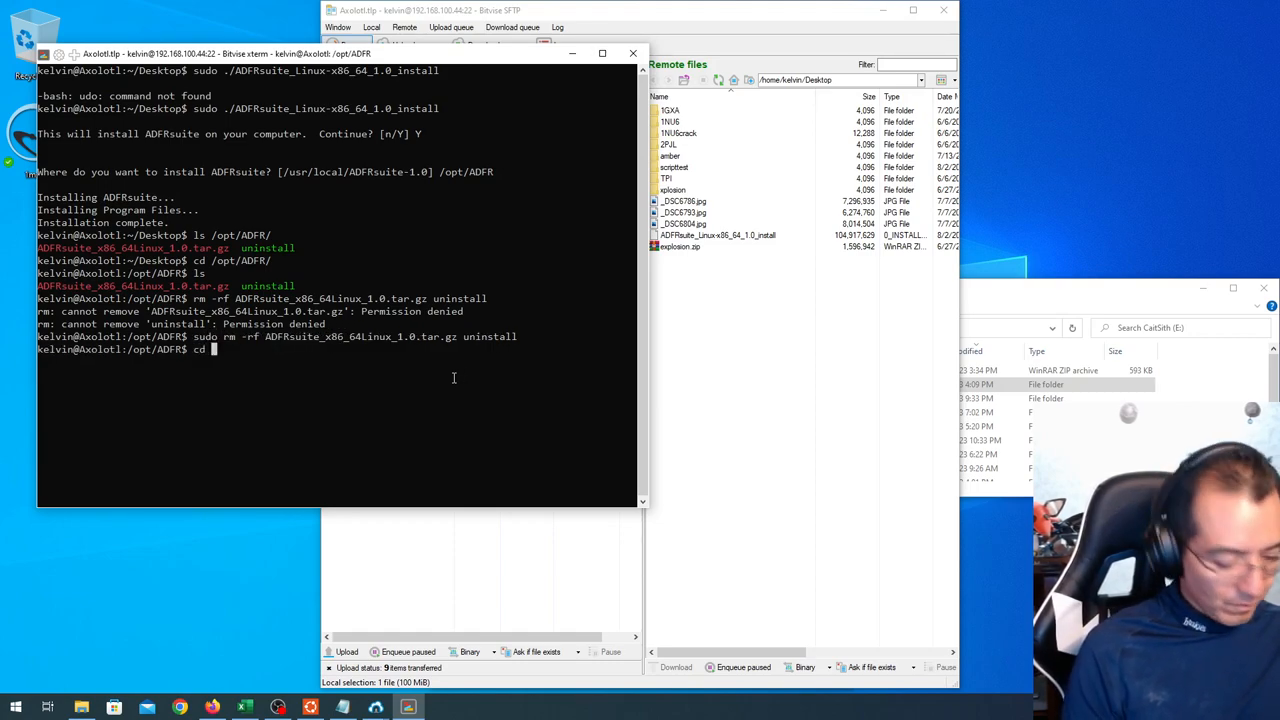
type("~/Desktop/")
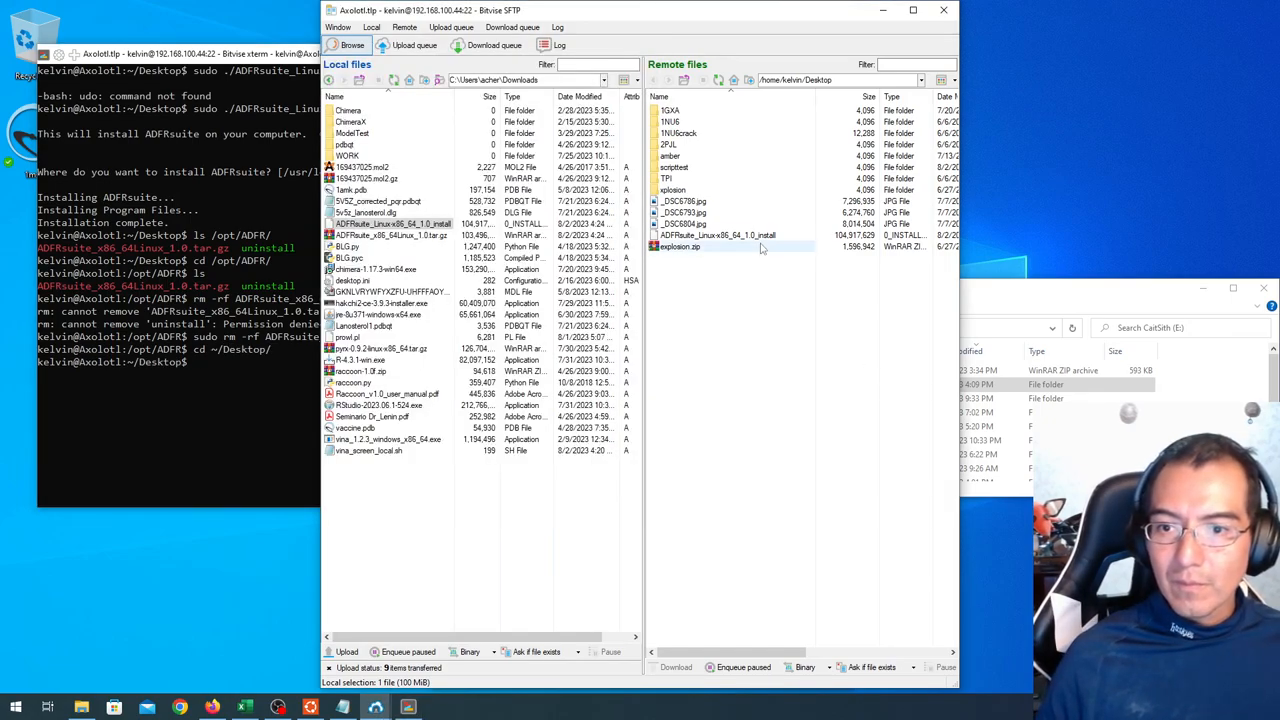
- Delete the ADFRsuite installer file from the remote Desktop and return to the terminal
right_click(718, 235)
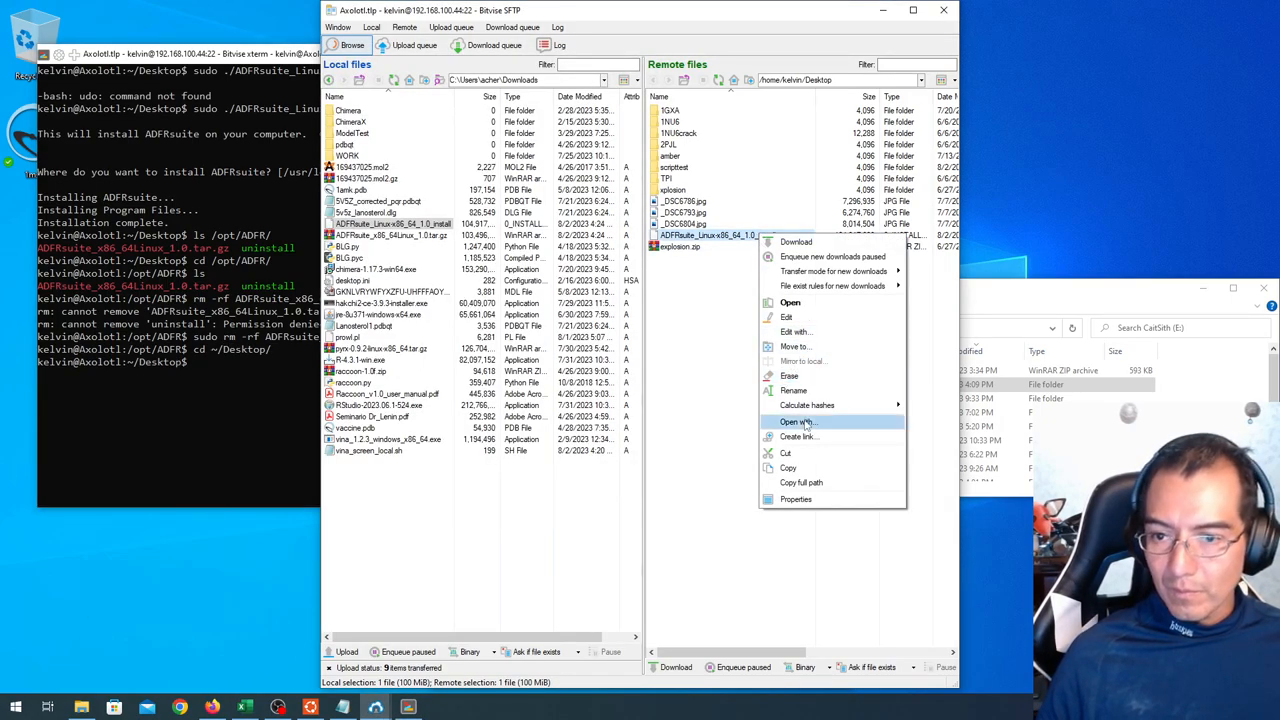
left_click(789, 375)
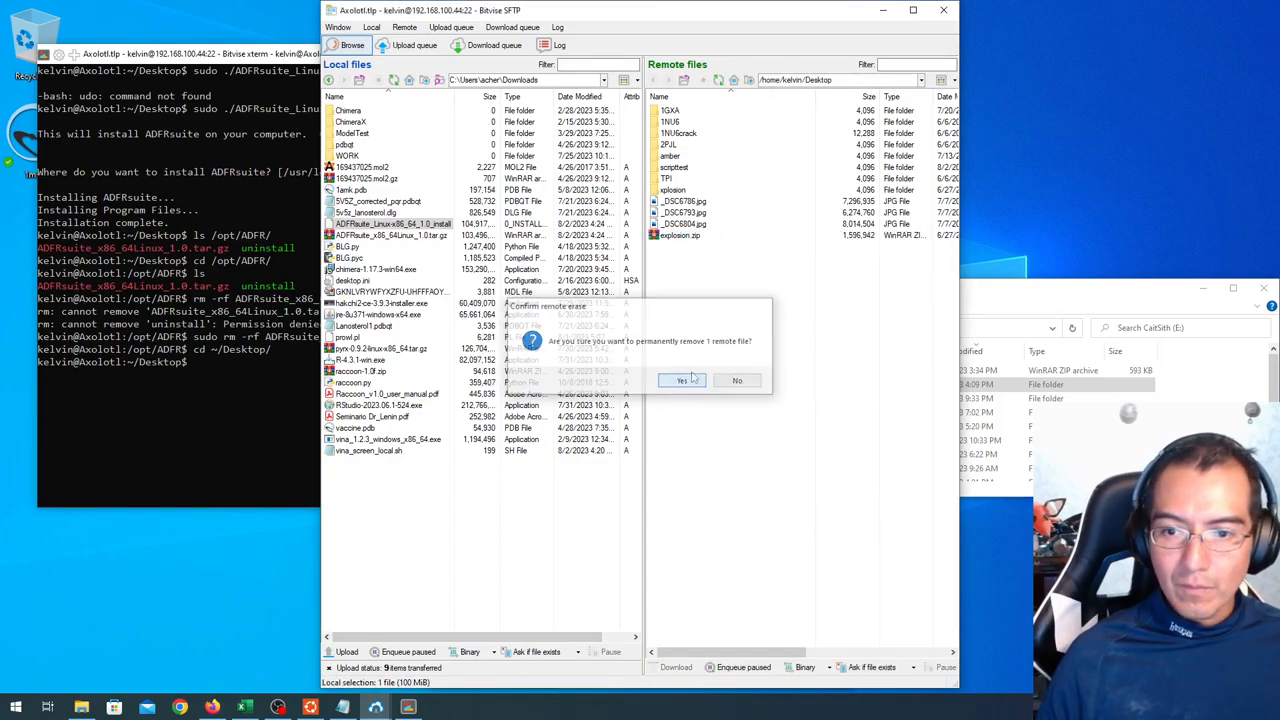
left_click(681, 380)
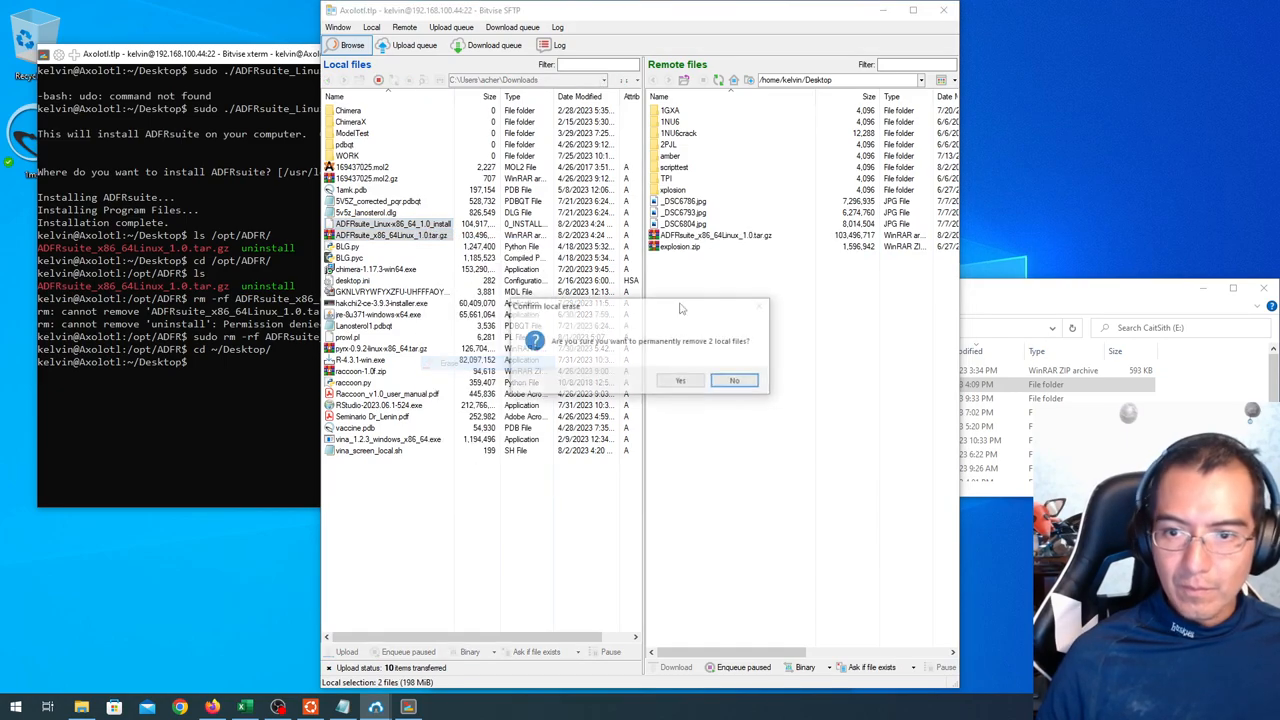
left_click(734, 380)
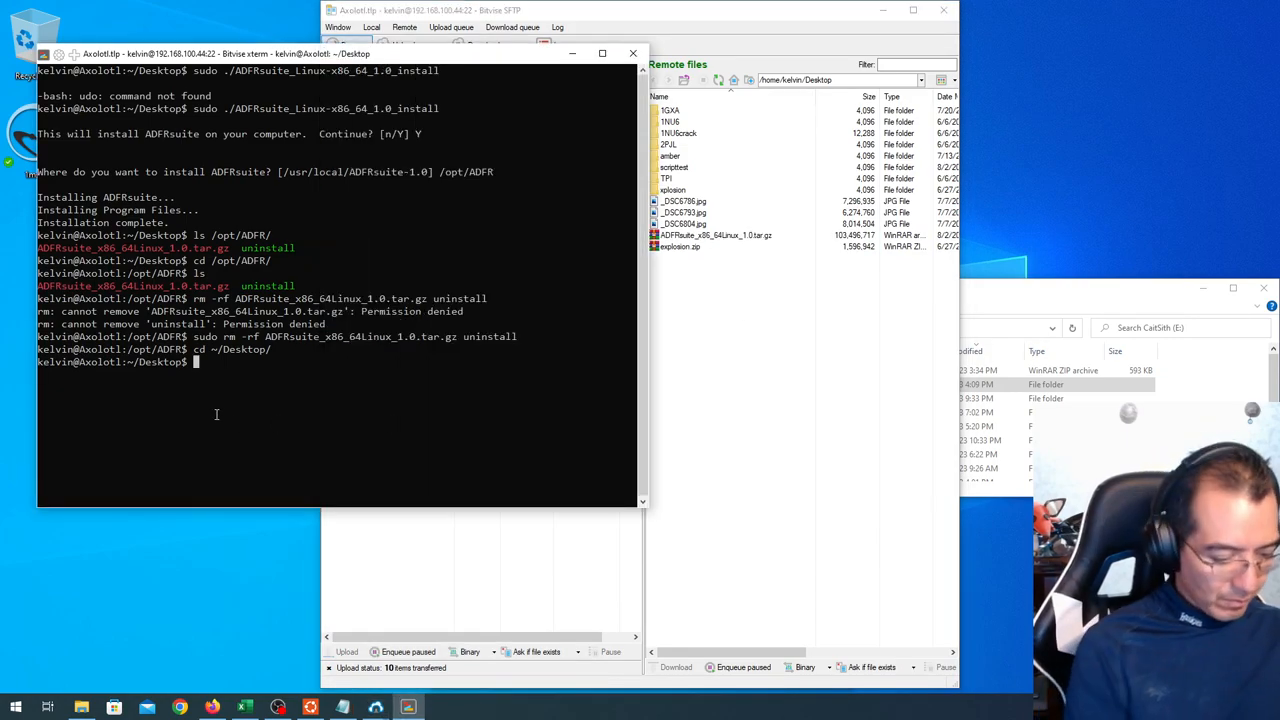
- Extract the ADFRsuite tarball, enter its folder, and run install.sh answering n to academic MSMS
type("tar -zxvc")
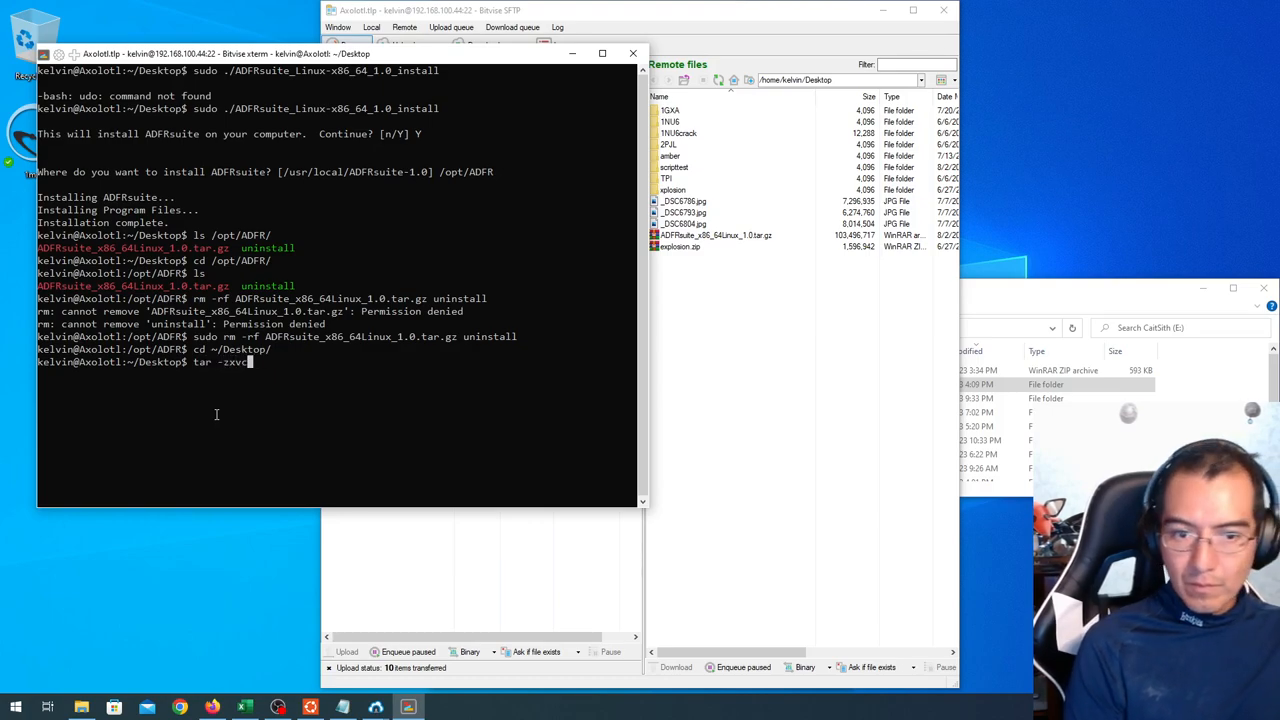
key("Return")
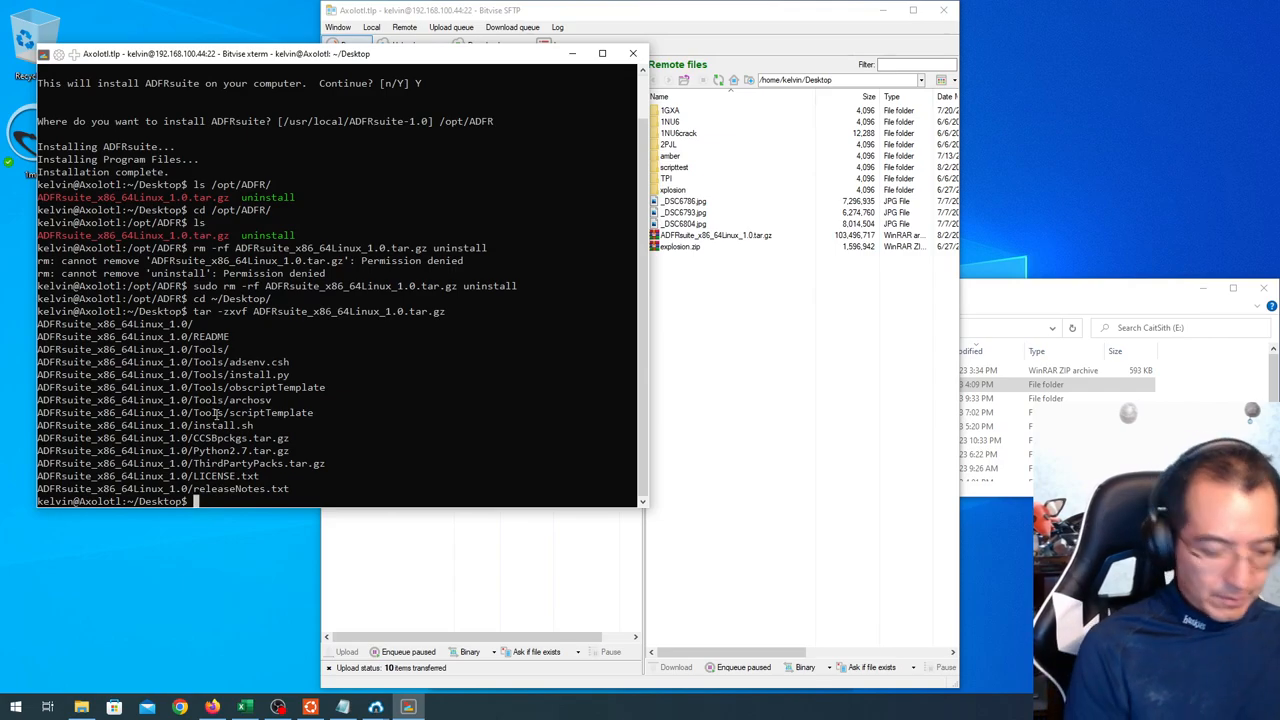
key("Return")
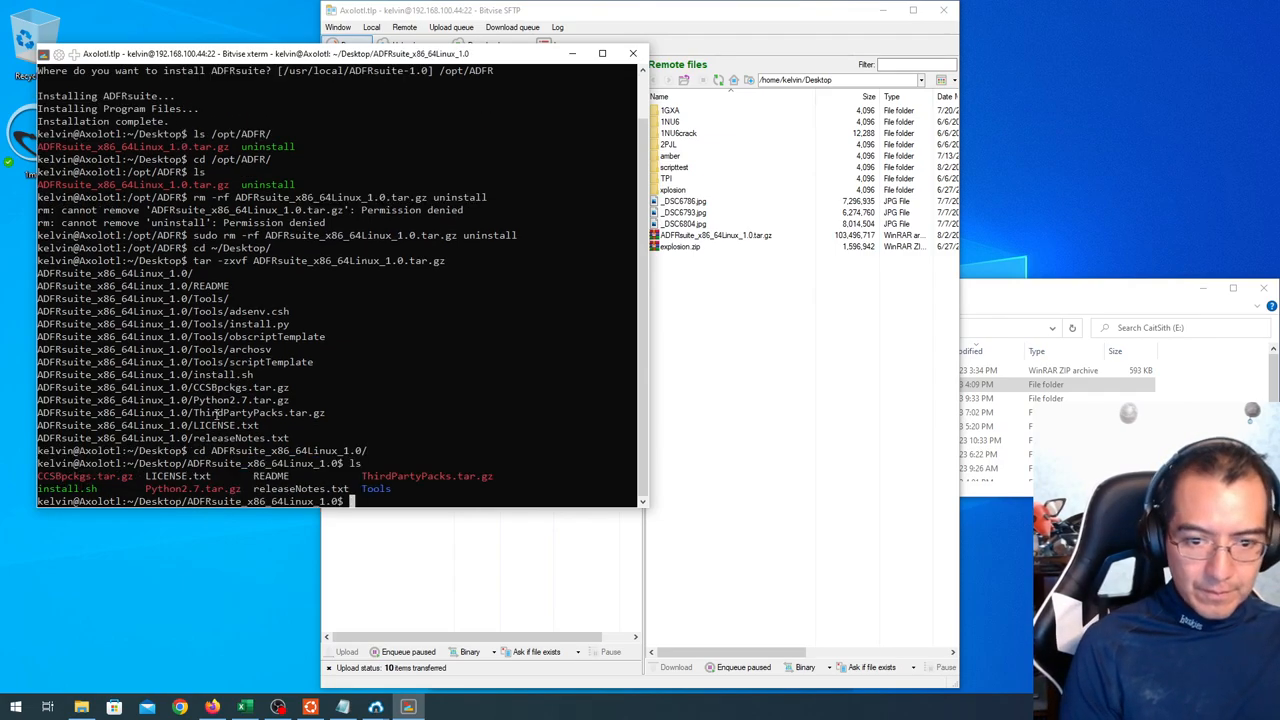
type("./install.sh")
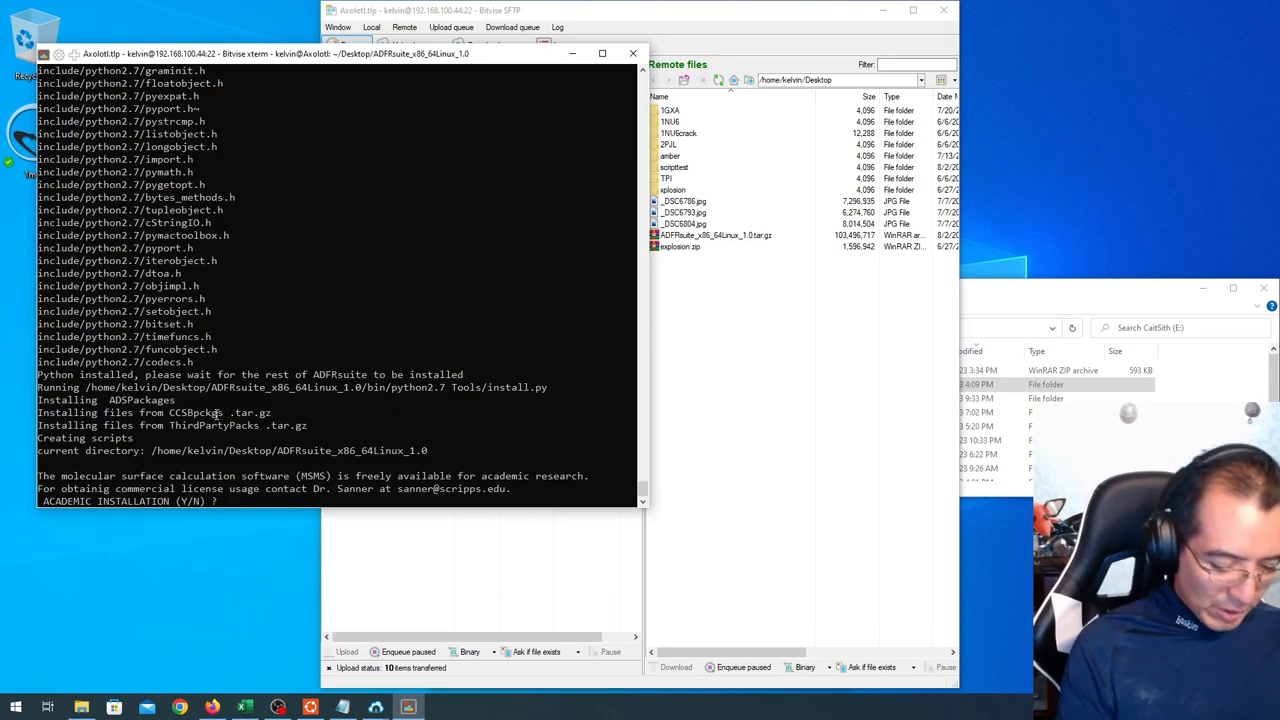
type("n")
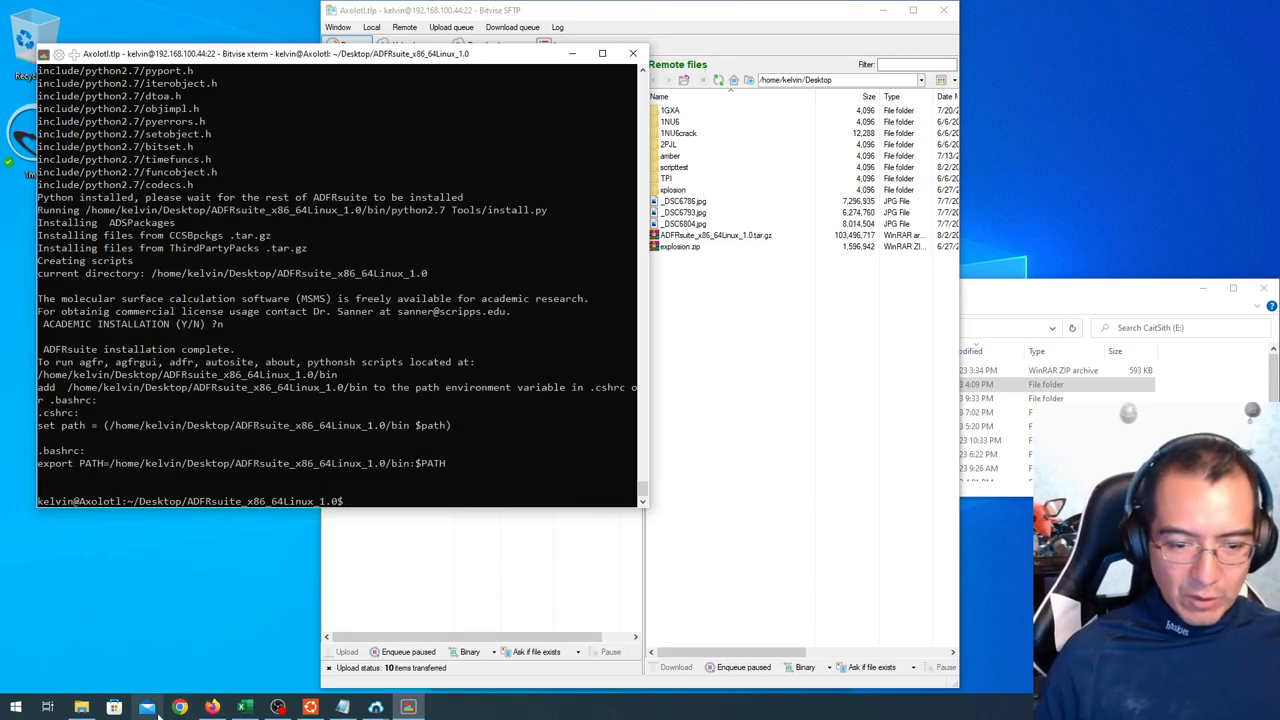
- Highlight '-d myFolder -c 0' in Firefox's ADFR tarball install command
left_click(179, 707)
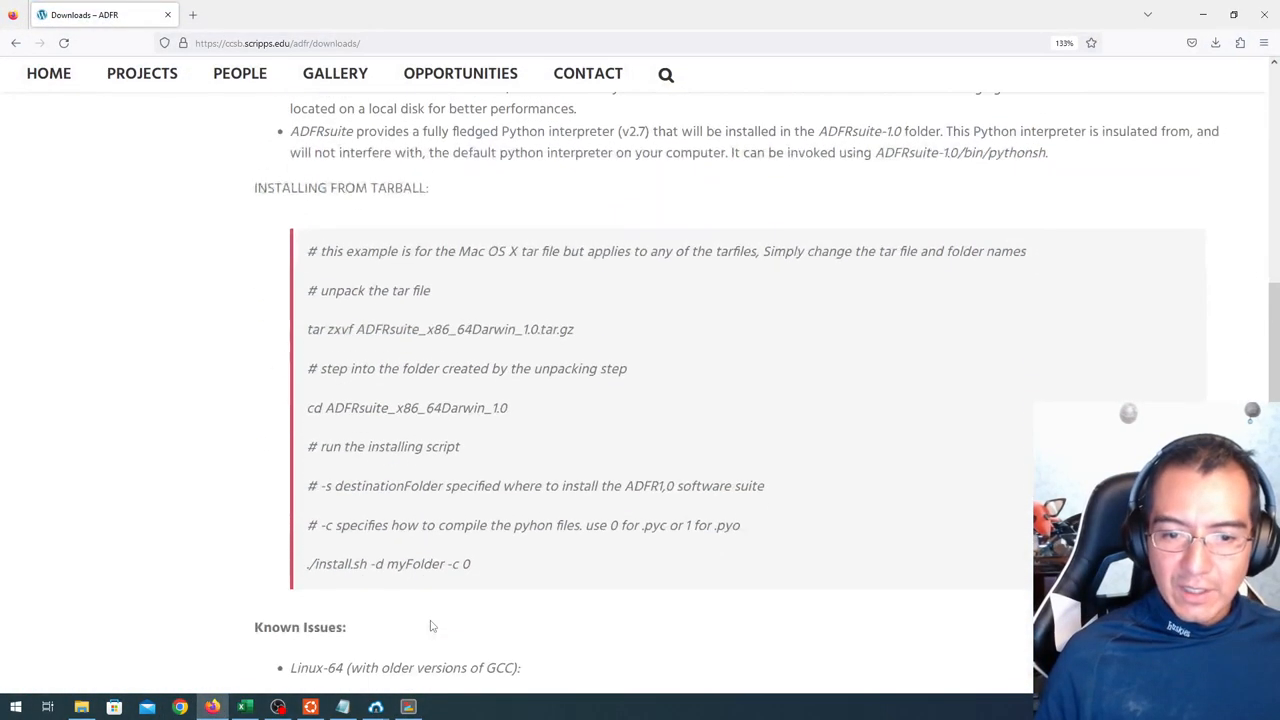
double_click(376, 563)
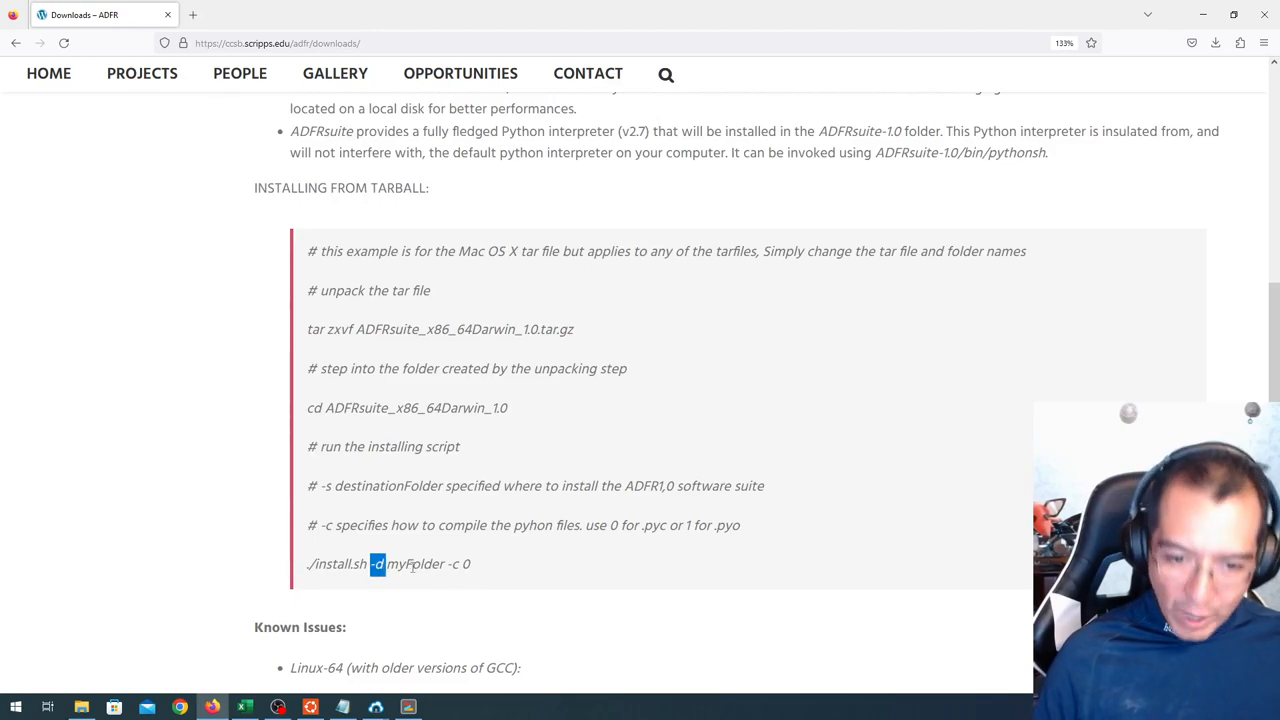
left_click_drag(370, 563, 470, 563)
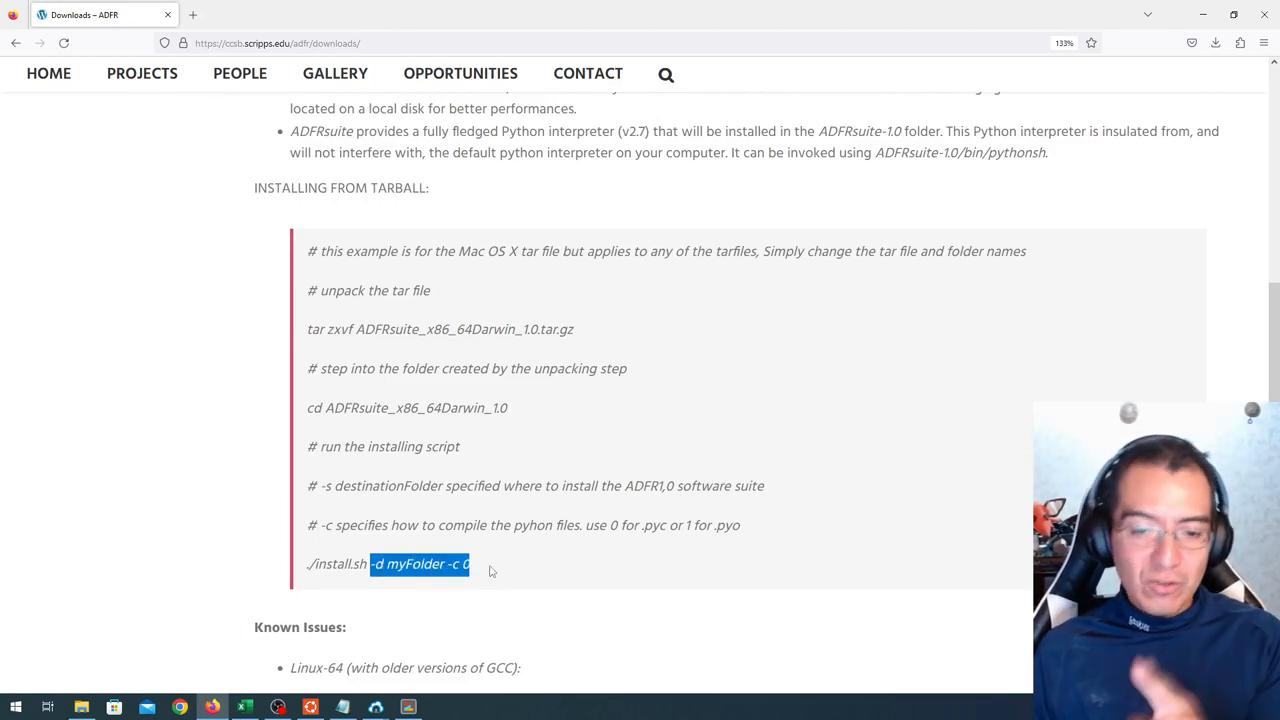
mouse_move(487, 290)
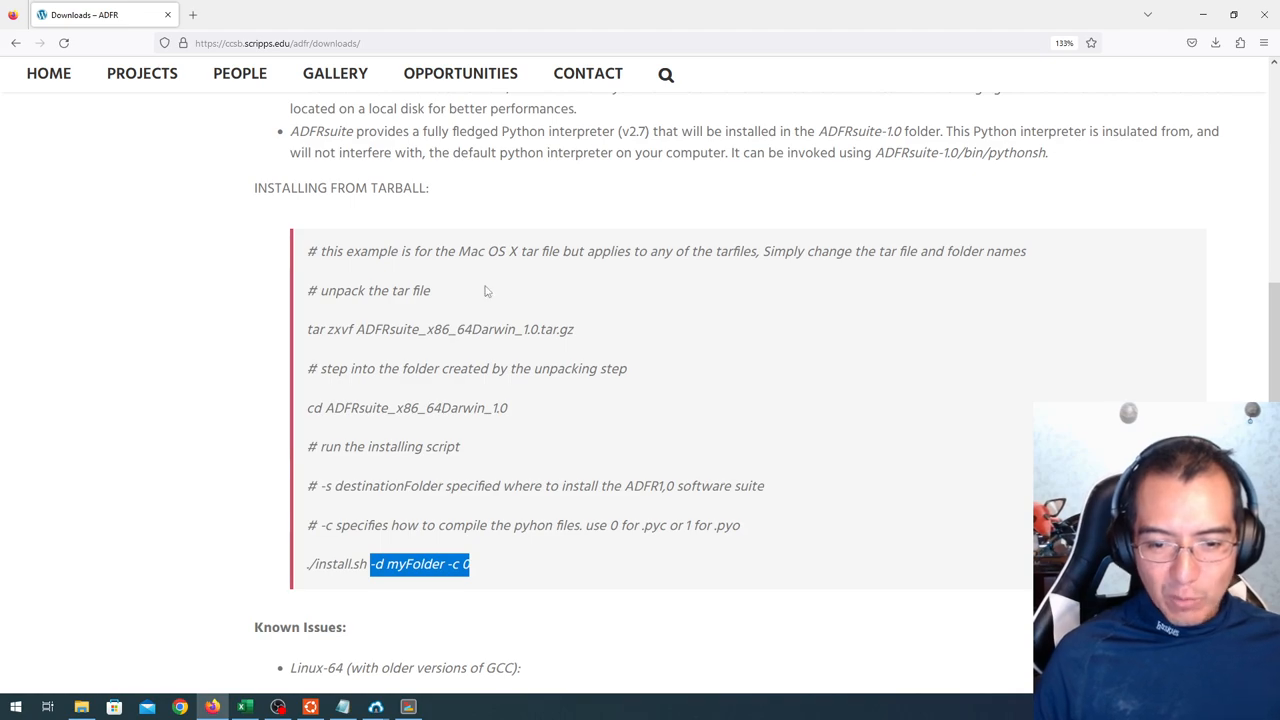
mouse_move(649, 594)
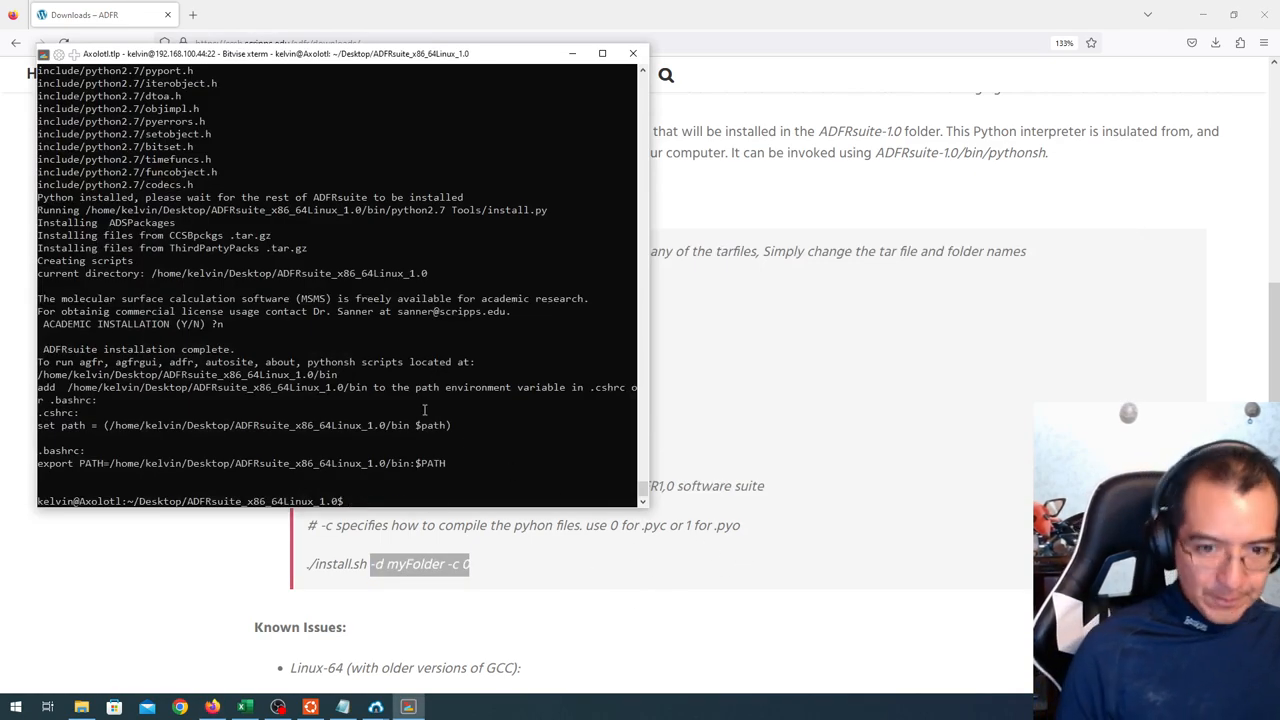
- Install ADFRsuite with sudo ./install.sh -d /opt/ADFR -c 0 and add /opt/ADFR/bin to PATH
type("./install.sh -d /")
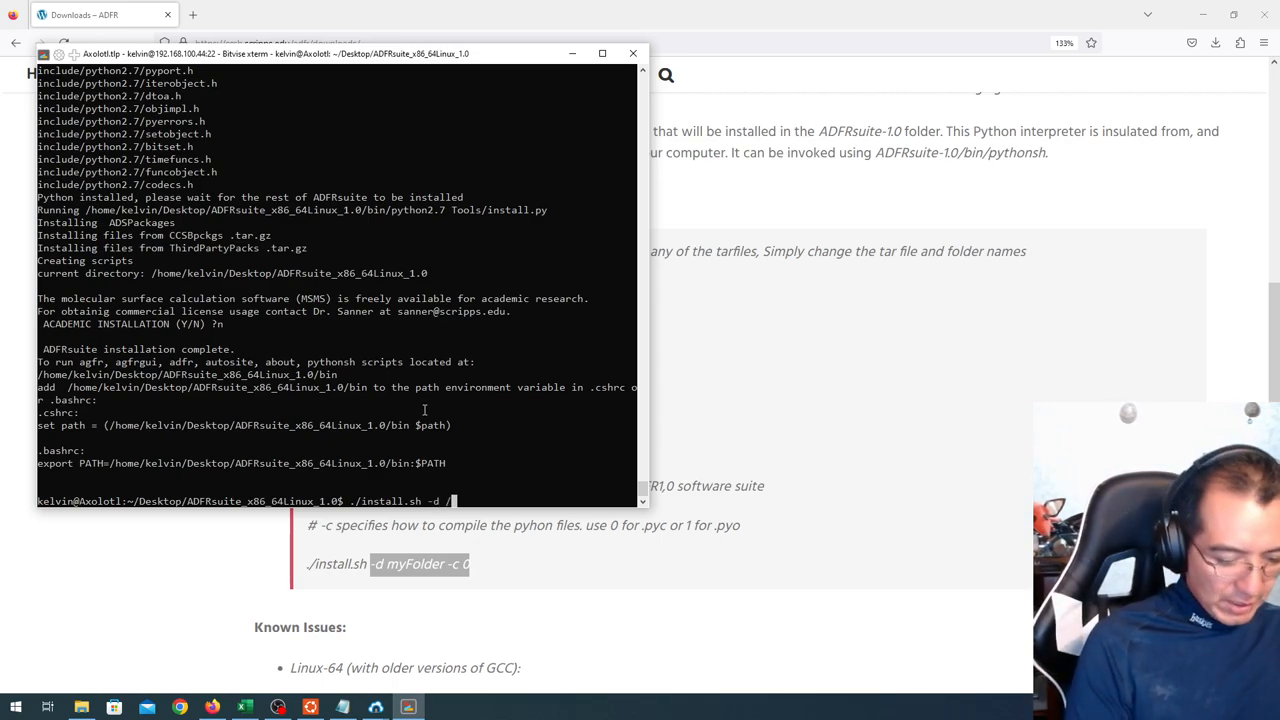
type("opt/ADF")
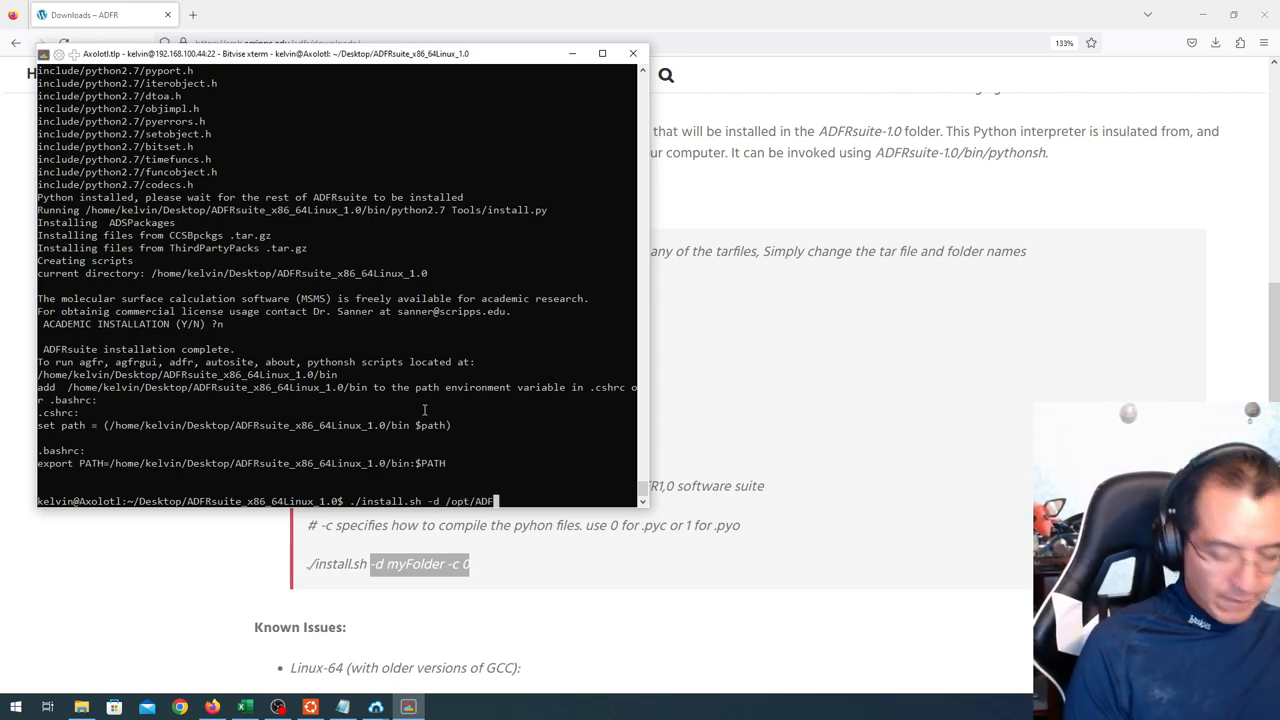
type("-c 0")
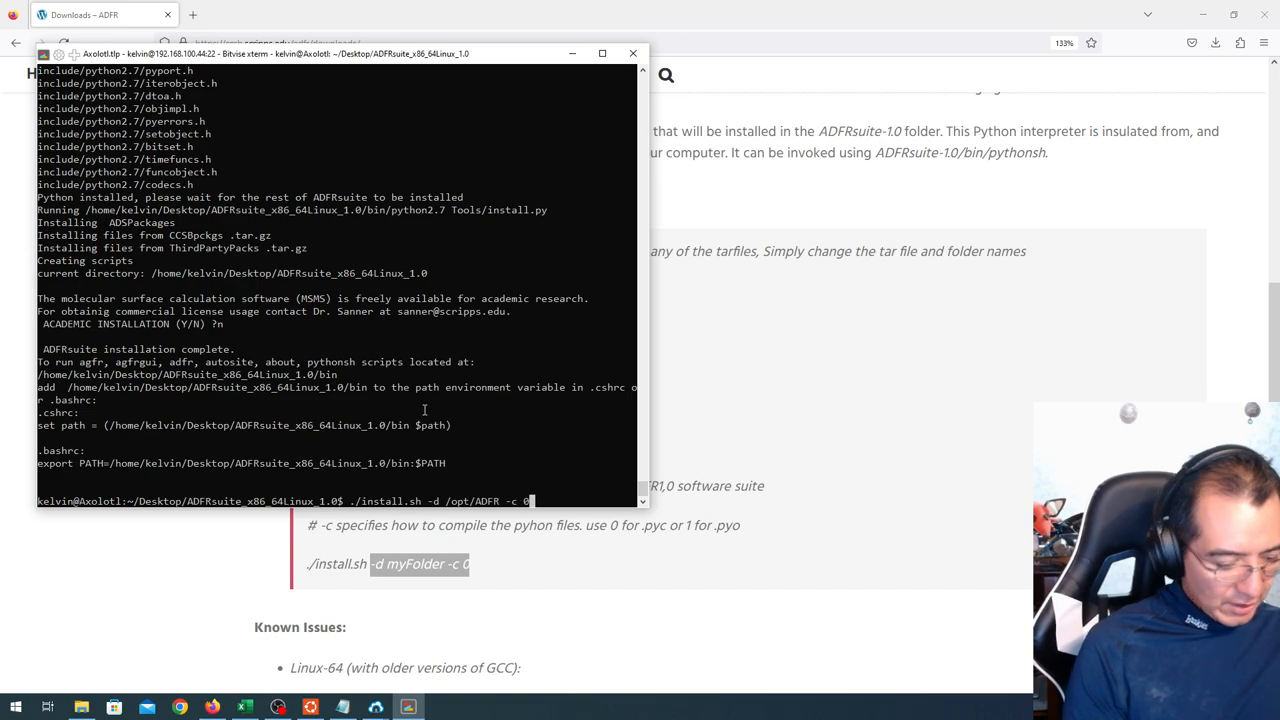
type("sudo")
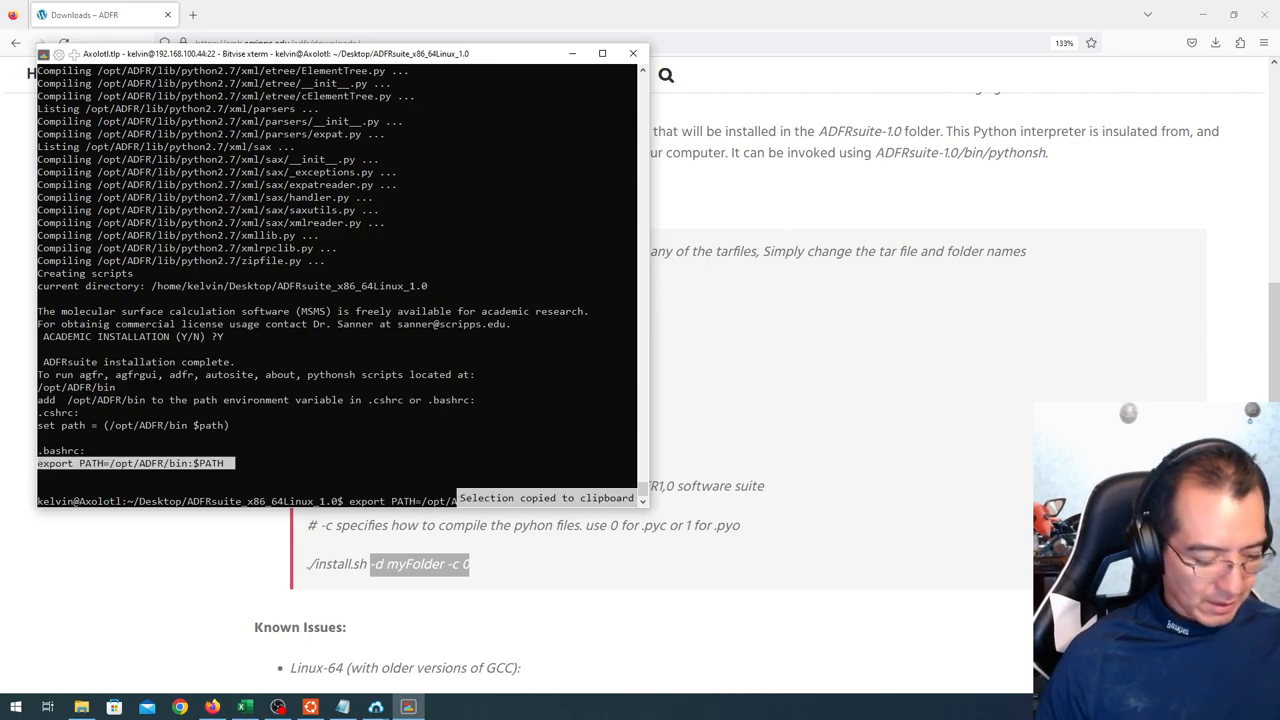
key("Return")
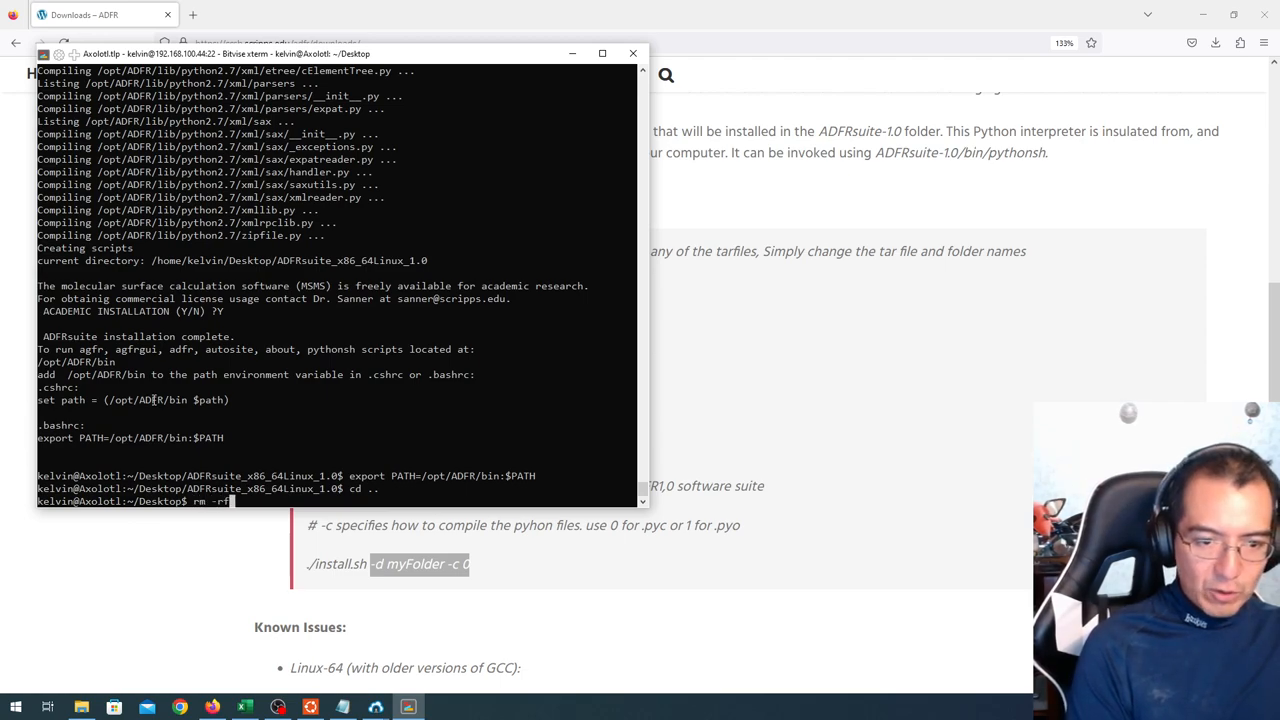
- Delete the extracted ADFRsuite folder and view slurm.24.ADFR with more
key("Return")
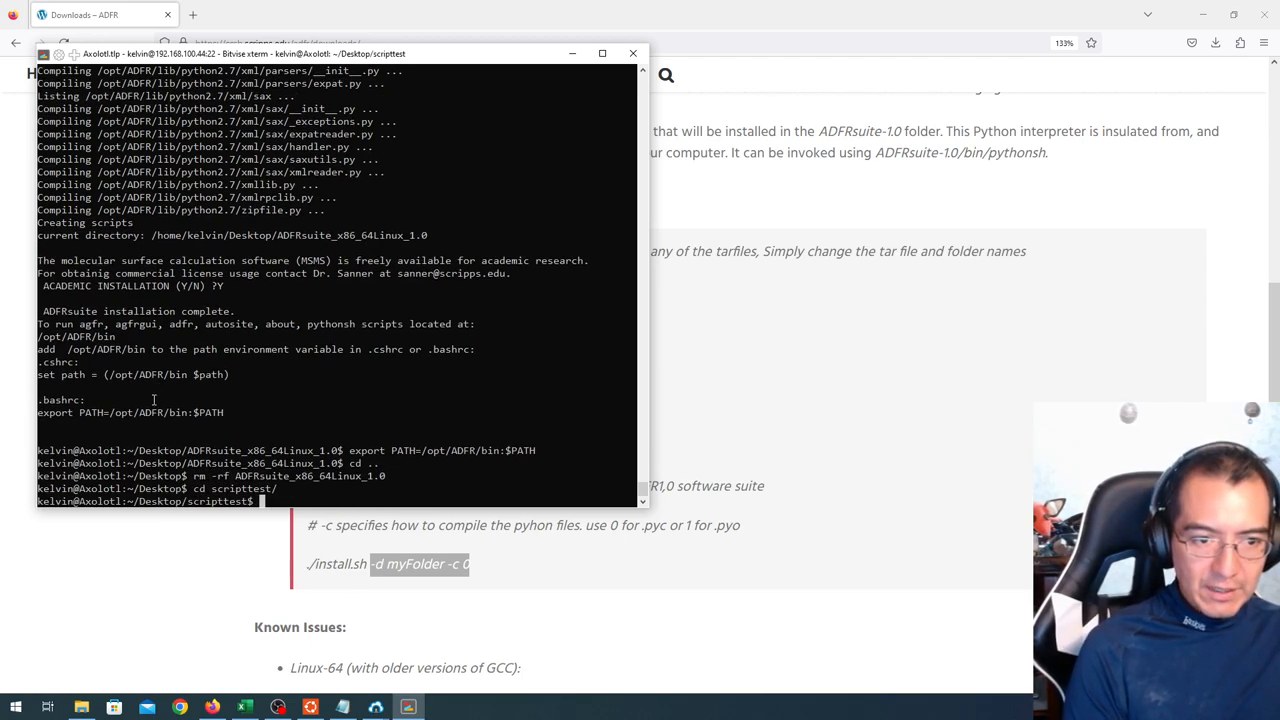
type("more slurm.24.ADFR")
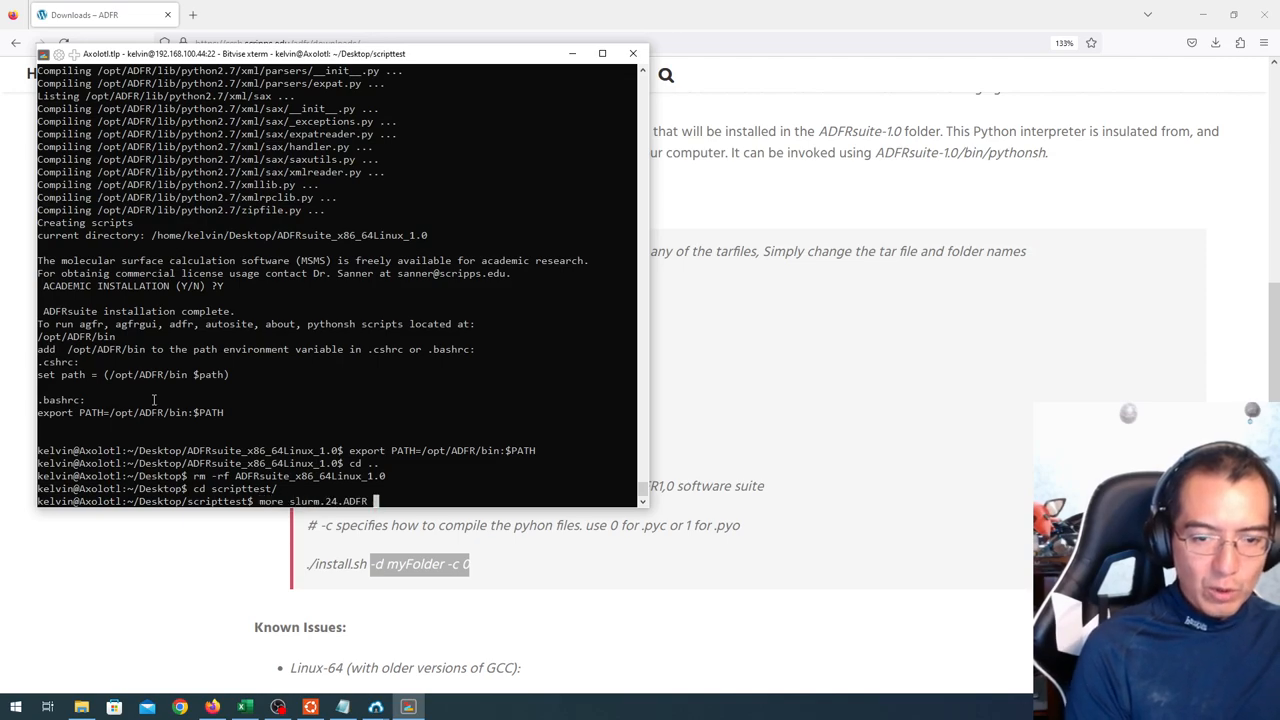
key("Return")
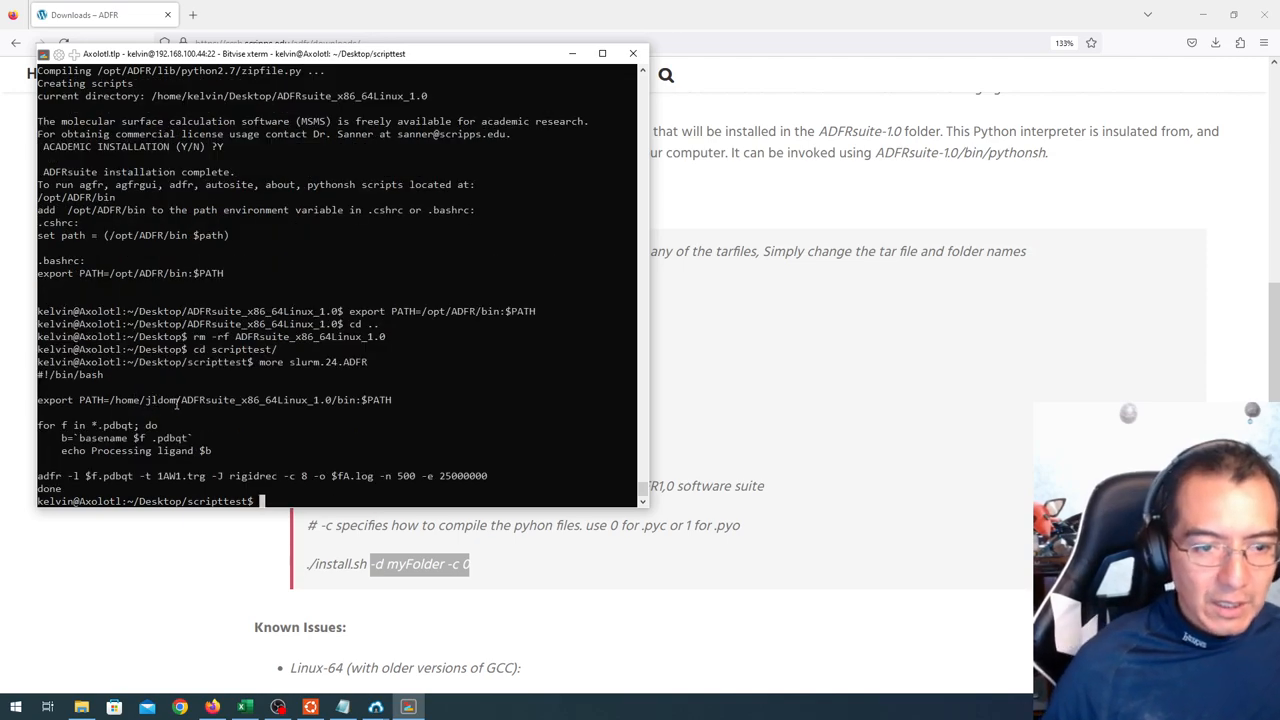
mouse_move(174, 265)
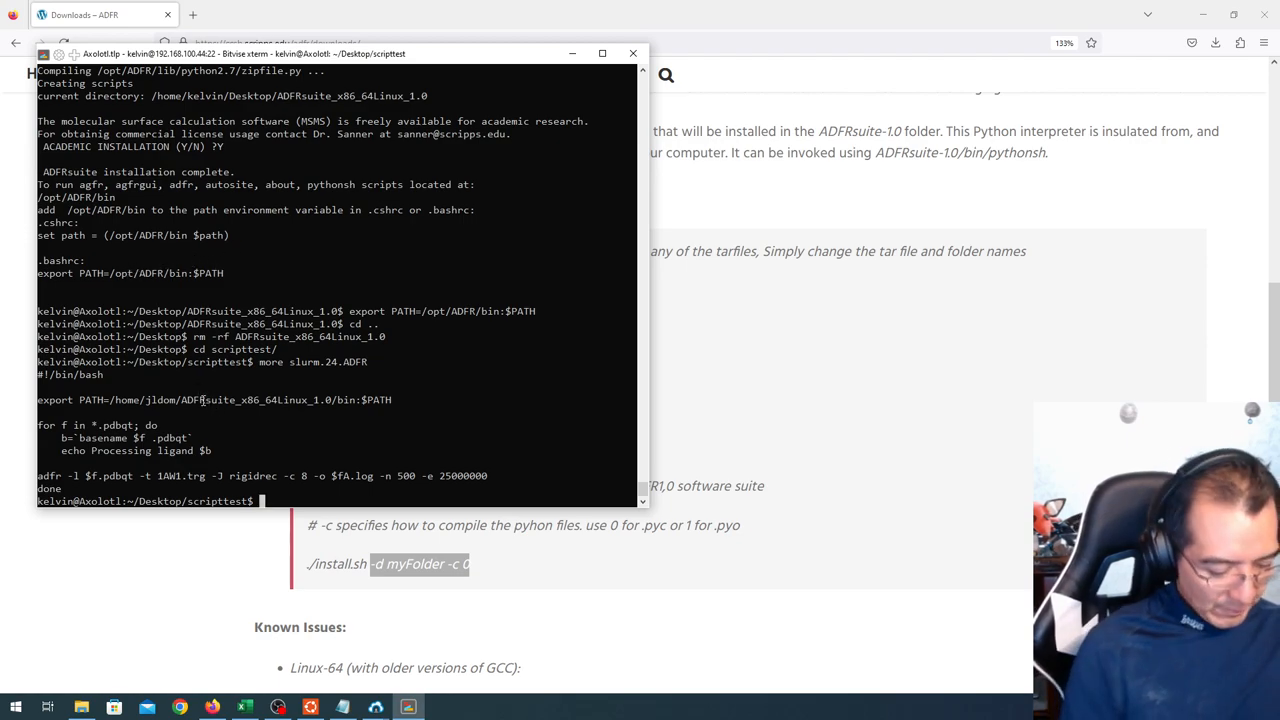
- Edit slurm.24.ADFR in nano so its PATH export uses /opt/ADFR/bin, and save
type("nano su")
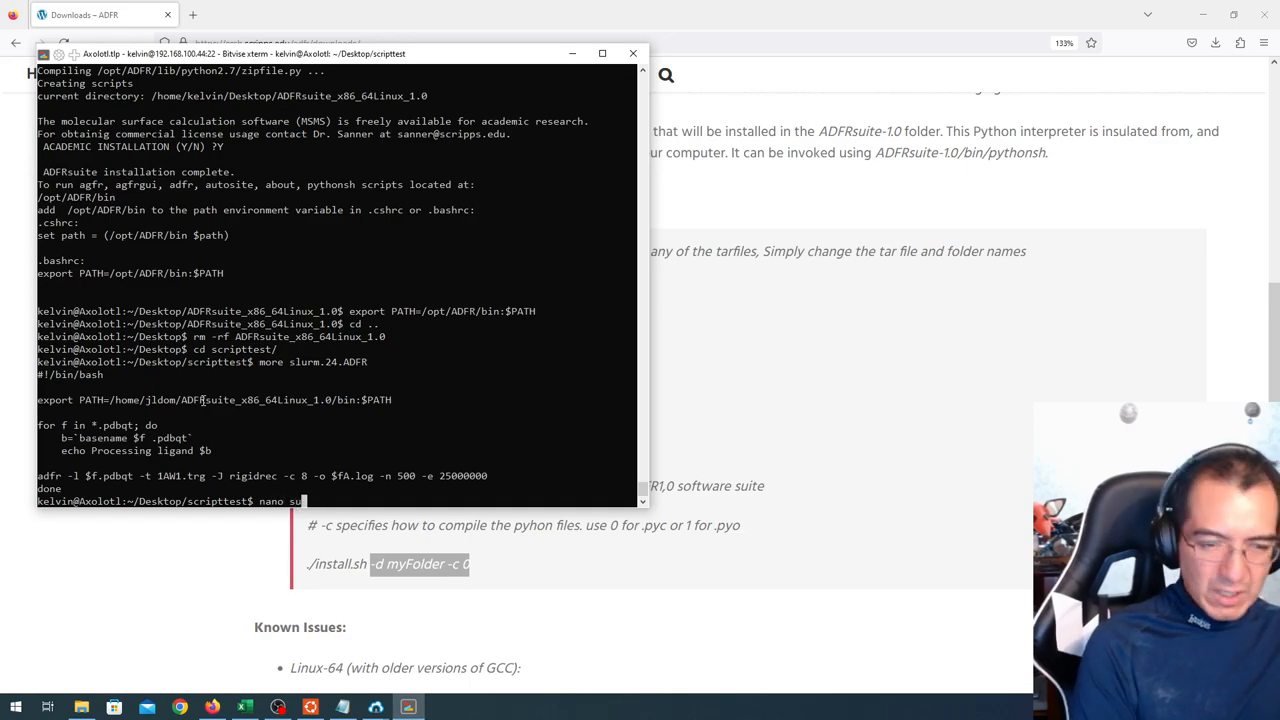
key("Return")
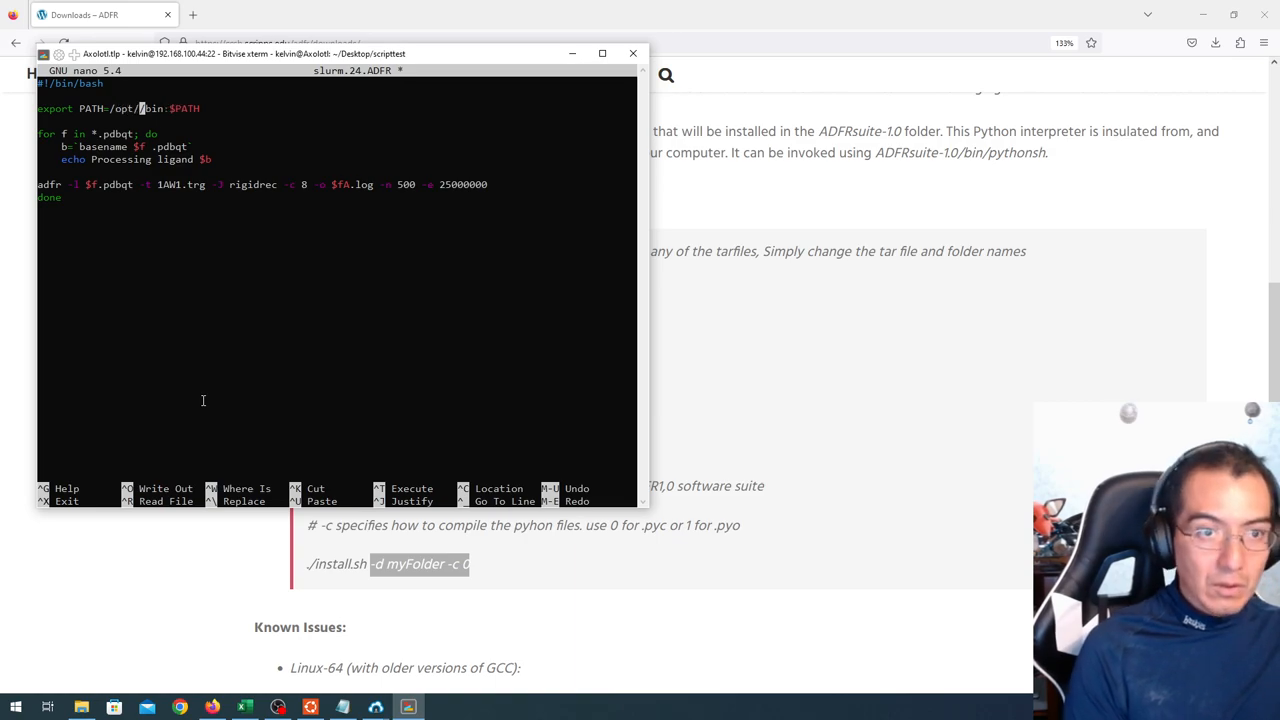
key("ctrl+x")
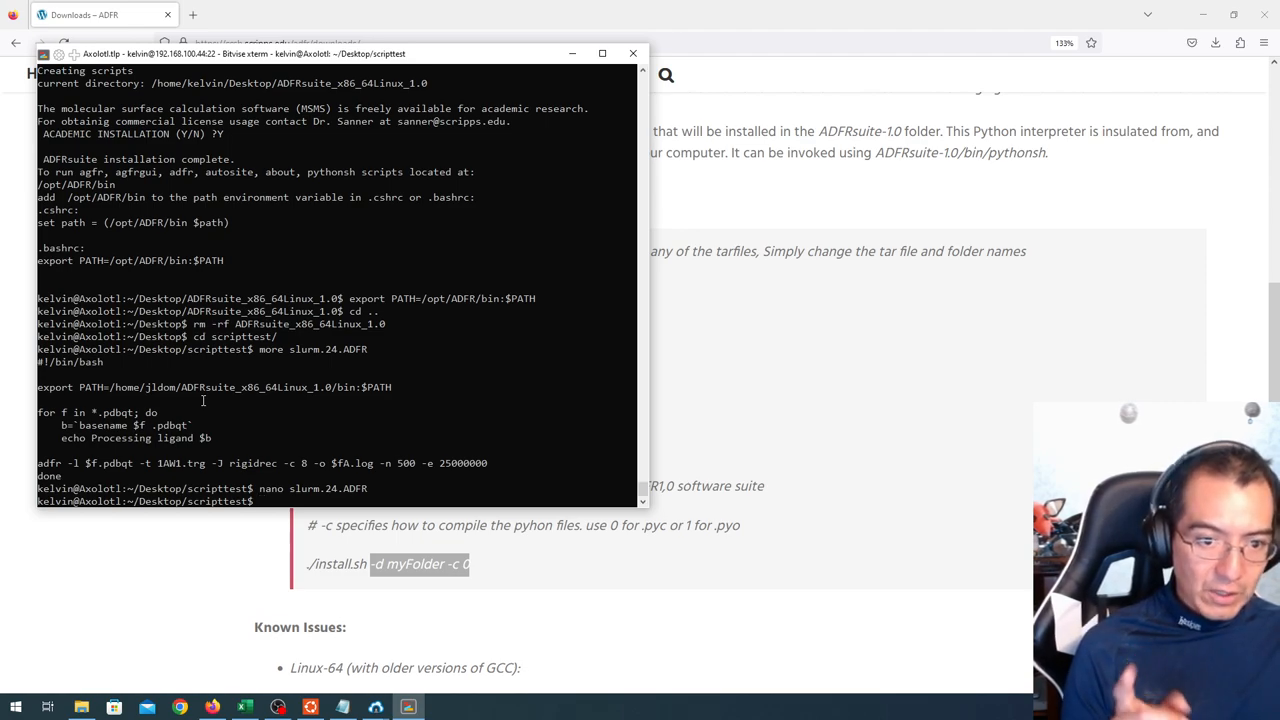
type("adfr")
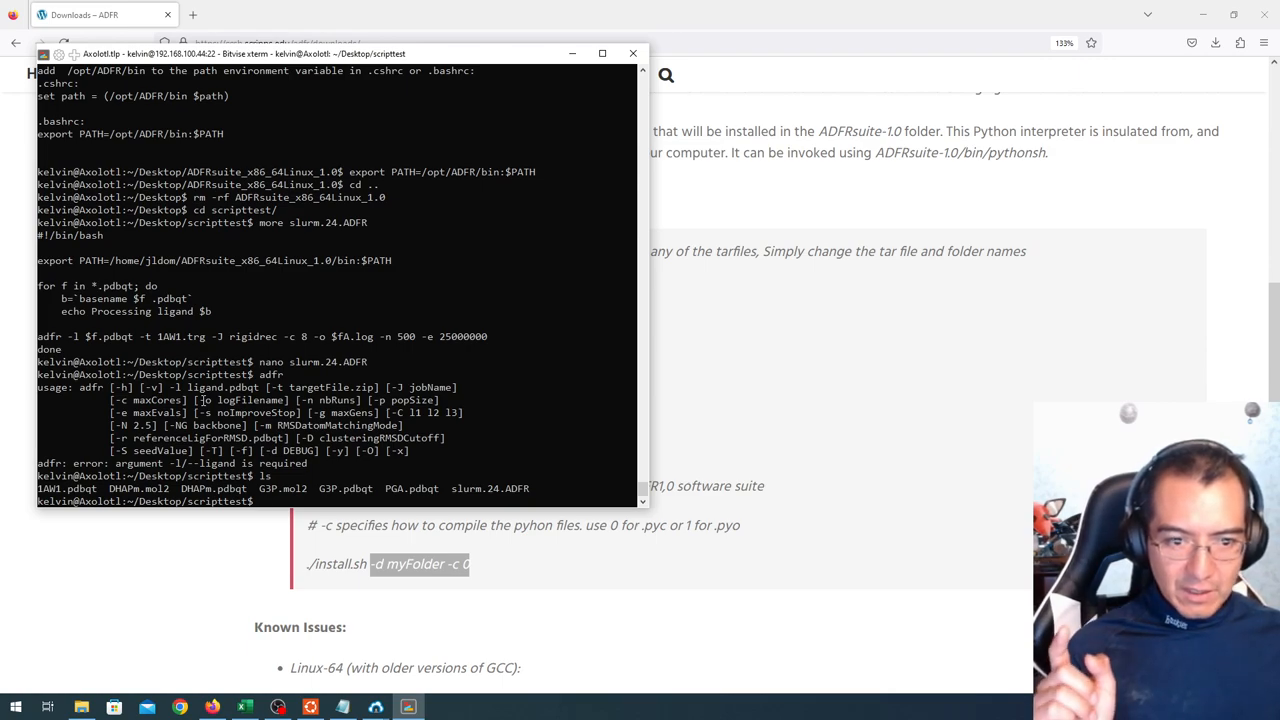
- Make slurm.24.ADFR executable with chmod 755 and launch it in the background
type("more slurm.24.ADFR")
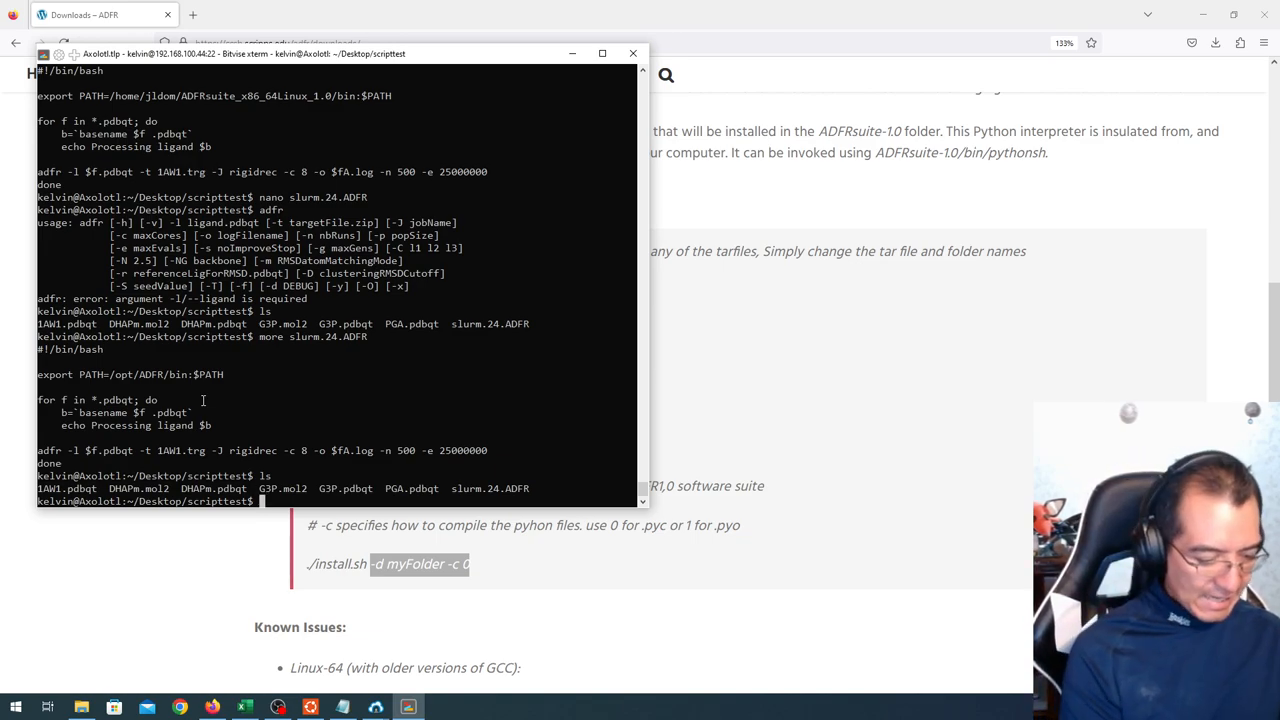
type("chmod")
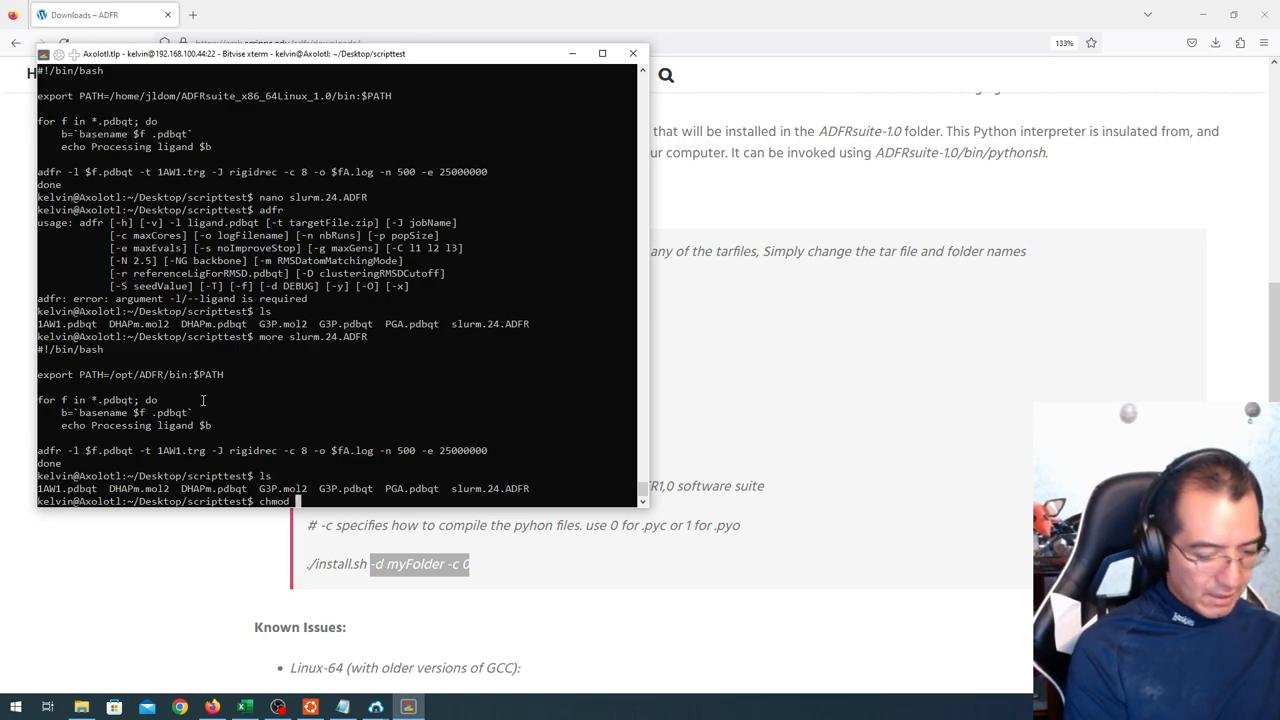
type("755 slurm.24.ADFR")
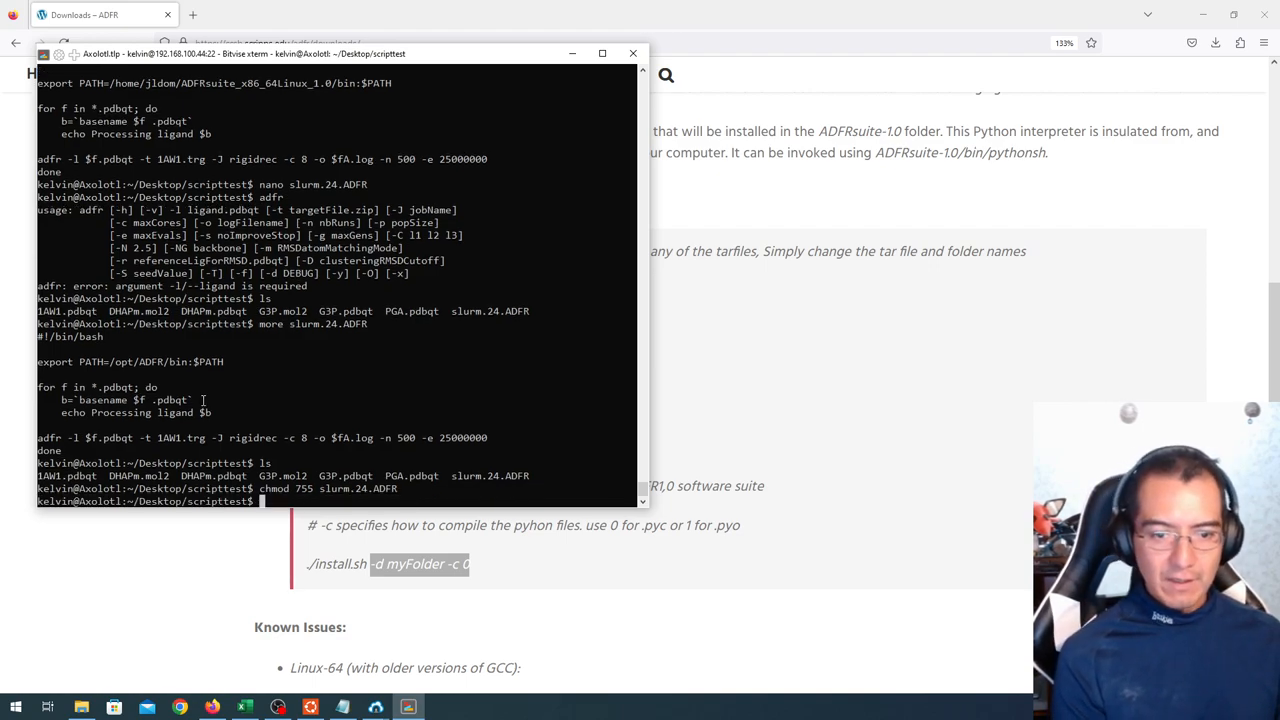
type("./slurm.24.ADFR")
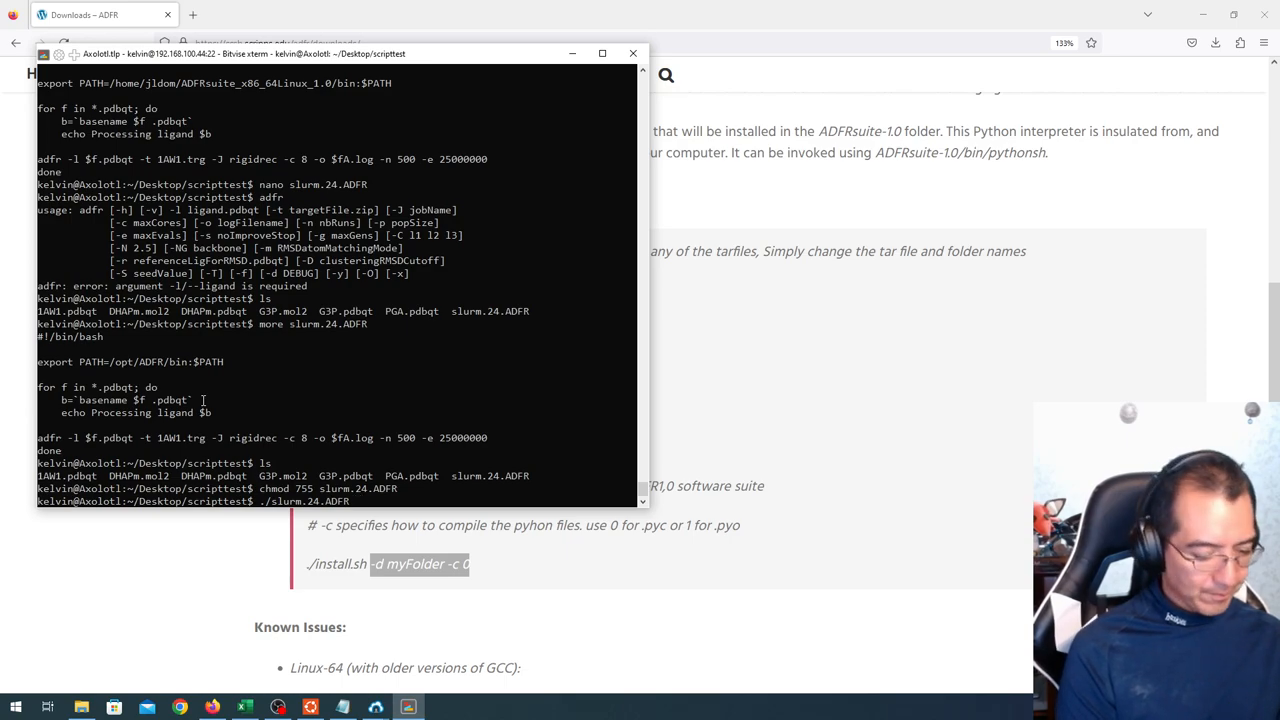
type("&")
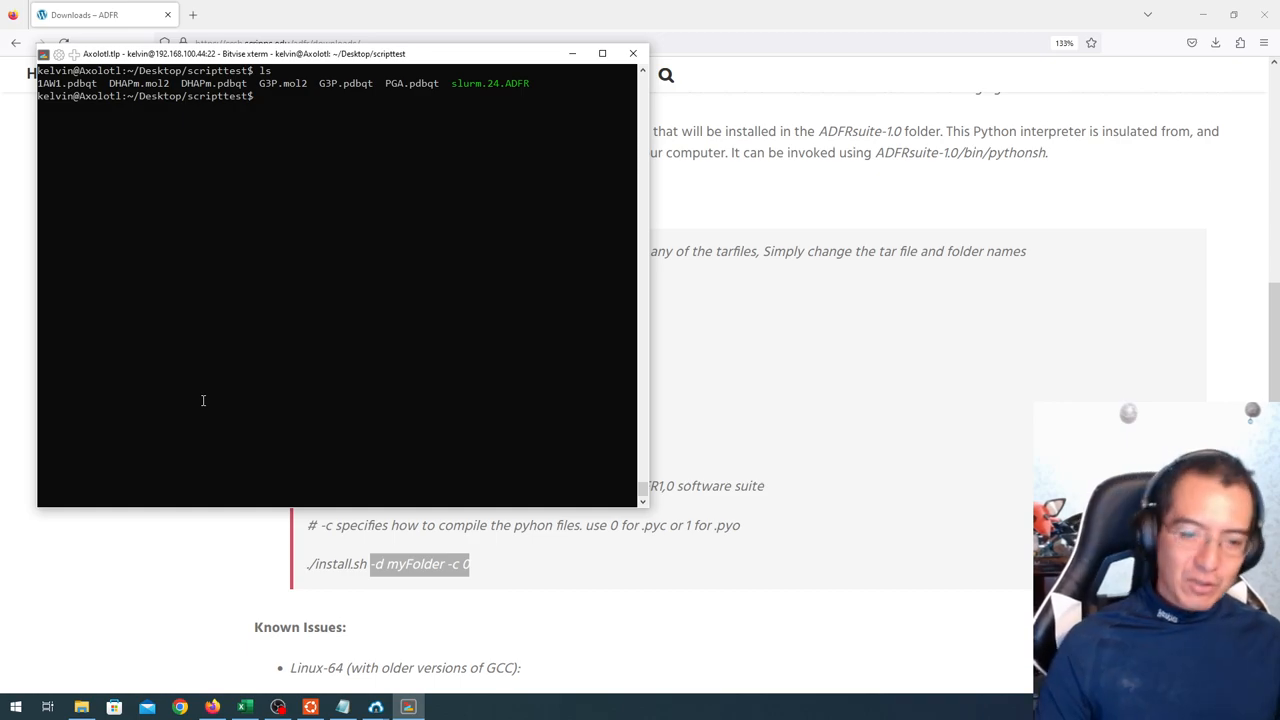
- Open the local scripttest folder on drive E: and launch AGFR
left_click(81, 708)
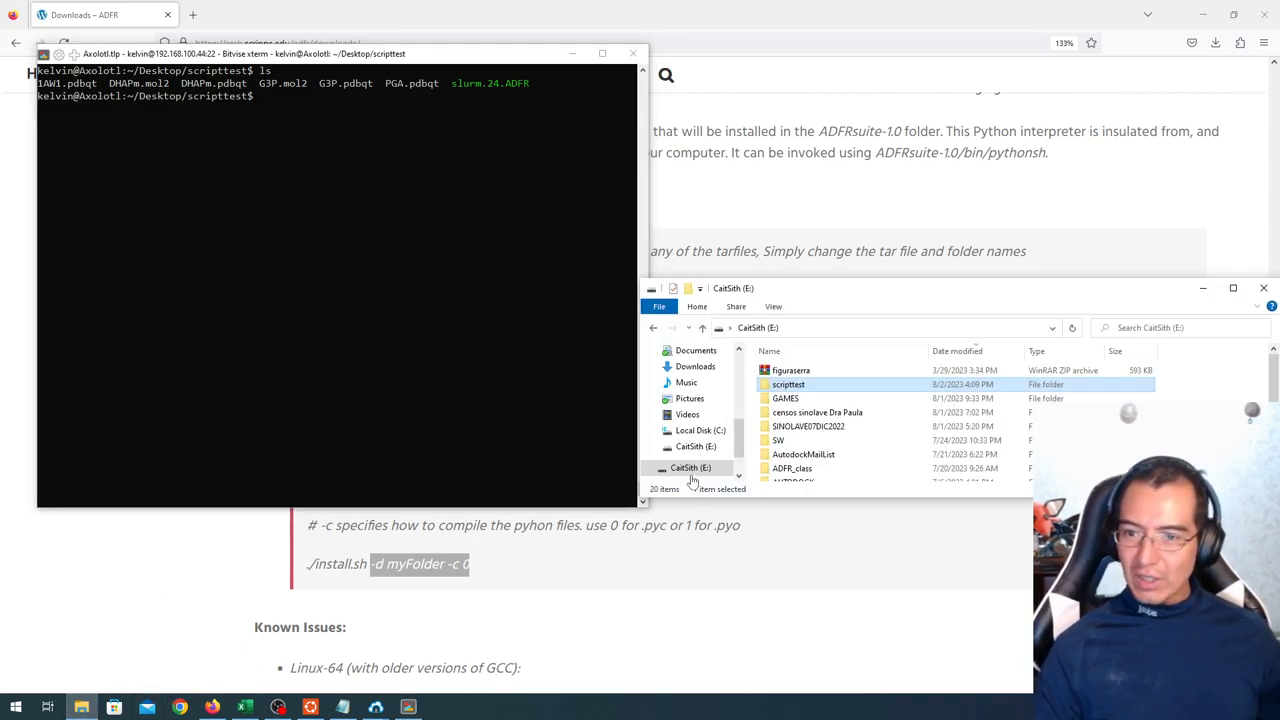
double_click(788, 384)
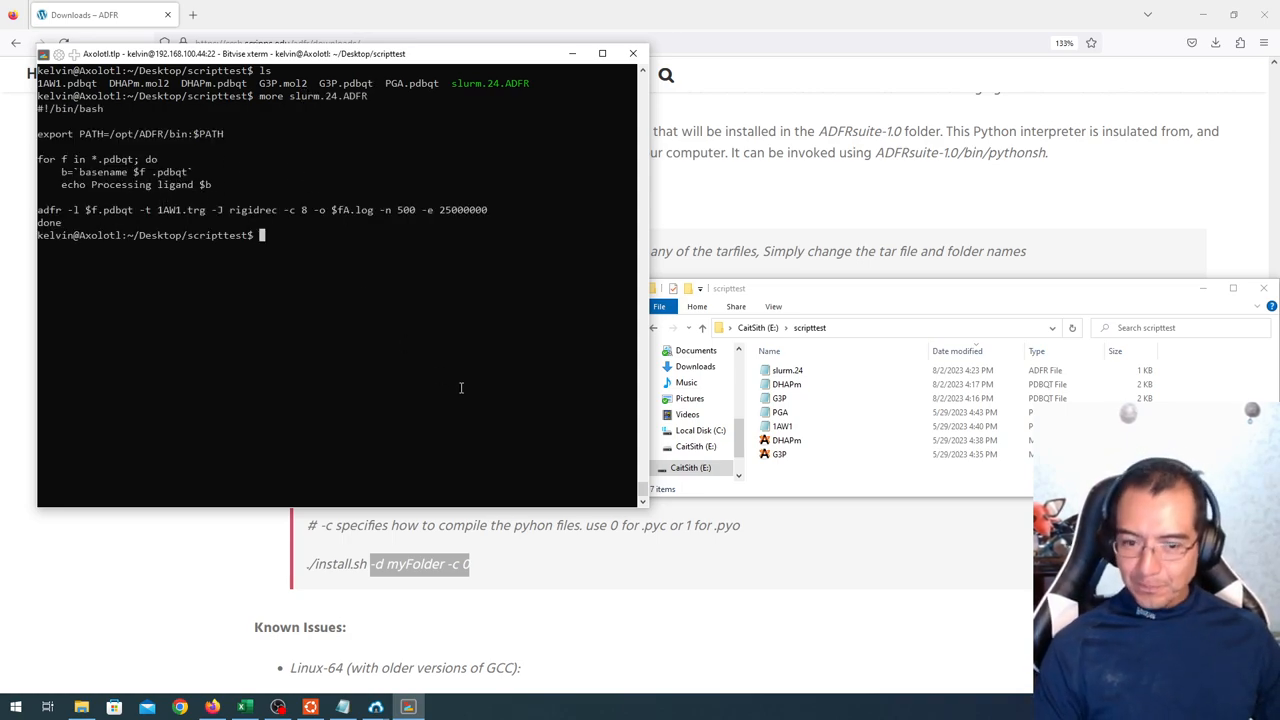
left_click(375, 708)
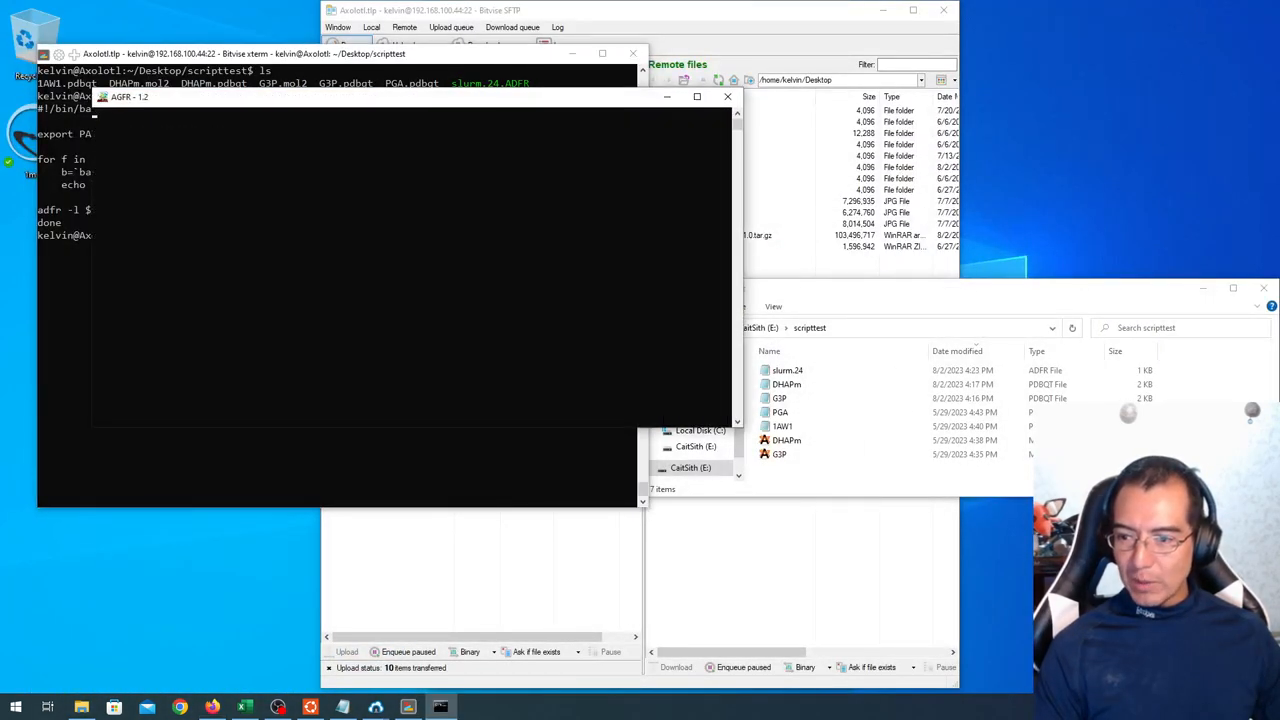
- Load receptor 1AW1 from CaitSith (E:)\scripttest into AGFR
left_click(779, 454)
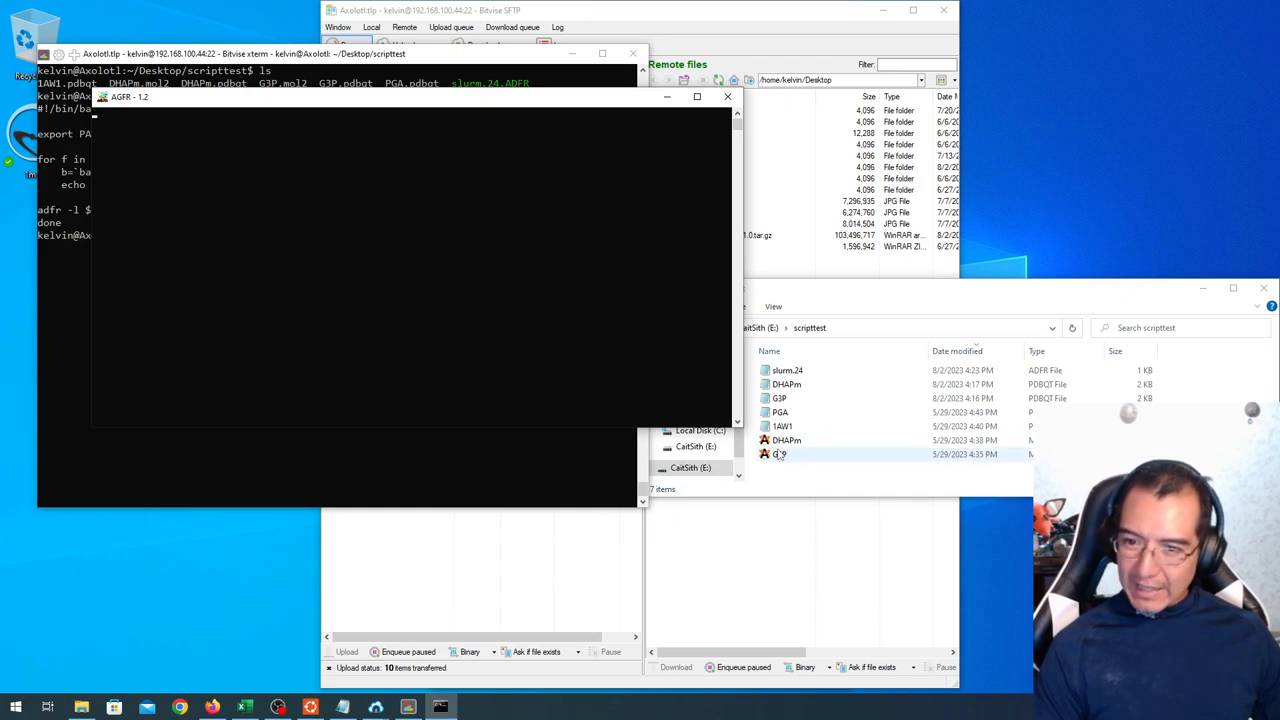
left_click(786, 384)
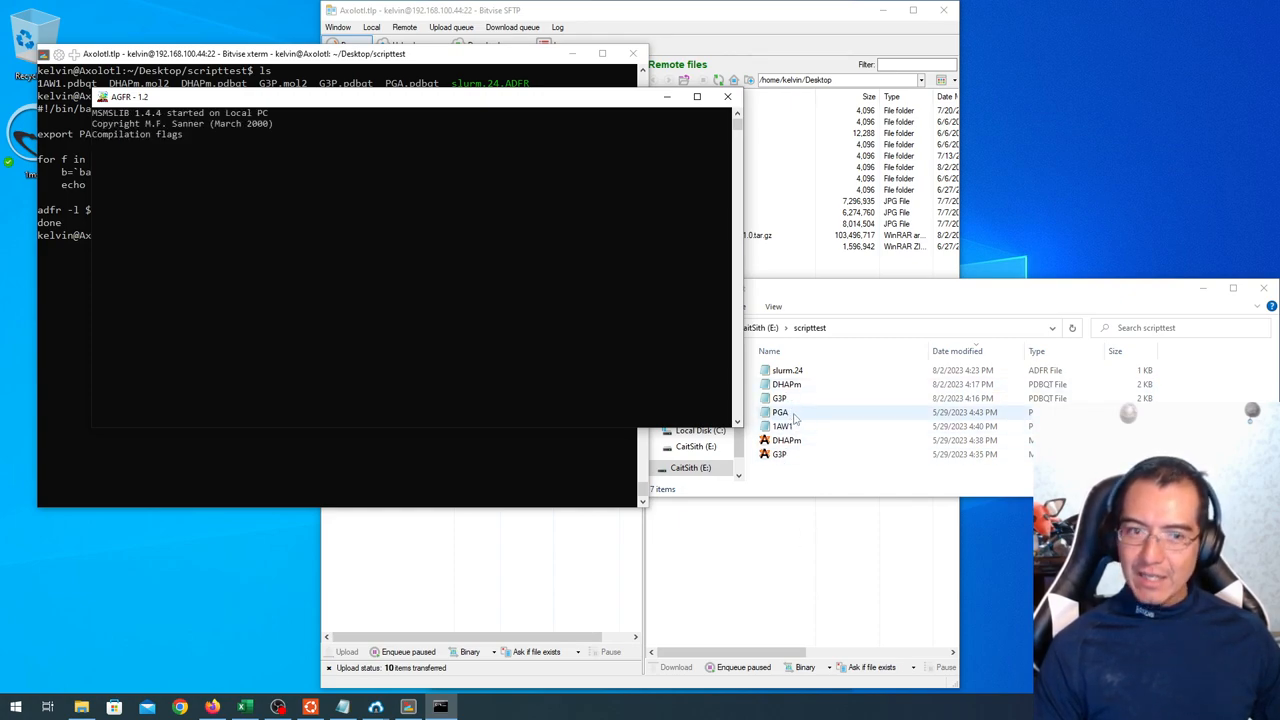
left_click(782, 426)
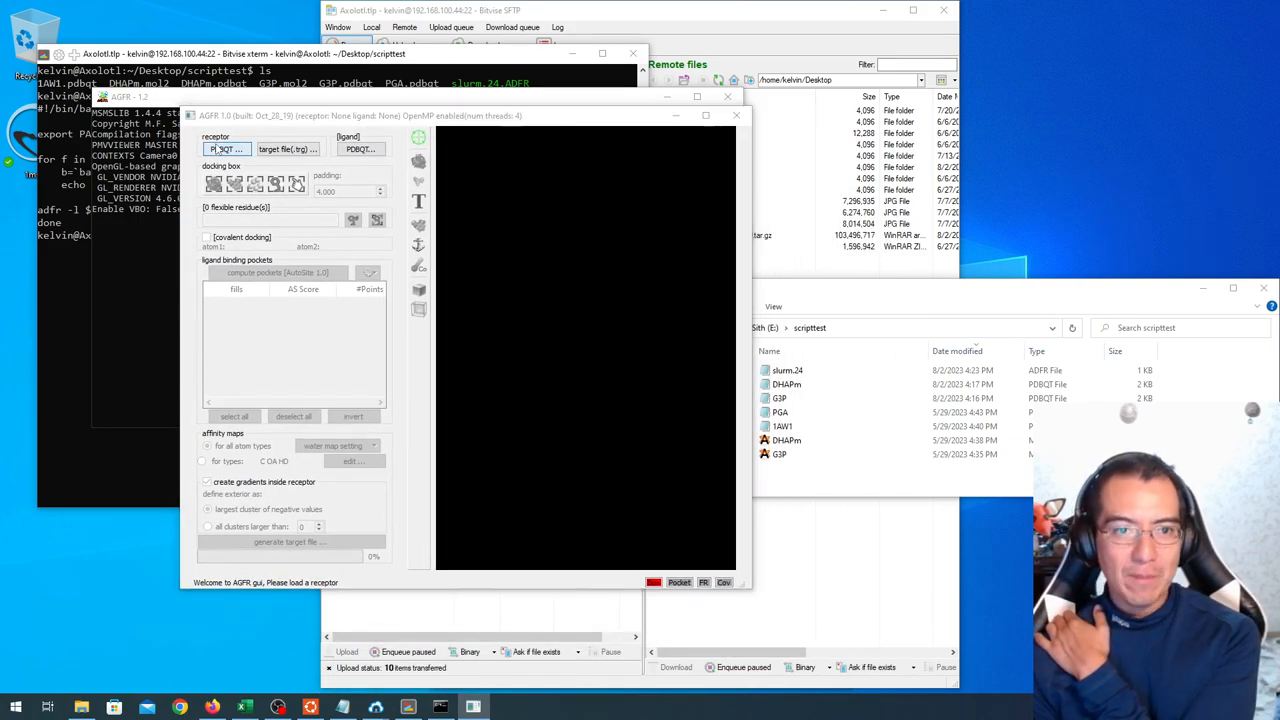
left_click(225, 148)
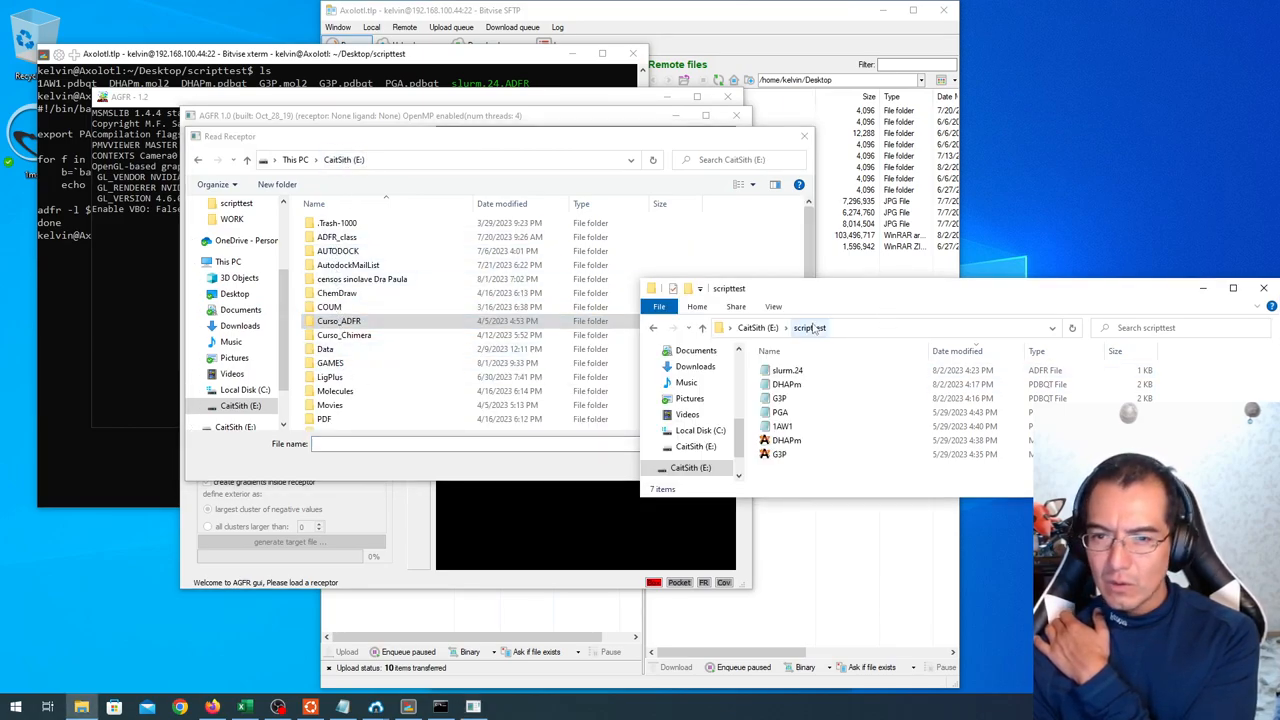
scroll("down", 3)
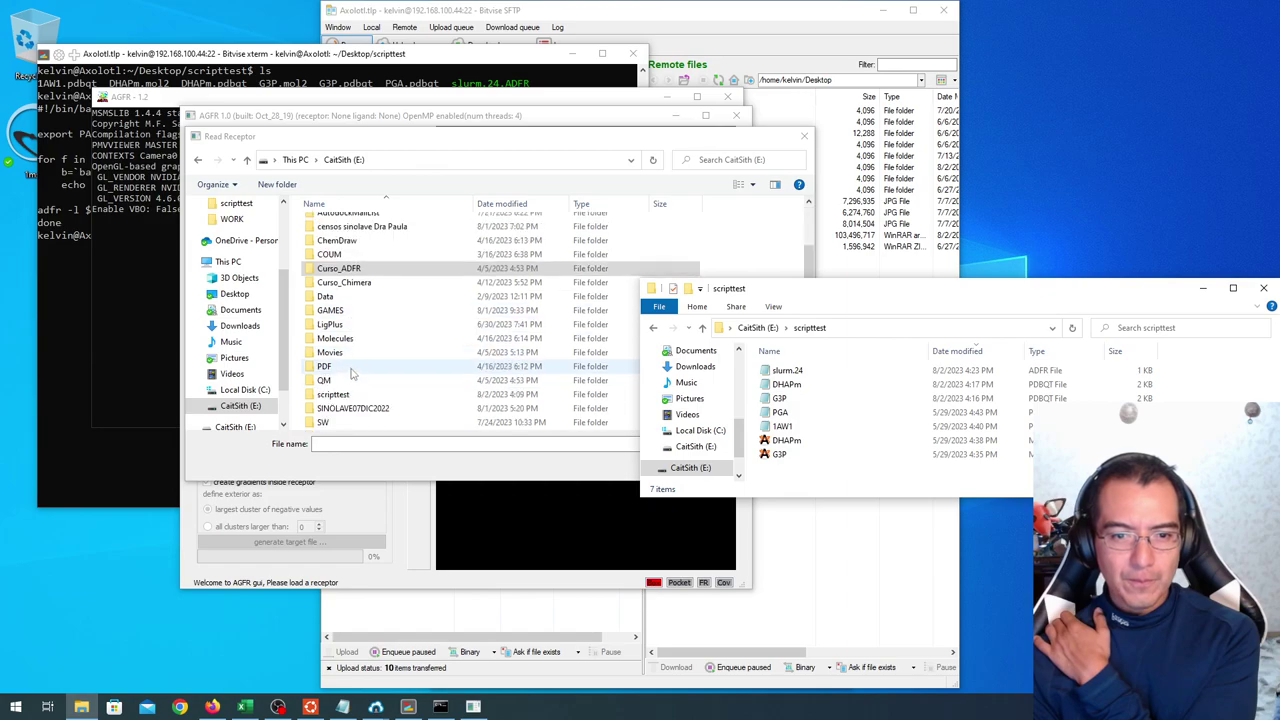
double_click(333, 393)
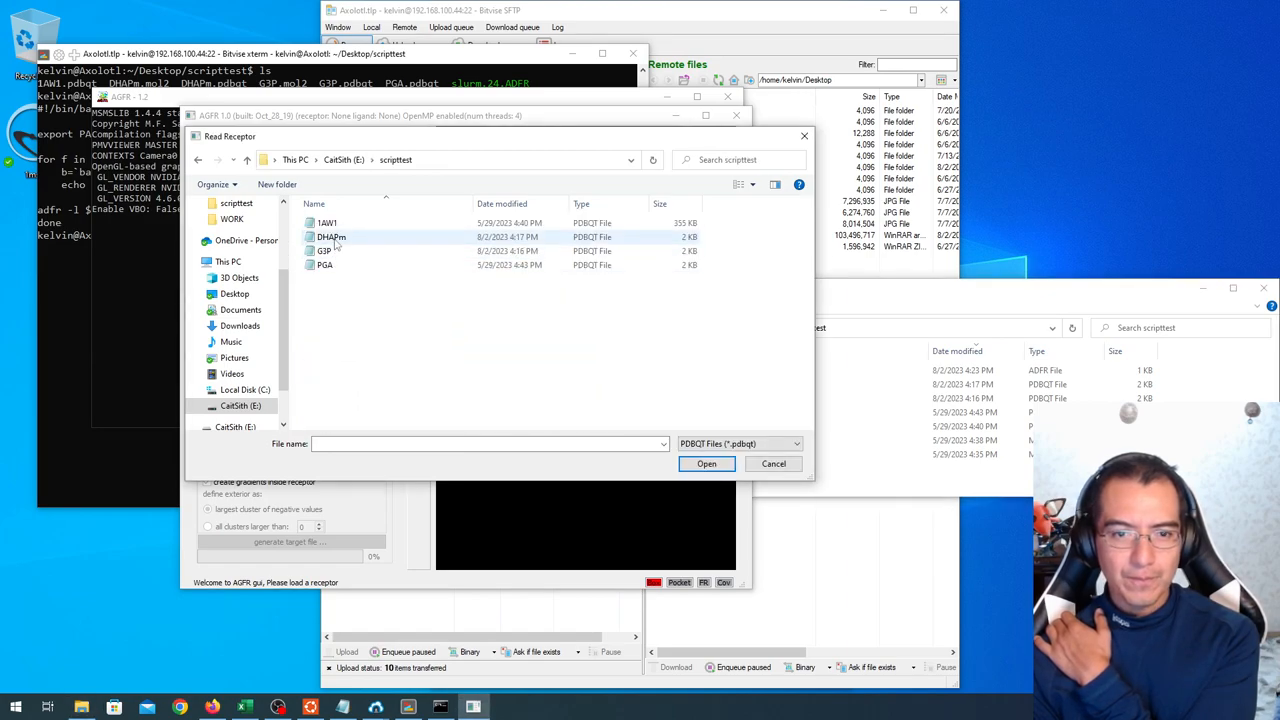
left_click(328, 223)
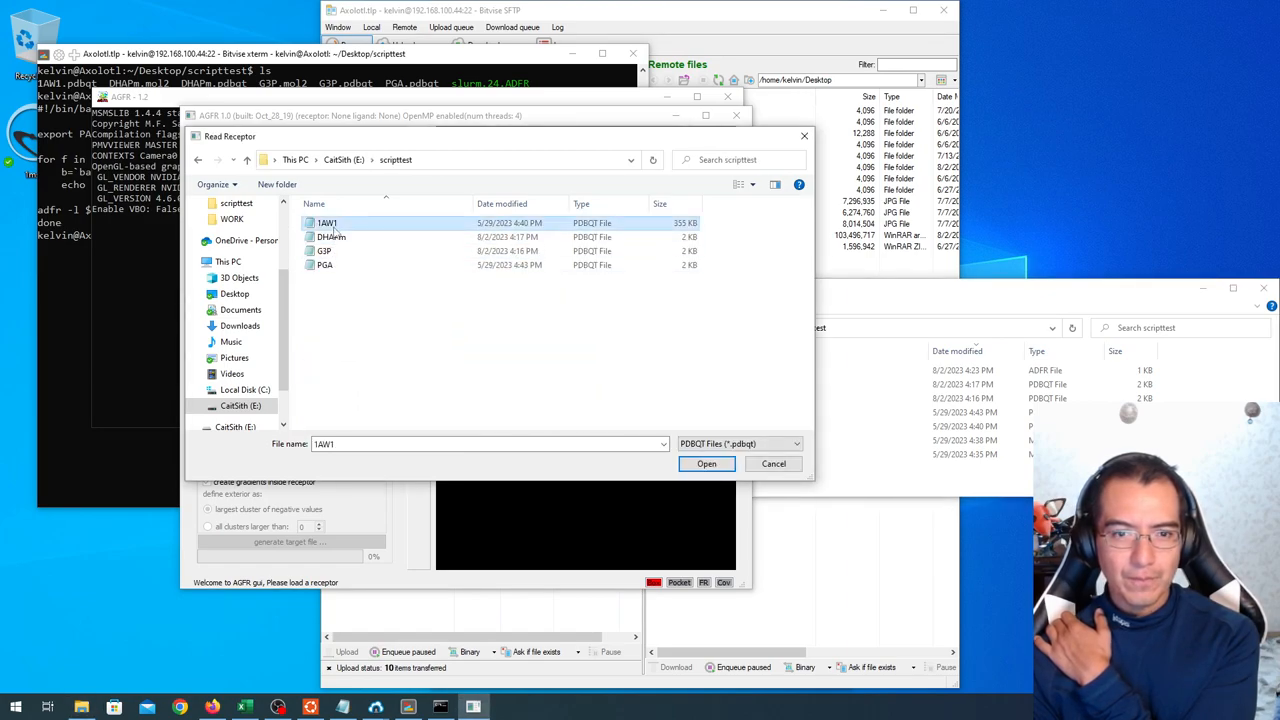
left_click(706, 463)
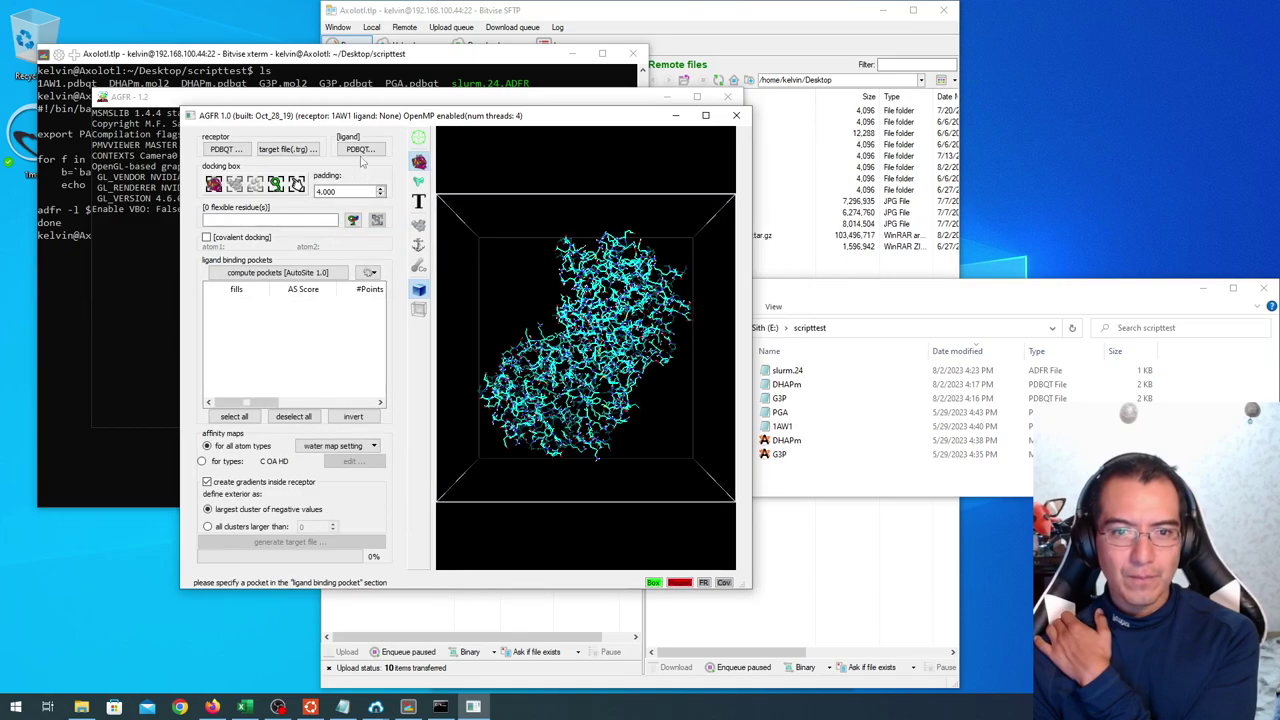
left_click(359, 149)
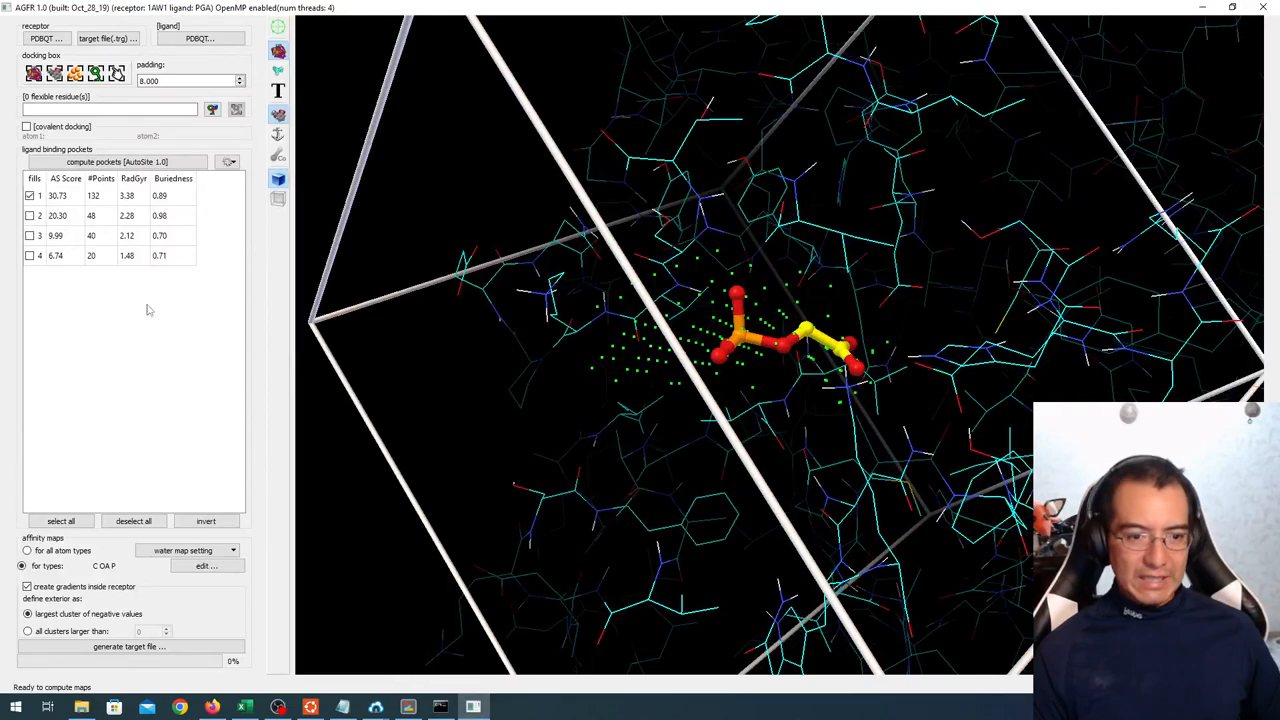
- Generate and save the target file with affinity maps for all atom types
left_click(27, 551)
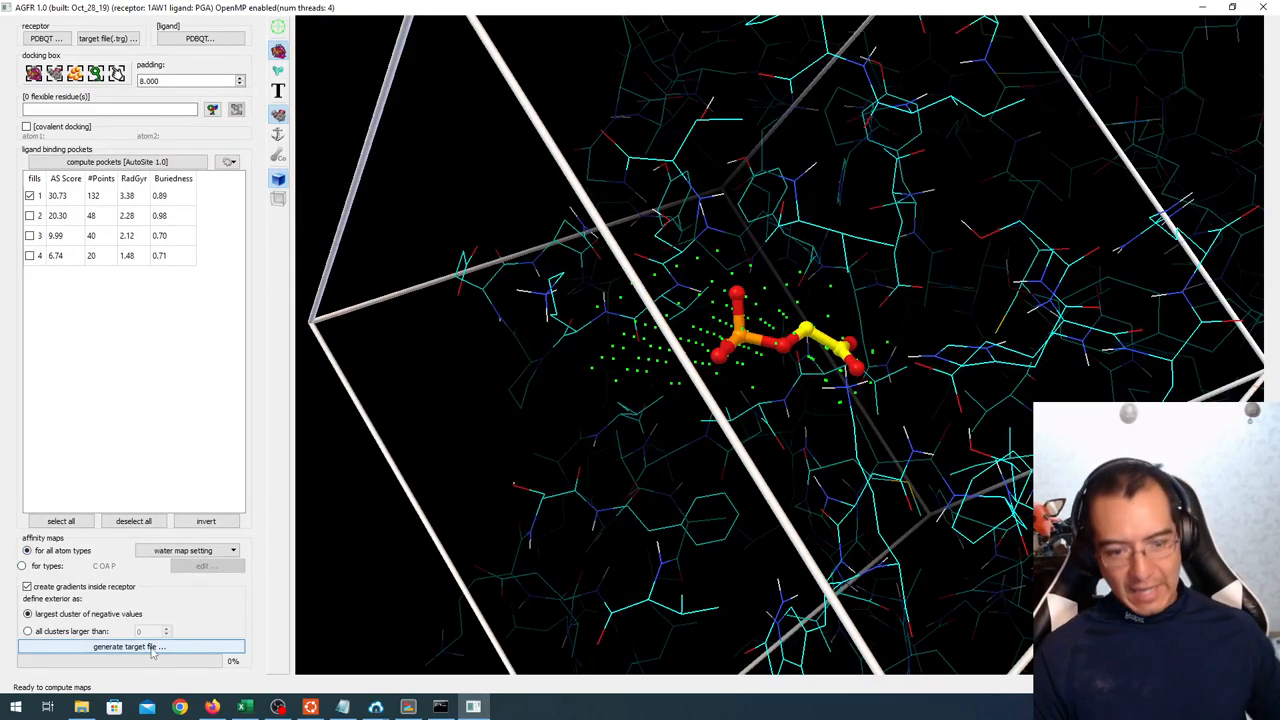
left_click(128, 646)
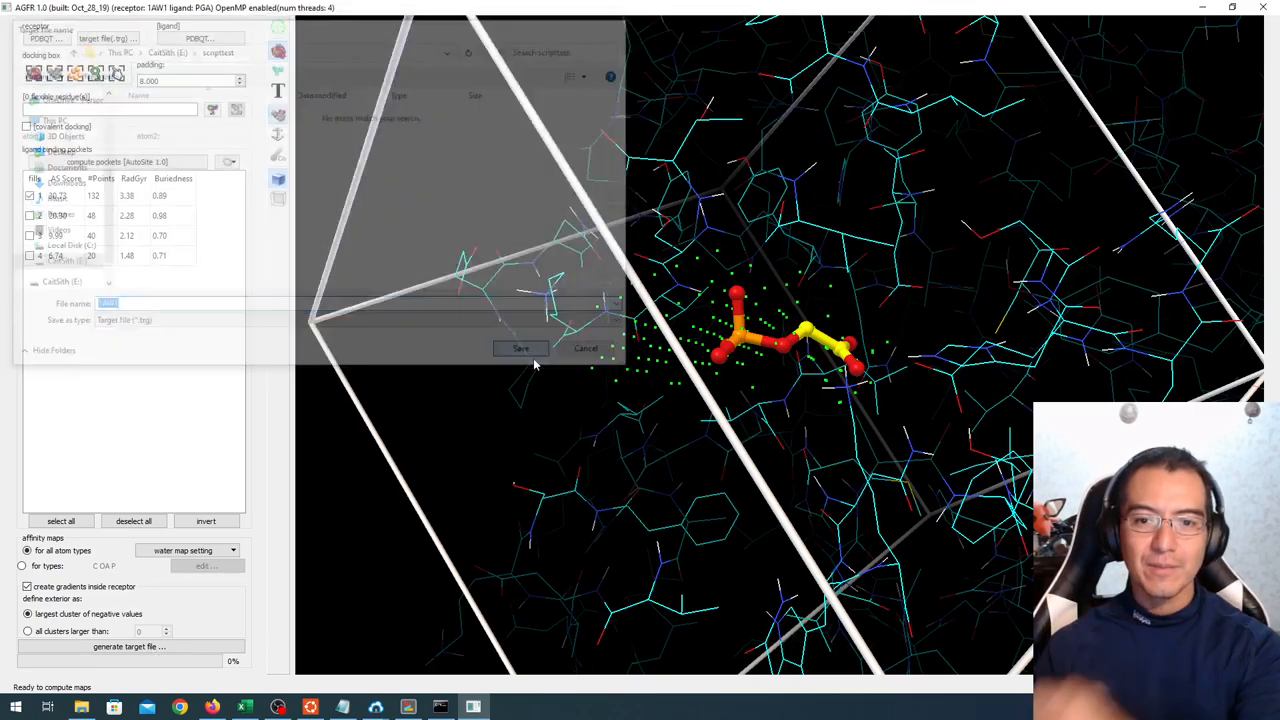
left_click(521, 348)
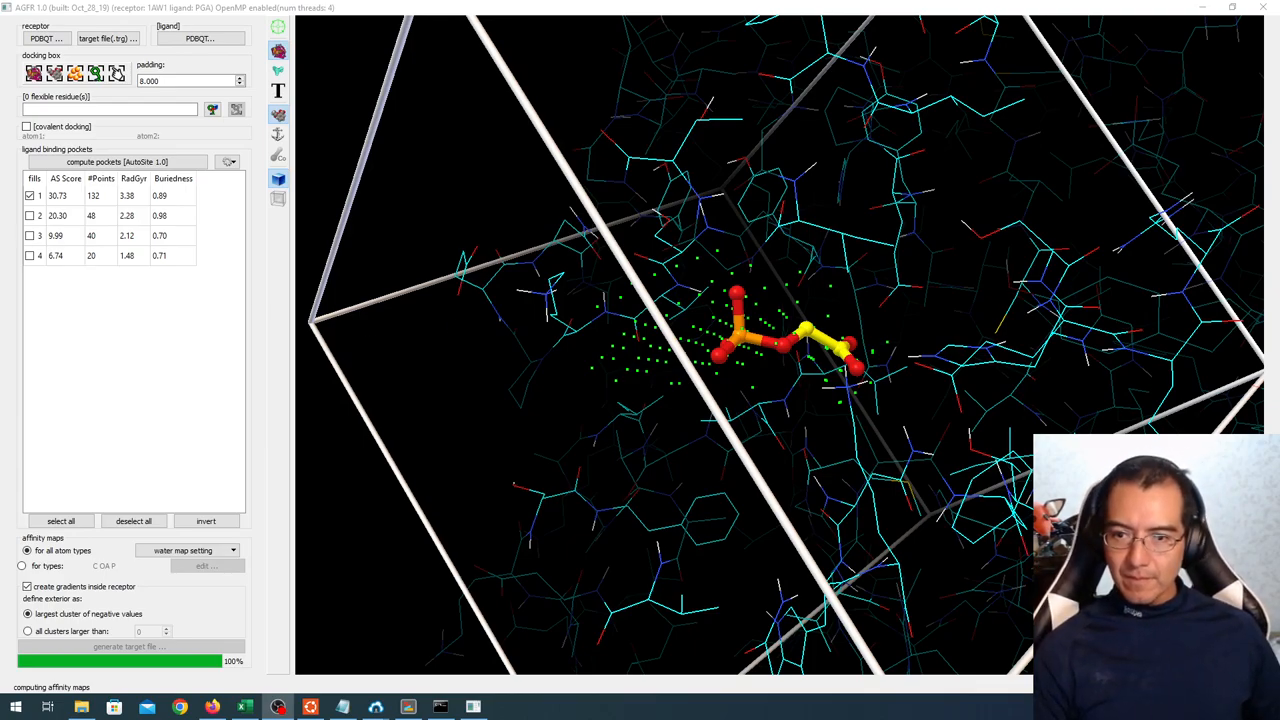
left_click_drag(780, 350, 890, 540)
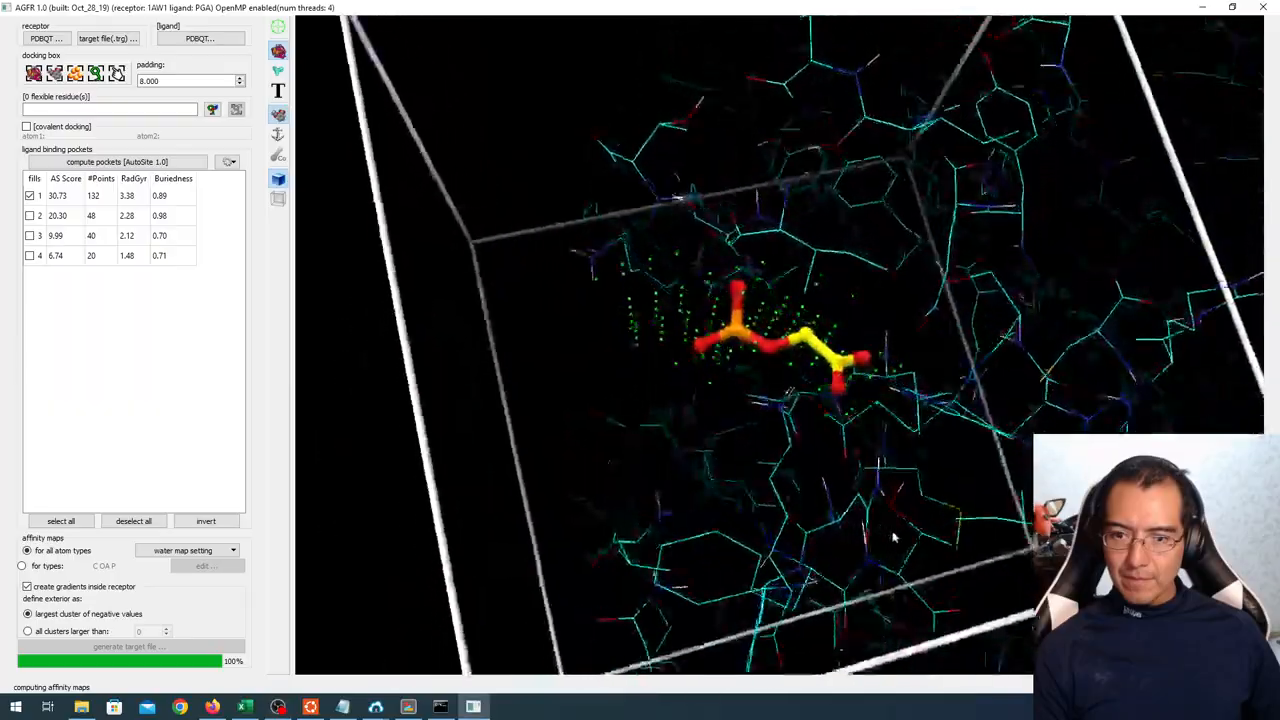
left_click_drag(895, 538, 905, 338)
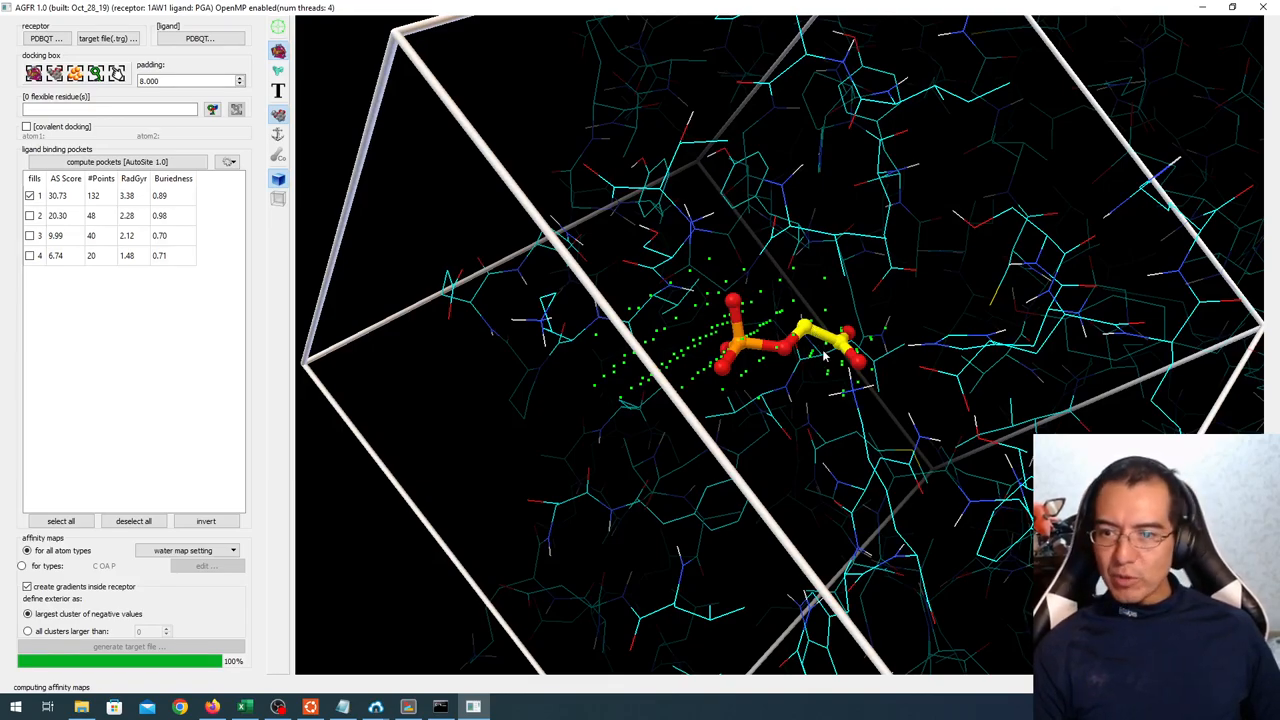
mouse_move(775, 358)
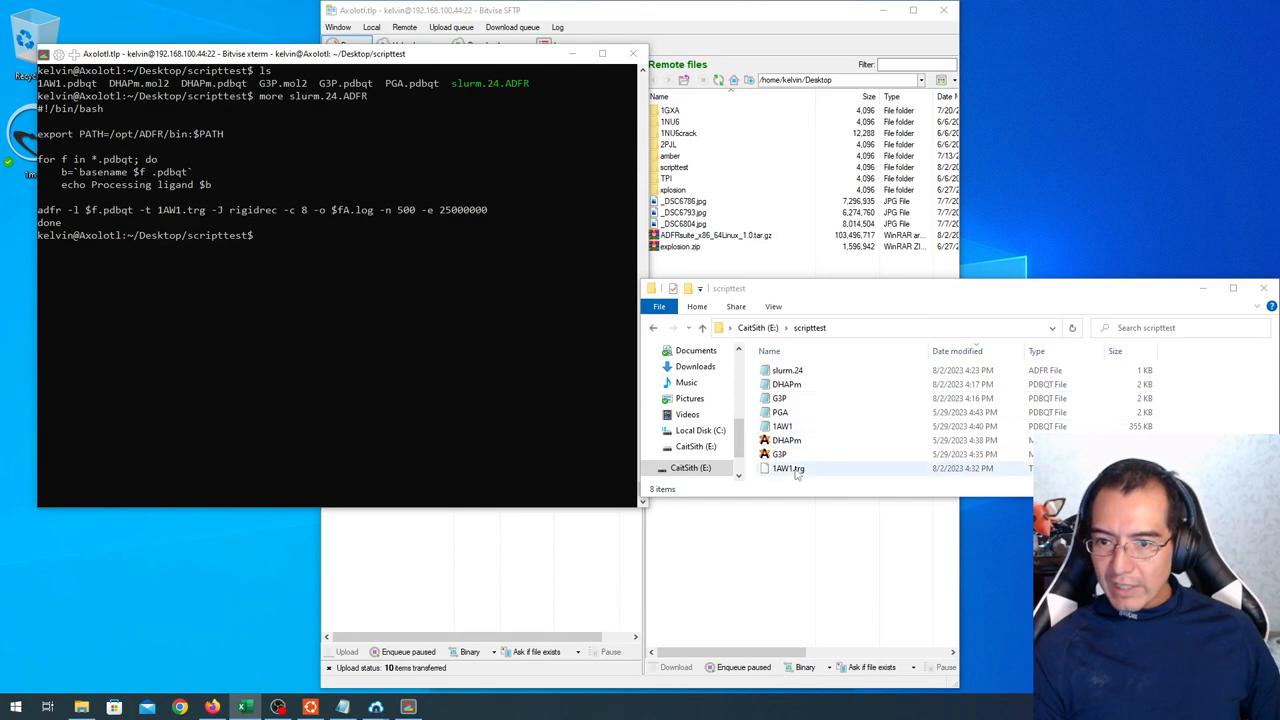
- Select 1AW1.trg and sort the local and remote SFTP panes by date modified
left_click(957, 351)
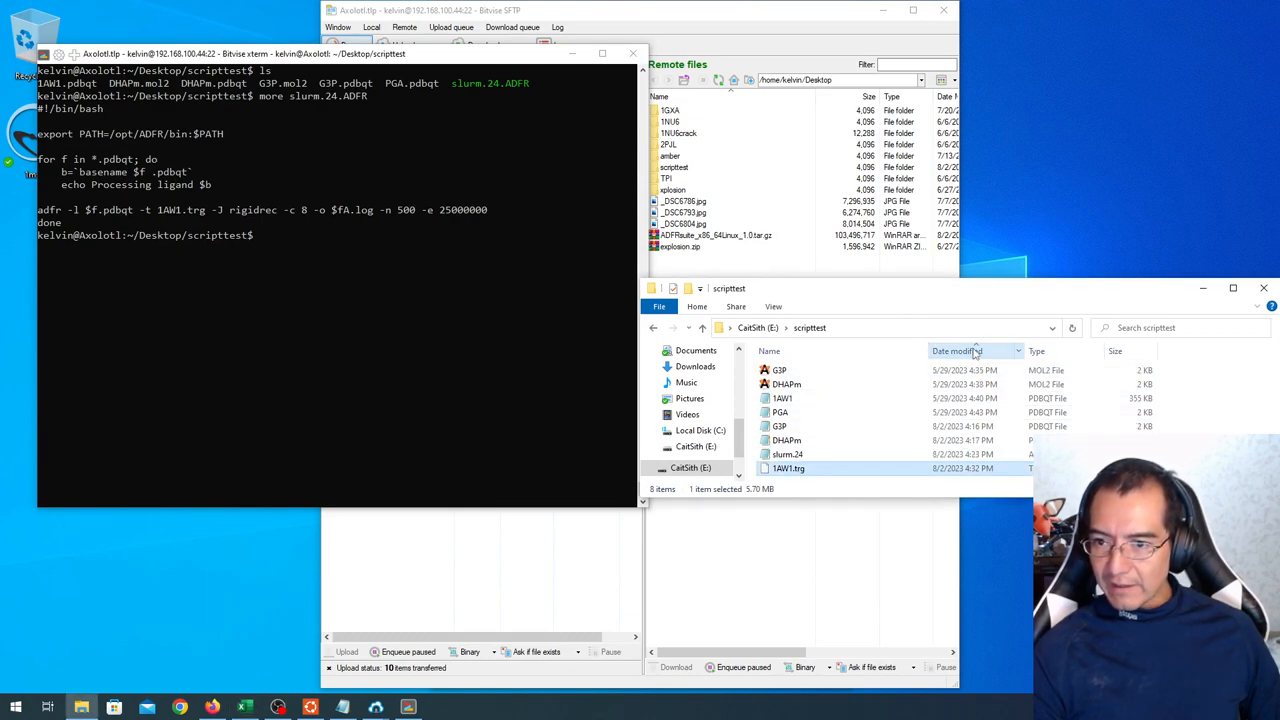
left_click(957, 350)
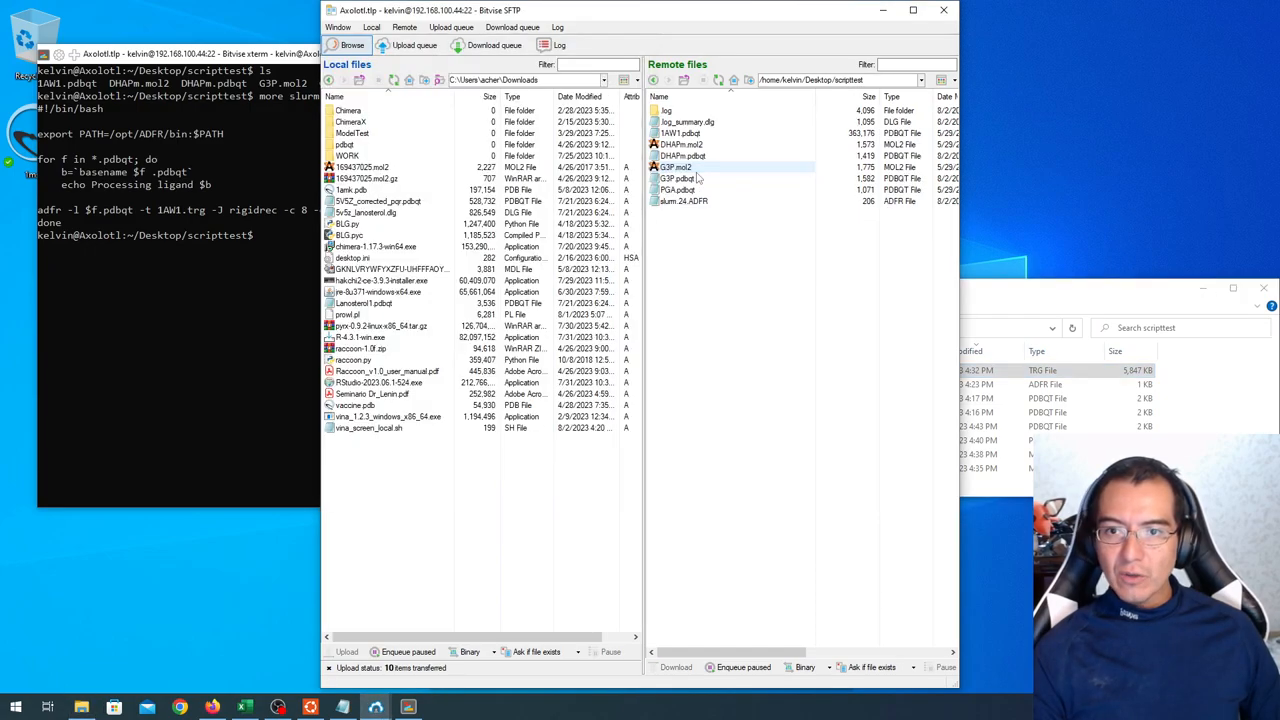
left_click(688, 121)
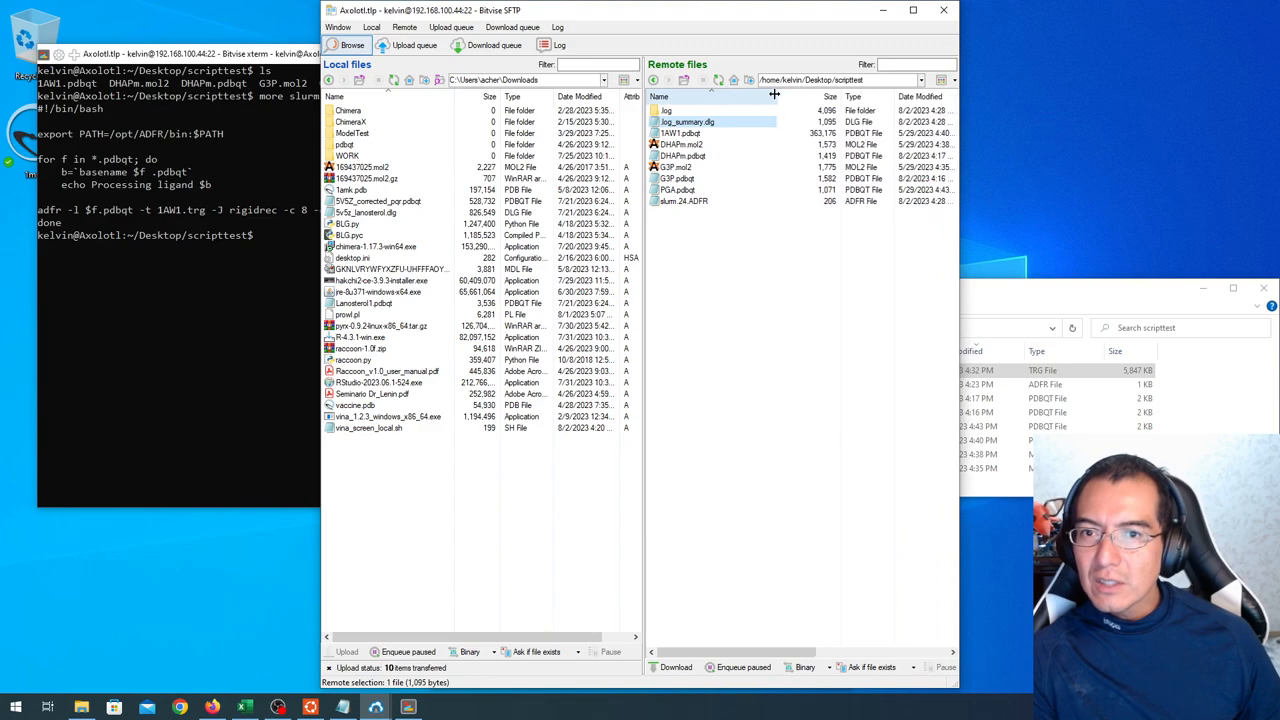
left_click(853, 96)
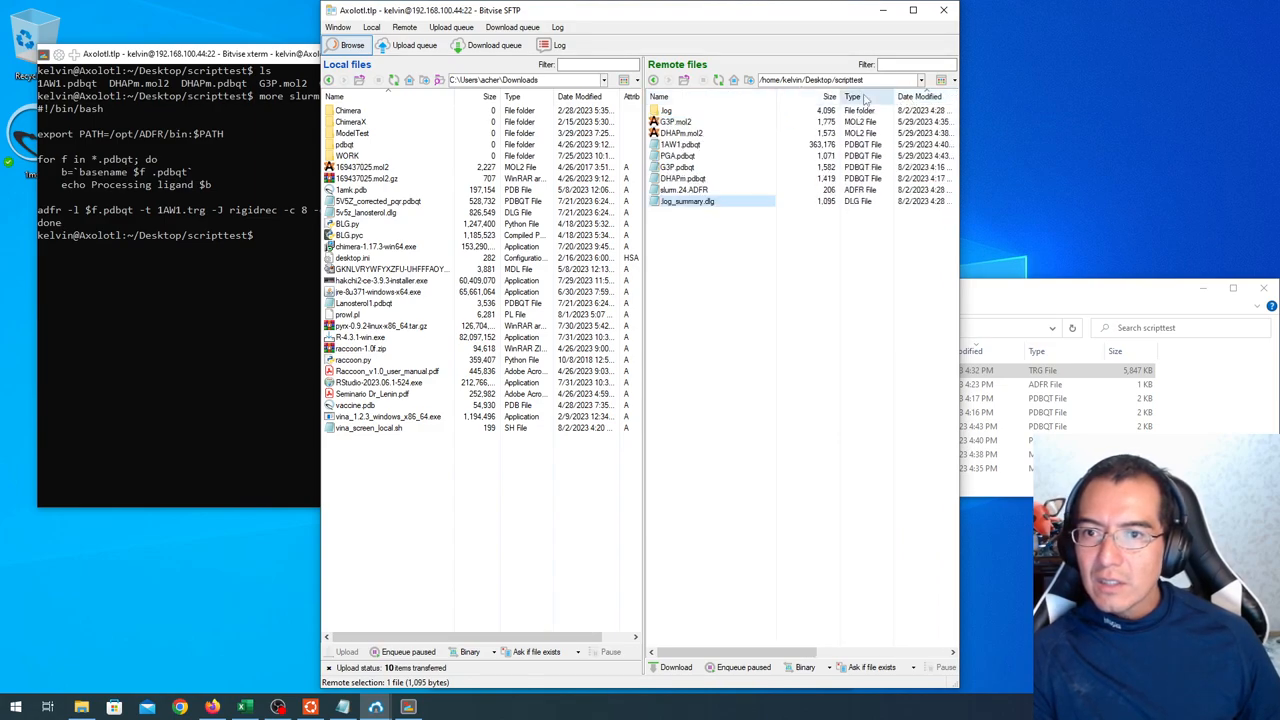
left_click(852, 96)
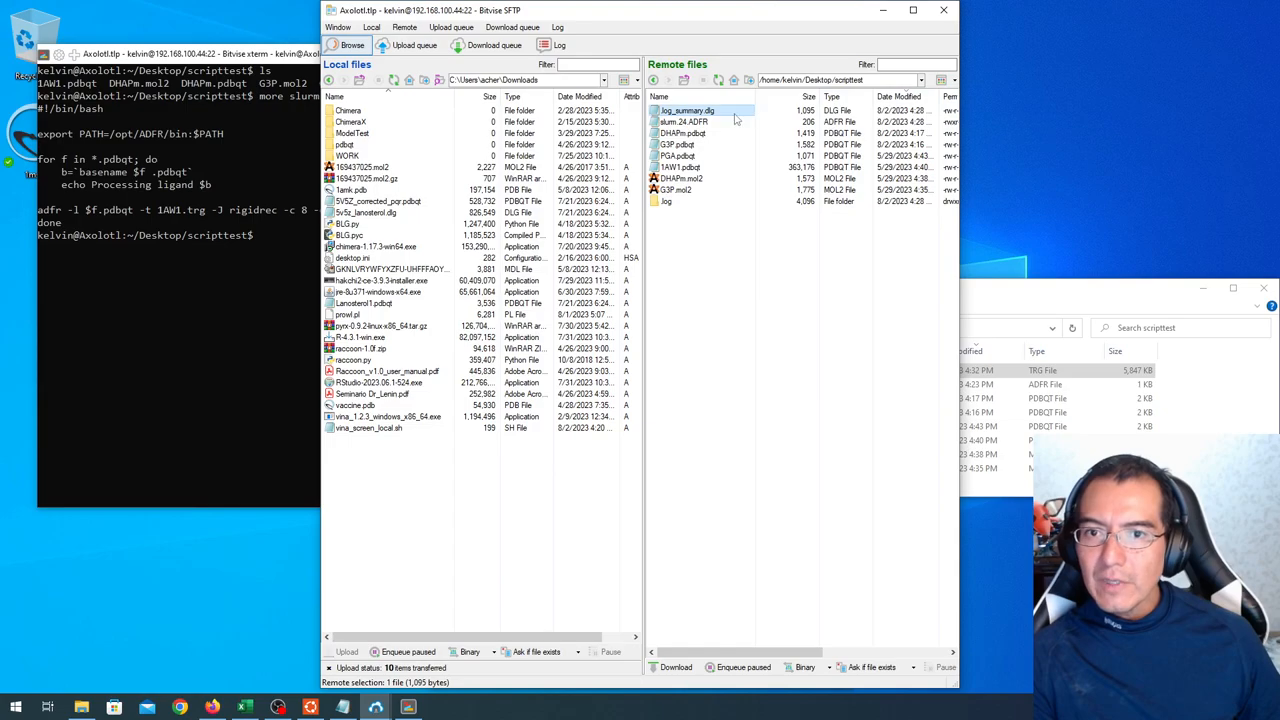
- Erase the remote log_summary.dlg and log folder, confirming the deletion
right_click(687, 110)
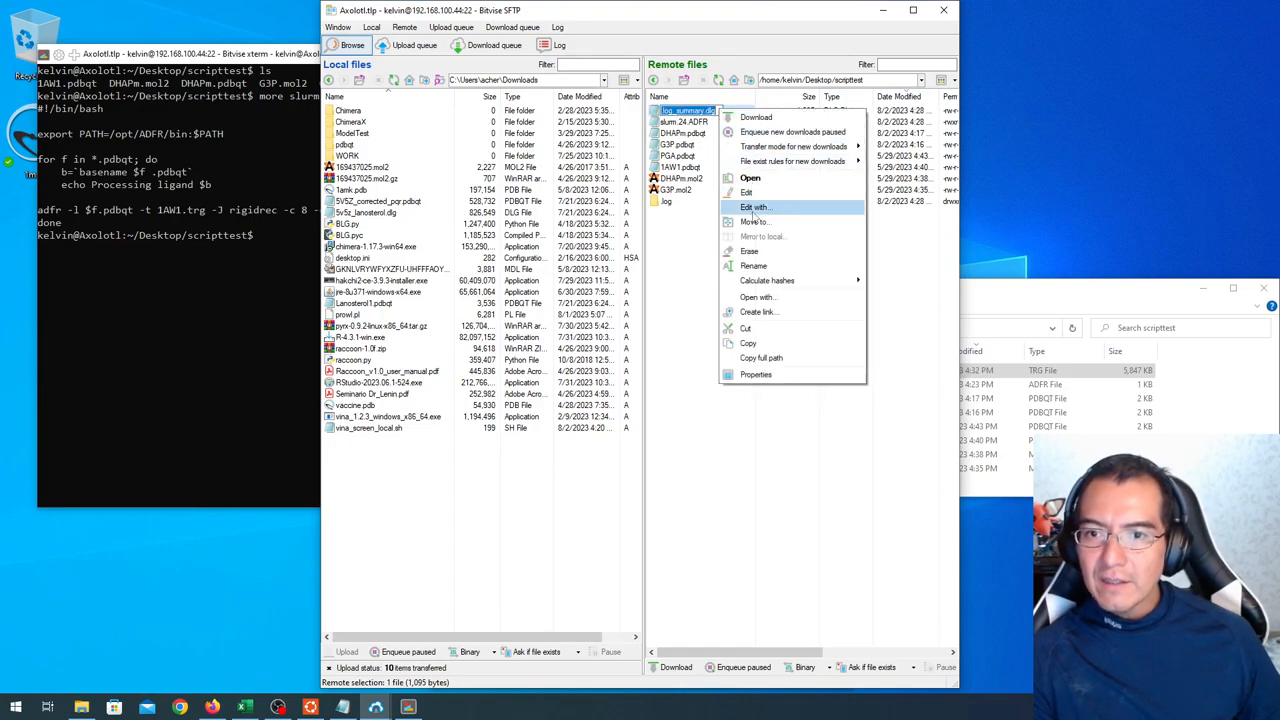
left_click(749, 251)
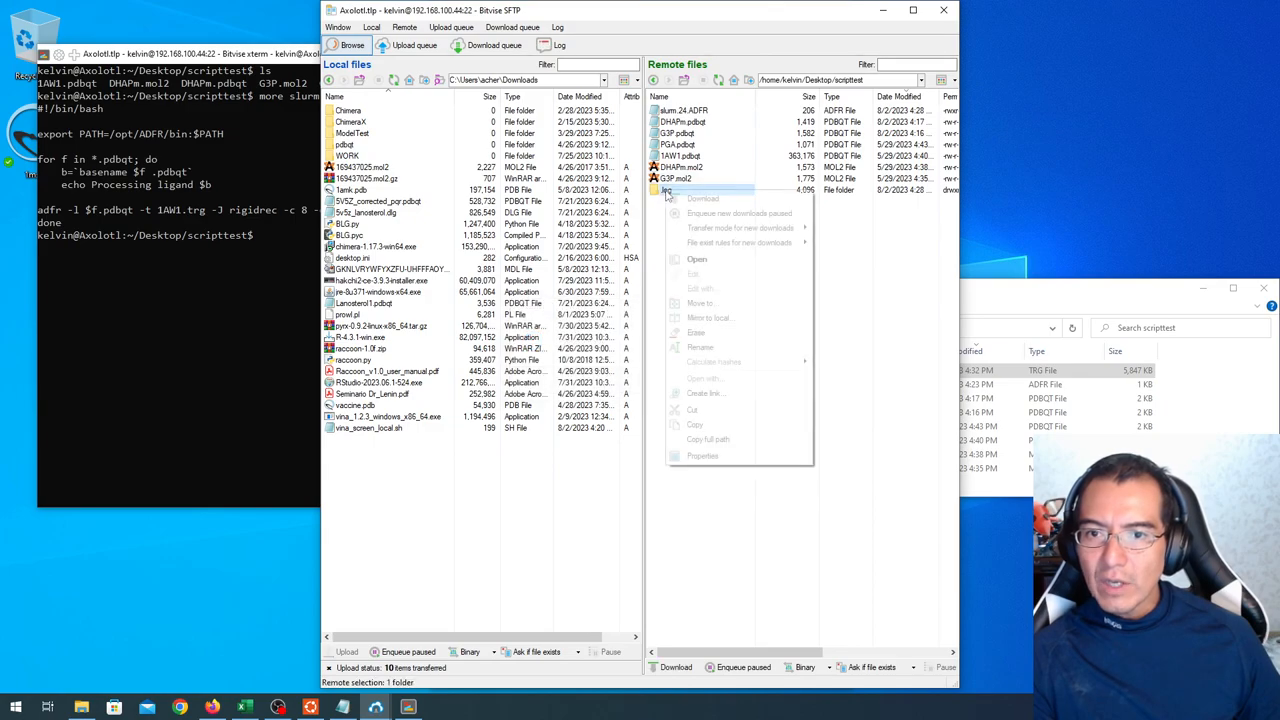
left_click(696, 332)
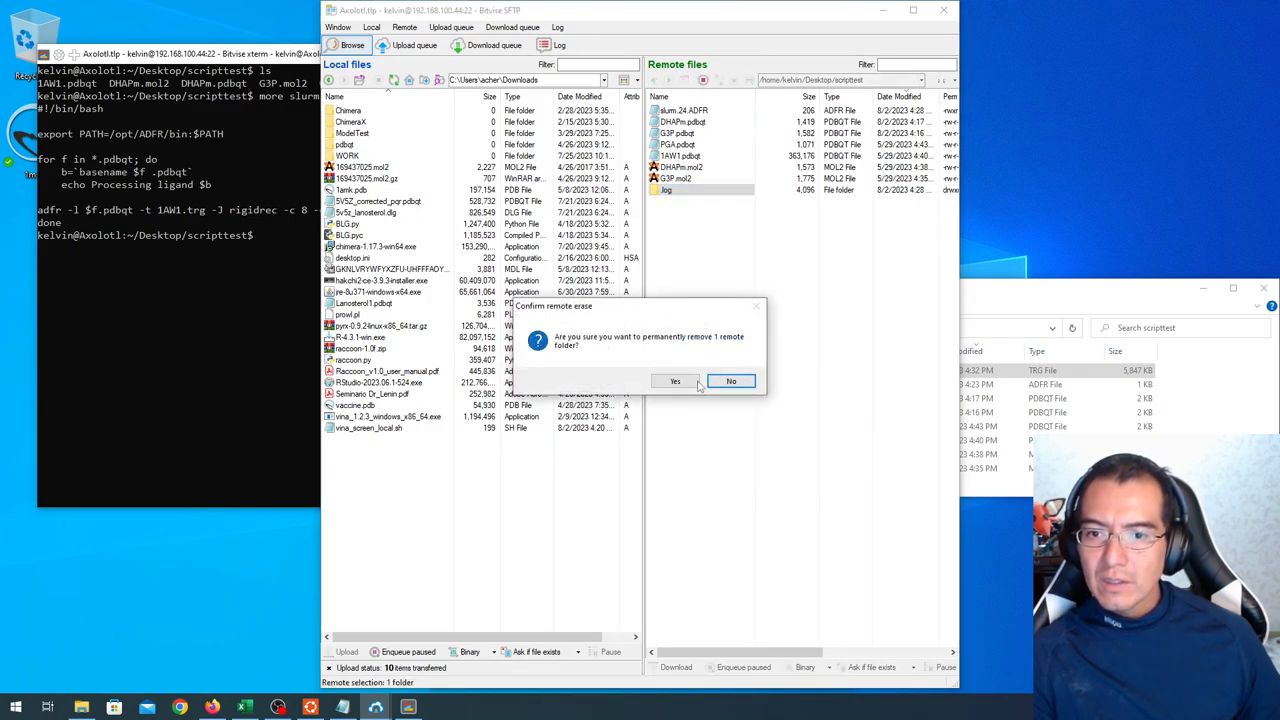
left_click(675, 381)
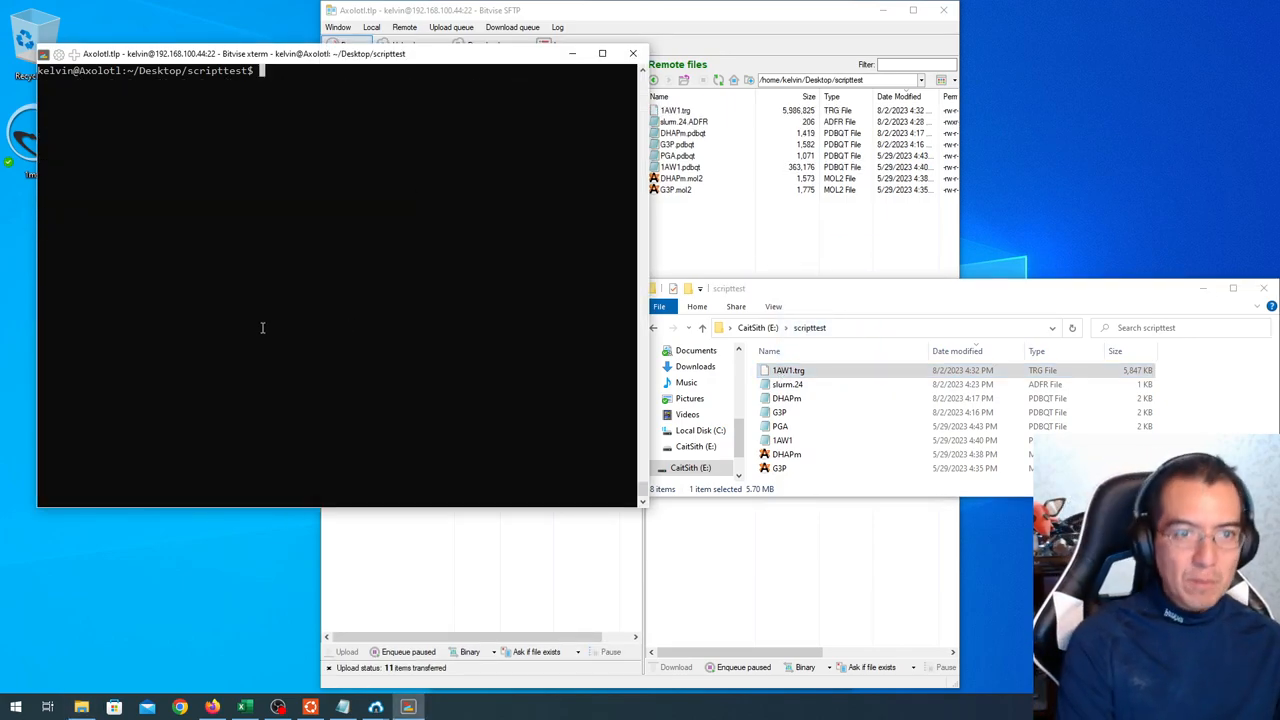
- Rerun ./slurm.24.ADFR in the background
type("./slurm.24.ADFR &")
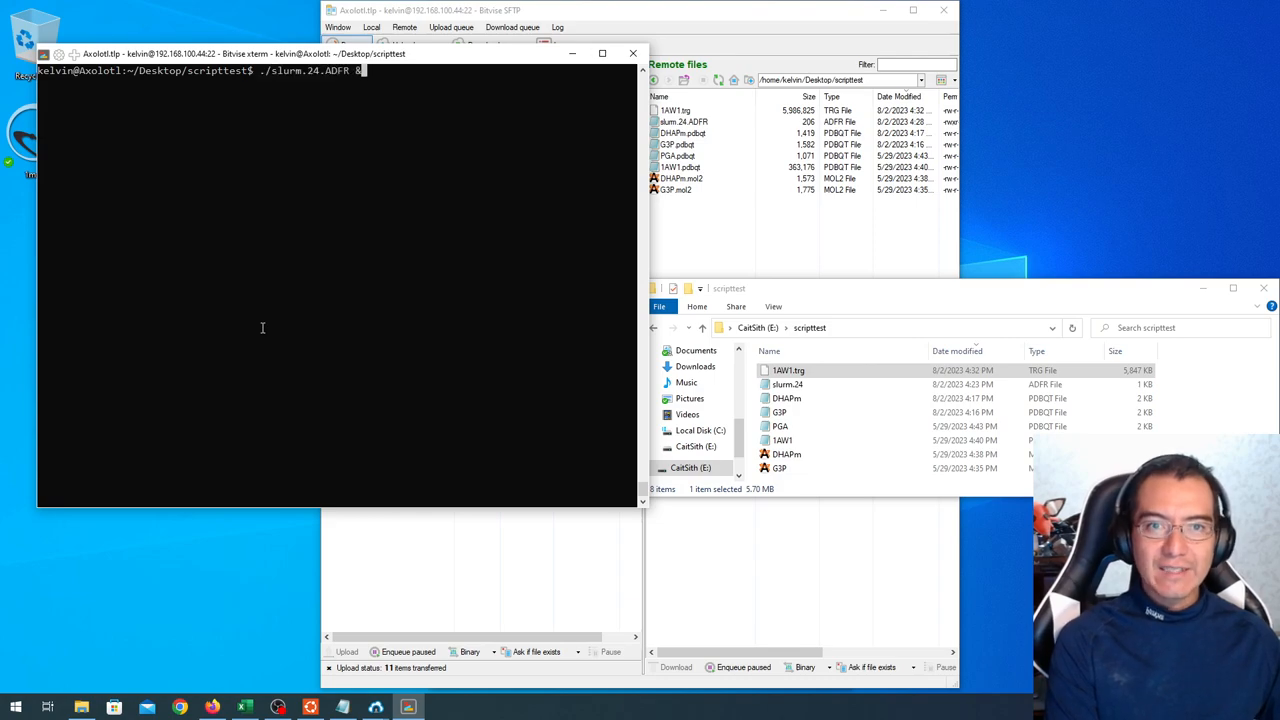
key("Return")
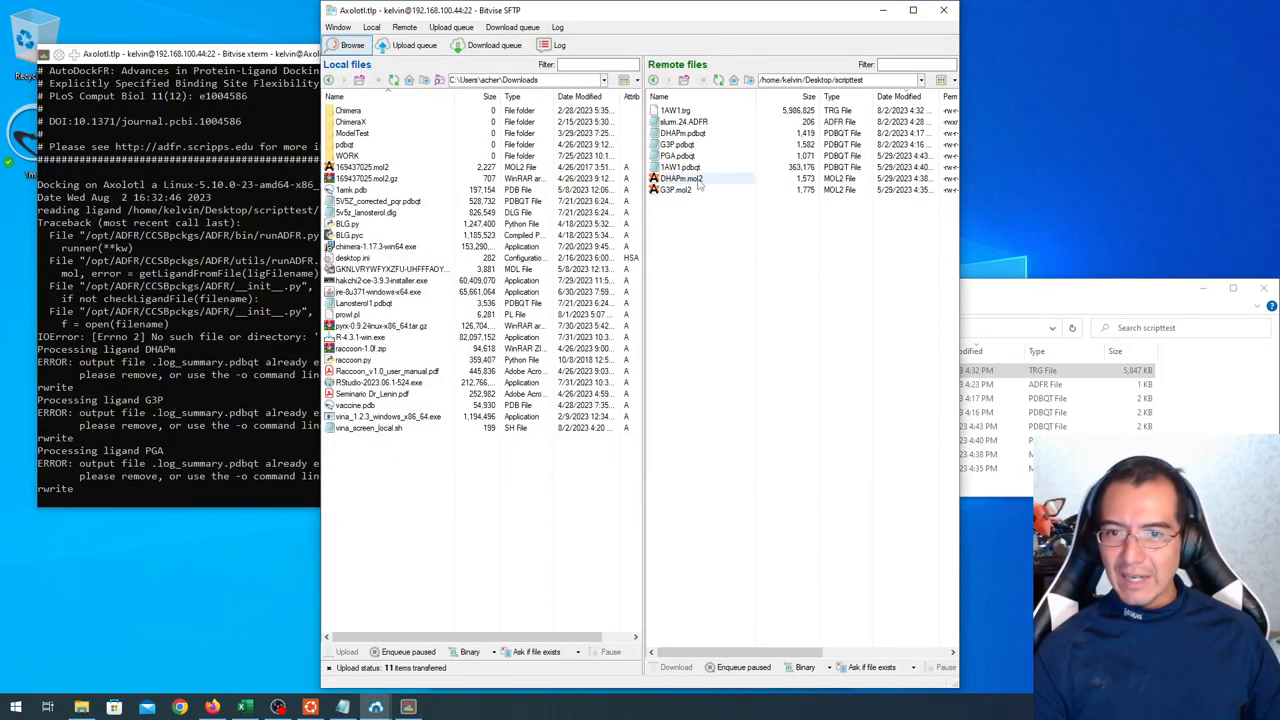
left_click(680, 167)
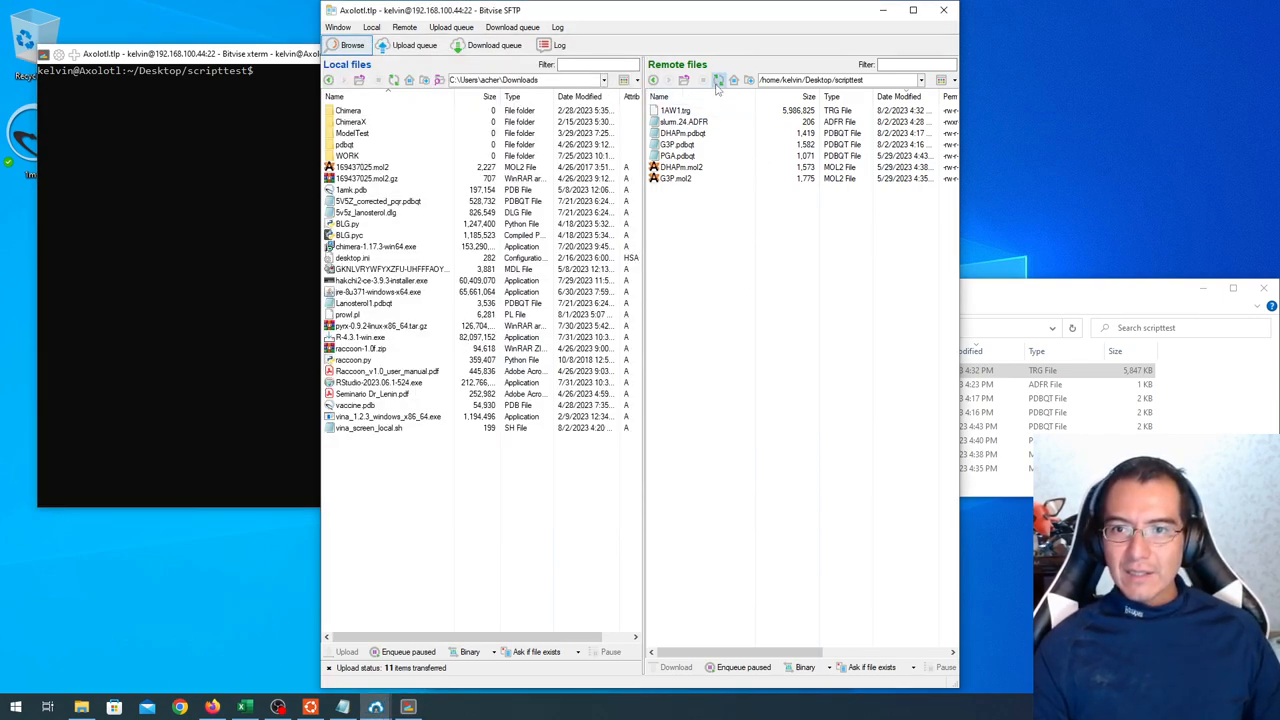
- Erase the new log_summary.dlg and the leftover log folder from the remote pane
right_click(687, 110)
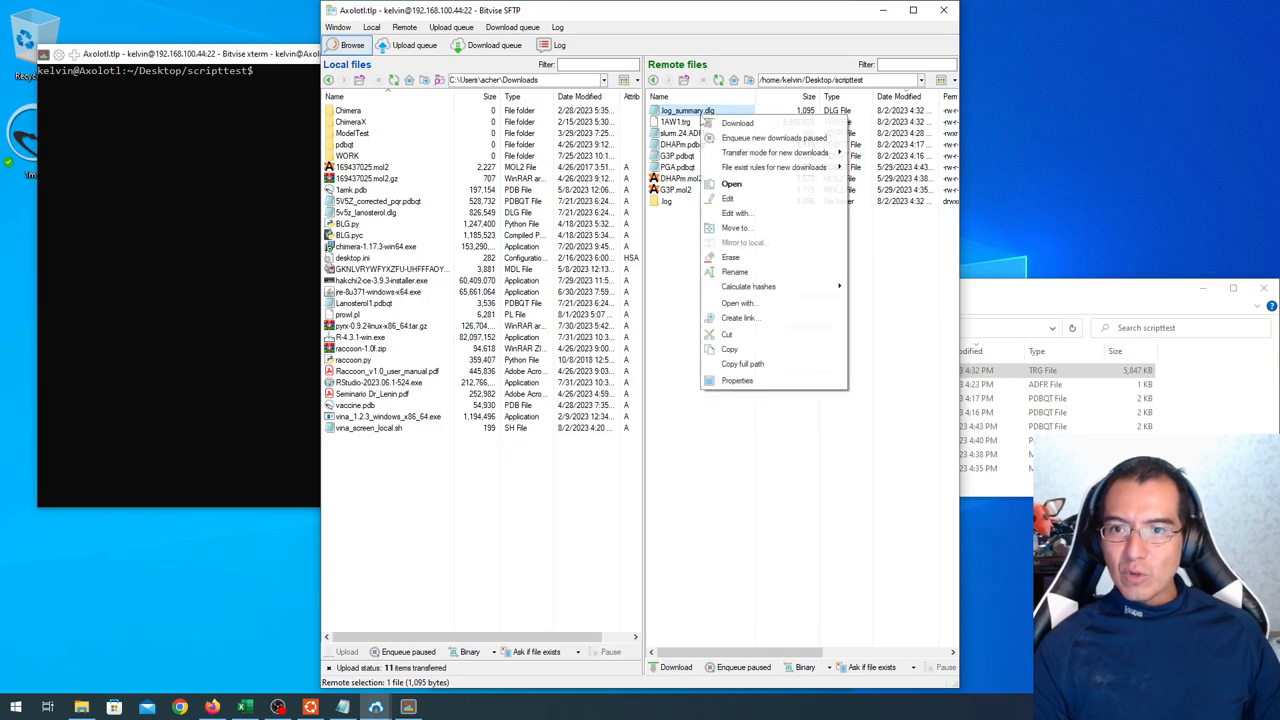
left_click(730, 257)
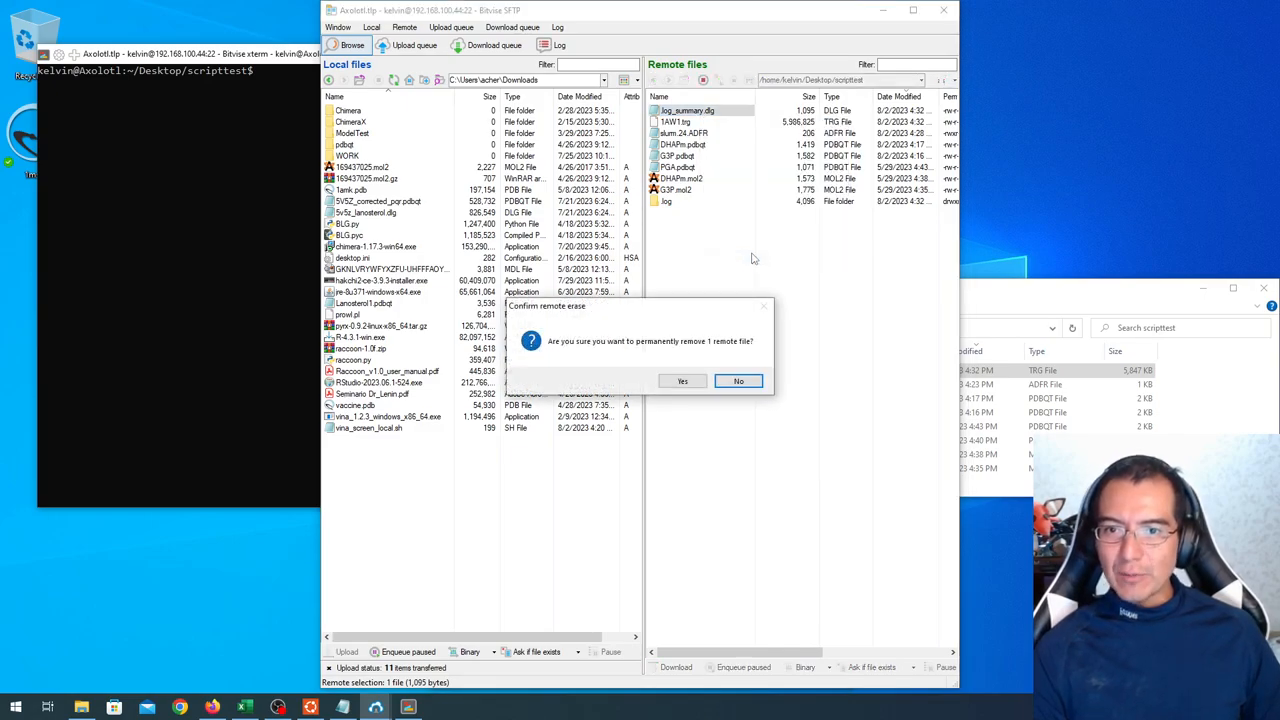
left_click(682, 380)
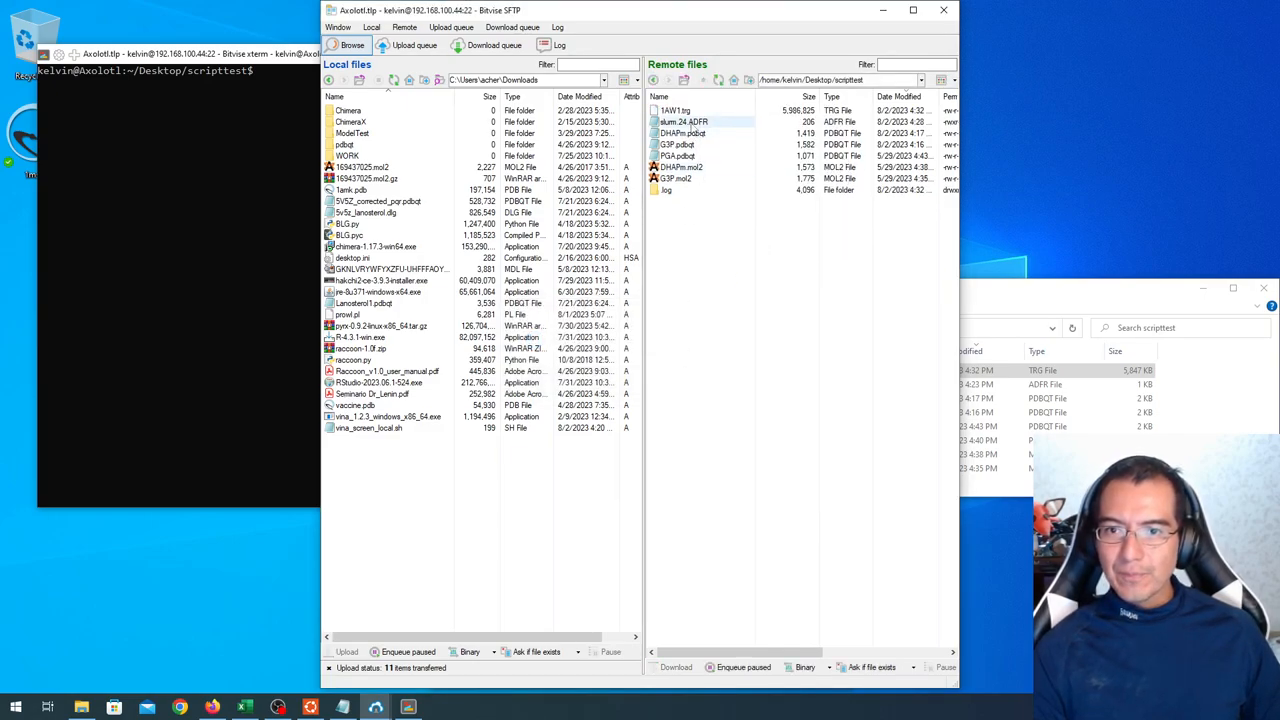
right_click(667, 190)
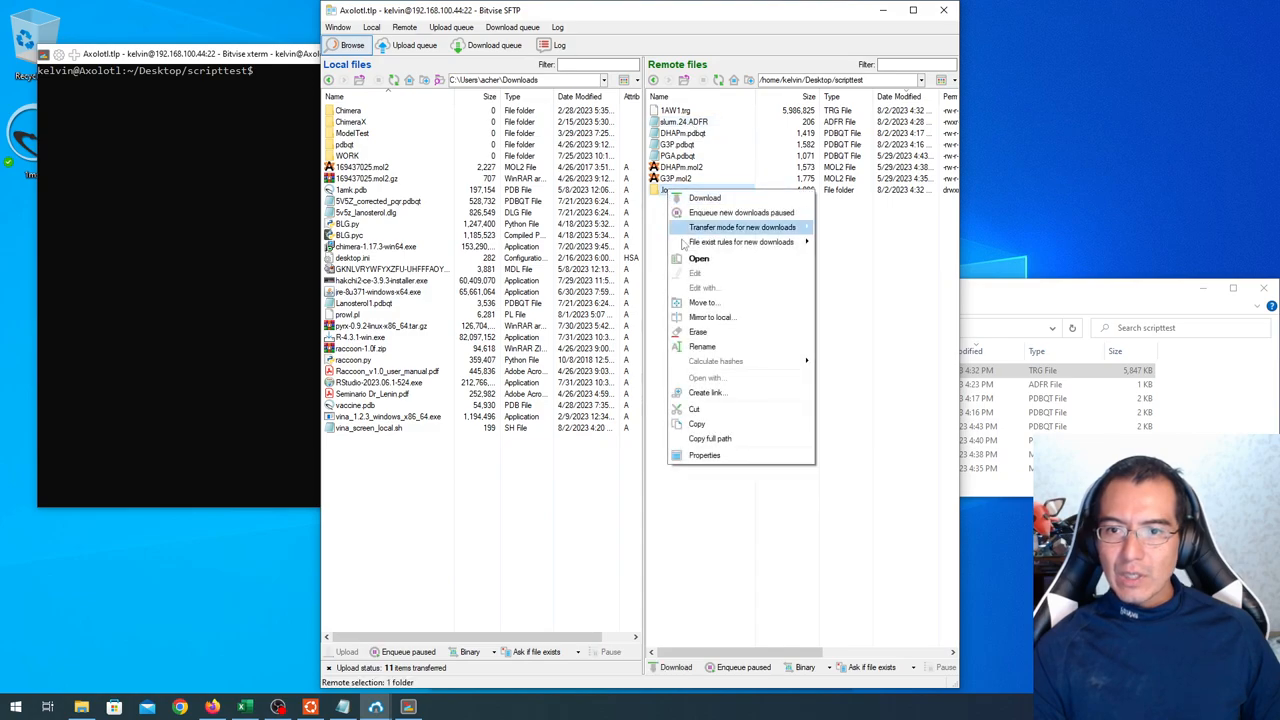
left_click(685, 133)
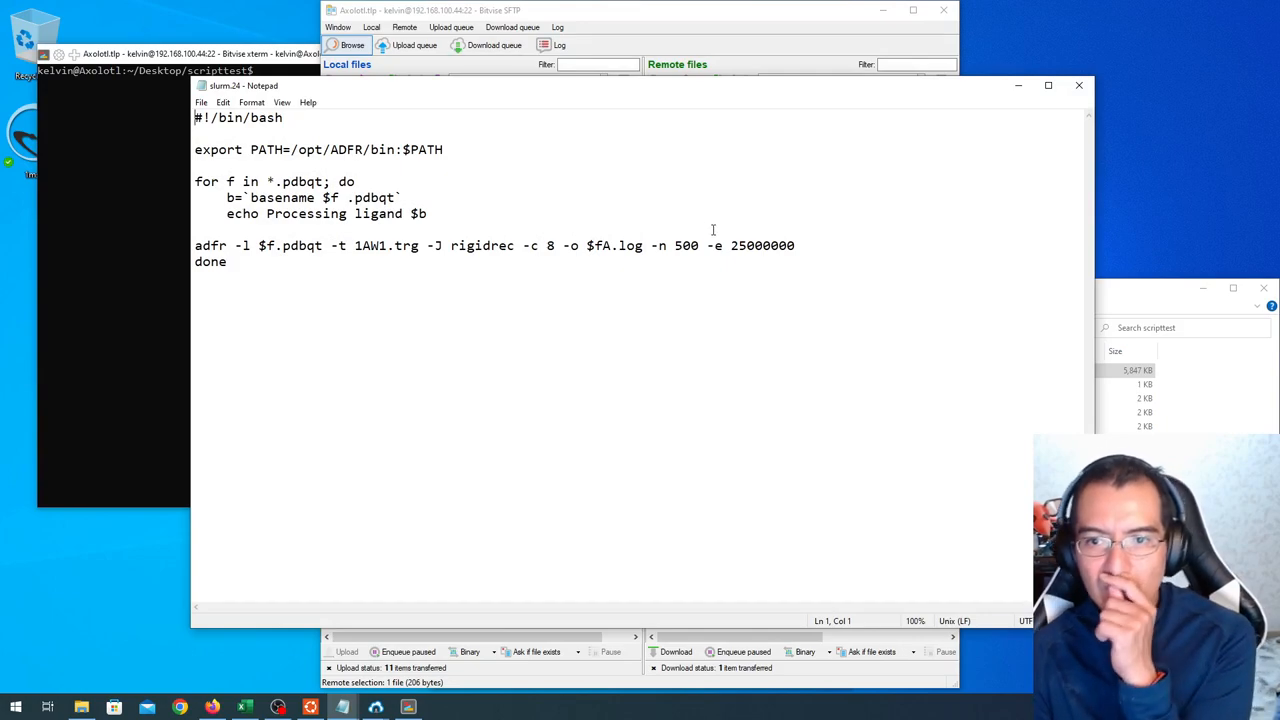
- Fix $fA.log to $f.log in slurm.24, save, and rerun the script
left_click(613, 245)
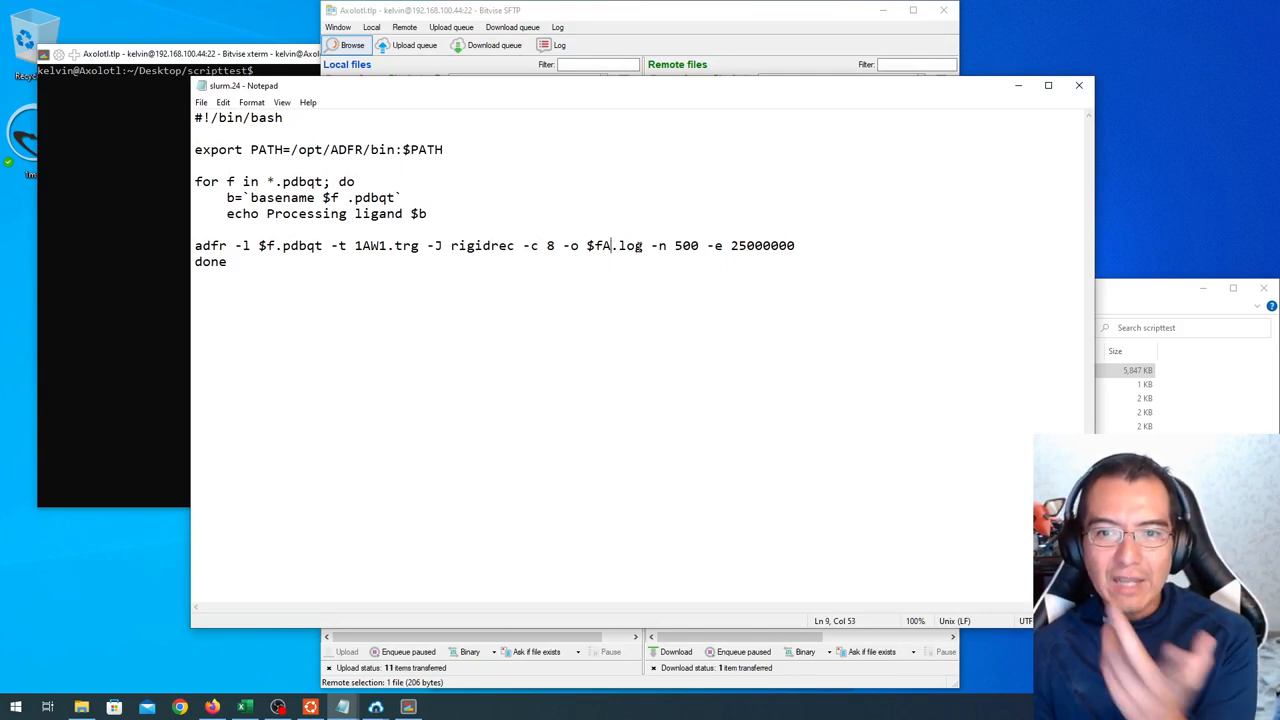
key("Backspace")
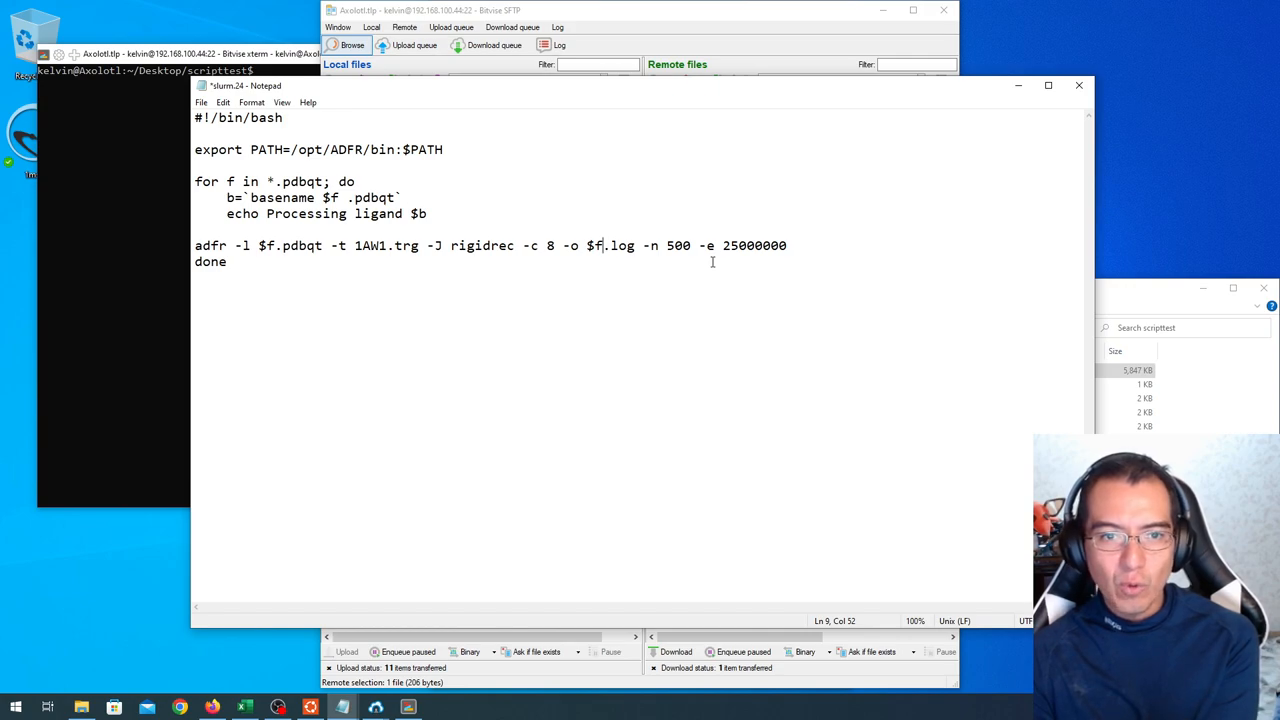
left_click(201, 102)
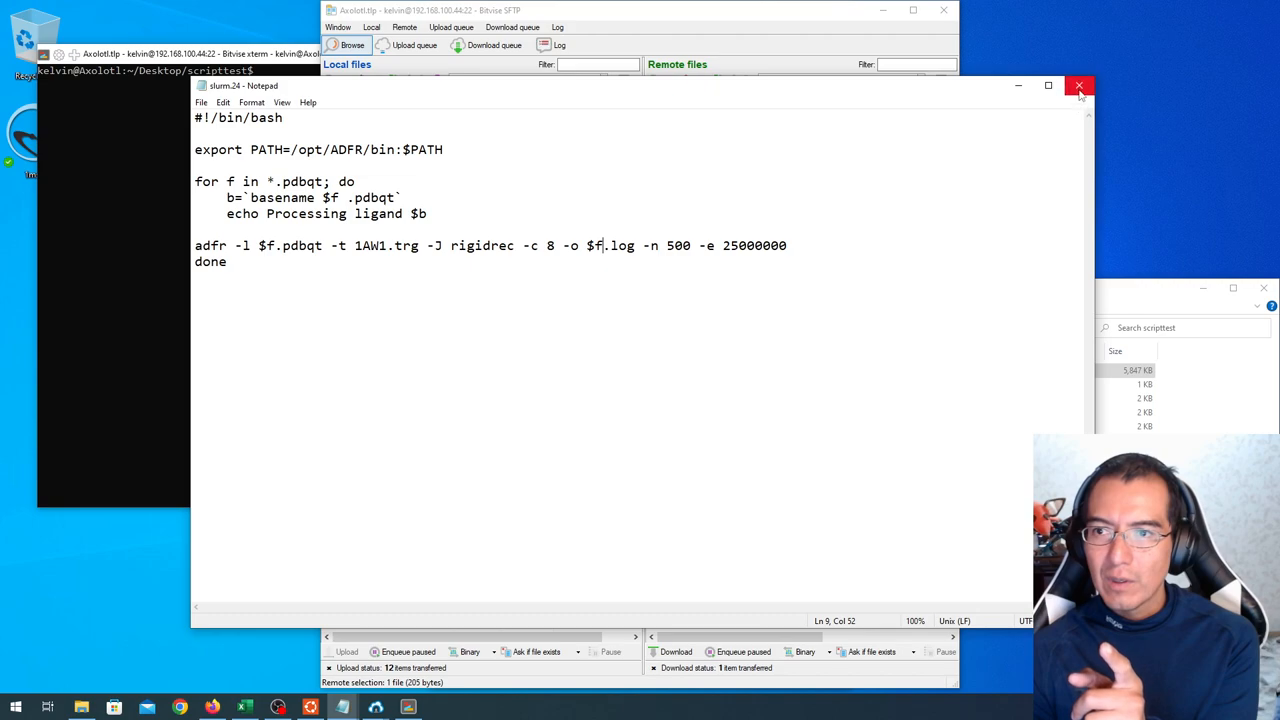
left_click(1079, 86)
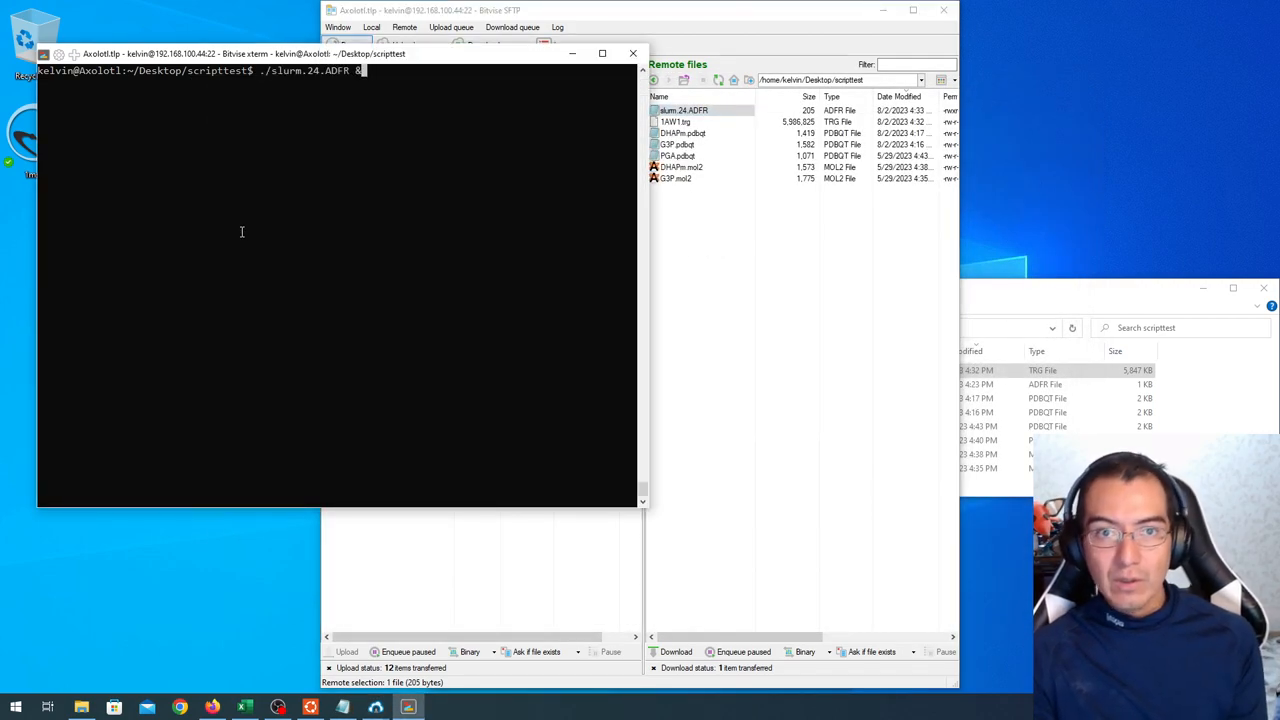
key("Return")
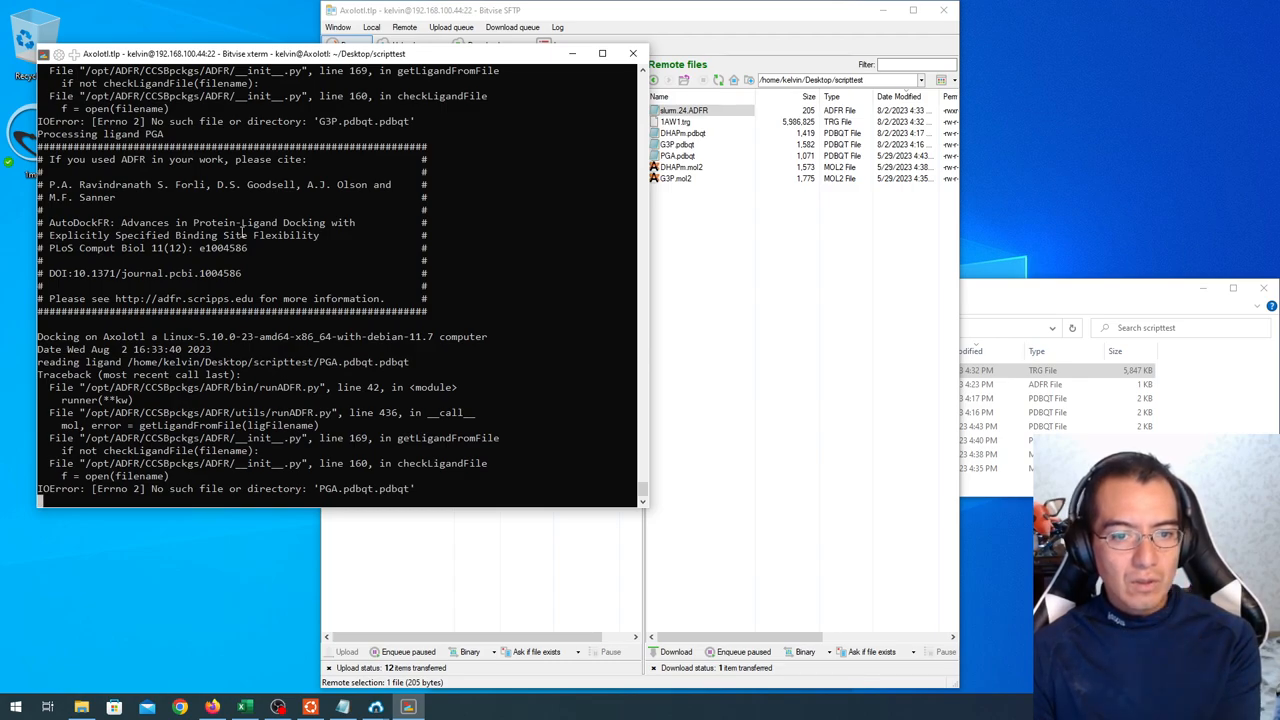
mouse_move(377, 478)
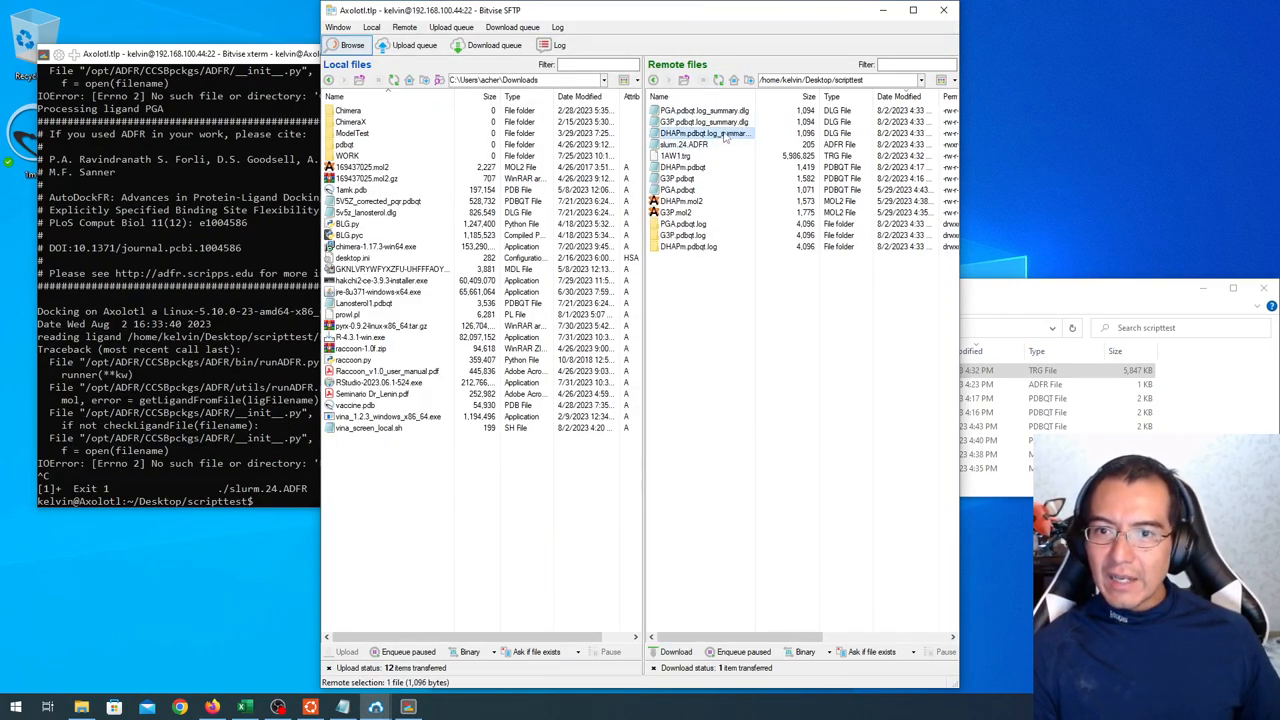
- Change the ligand argument from $f.pdbqt to $f and save slurm.24
right_click(705, 122)
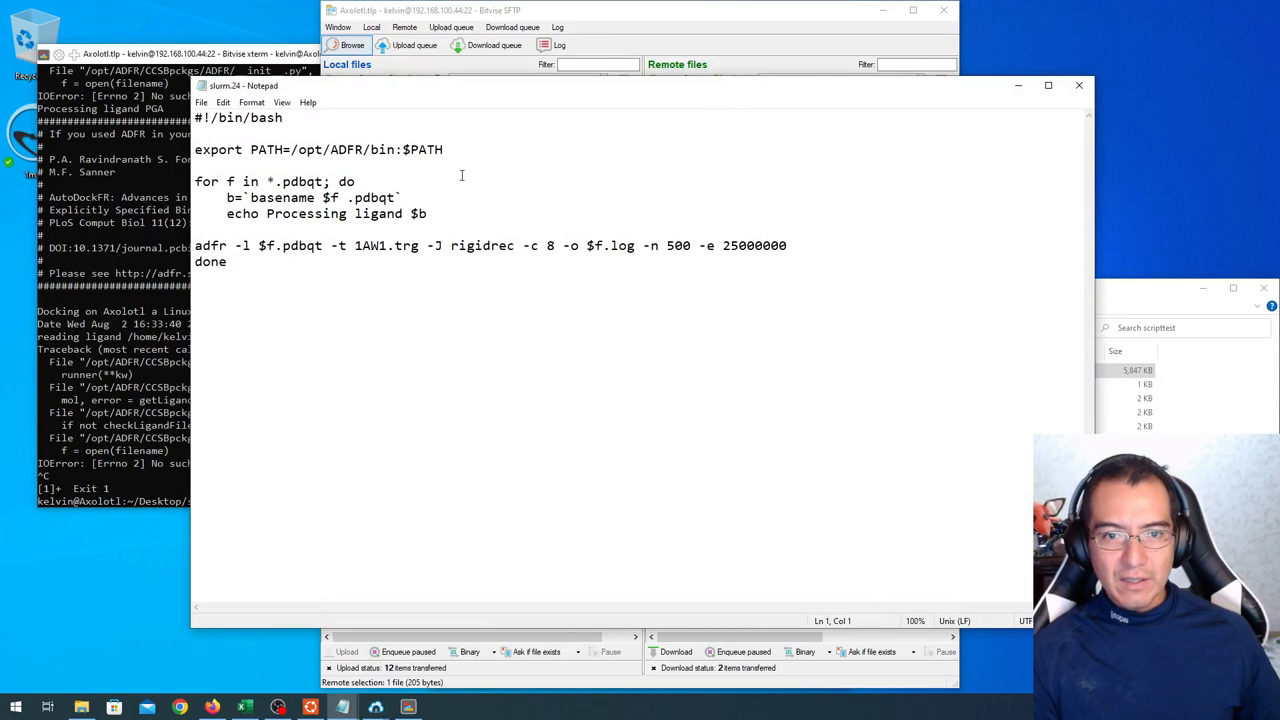
left_click(510, 245)
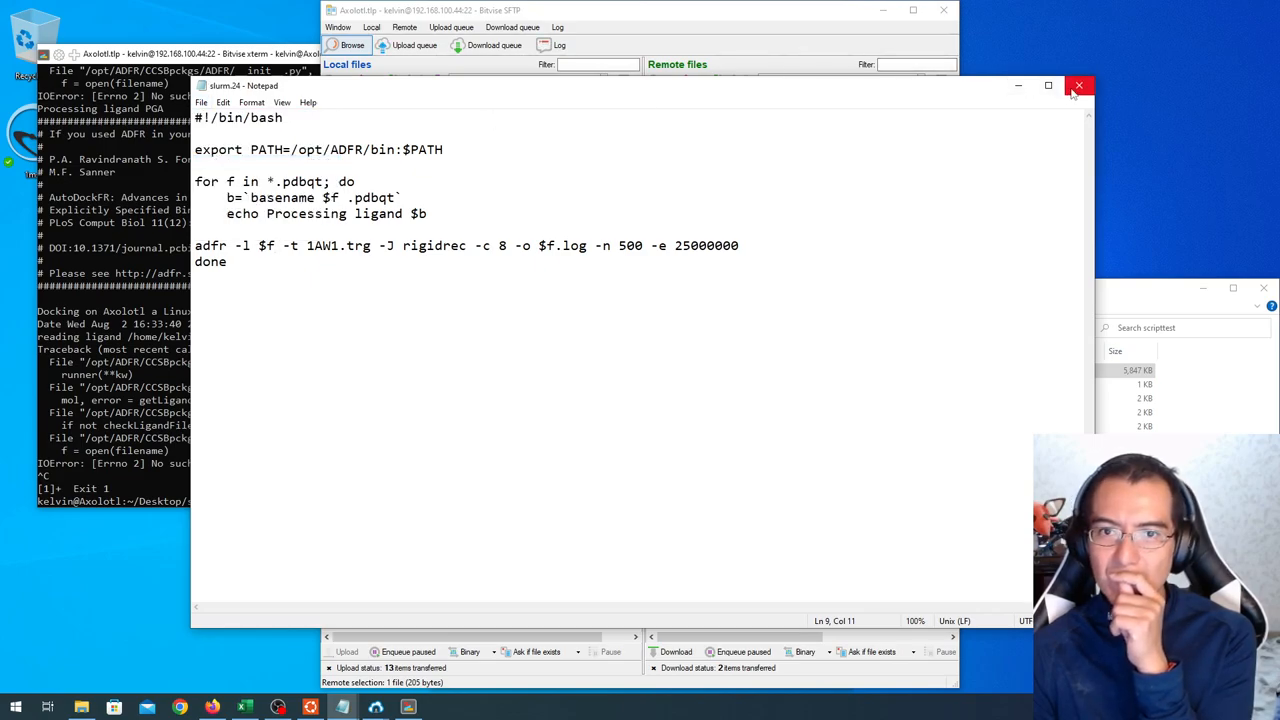
left_click(1079, 85)
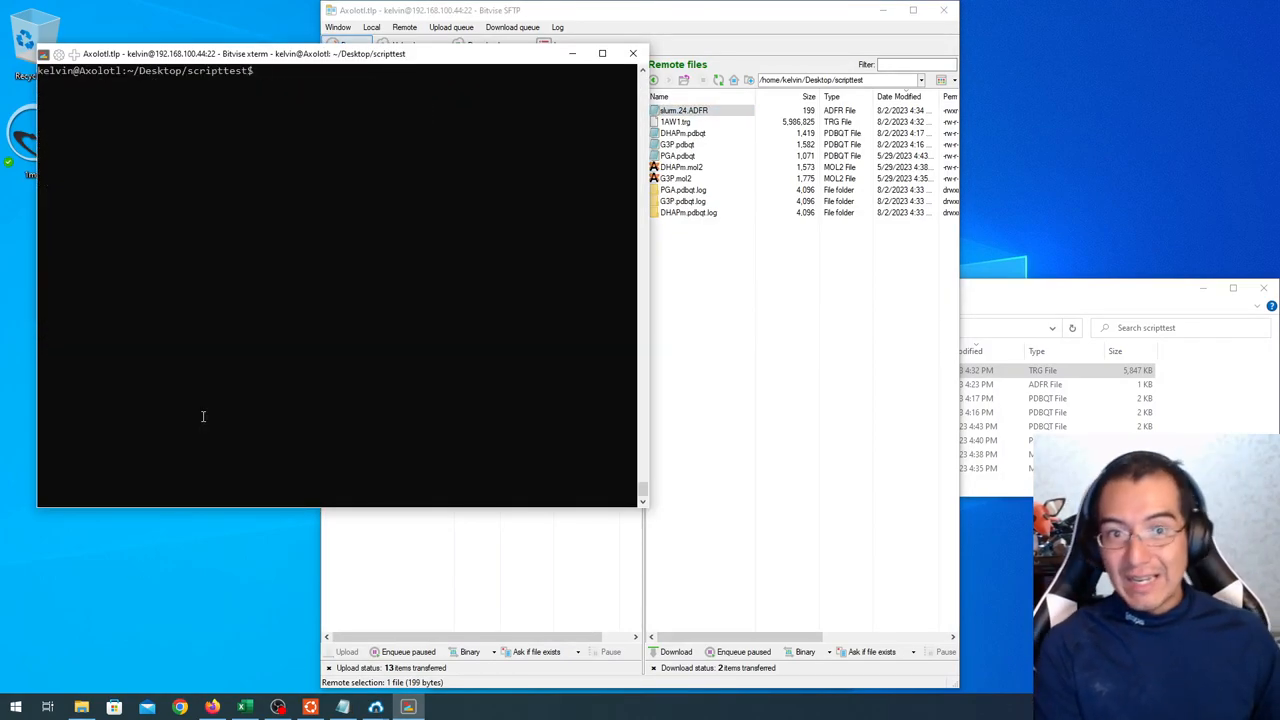
- Rerun ./slurm.24.ADFR in the background and erase the three log summary files
type("./slurm.24.ADFR &")
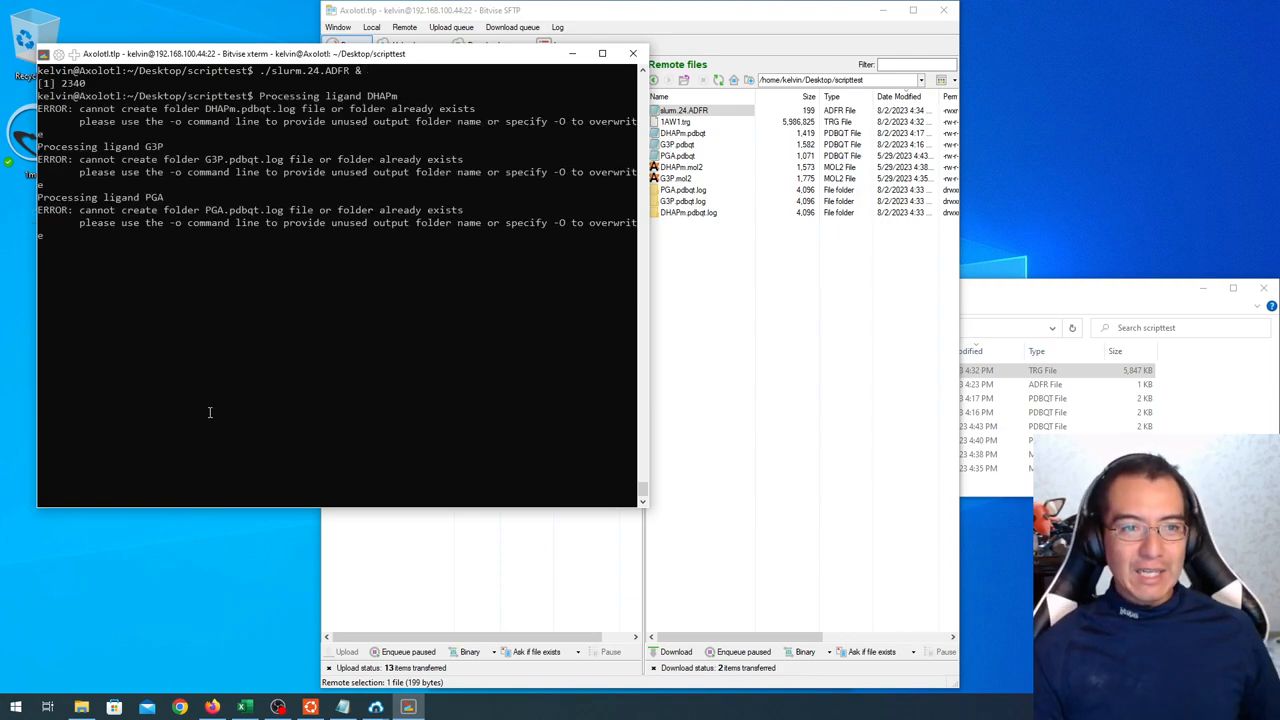
mouse_move(734, 272)
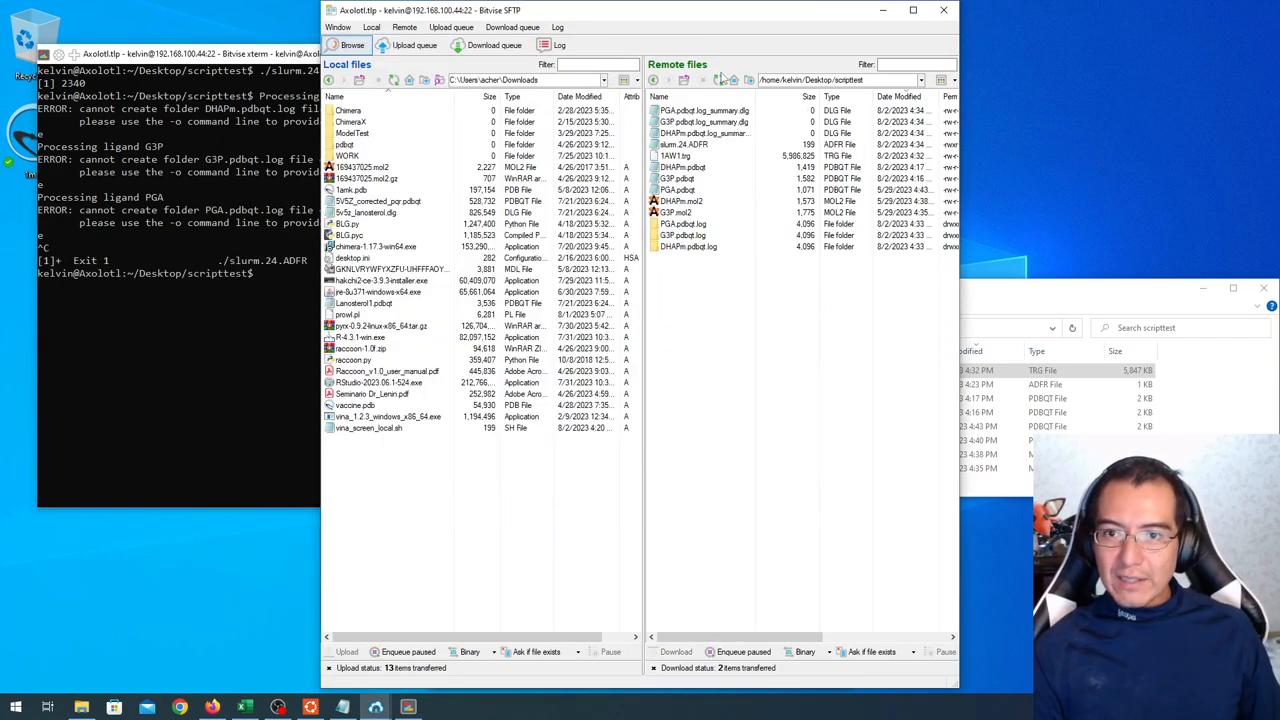
right_click(705, 120)
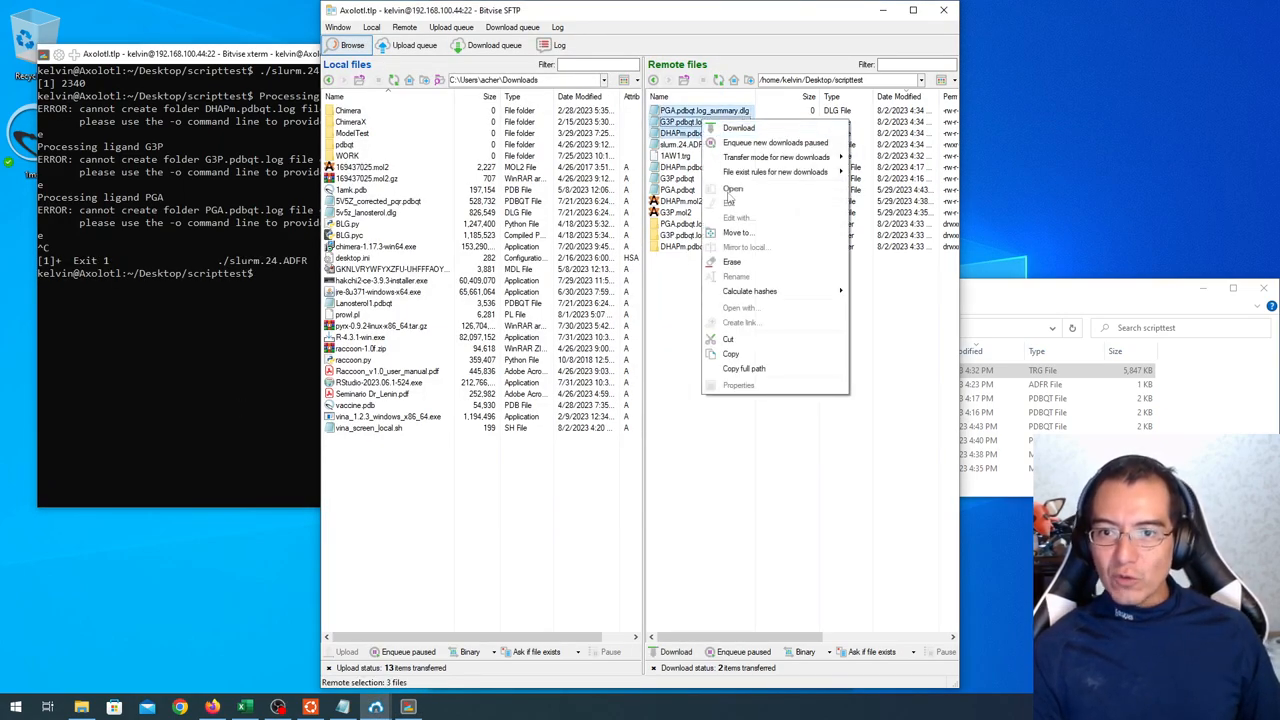
left_click(731, 261)
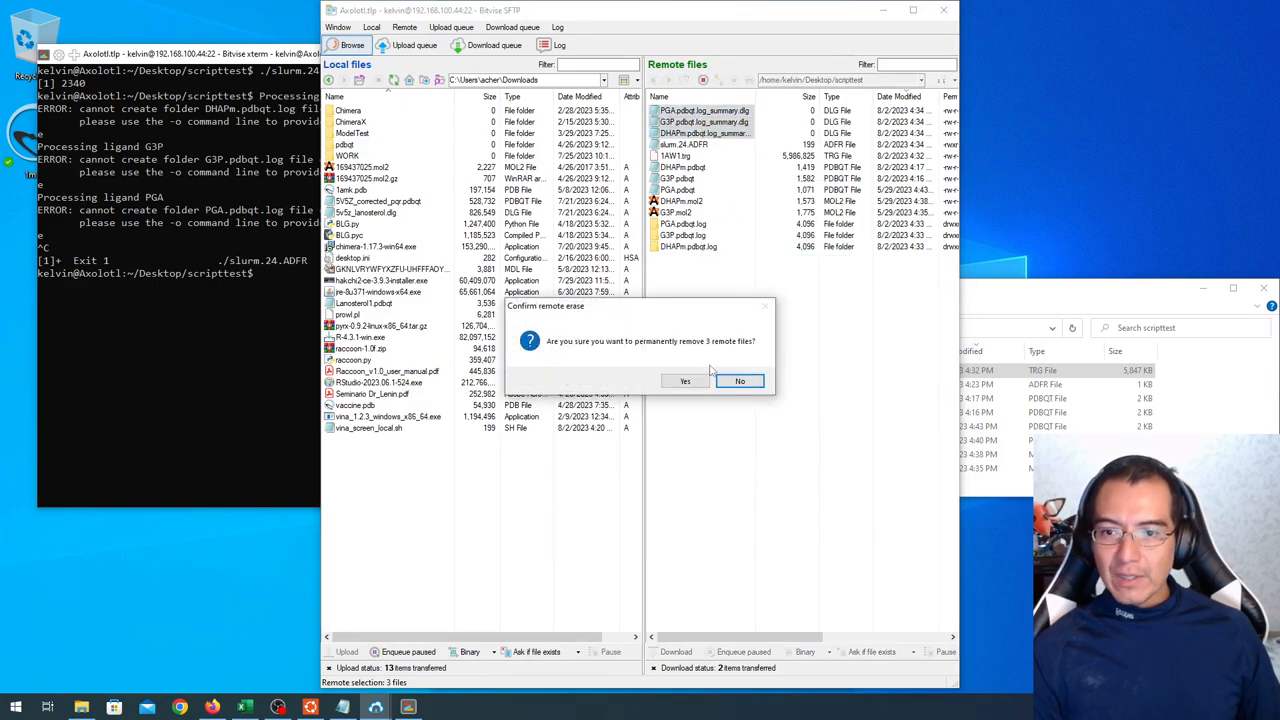
left_click(684, 381)
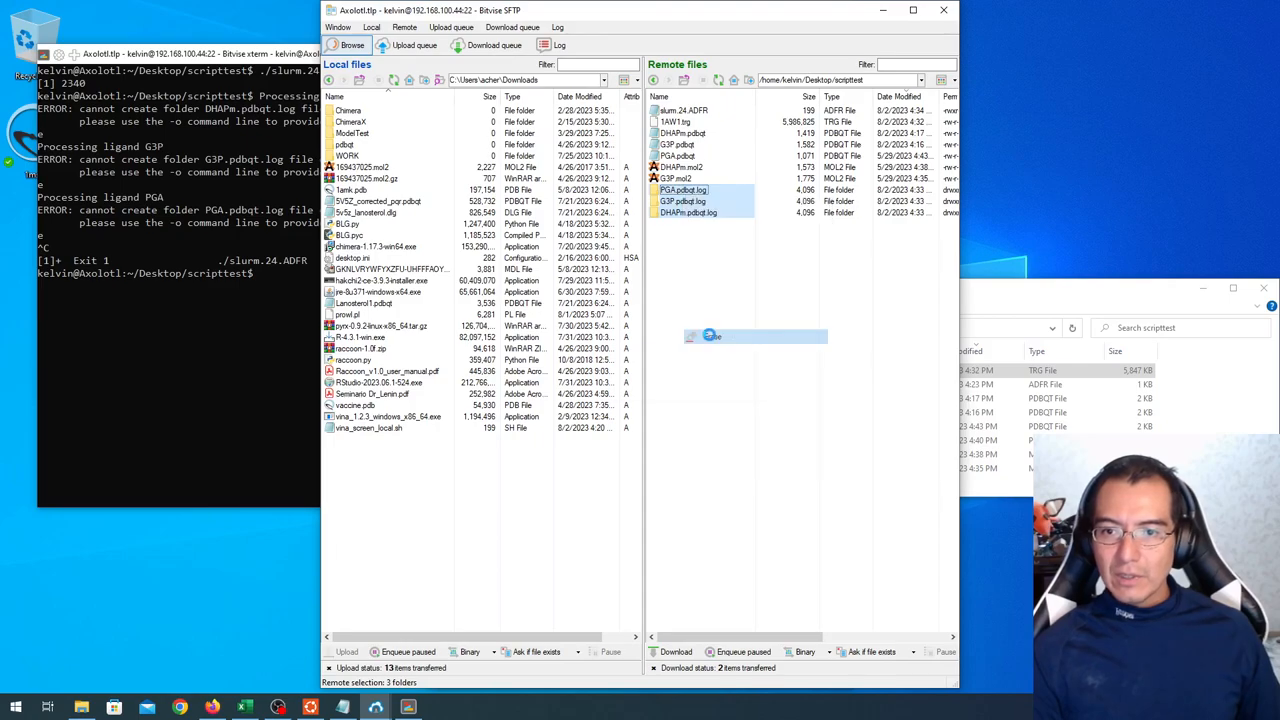
- Erase the log output folders, including DHAPm.pdbqt.log, dismissing the folder removal error
left_click(688, 202)
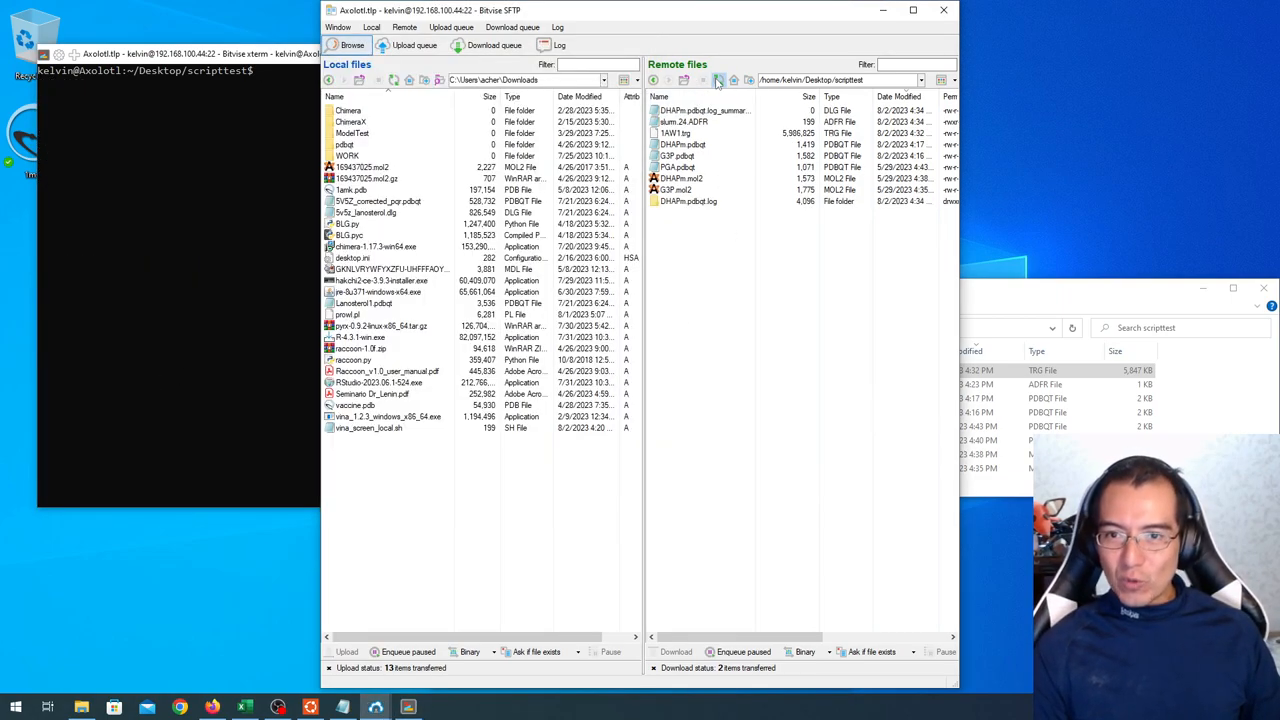
left_click(688, 201)
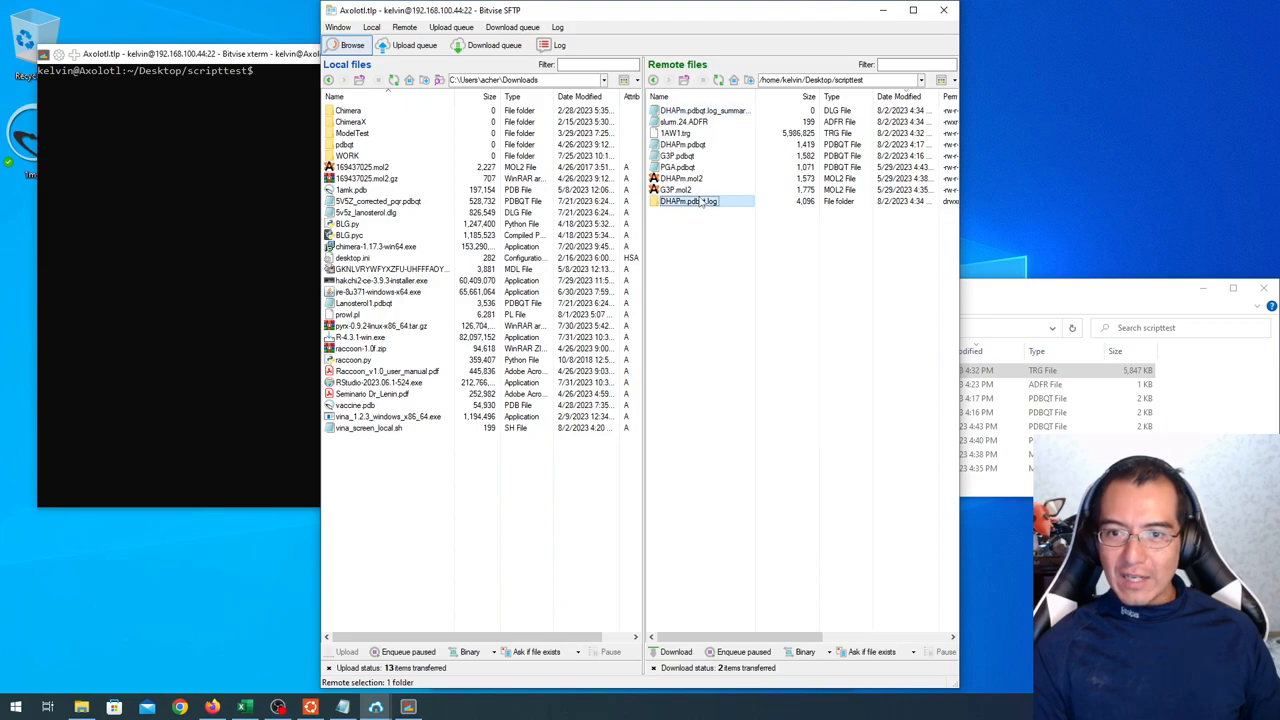
right_click(688, 201)
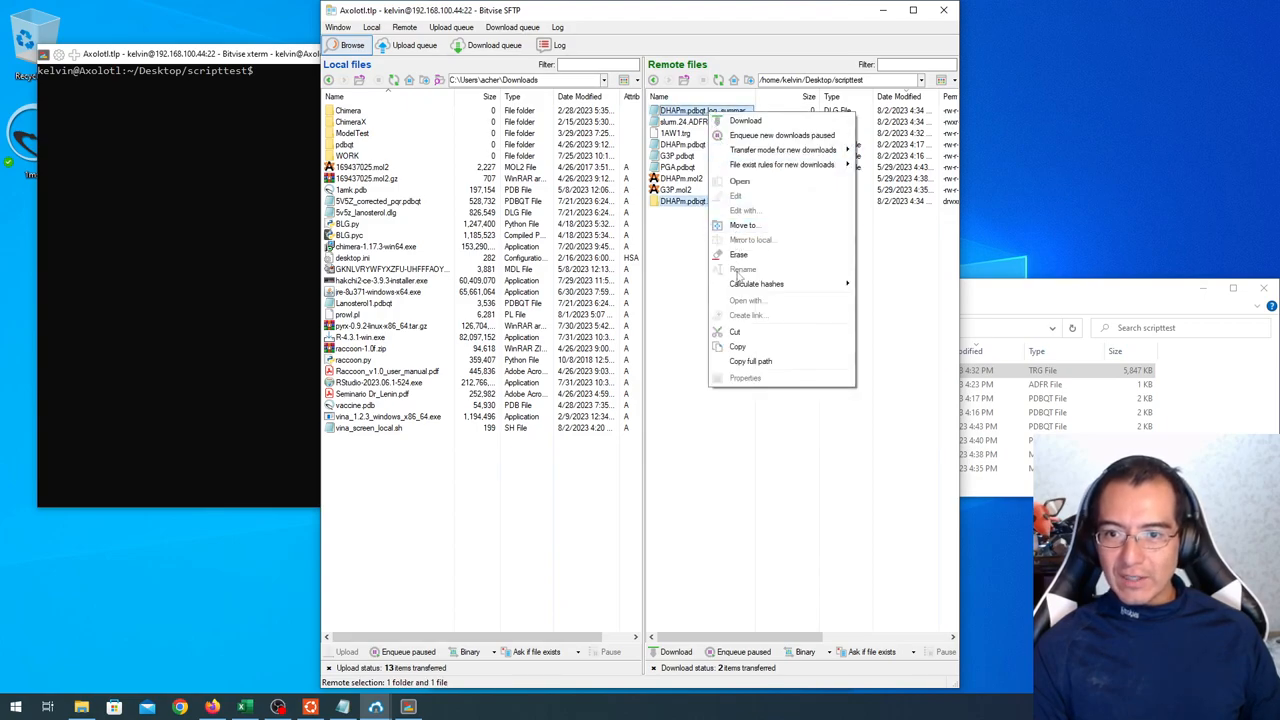
left_click(738, 254)
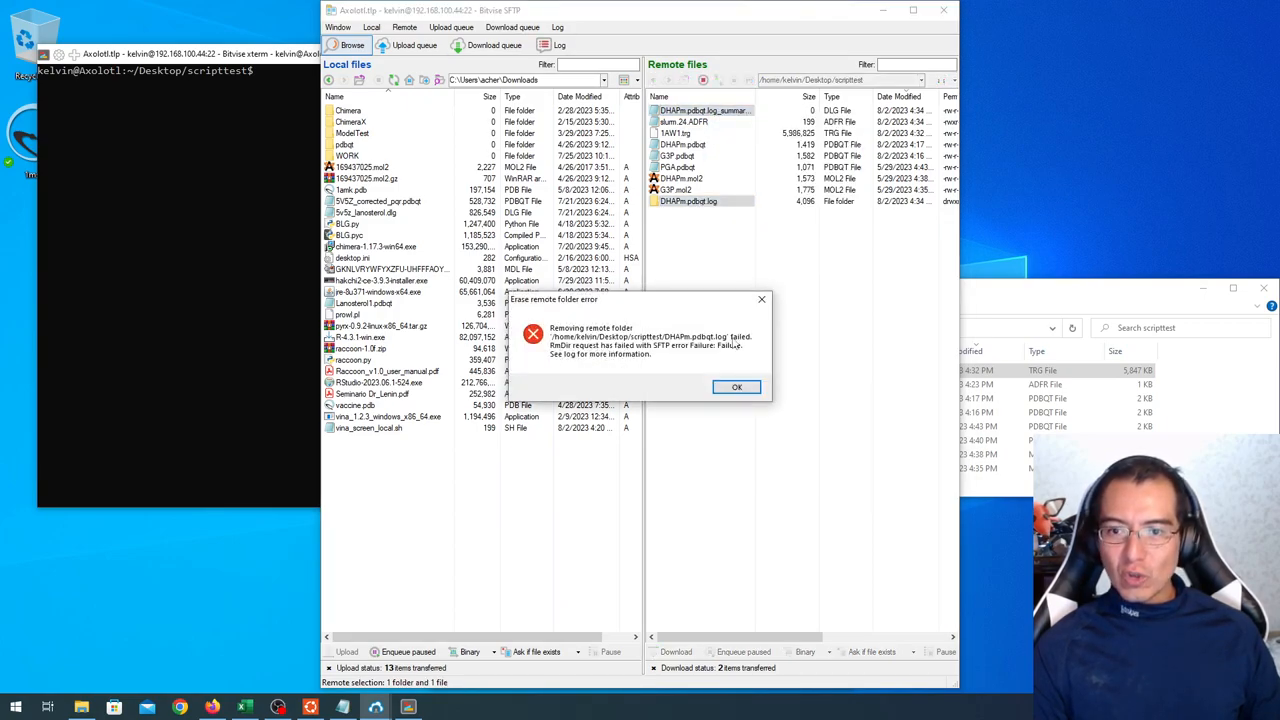
left_click(737, 387)
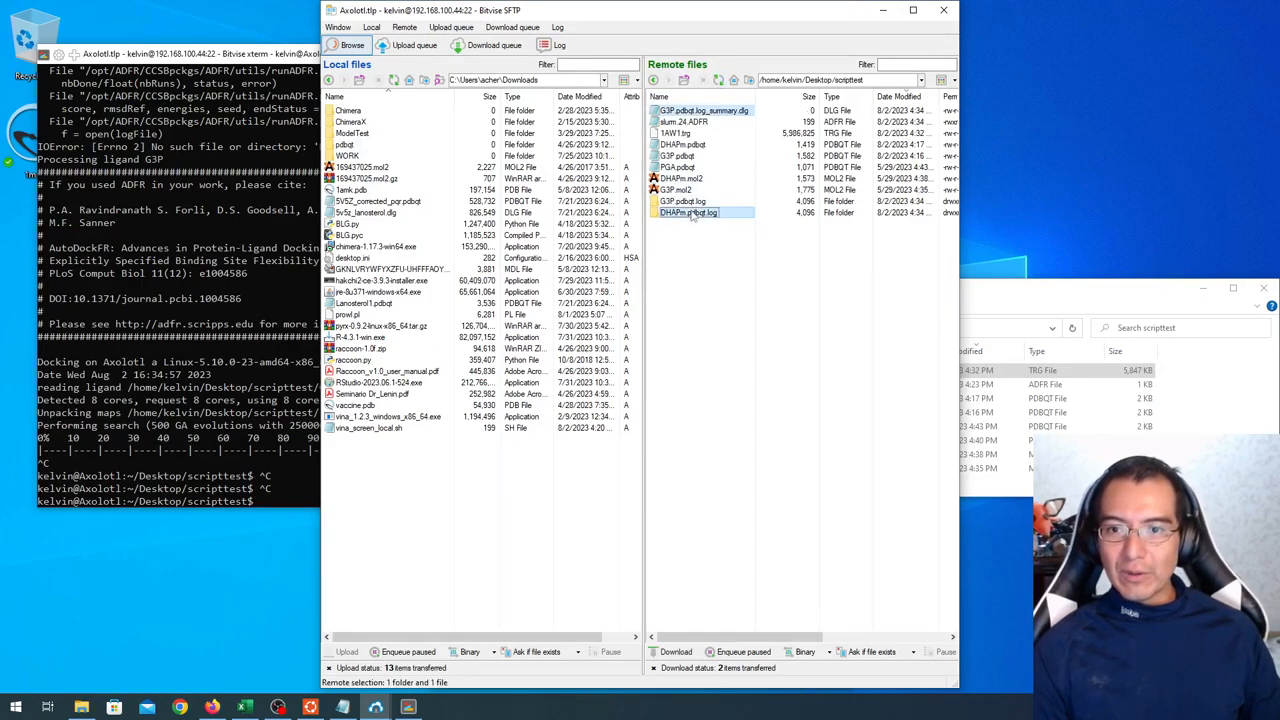
right_click(680, 201)
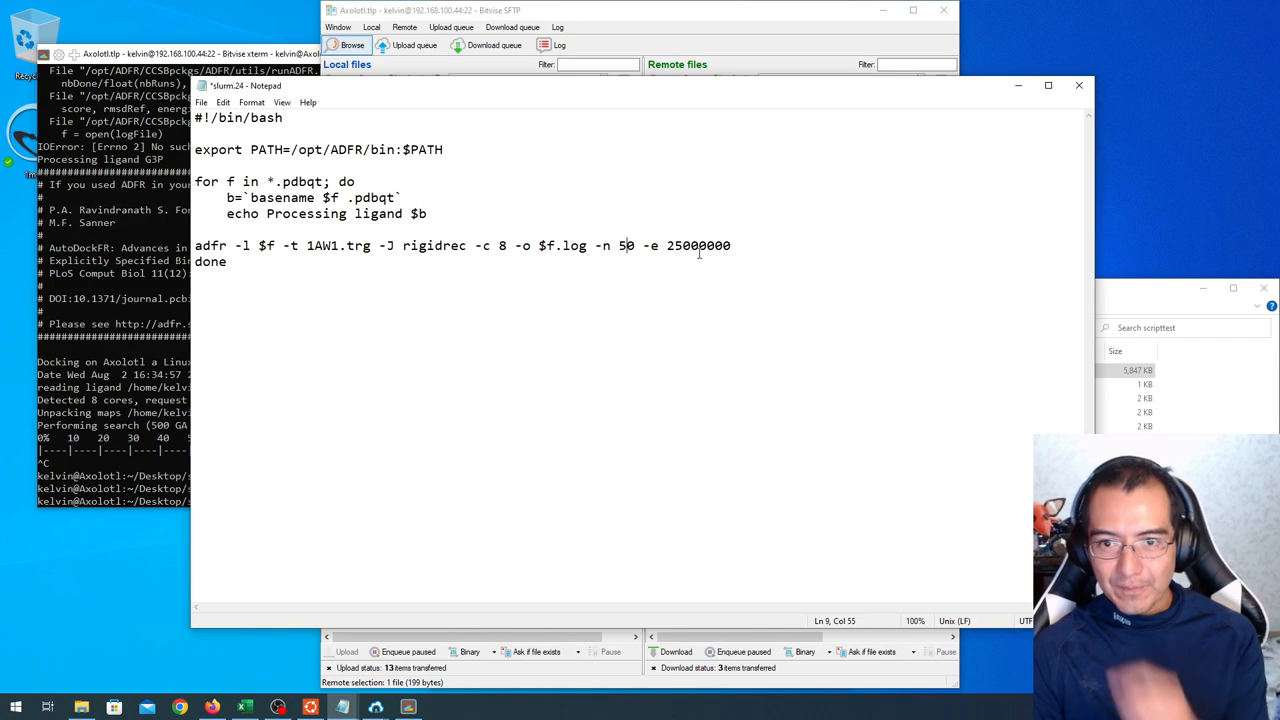
- Place the caret in the -e max evaluations value of the slurm.24 script
left_click(698, 245)
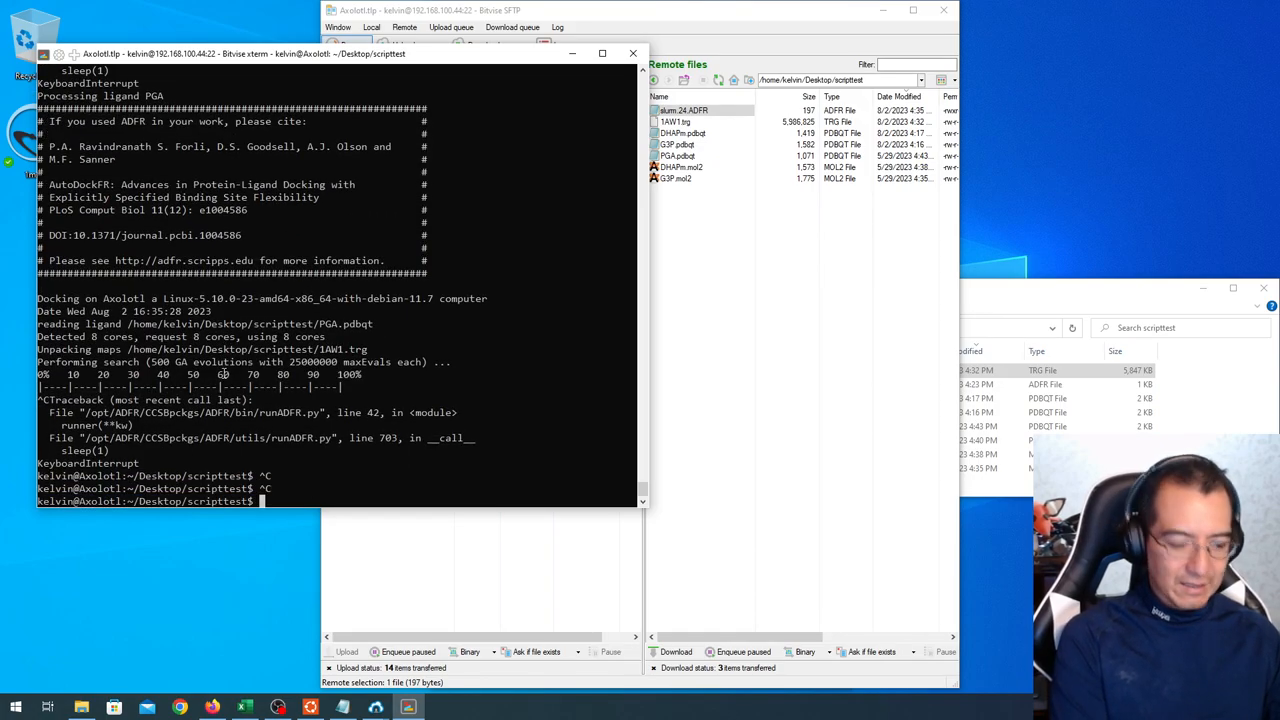
- Check CPU load in htop, act on leftover PGA logs, and foreground the docking job
type("htop")
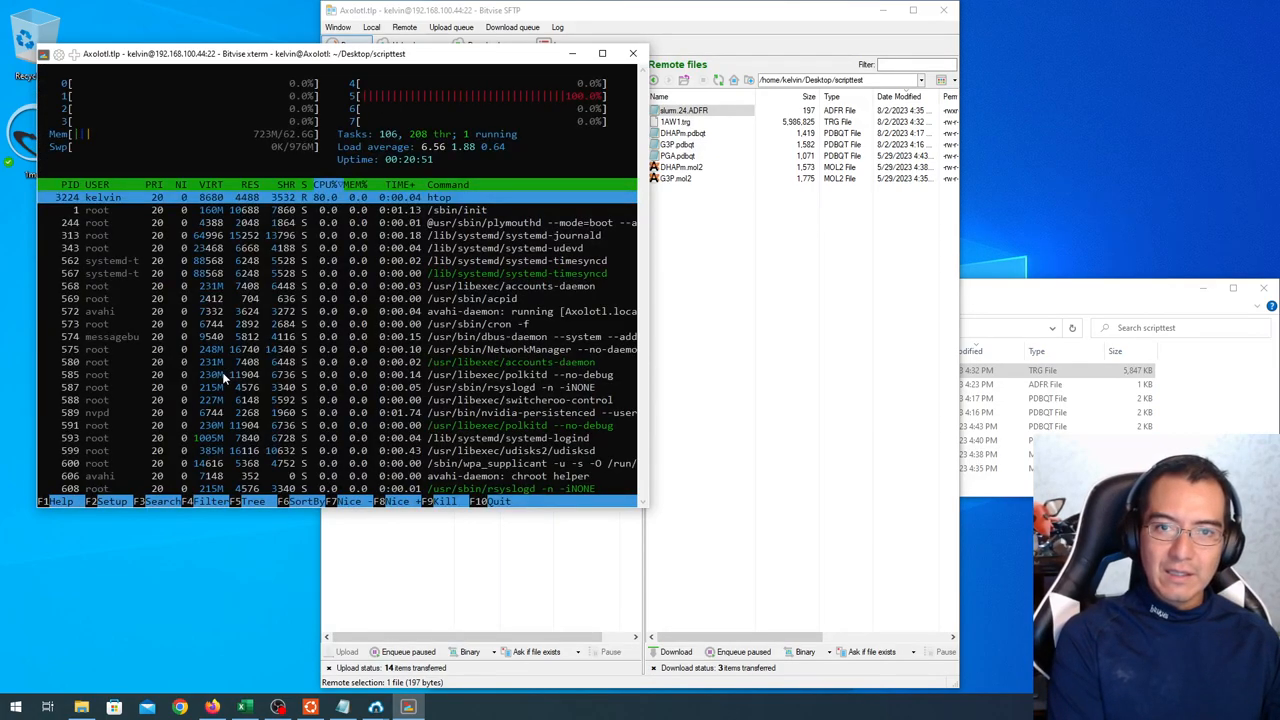
key("q")
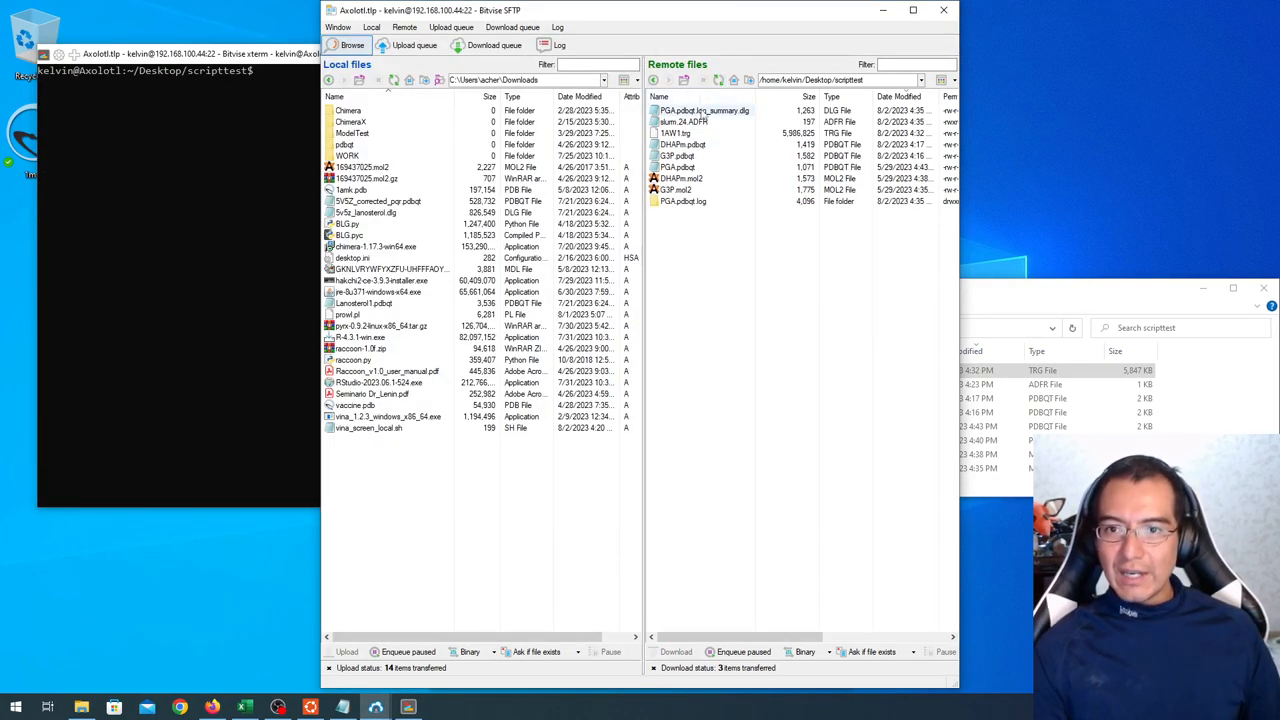
right_click(683, 201)
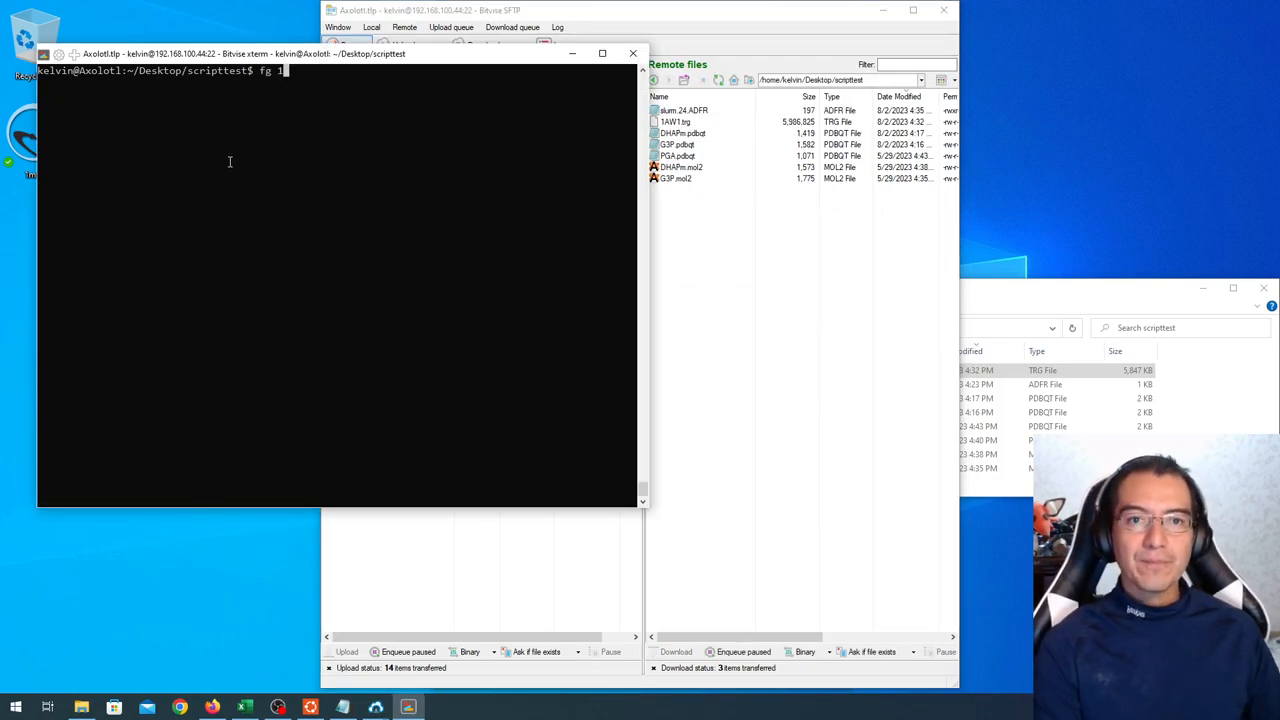
key("Return")
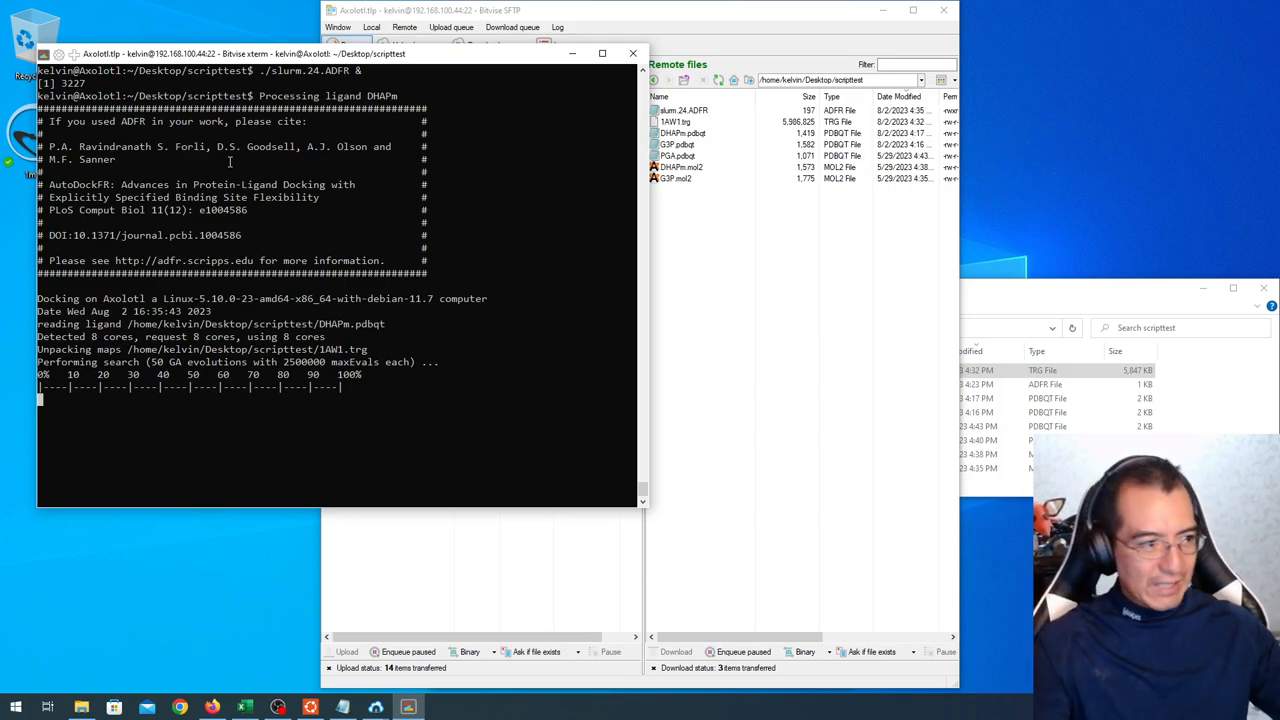
mouse_move(541, 127)
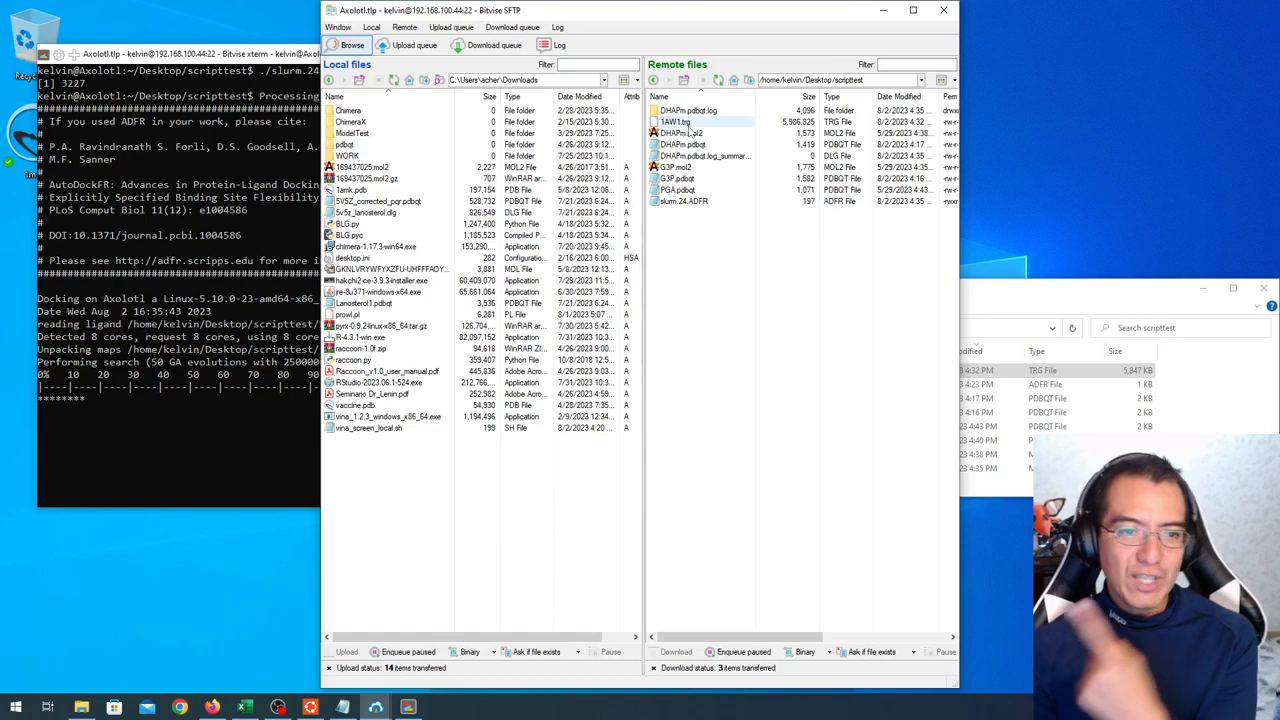
- Focus the xterm to watch the background ADFR job docking DHAPm
left_click(681, 133)
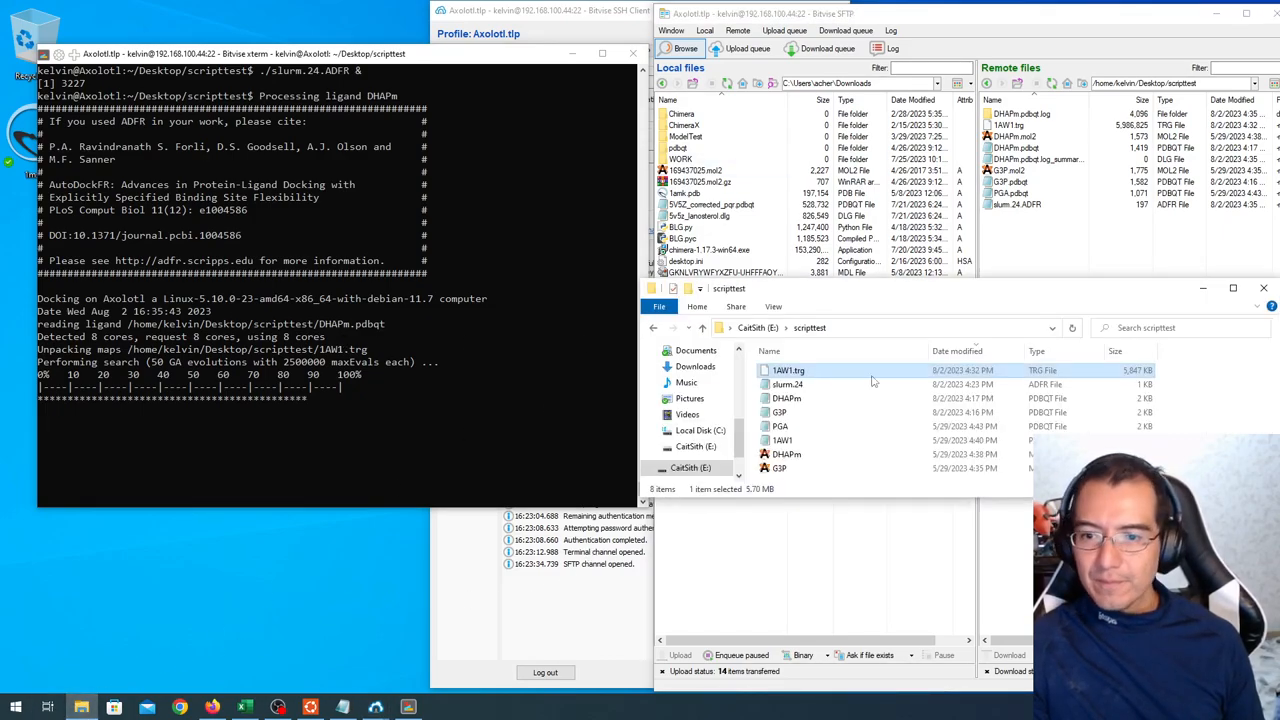
- Browse CaitSith (E:) through ADFR_class, 1GXA, 1HTIdock and ligand, selecting a phenol result file
left_click(758, 327)
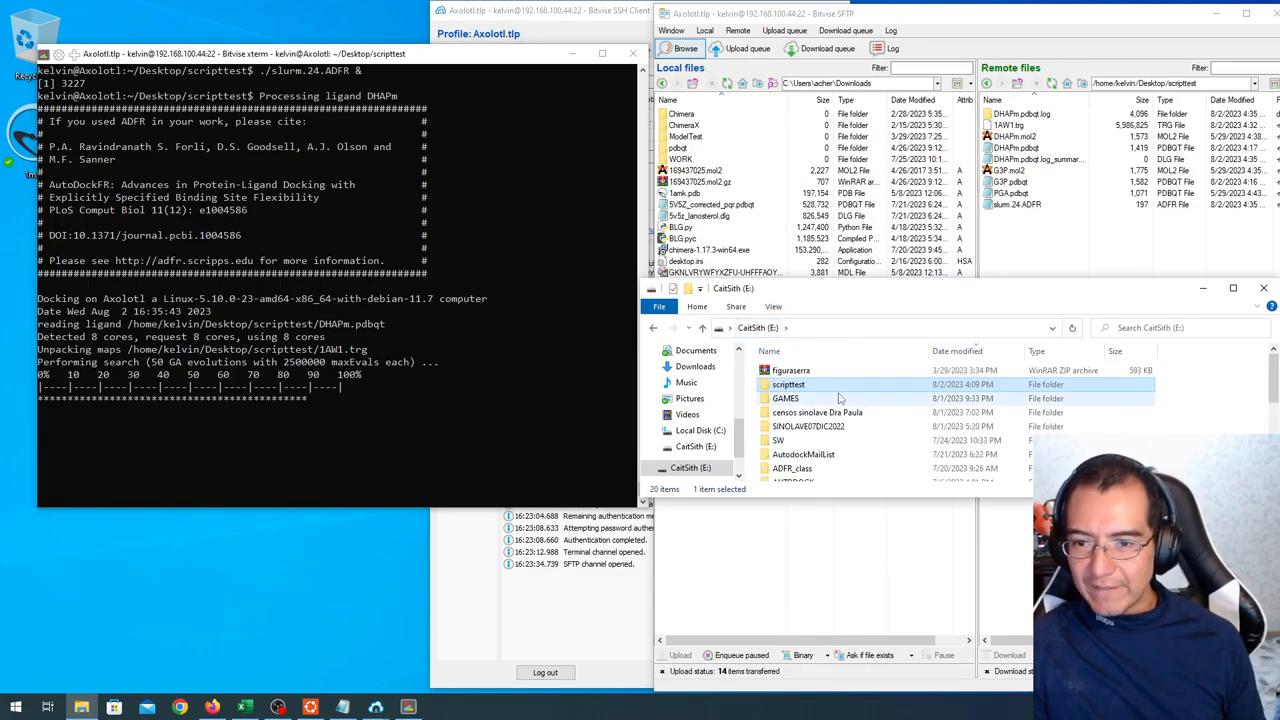
double_click(792, 468)
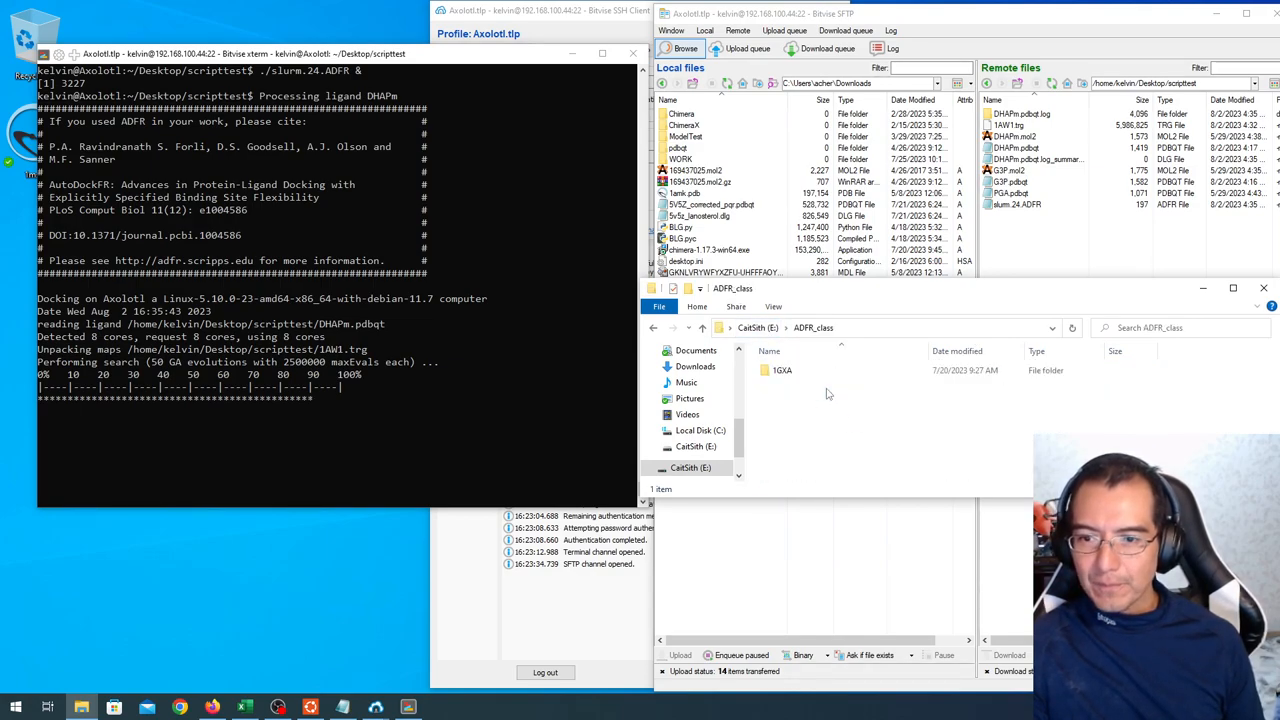
double_click(782, 370)
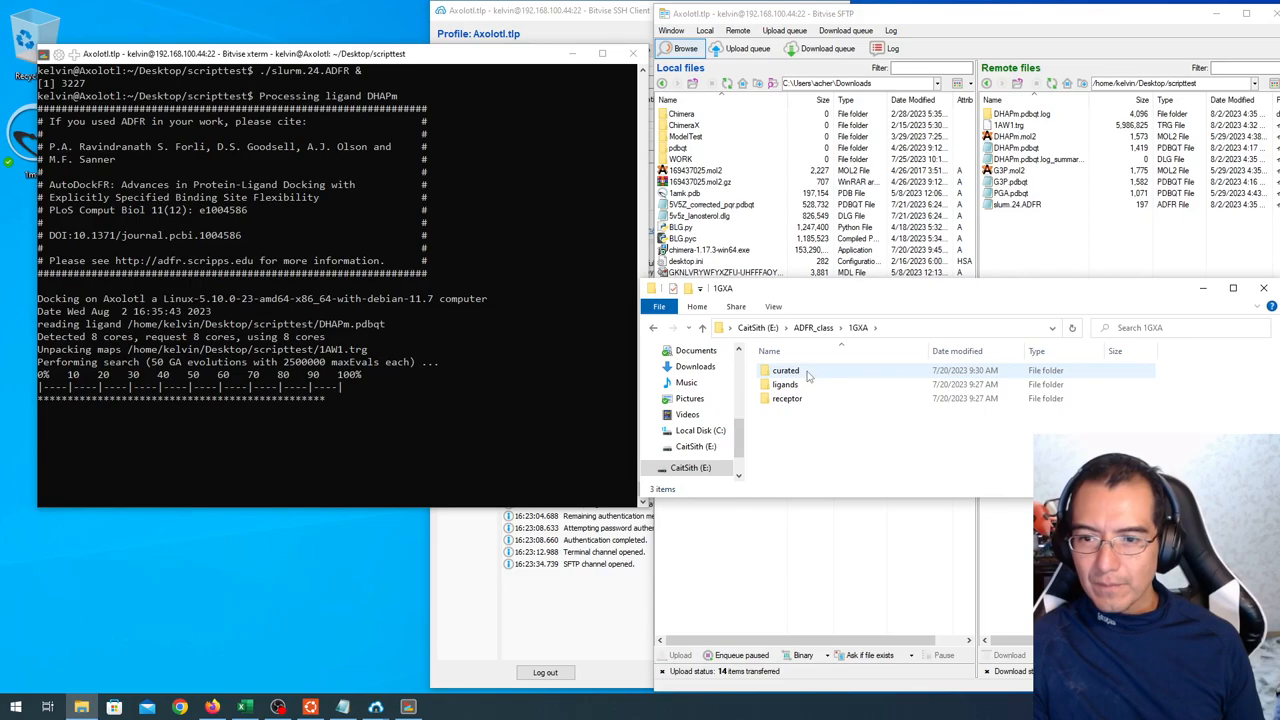
double_click(784, 384)
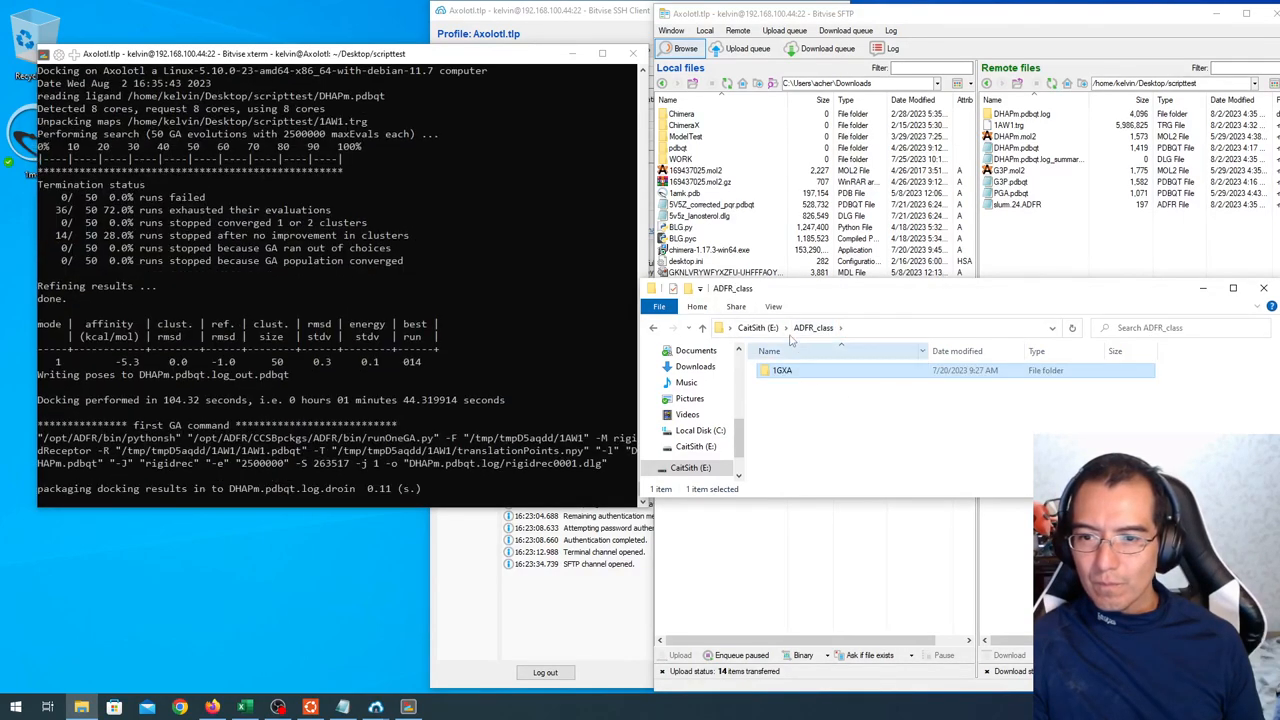
left_click(757, 327)
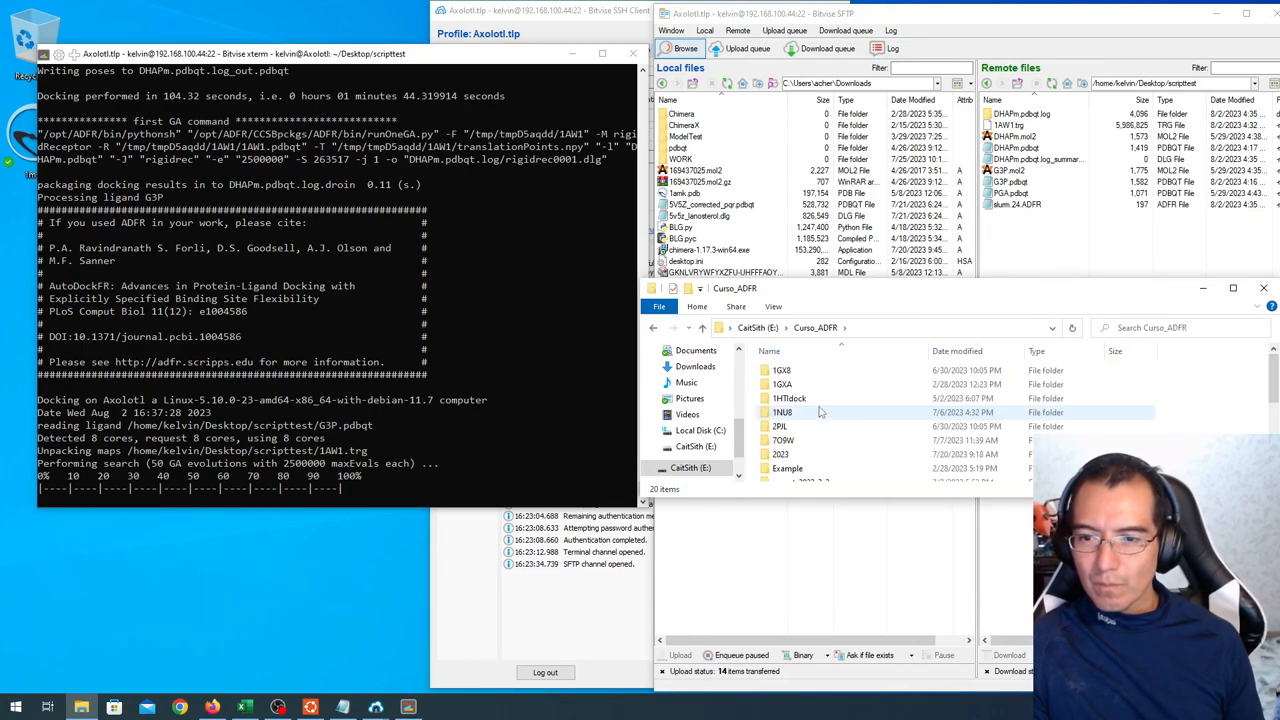
left_click(789, 398)
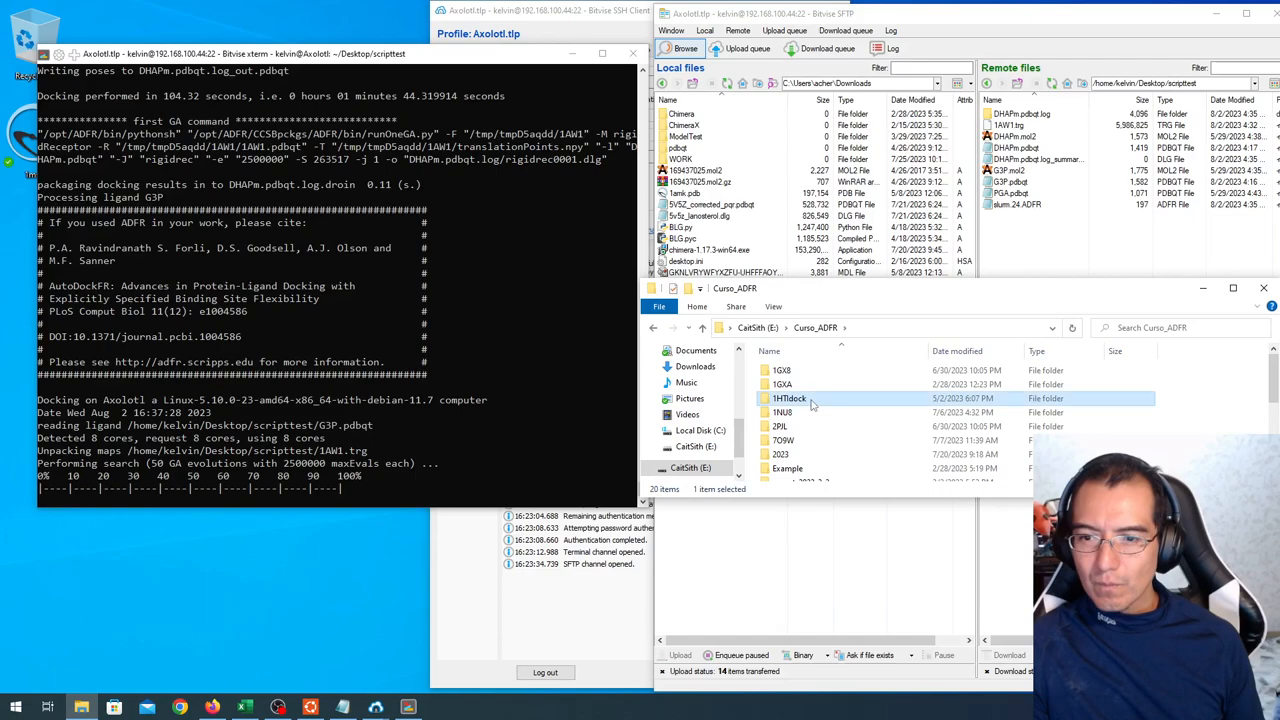
double_click(789, 398)
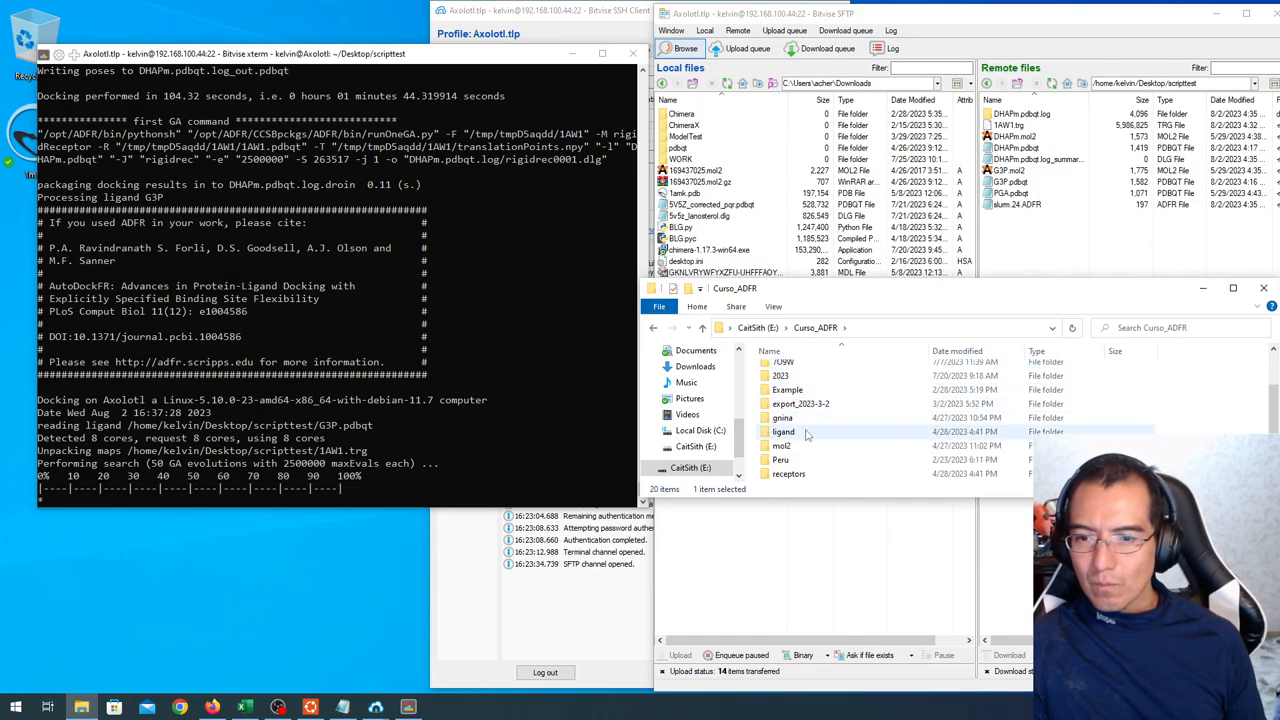
double_click(783, 431)
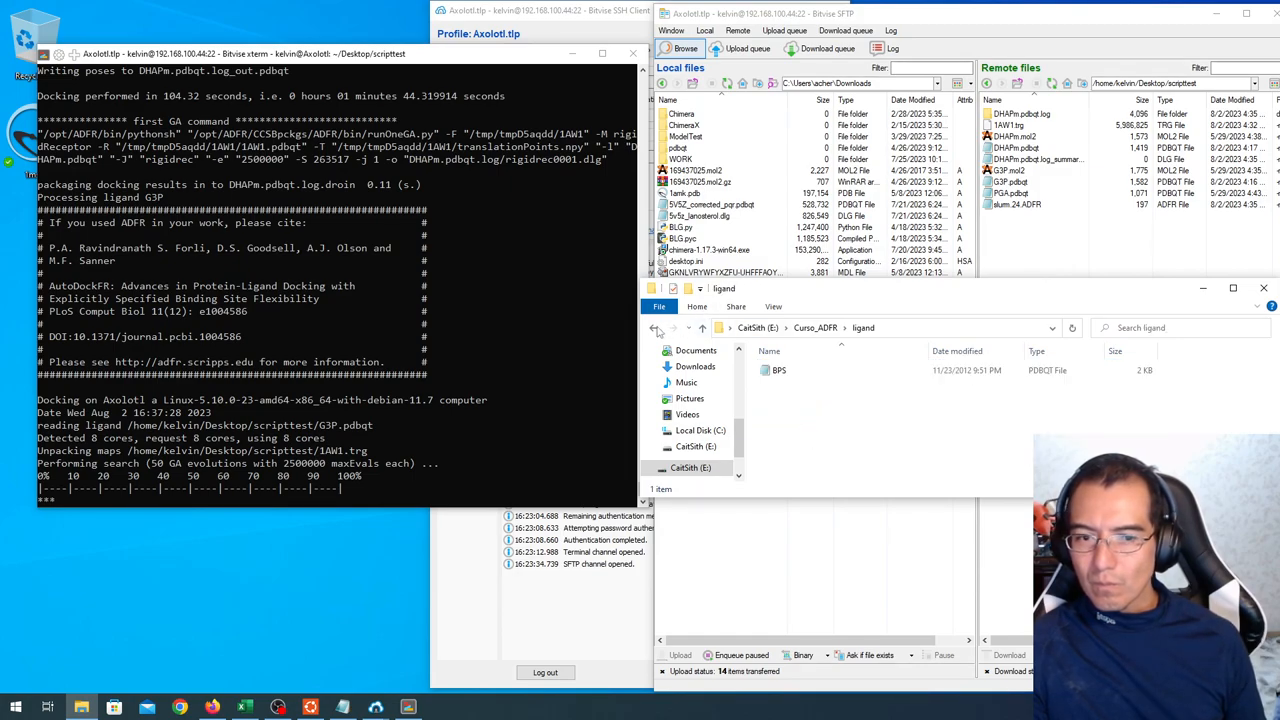
left_click(654, 327)
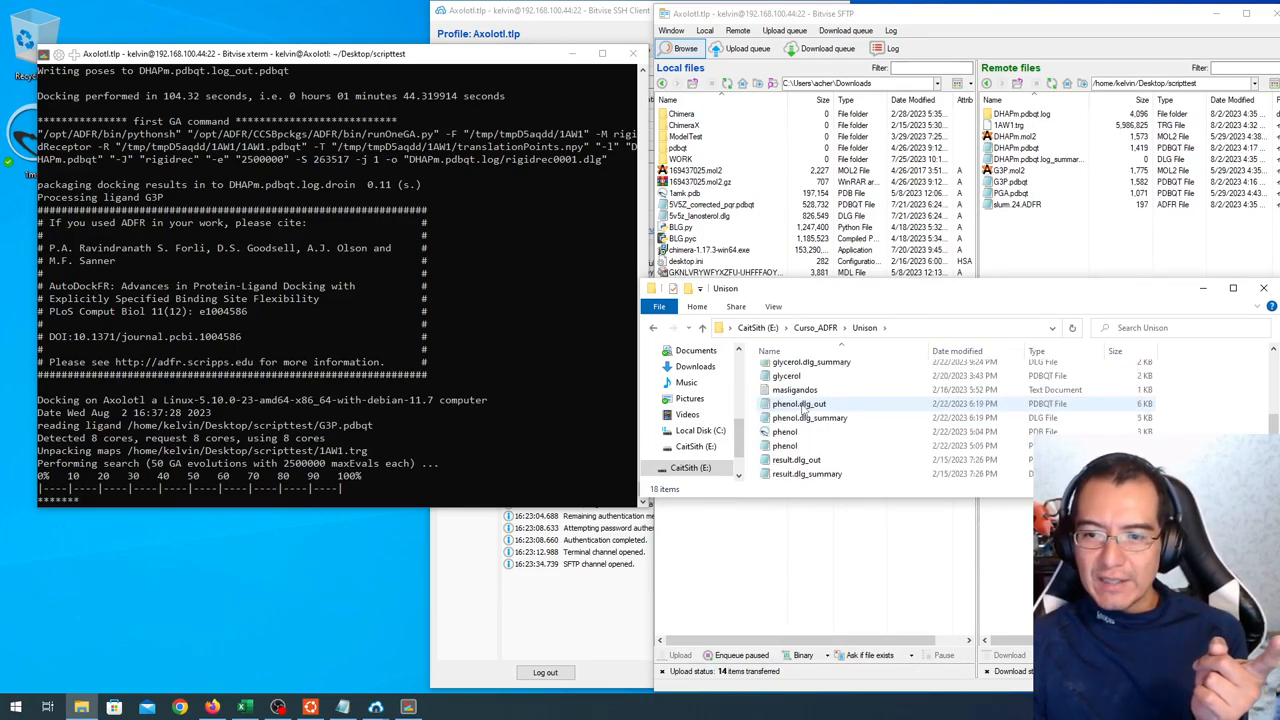
left_click(784, 445)
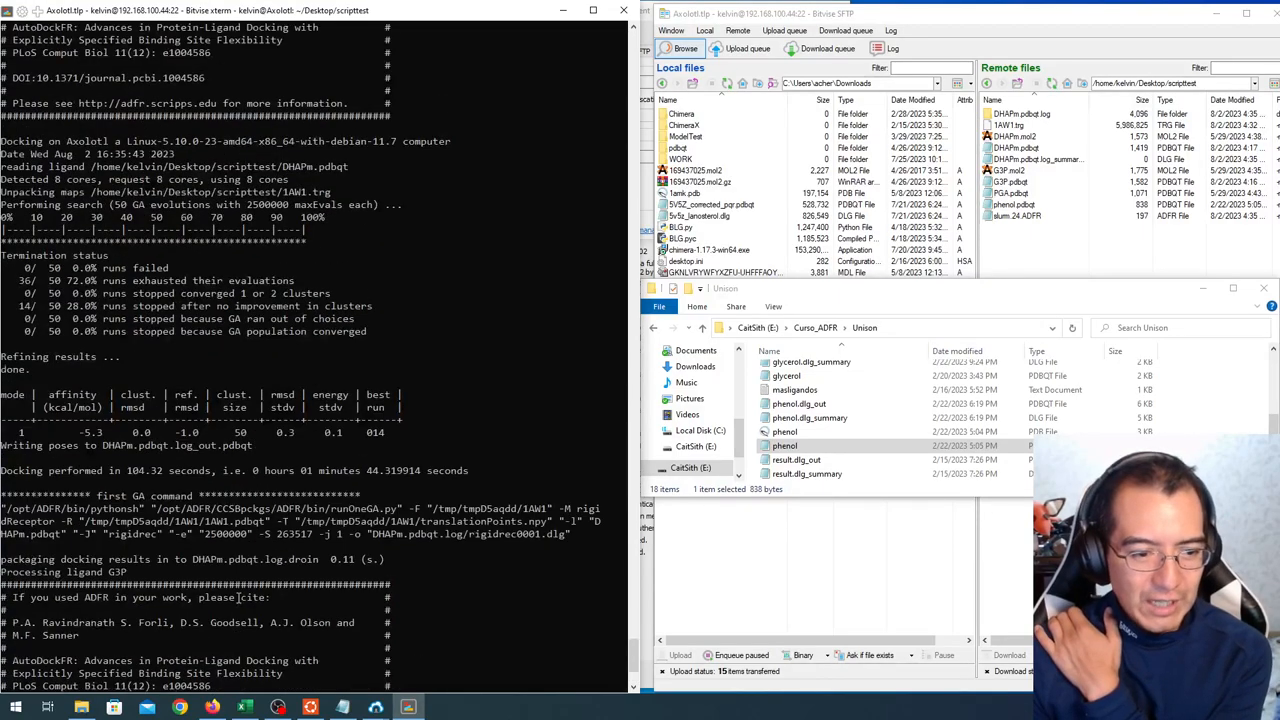
- Follow the xterm output until slurm.24.ADFR reports Done after PGA, then return to the prompt
scroll("down", 3)
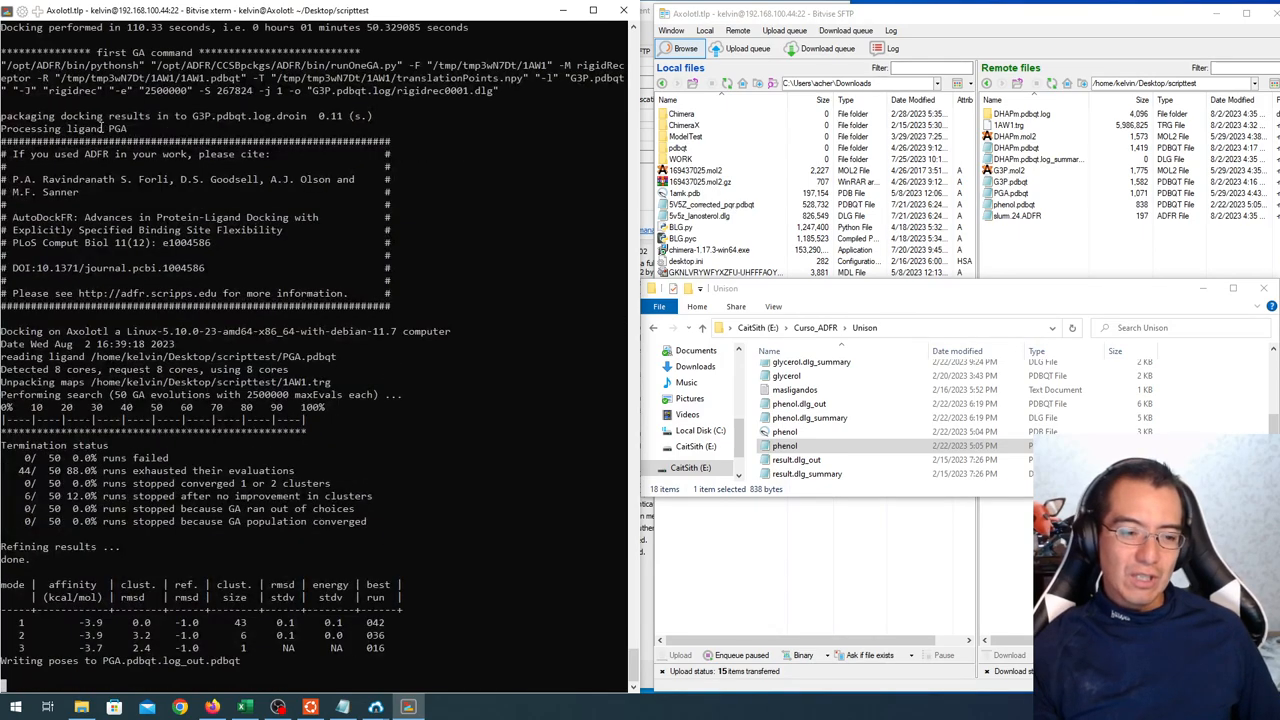
scroll("down", 3)
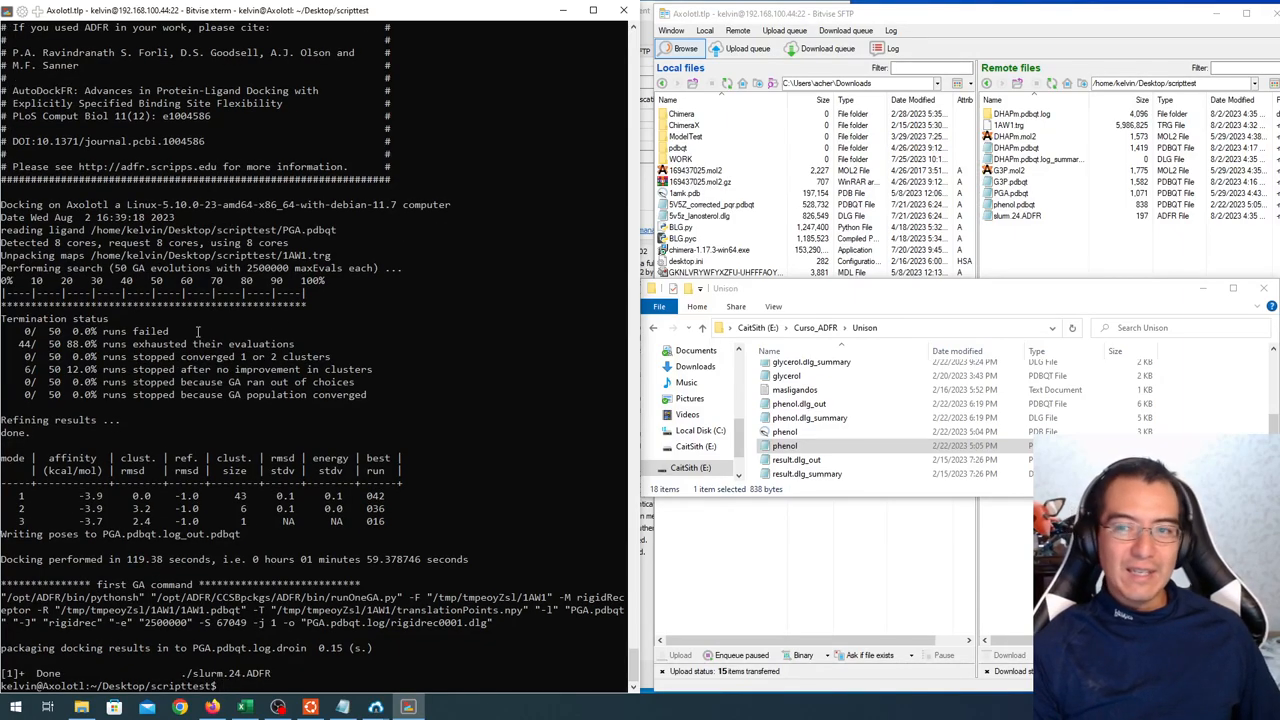
left_click(1015, 204)
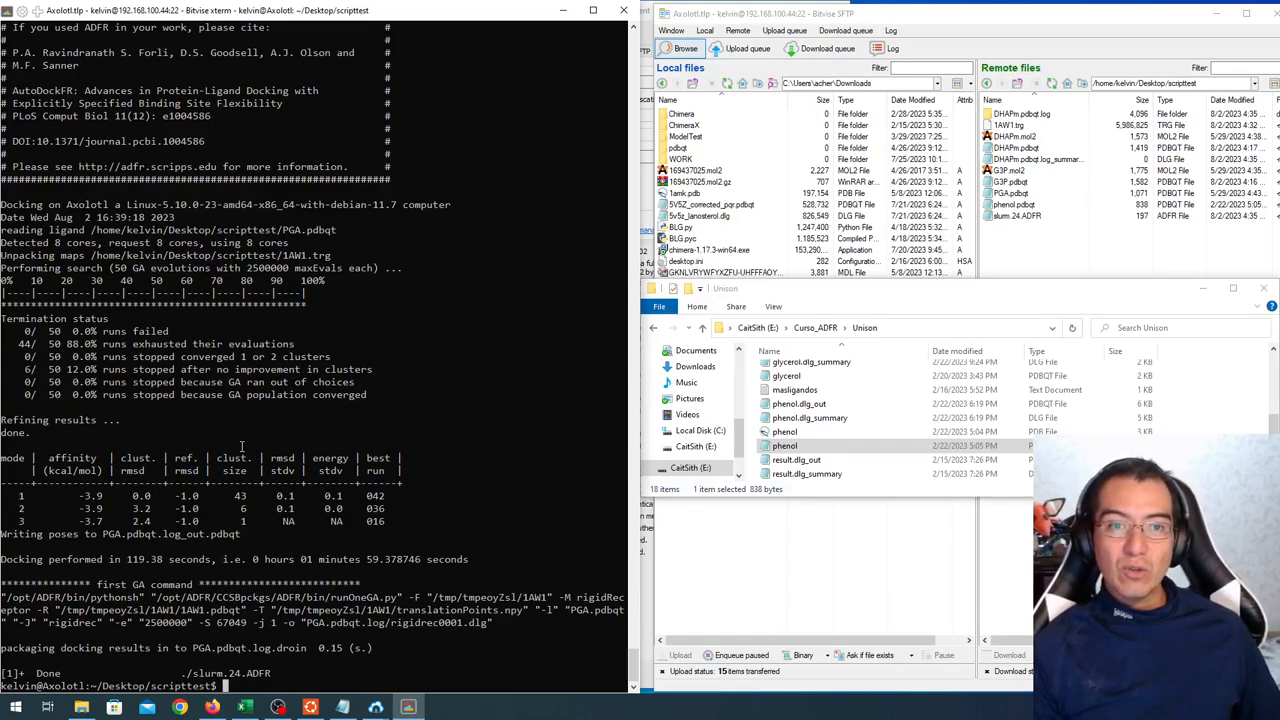
key("Return")
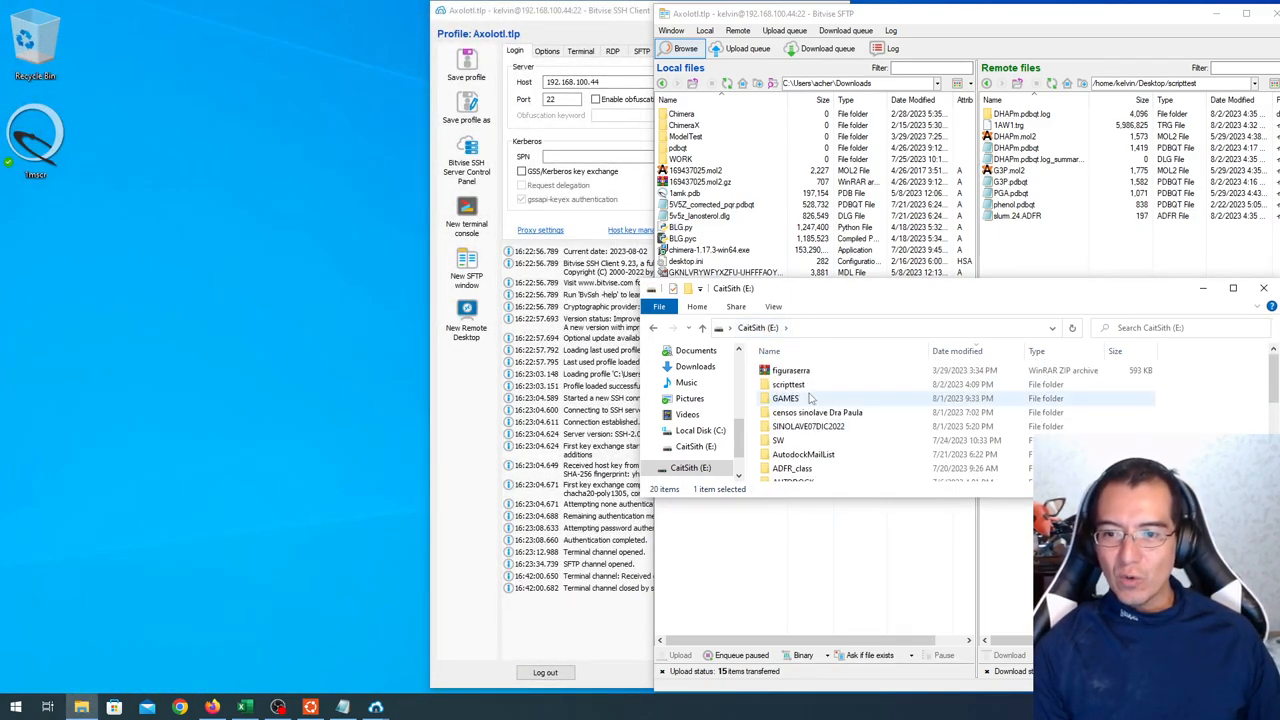
- Open the local scripttest folder in File Explorer
double_click(788, 384)
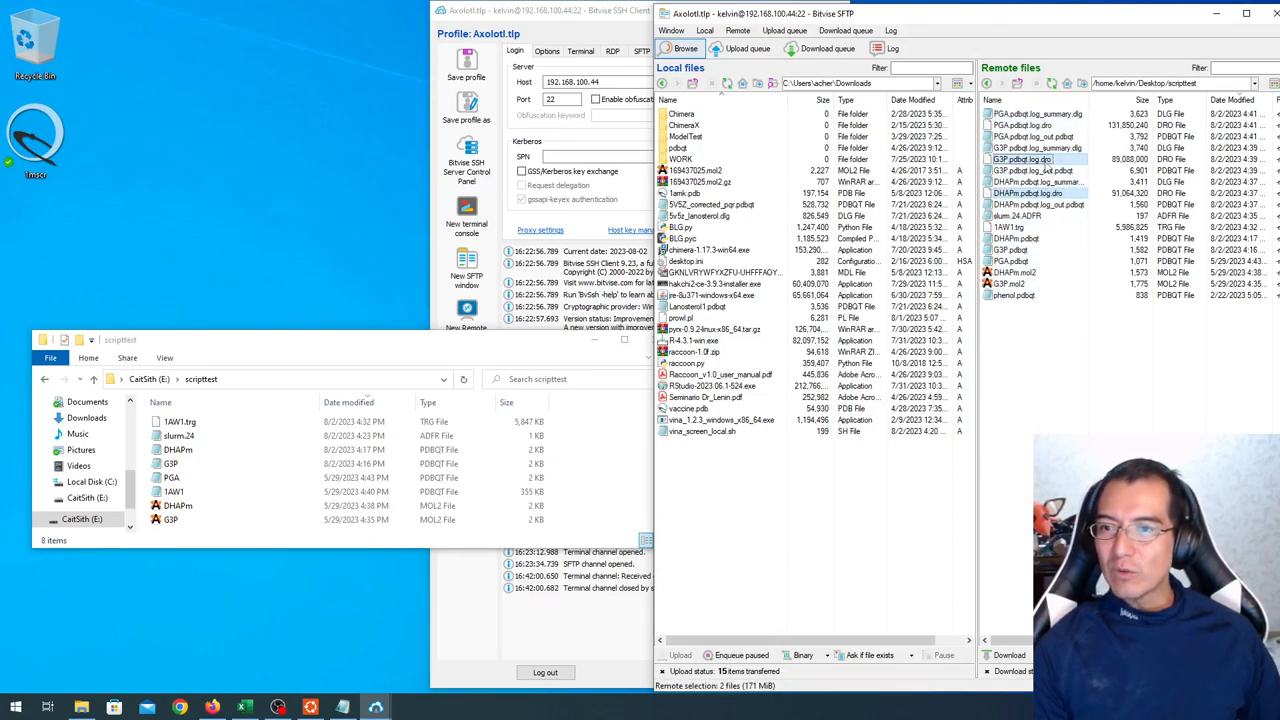
- Erase the three remote .dro files and download the docking logs into local scripttest
right_click(1020, 124)
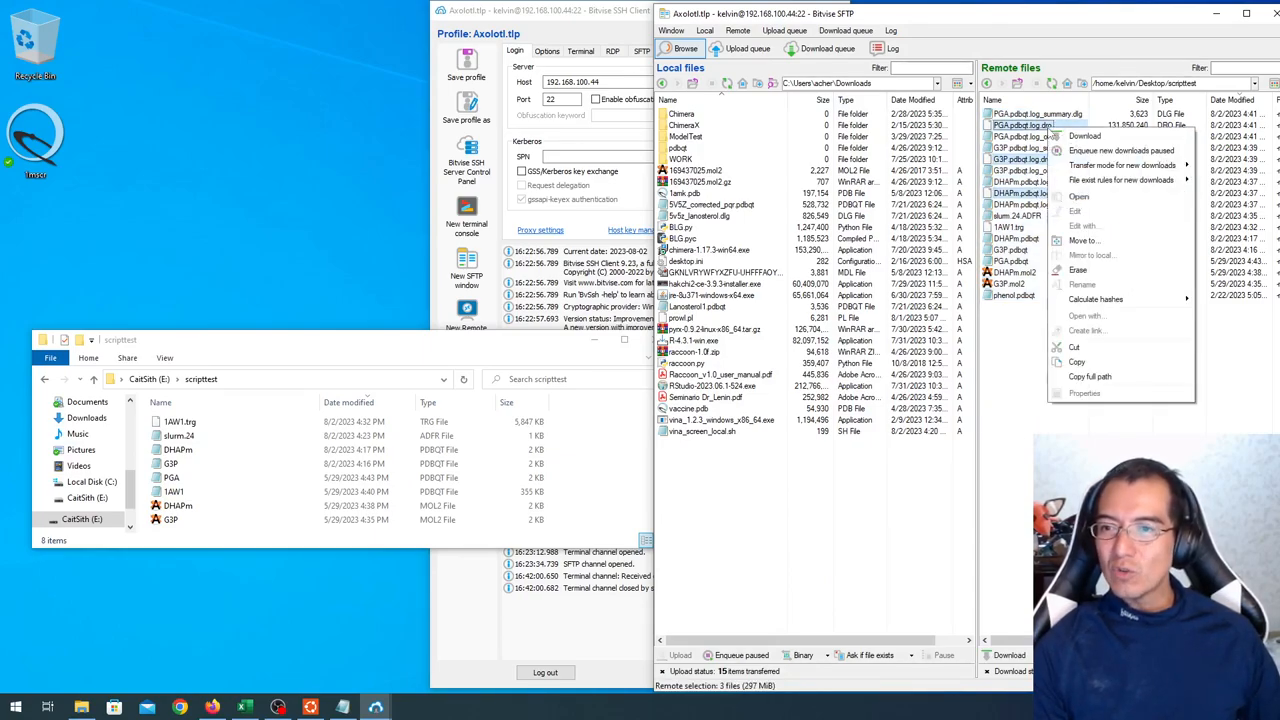
left_click(1078, 270)
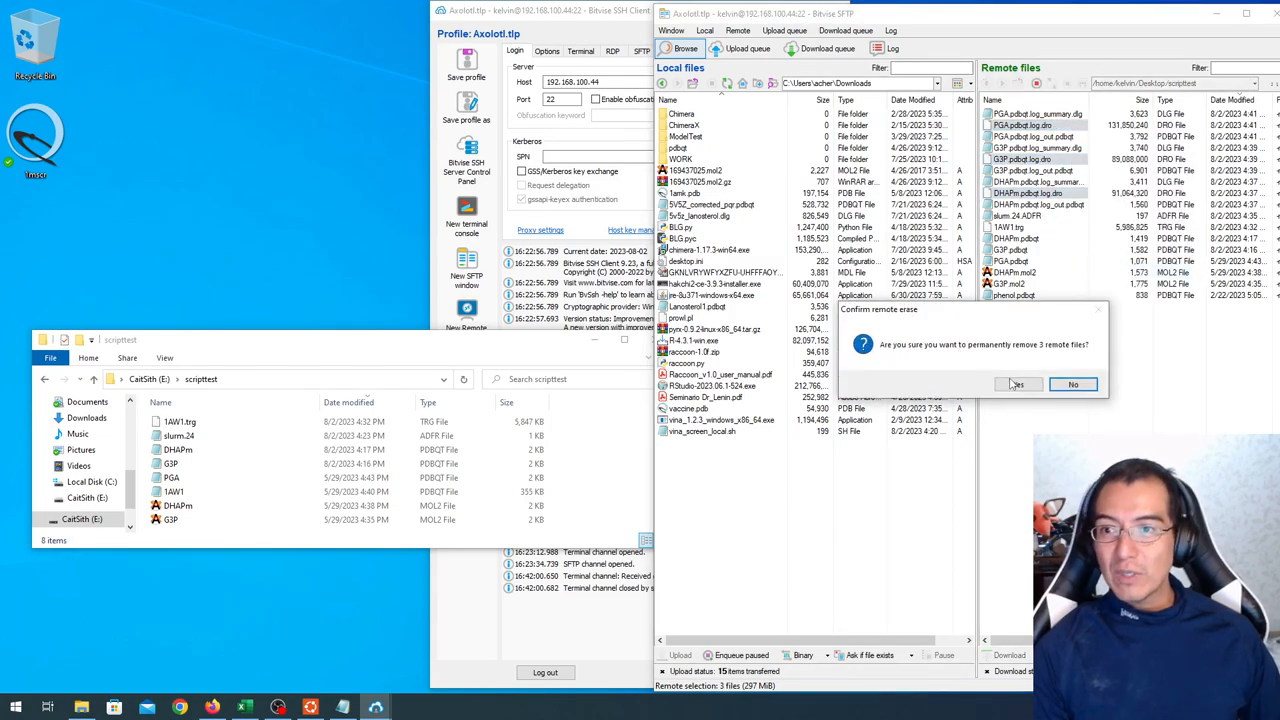
left_click(1017, 384)
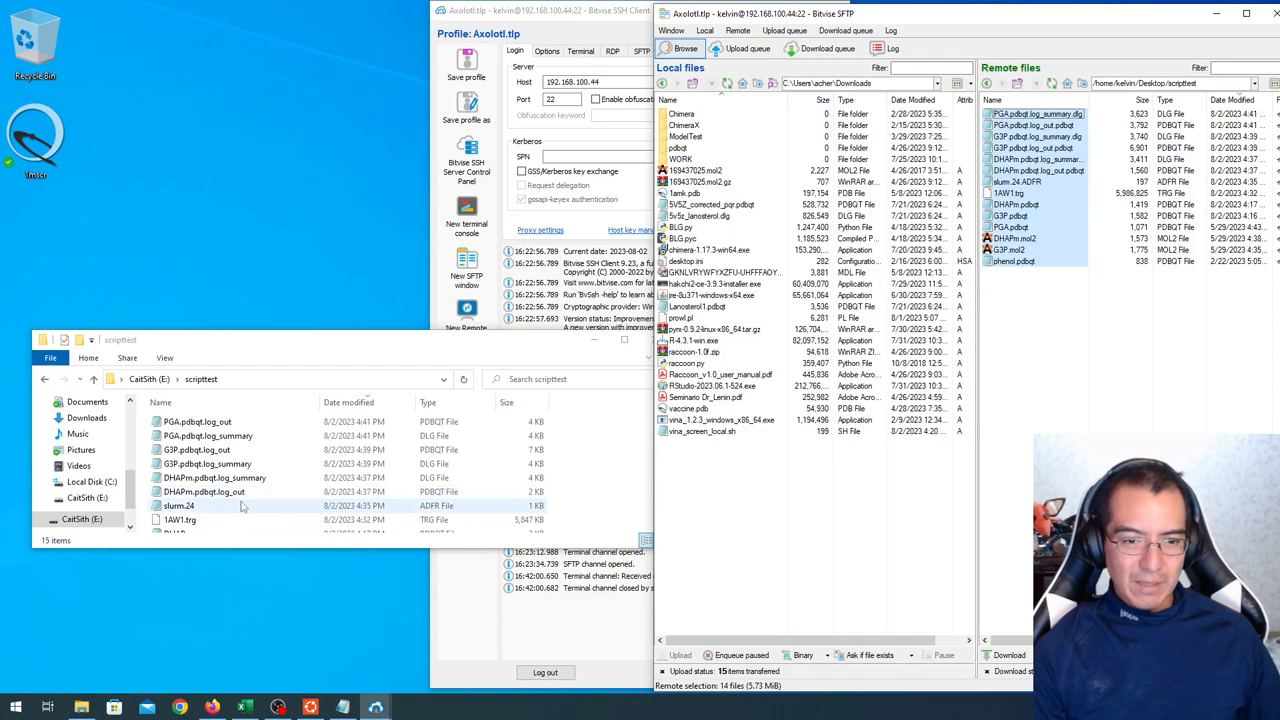
scroll("down", 3)
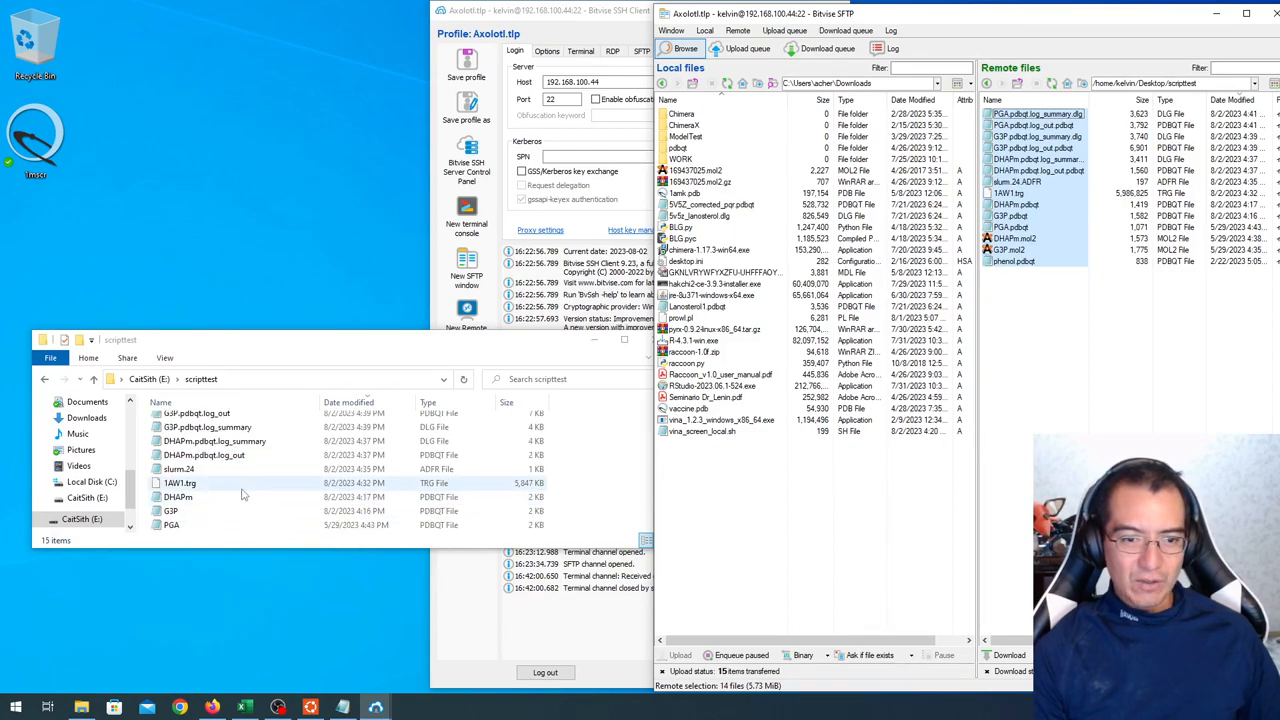
double_click(203, 454)
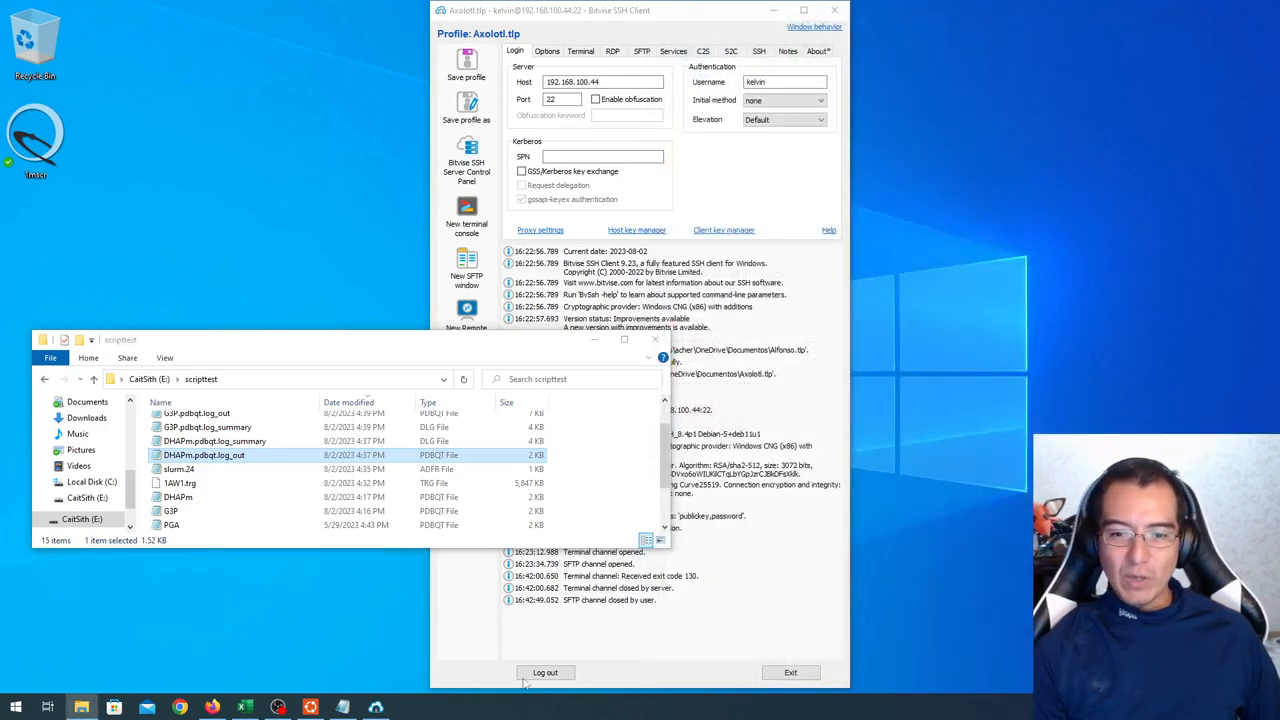
- Log out and exit Bitvise, close the scripttest window, and restore the vina_screen_local Notepad
left_click(545, 672)
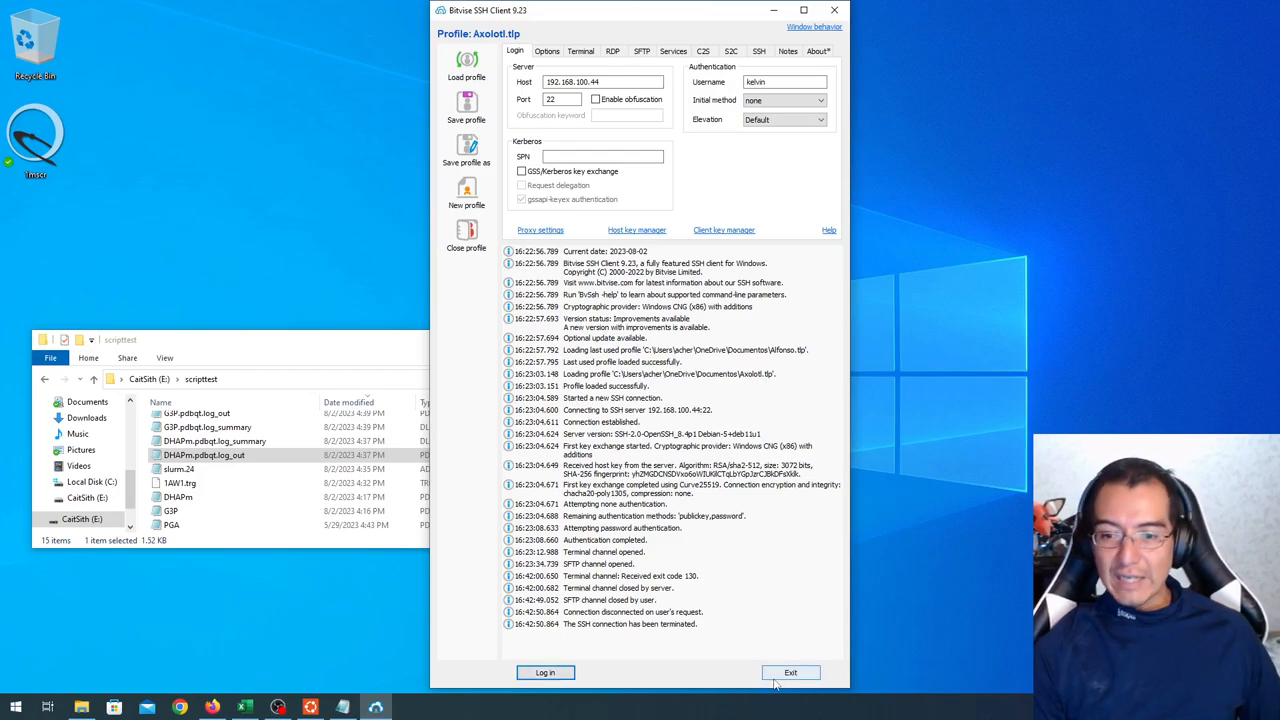
left_click(790, 672)
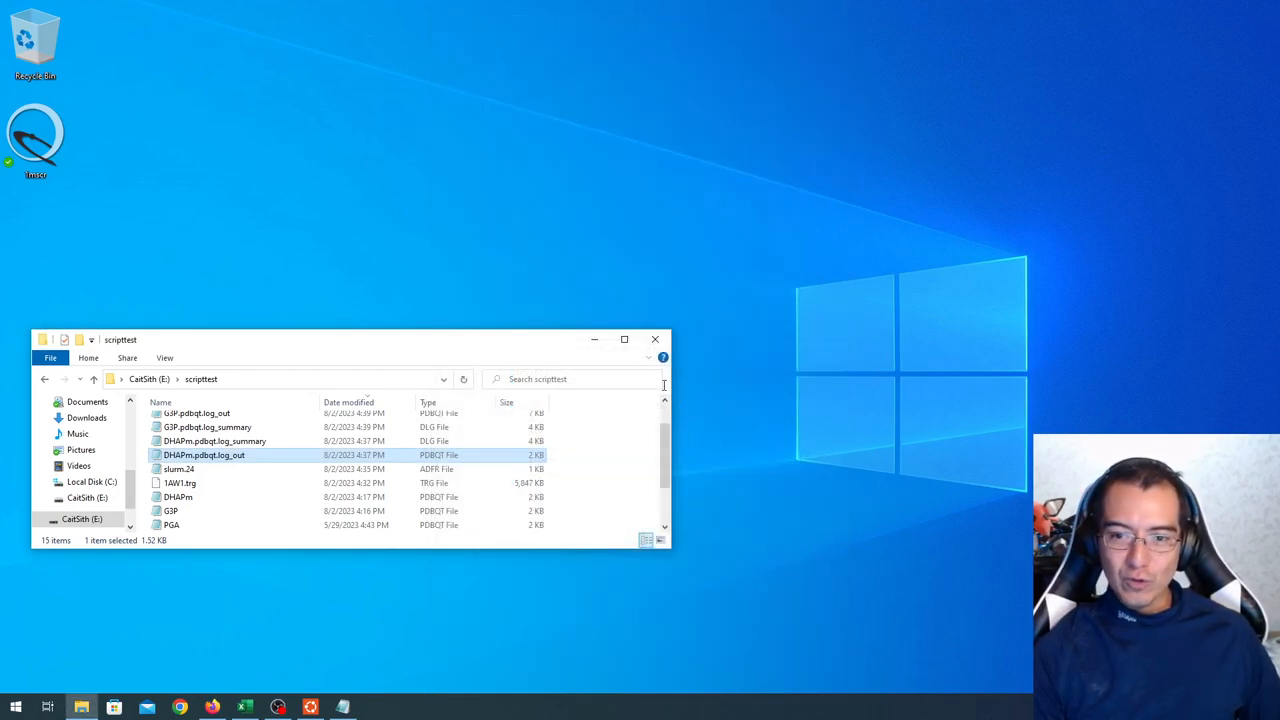
left_click(655, 339)
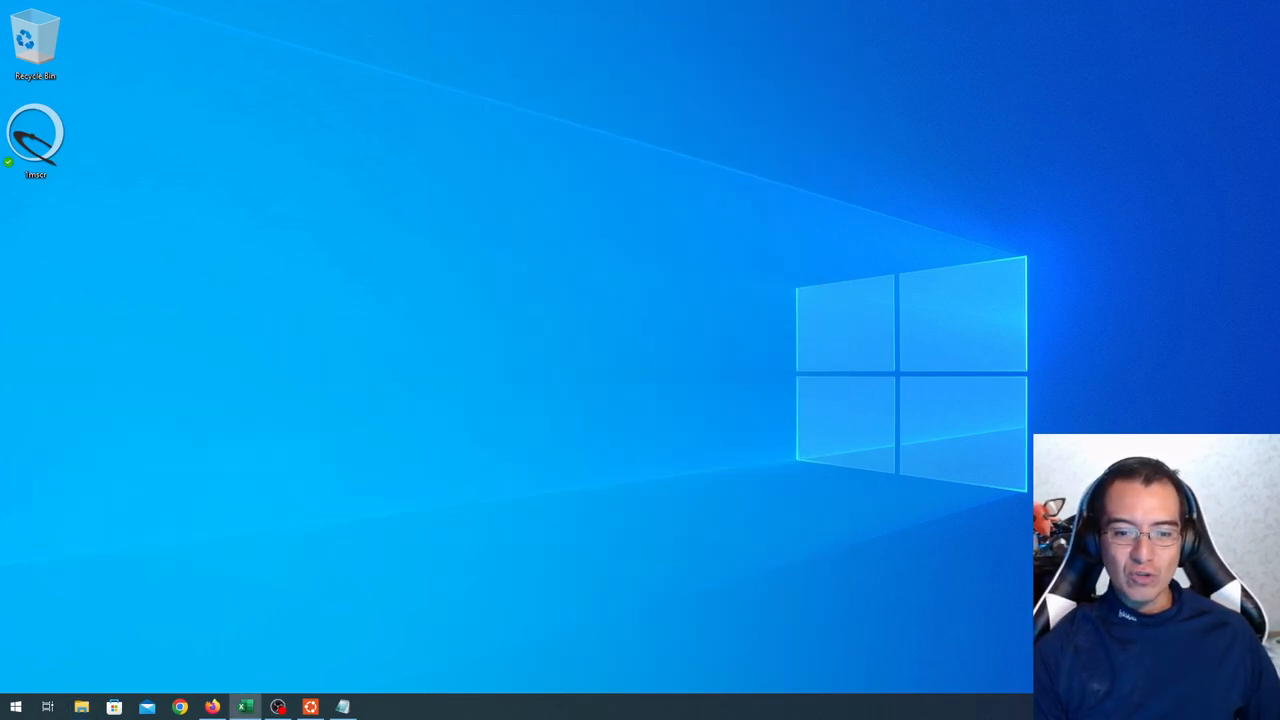
left_click(342, 707)
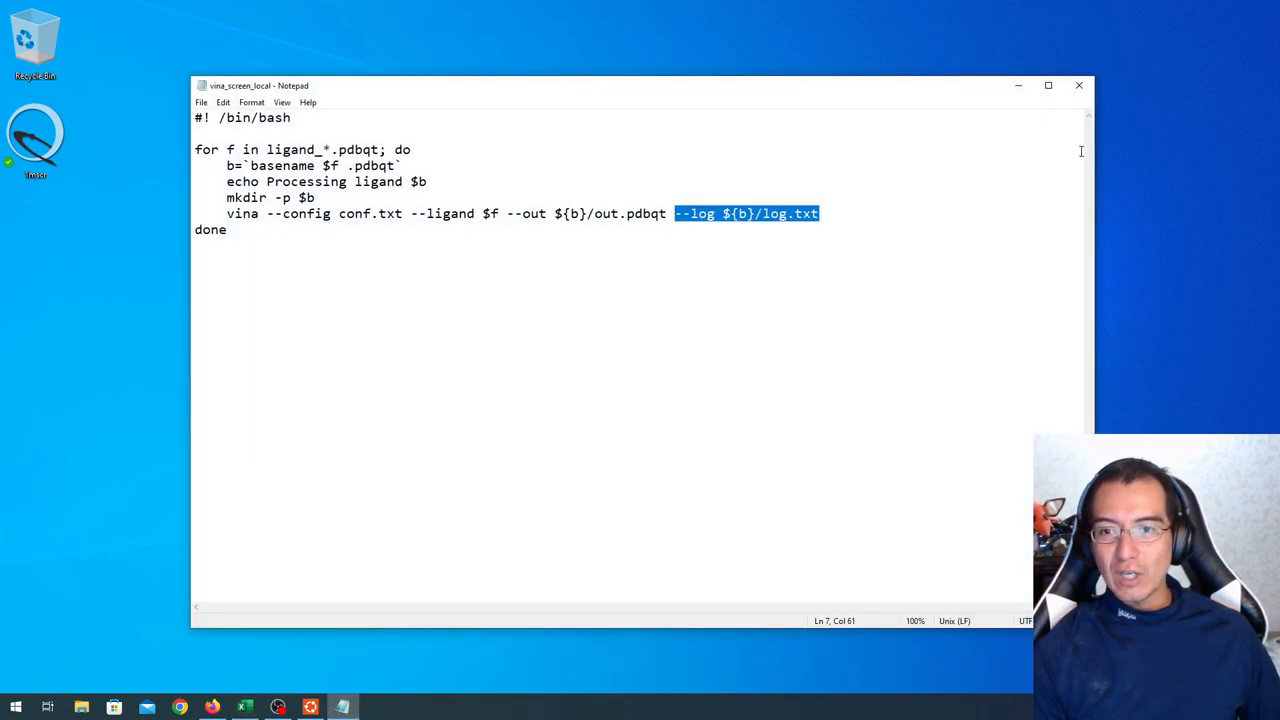